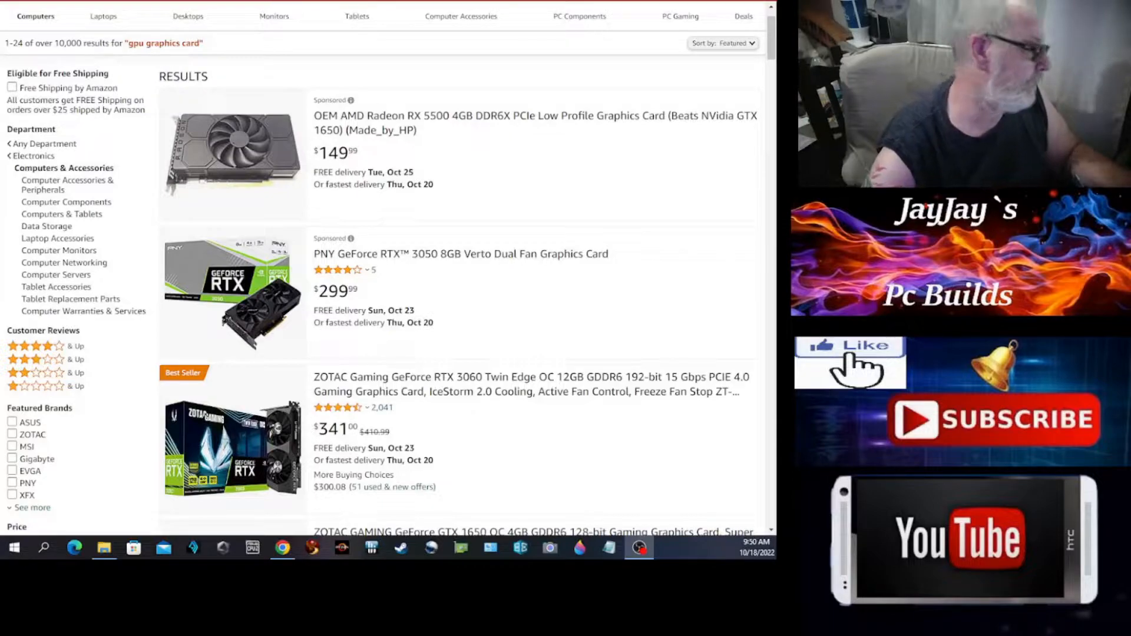
{"action": "mouse_move", "coordinate": [444, 305]}
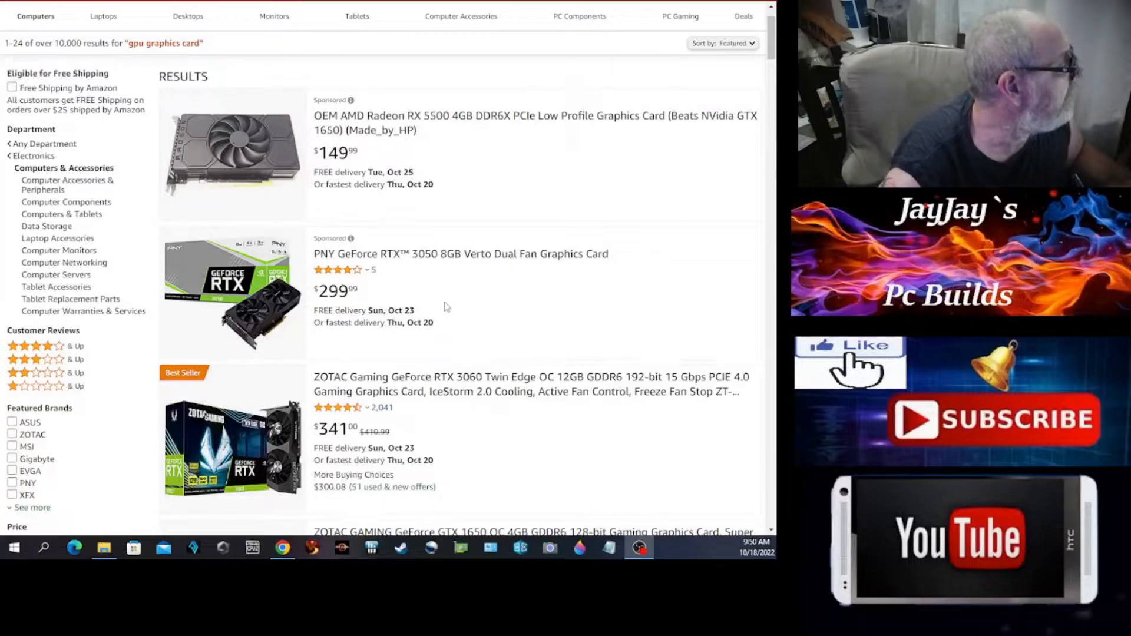
- Skim the initial graphics card results, then add '4090' to the search query
{"action": "scroll", "scroll_direction": "down", "scroll_amount": 3}
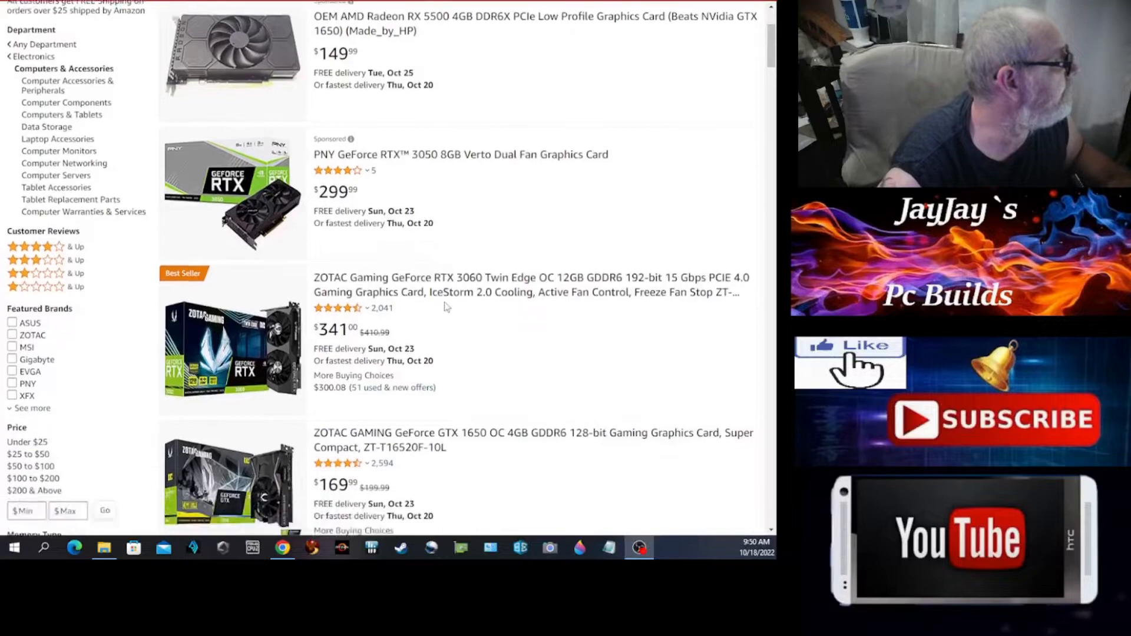
{"action": "scroll", "scroll_direction": "down", "scroll_amount": 3}
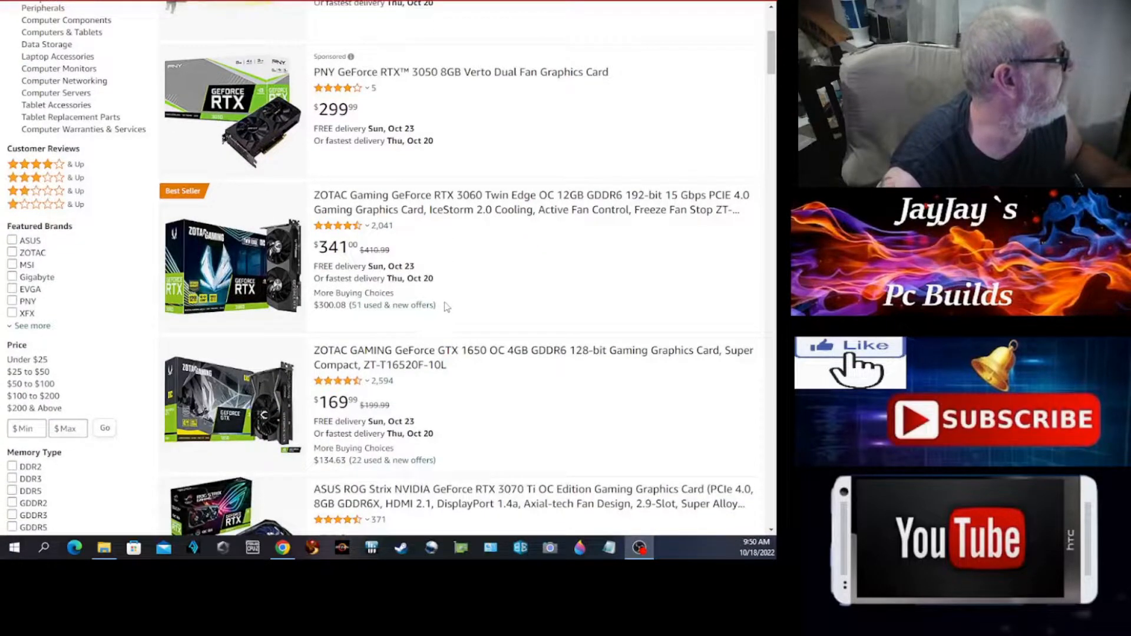
{"action": "scroll", "scroll_direction": "down", "scroll_amount": 3}
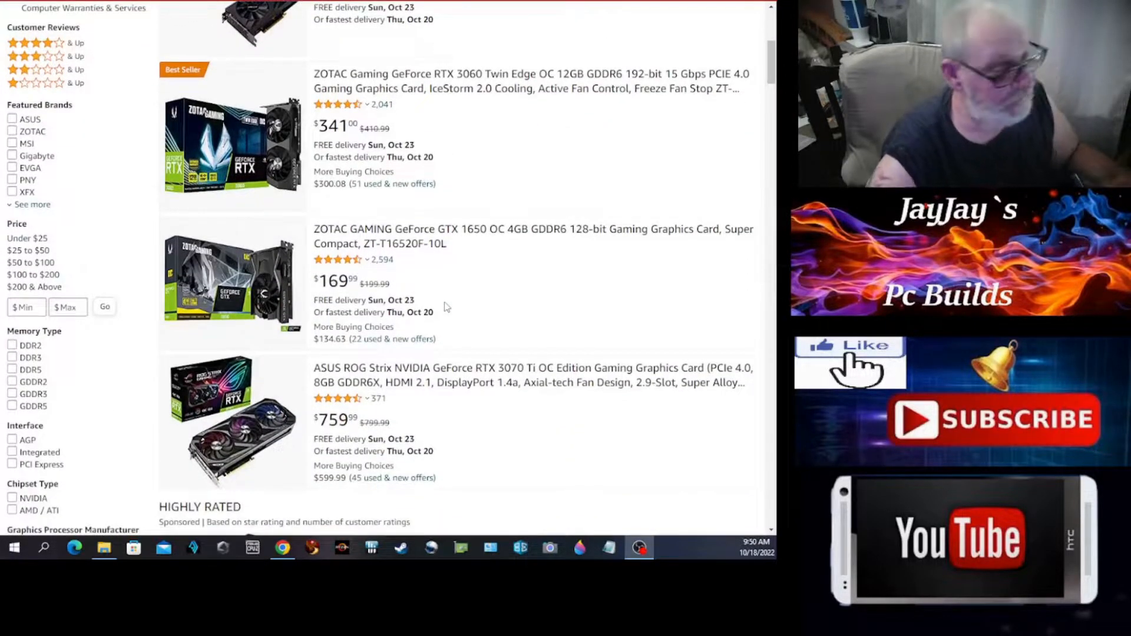
{"action": "scroll", "scroll_direction": "down", "scroll_amount": 3}
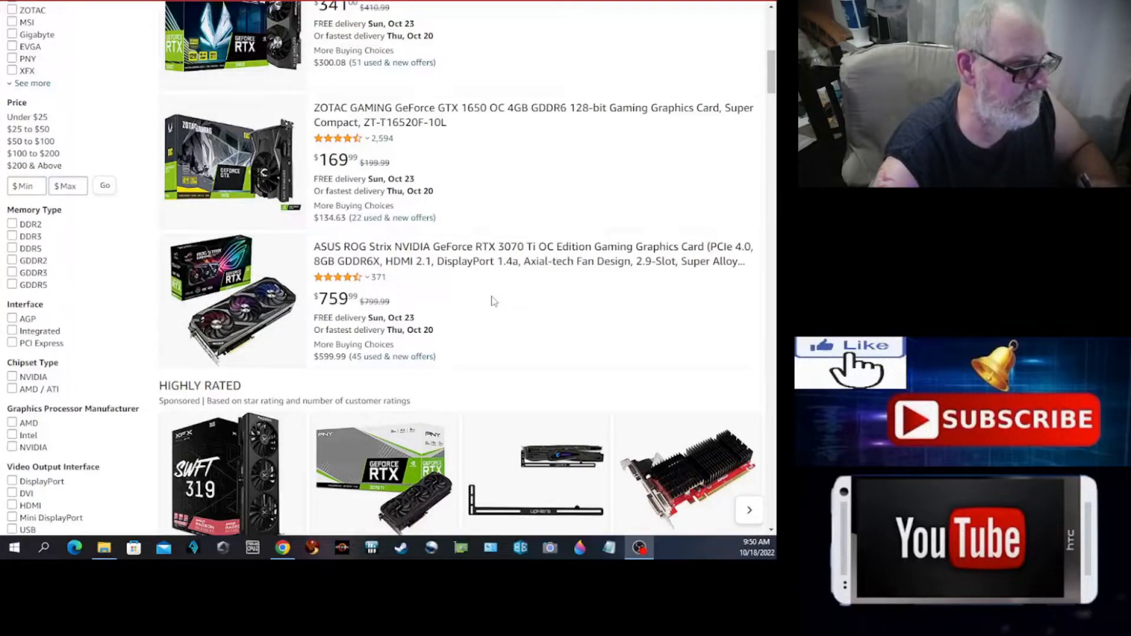
{"action": "scroll", "scroll_direction": "down", "scroll_amount": 3}
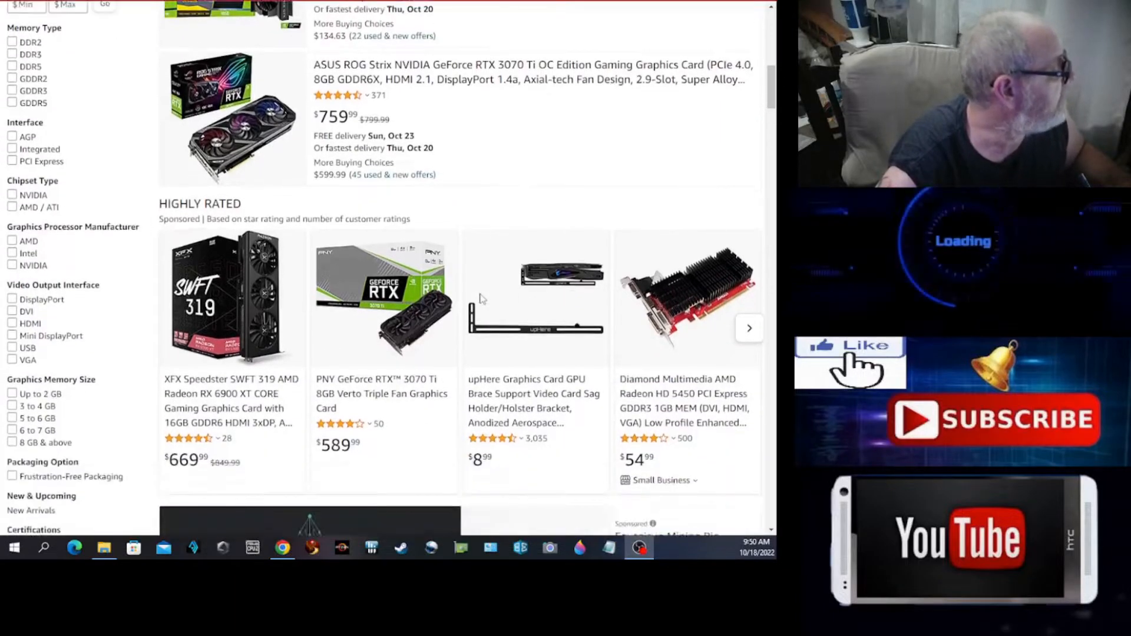
{"action": "scroll", "scroll_direction": "up", "scroll_amount": 3}
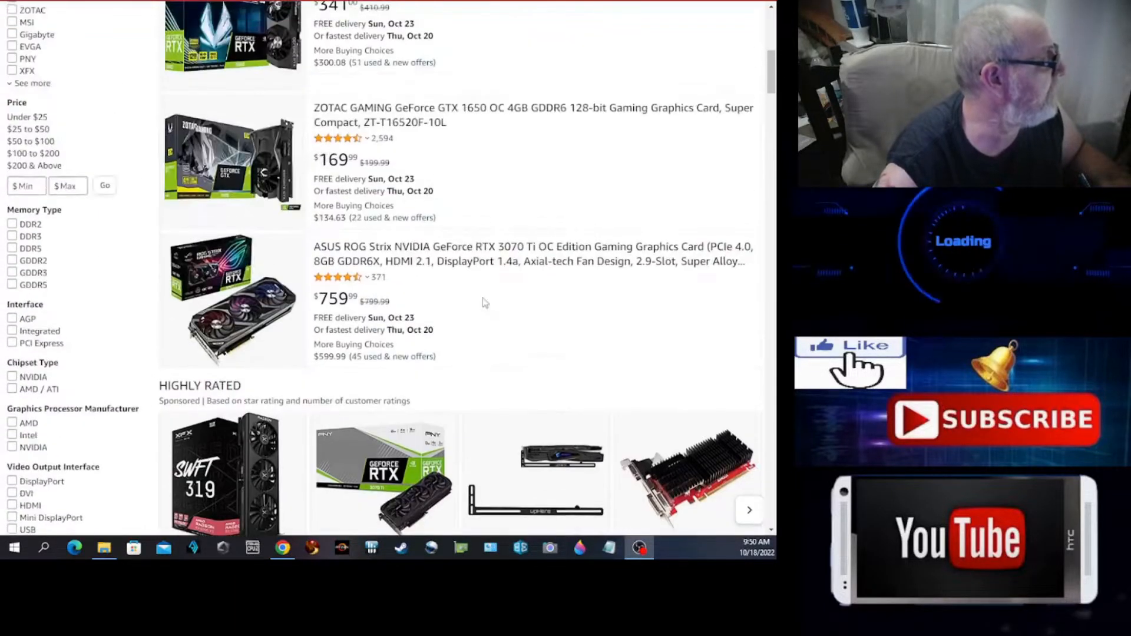
{"action": "scroll", "scroll_direction": "up", "scroll_amount": 3}
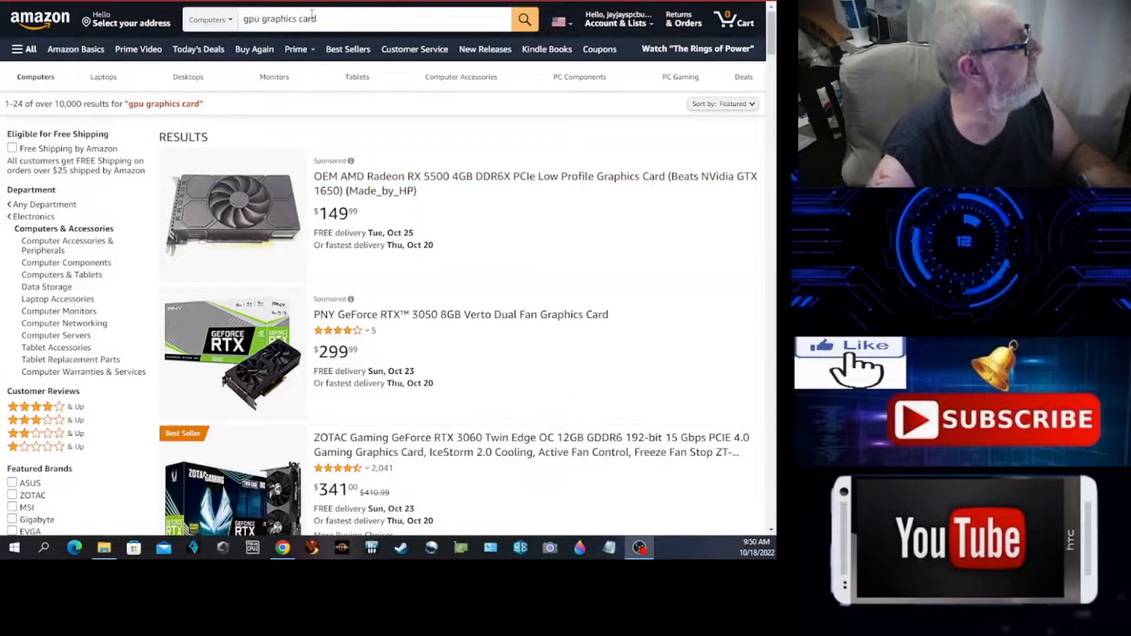
{"action": "left_click", "coordinate": [372, 18]}
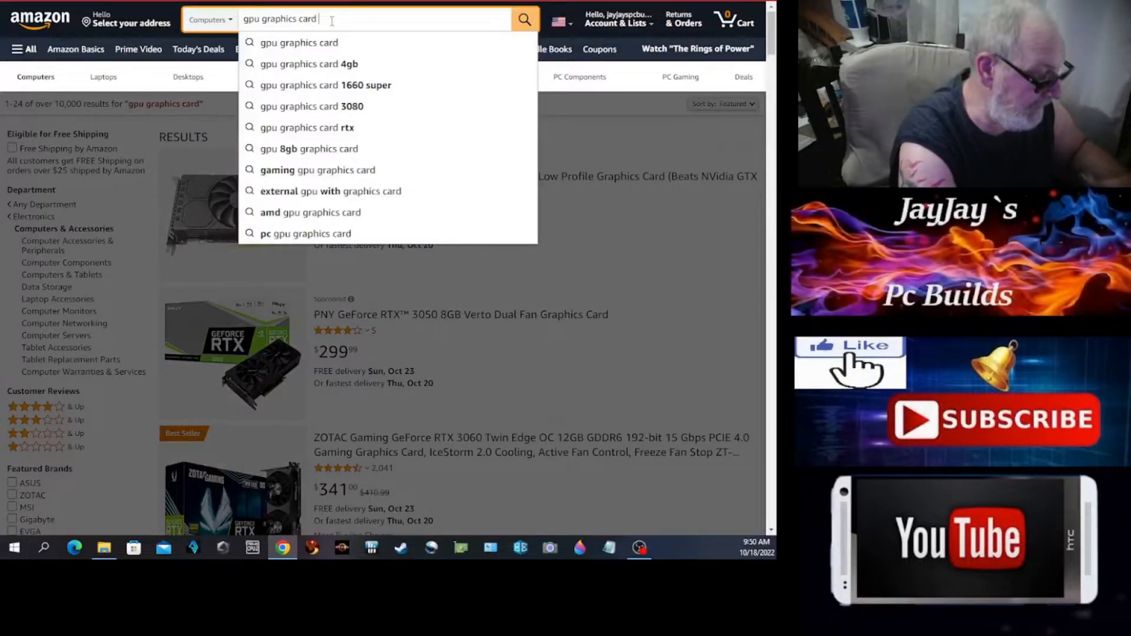
{"action": "type", "text": "4090"}
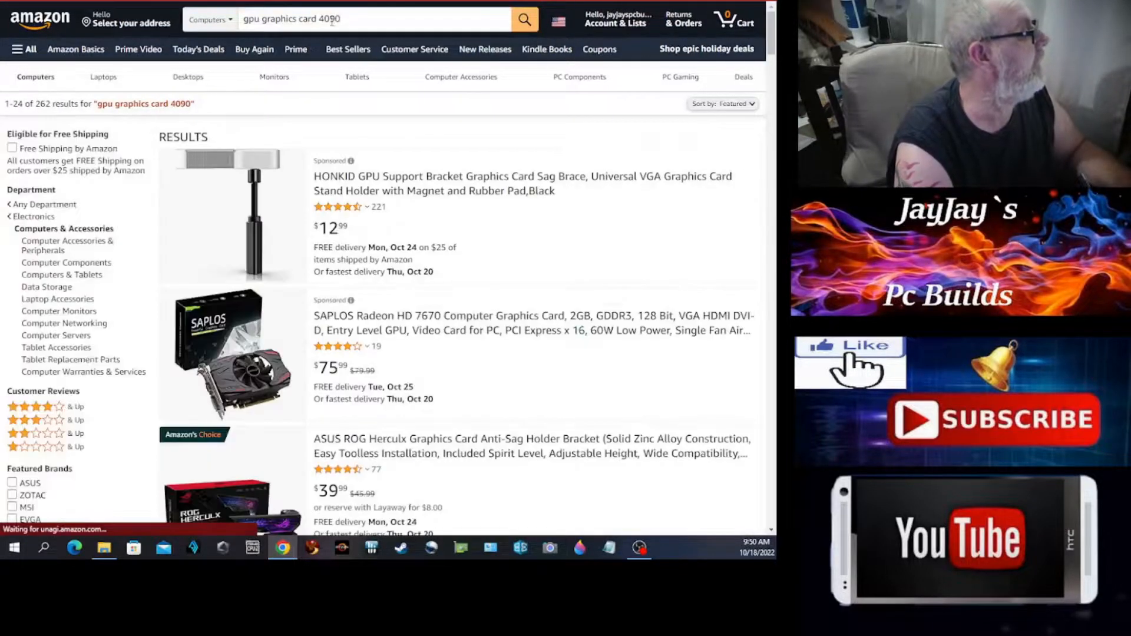
- Scroll the 4090 results down to page 1's page-number links and browsing-history recommendations
{"action": "scroll", "scroll_direction": "down", "scroll_amount": 3}
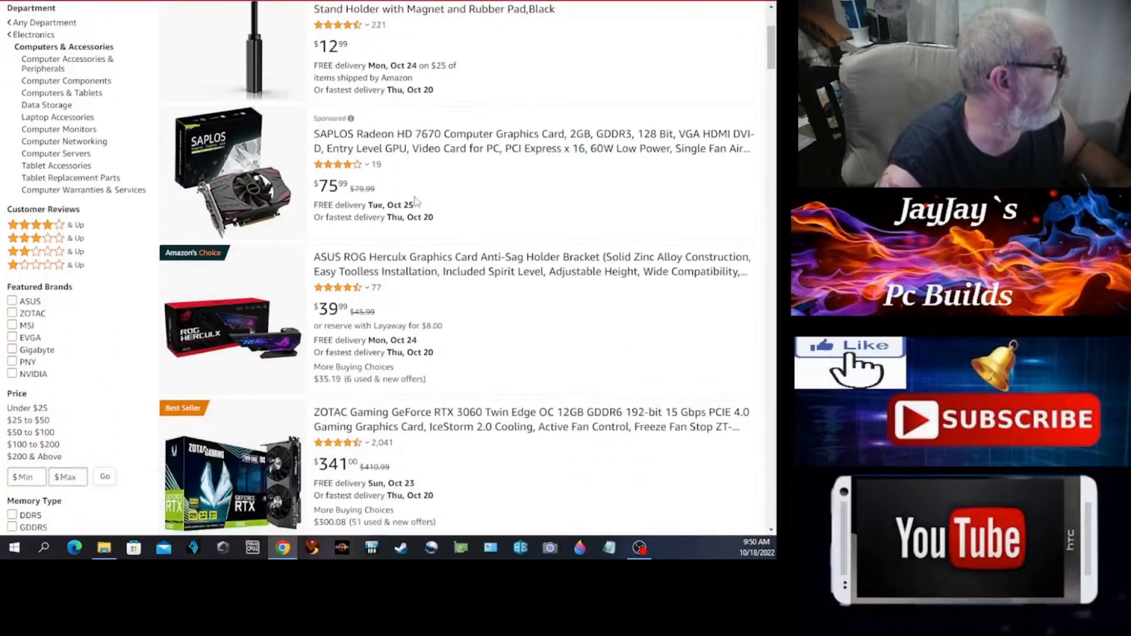
{"action": "scroll", "scroll_direction": "down", "scroll_amount": 3}
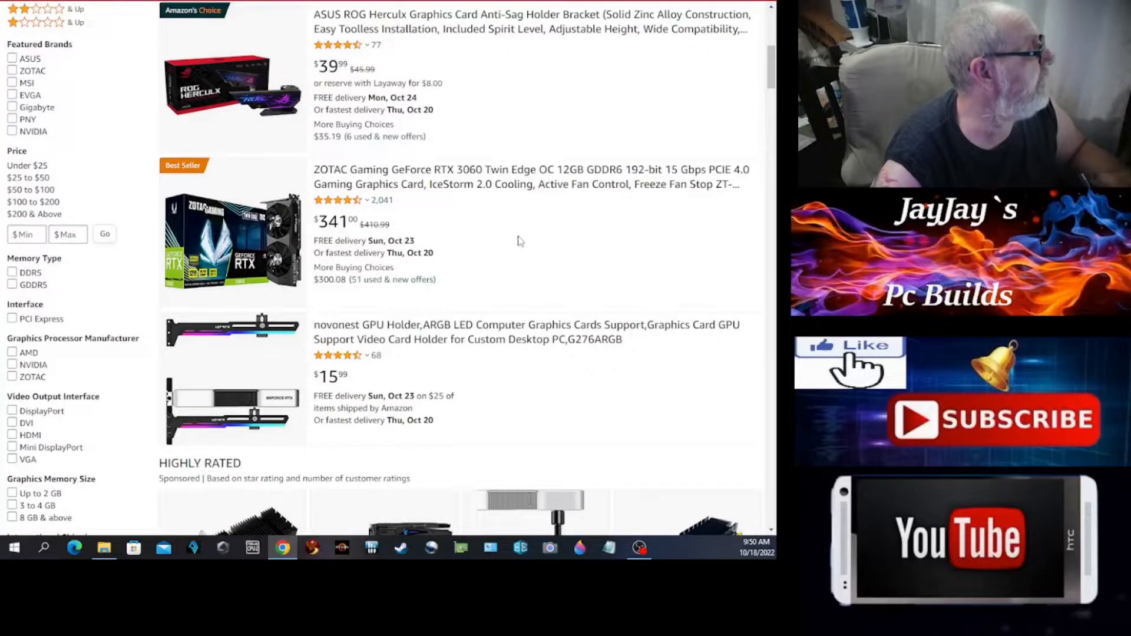
{"action": "scroll", "scroll_direction": "down", "scroll_amount": 3}
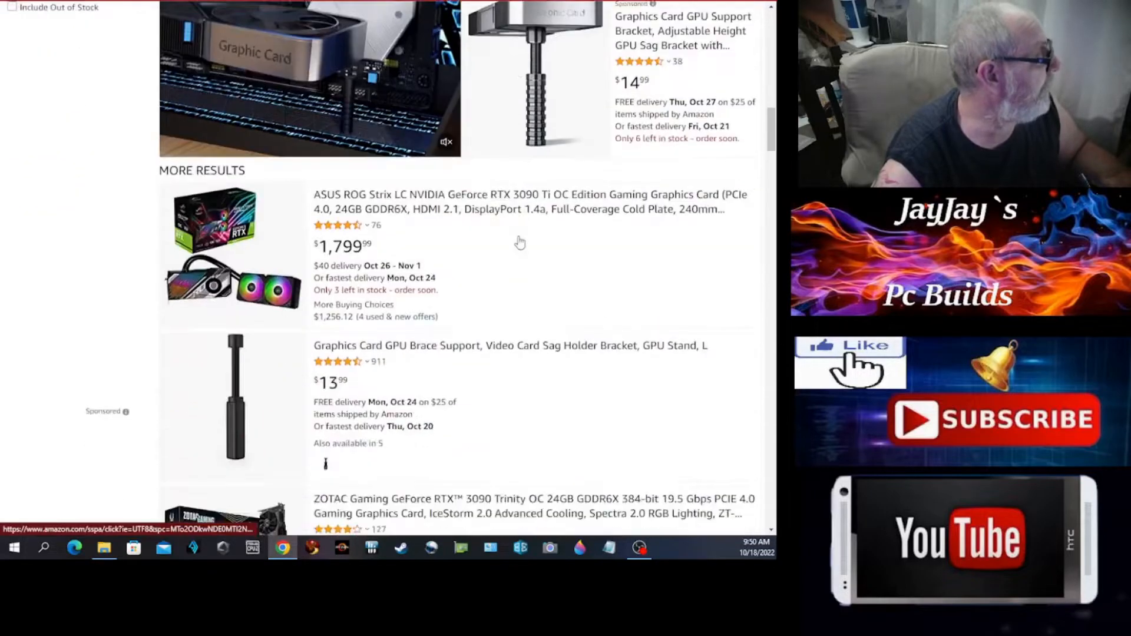
{"action": "scroll", "scroll_direction": "down", "scroll_amount": 3}
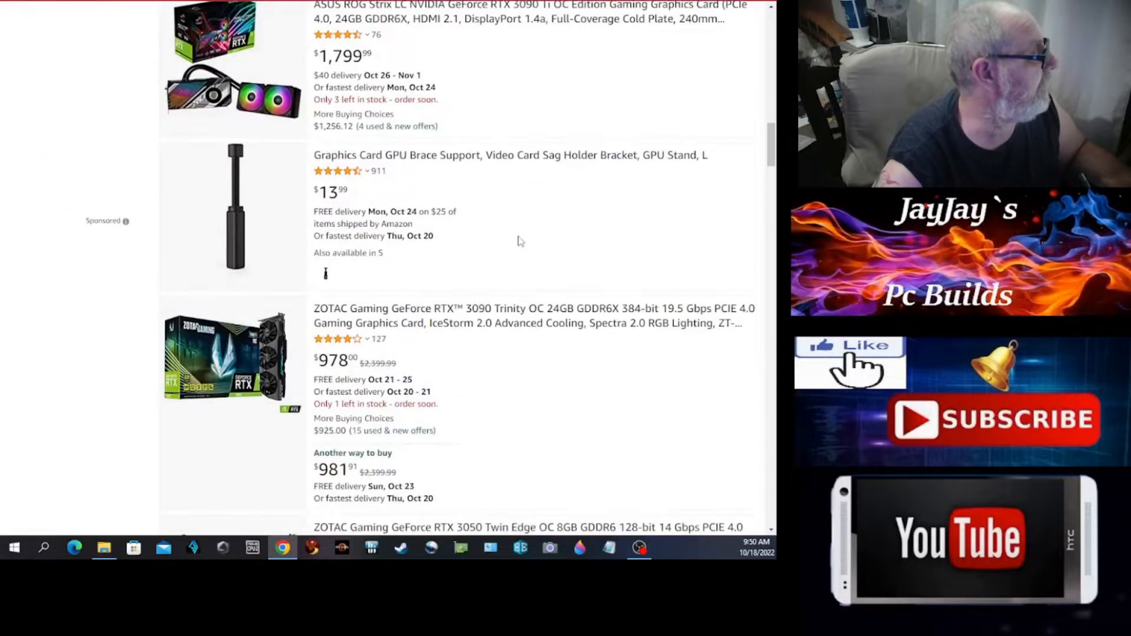
{"action": "scroll", "scroll_direction": "down", "scroll_amount": 3}
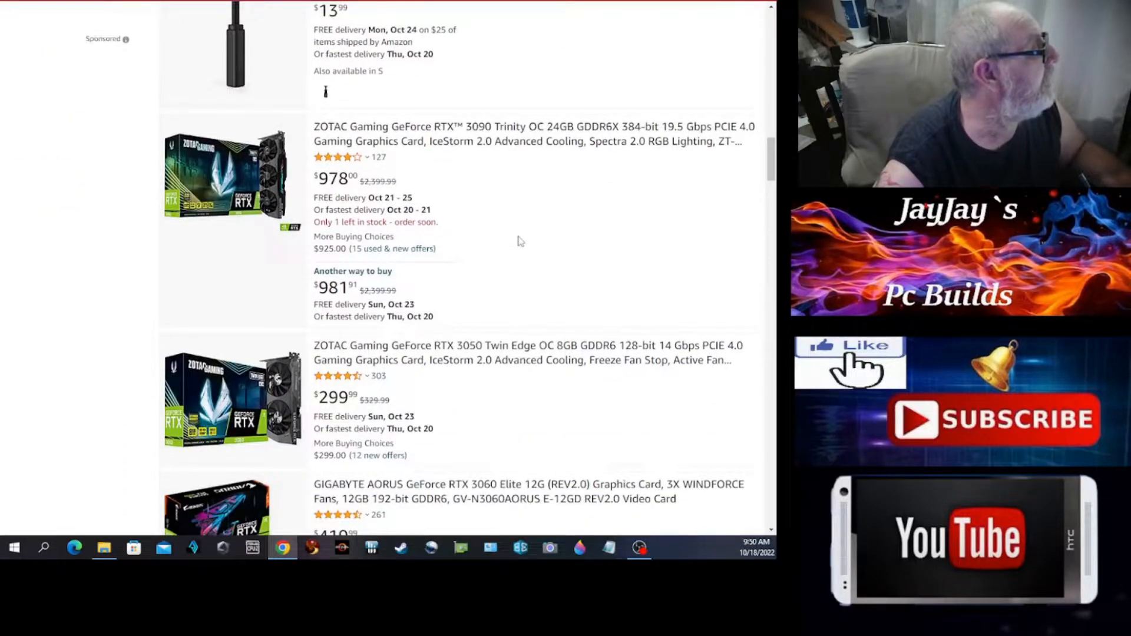
{"action": "mouse_move", "coordinate": [386, 184]}
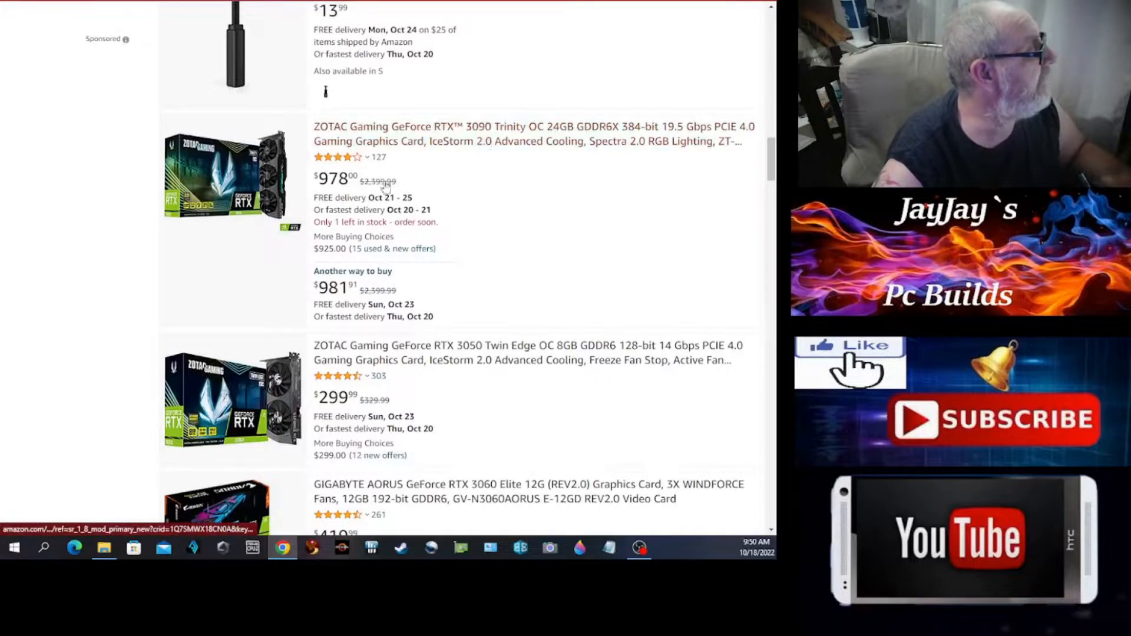
{"action": "scroll", "scroll_direction": "down", "scroll_amount": 3}
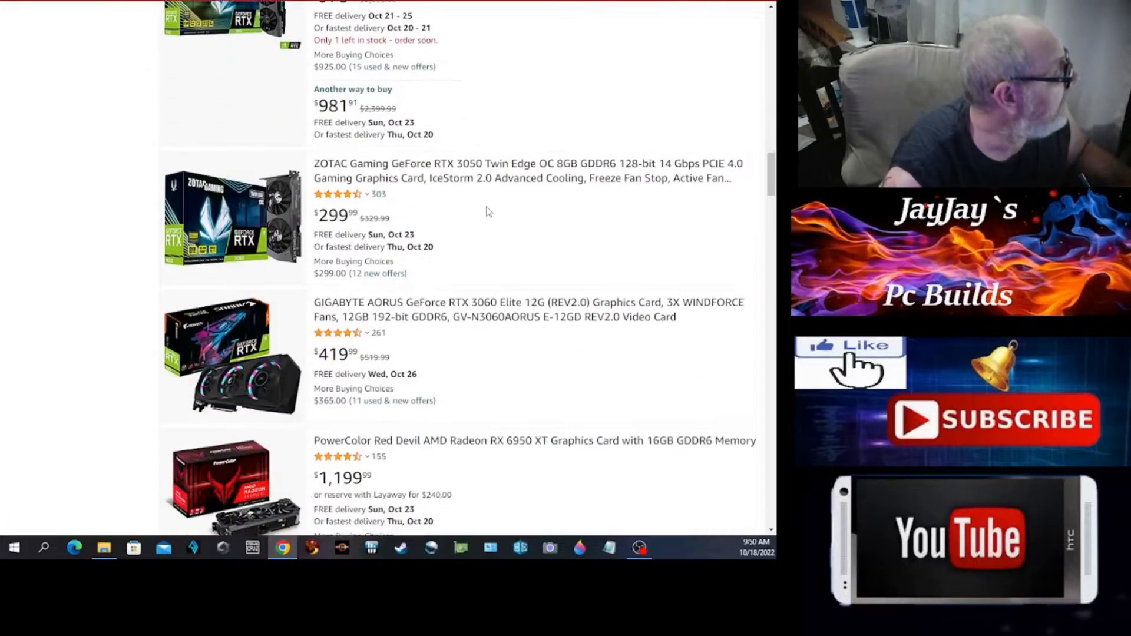
{"action": "scroll", "scroll_direction": "down", "scroll_amount": 3}
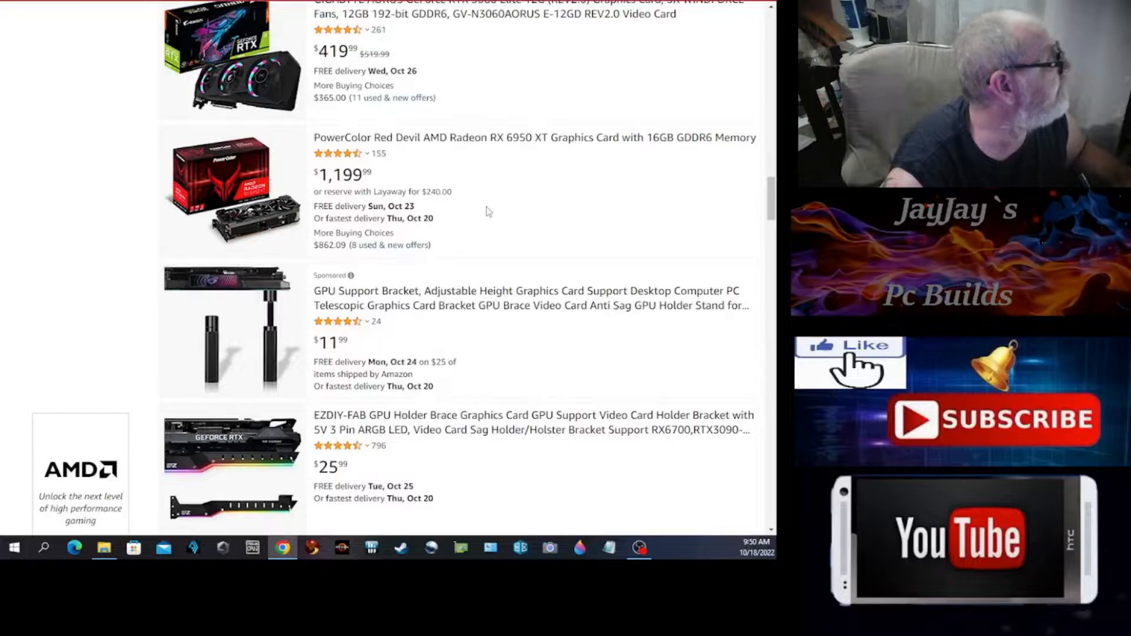
{"action": "scroll", "scroll_direction": "down", "scroll_amount": 3}
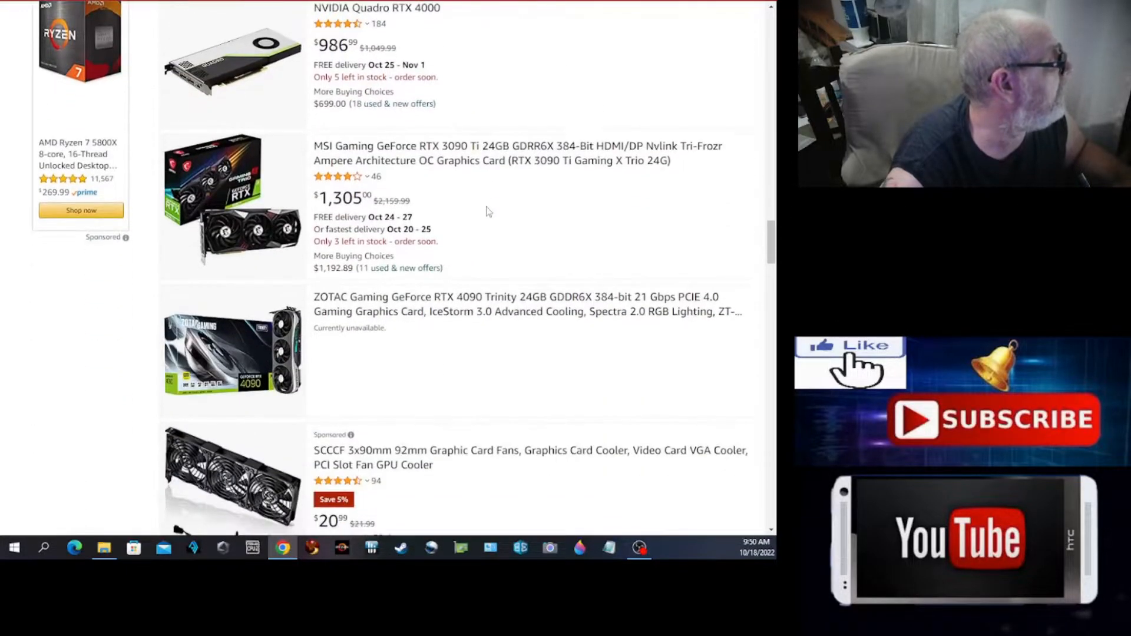
{"action": "scroll", "scroll_direction": "down", "scroll_amount": 3}
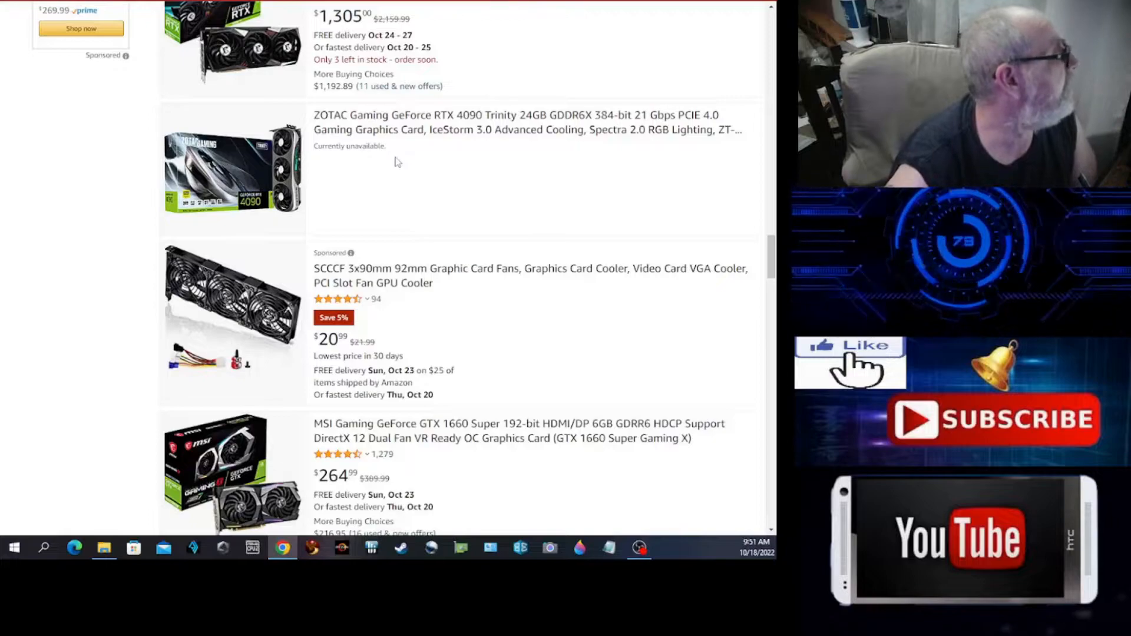
{"action": "scroll", "scroll_direction": "down", "scroll_amount": 3}
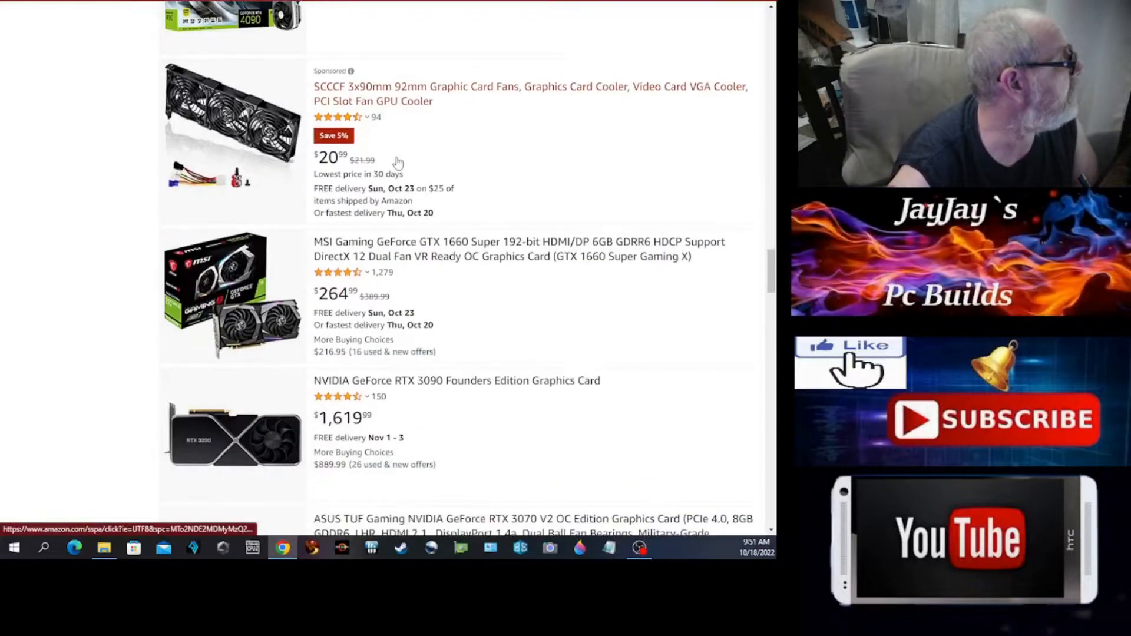
{"action": "scroll", "scroll_direction": "down", "scroll_amount": 3}
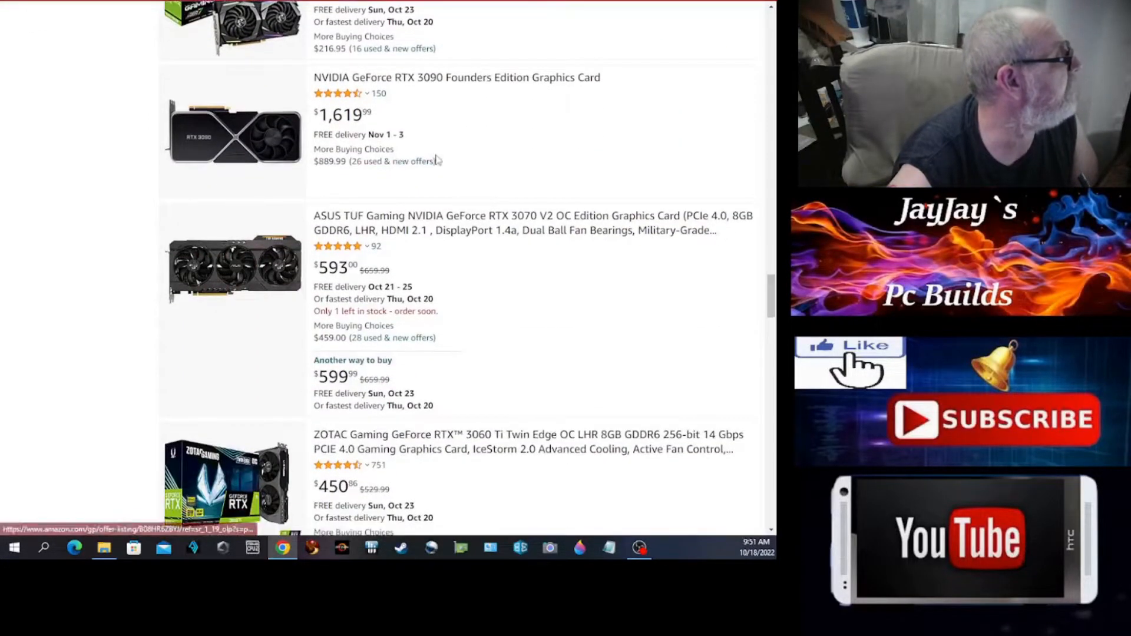
{"action": "scroll", "scroll_direction": "down", "scroll_amount": 3}
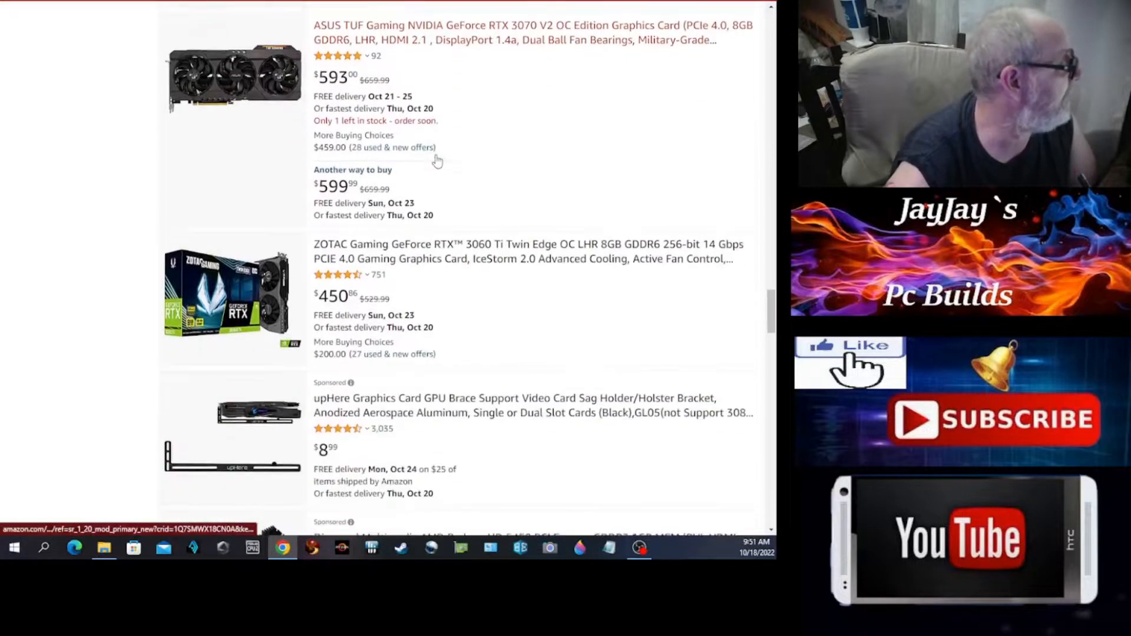
{"action": "scroll", "scroll_direction": "down", "scroll_amount": 3}
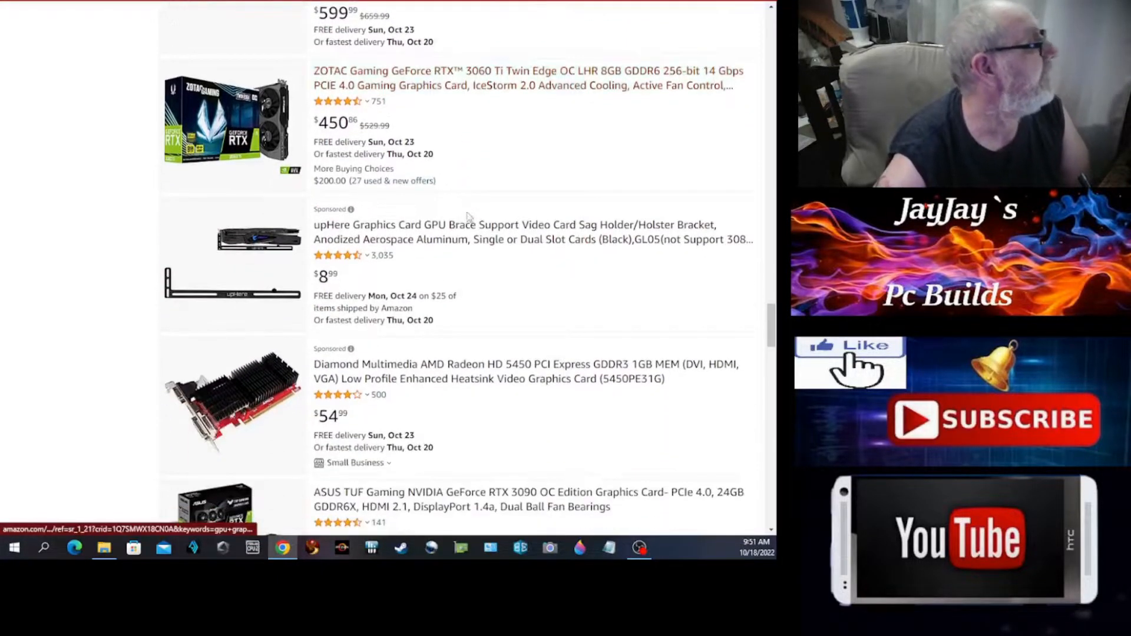
{"action": "scroll", "scroll_direction": "down", "scroll_amount": 3}
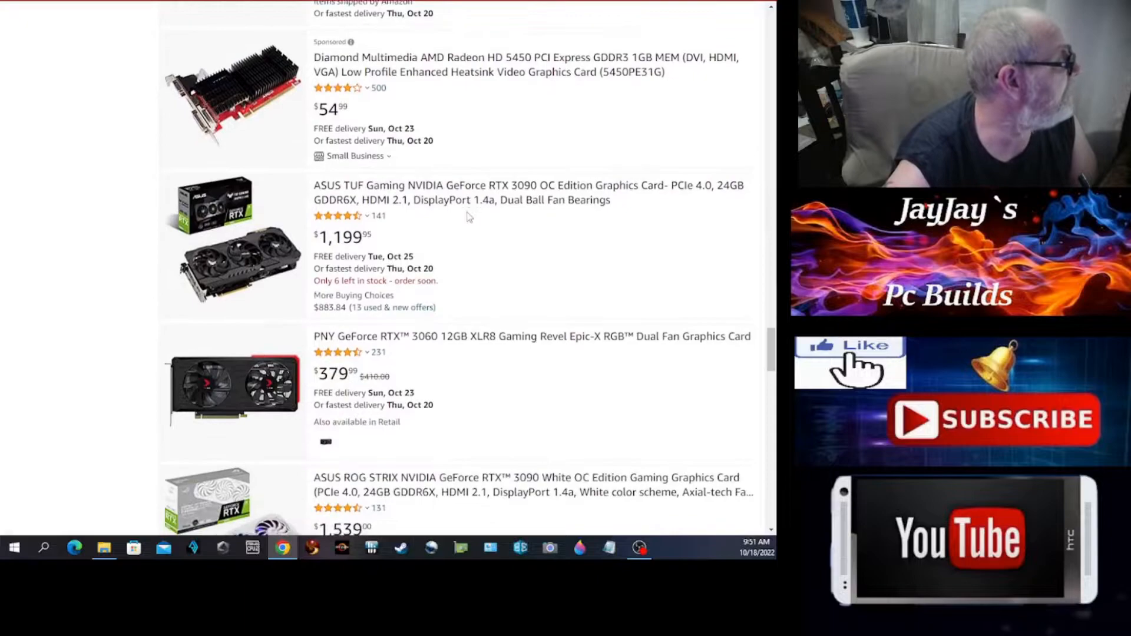
{"action": "scroll", "scroll_direction": "down", "scroll_amount": 3}
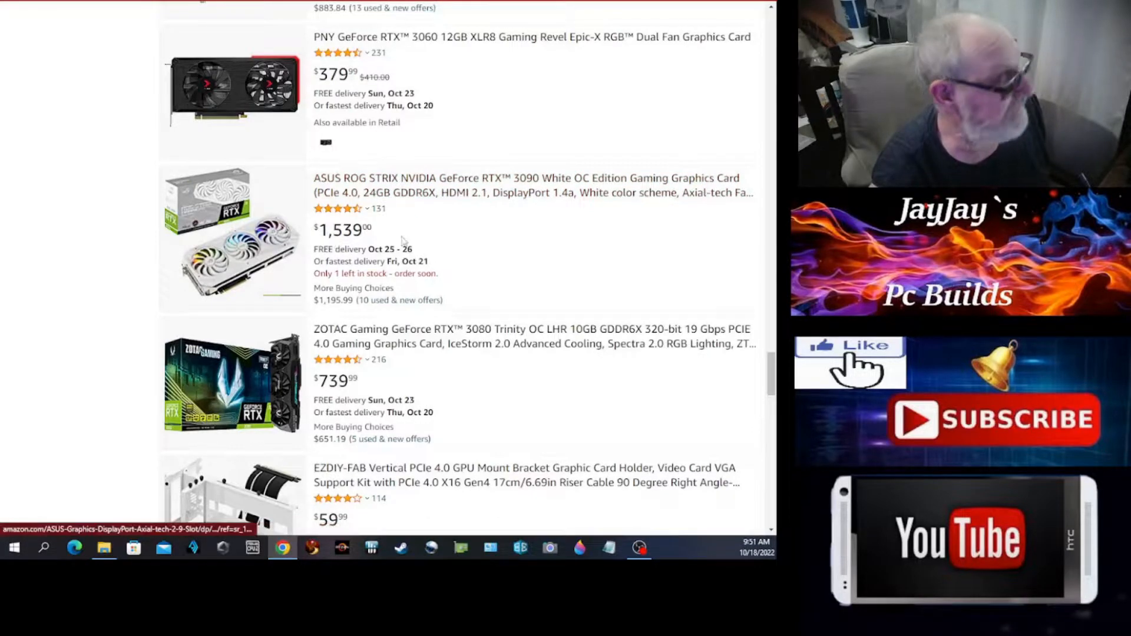
{"action": "mouse_move", "coordinate": [566, 235]}
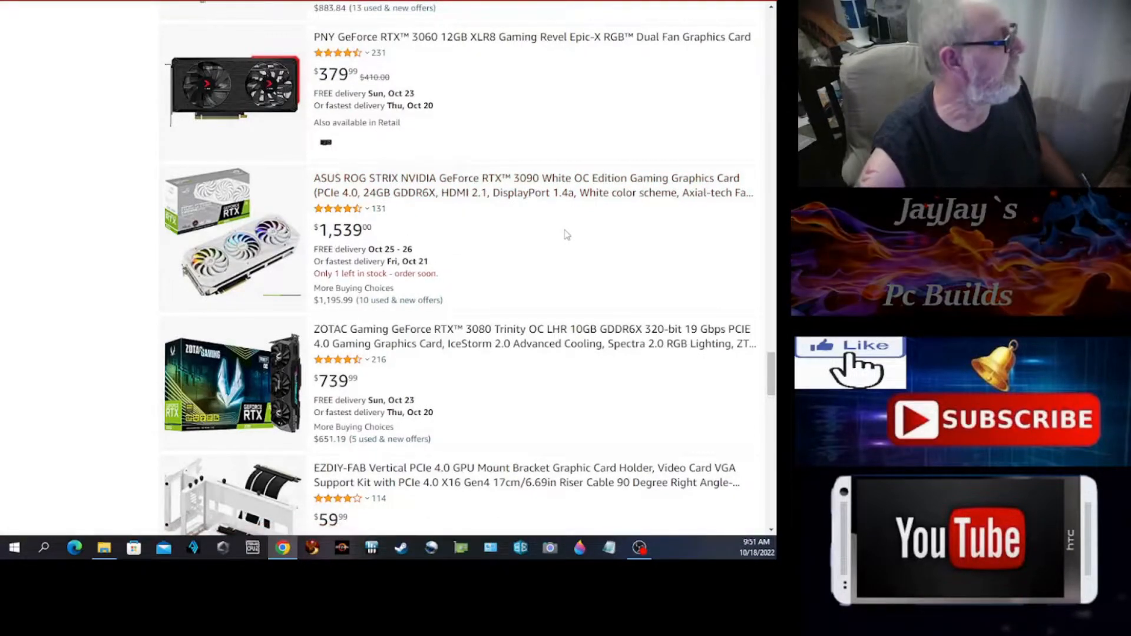
{"action": "scroll", "scroll_direction": "down", "scroll_amount": 3}
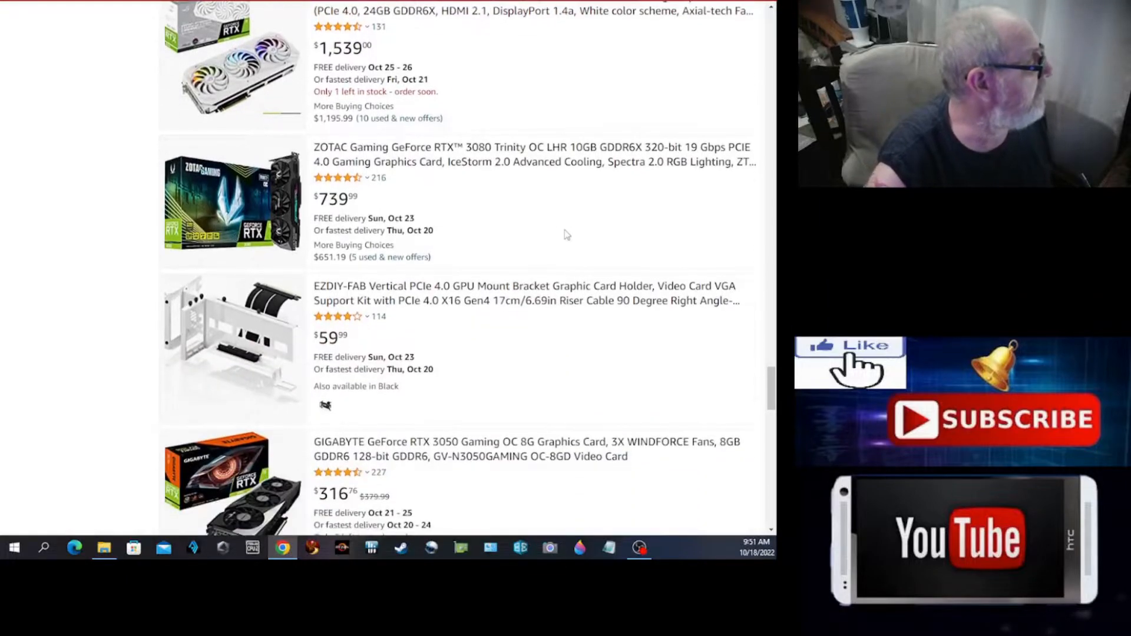
{"action": "scroll", "scroll_direction": "down", "scroll_amount": 3}
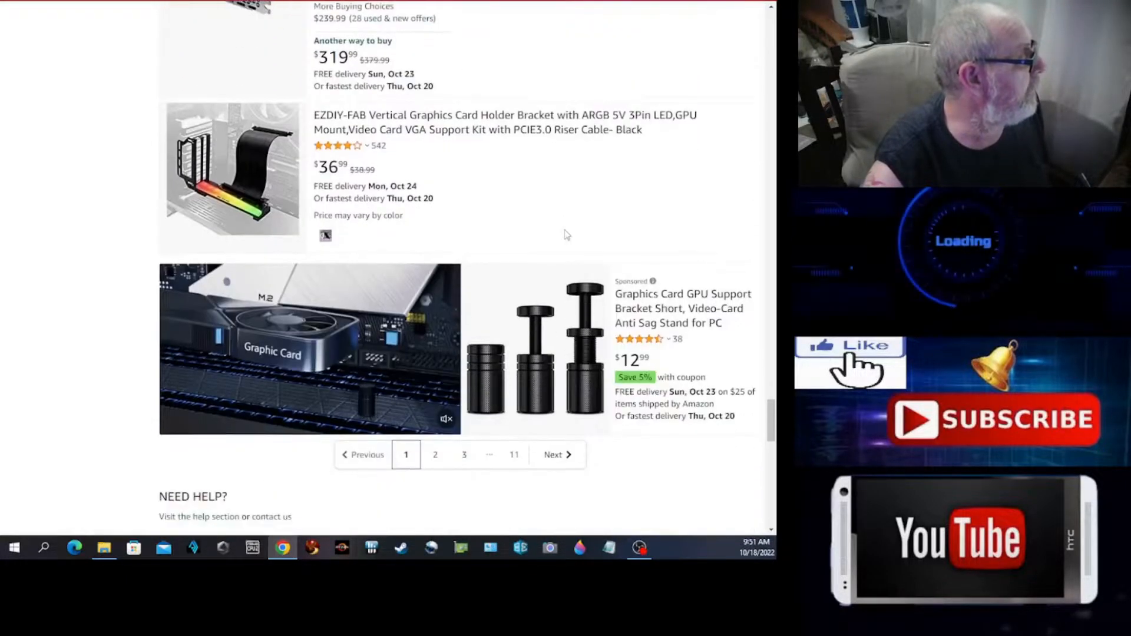
{"action": "scroll", "scroll_direction": "down", "scroll_amount": 3}
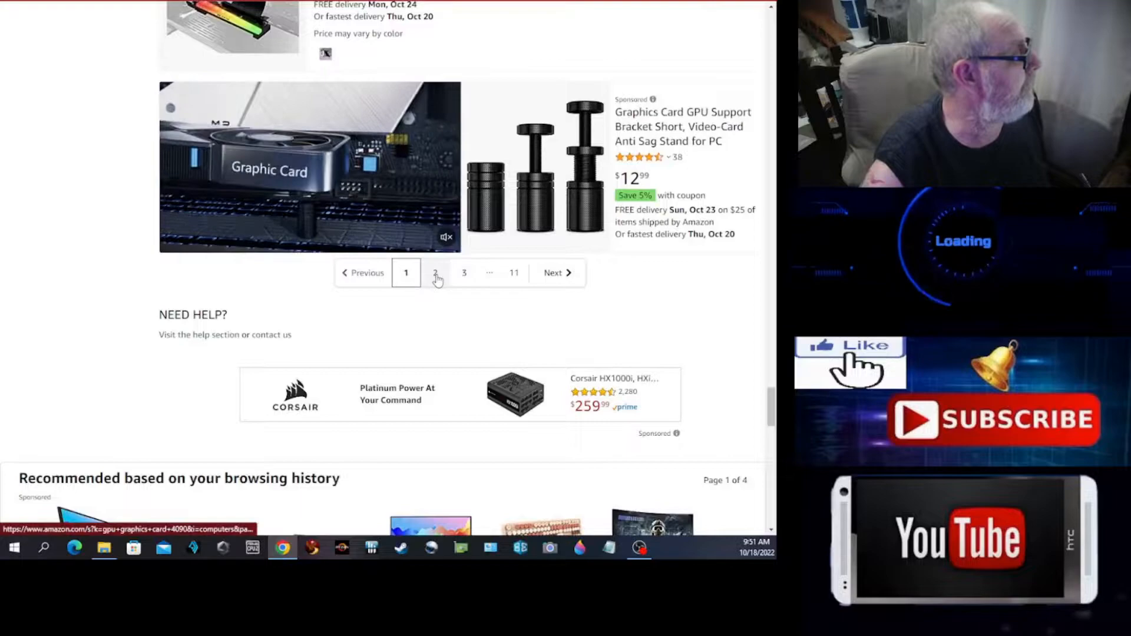
- Open results page 2 and scroll down to the $2,399.99 GIGABYTE RTX 4090 WINDFORCE
{"action": "left_click", "coordinate": [434, 273]}
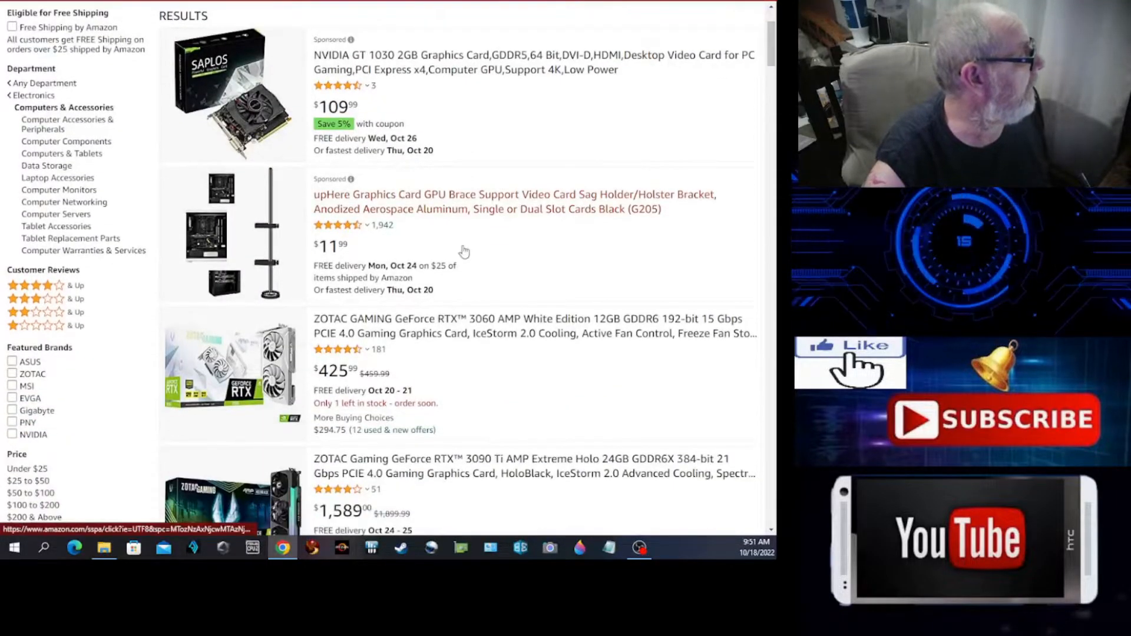
{"action": "scroll", "scroll_direction": "down", "scroll_amount": 3}
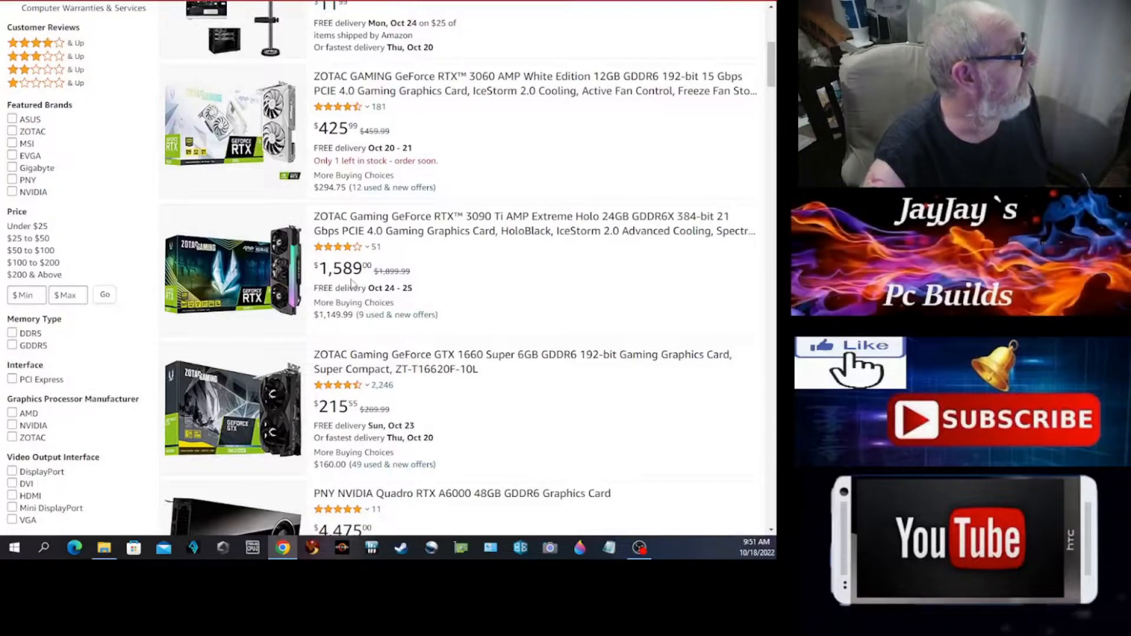
{"action": "scroll", "scroll_direction": "down", "scroll_amount": 3}
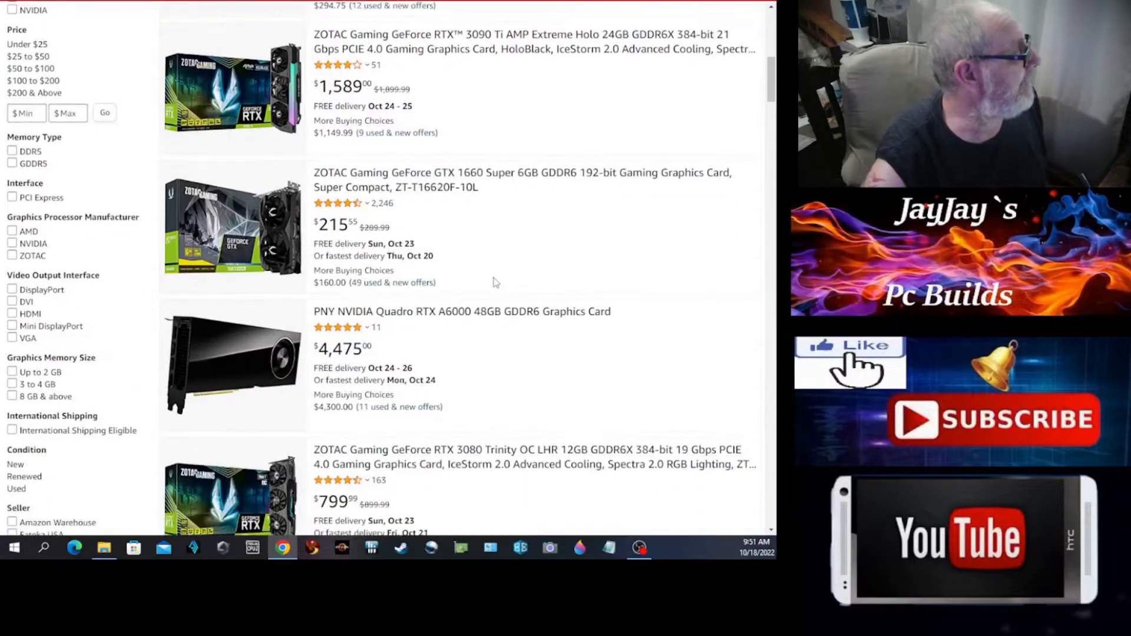
{"action": "scroll", "scroll_direction": "down", "scroll_amount": 3}
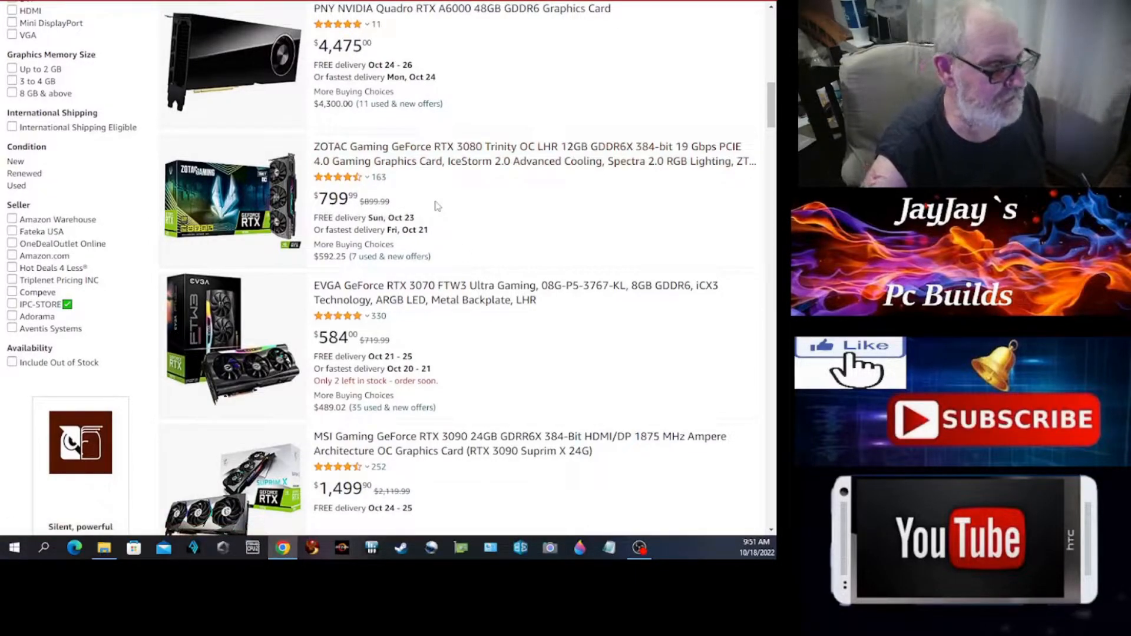
{"action": "mouse_move", "coordinate": [503, 208]}
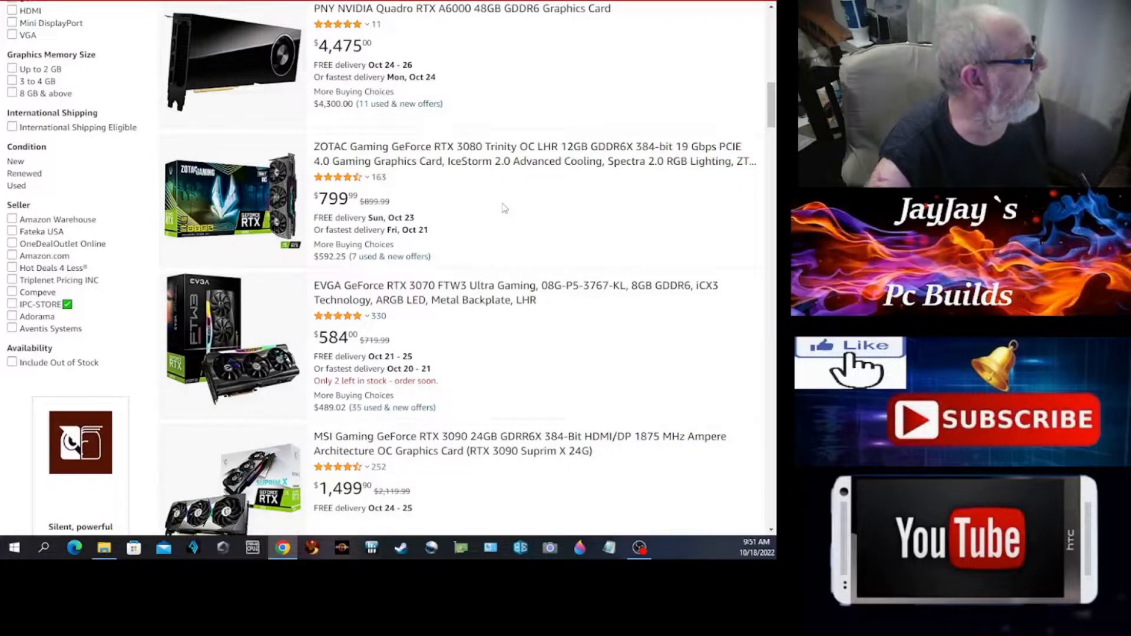
{"action": "scroll", "scroll_direction": "down", "scroll_amount": 3}
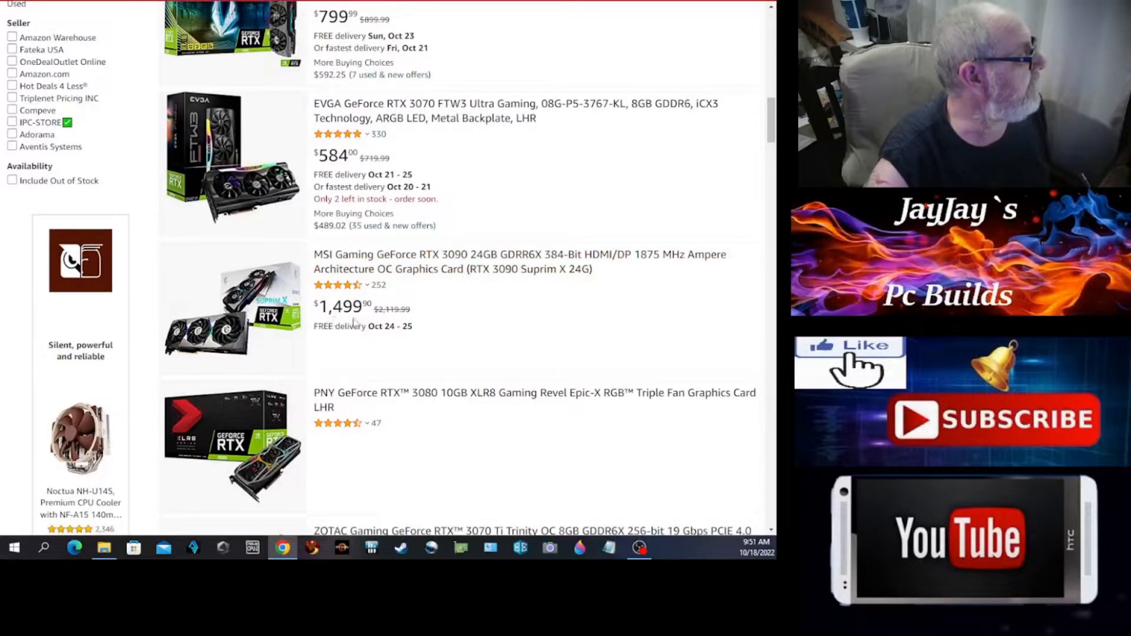
{"action": "scroll", "scroll_direction": "down", "scroll_amount": 3}
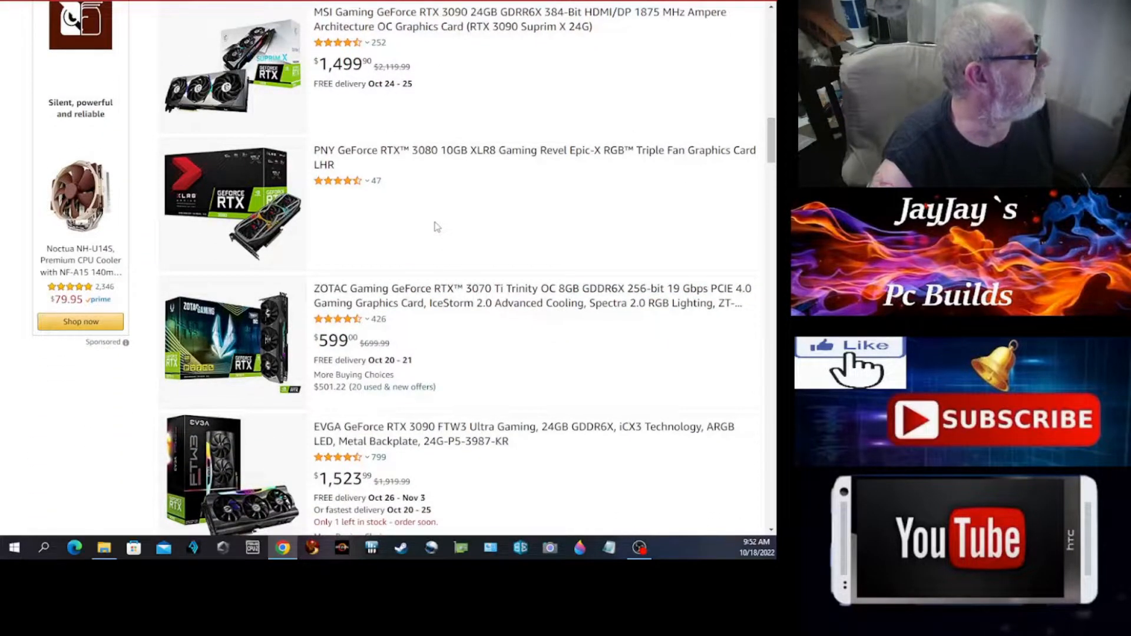
{"action": "scroll", "scroll_direction": "down", "scroll_amount": 3}
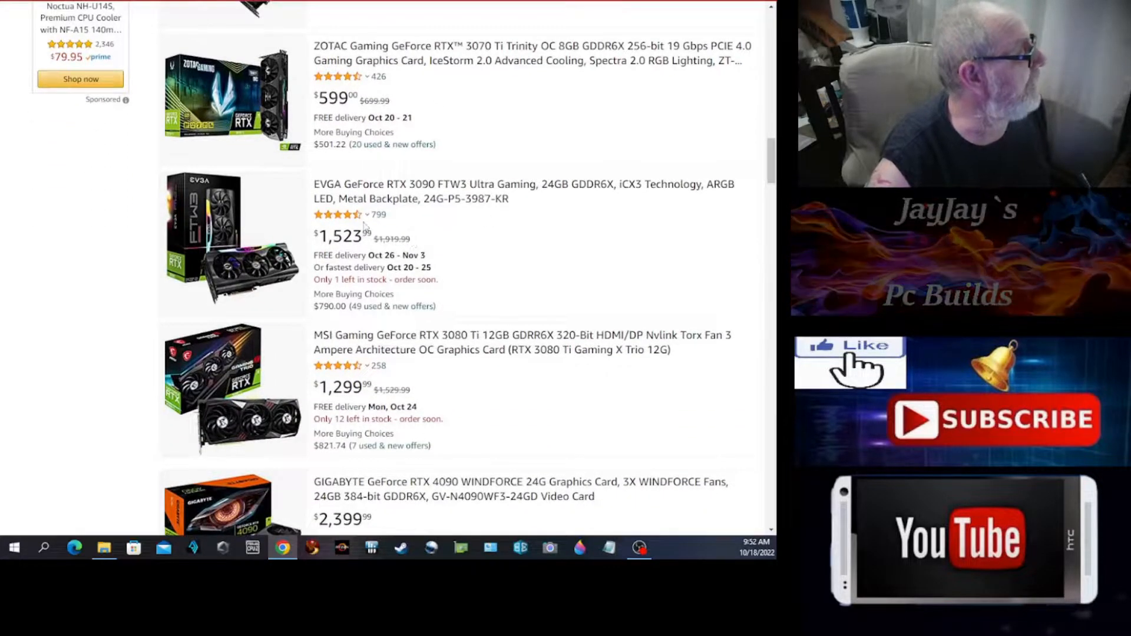
{"action": "mouse_move", "coordinate": [354, 254]}
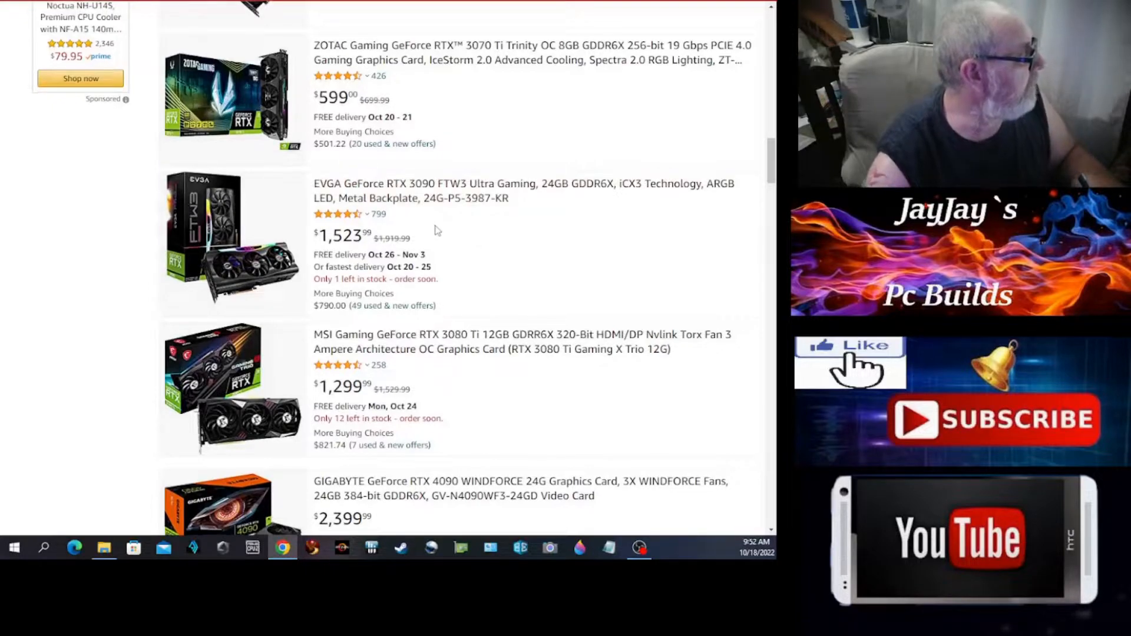
- Scroll page 2 past the MAXSUN Radeon RX 550 to the pagination bar and Need Help section
{"action": "scroll", "scroll_direction": "down", "scroll_amount": 3}
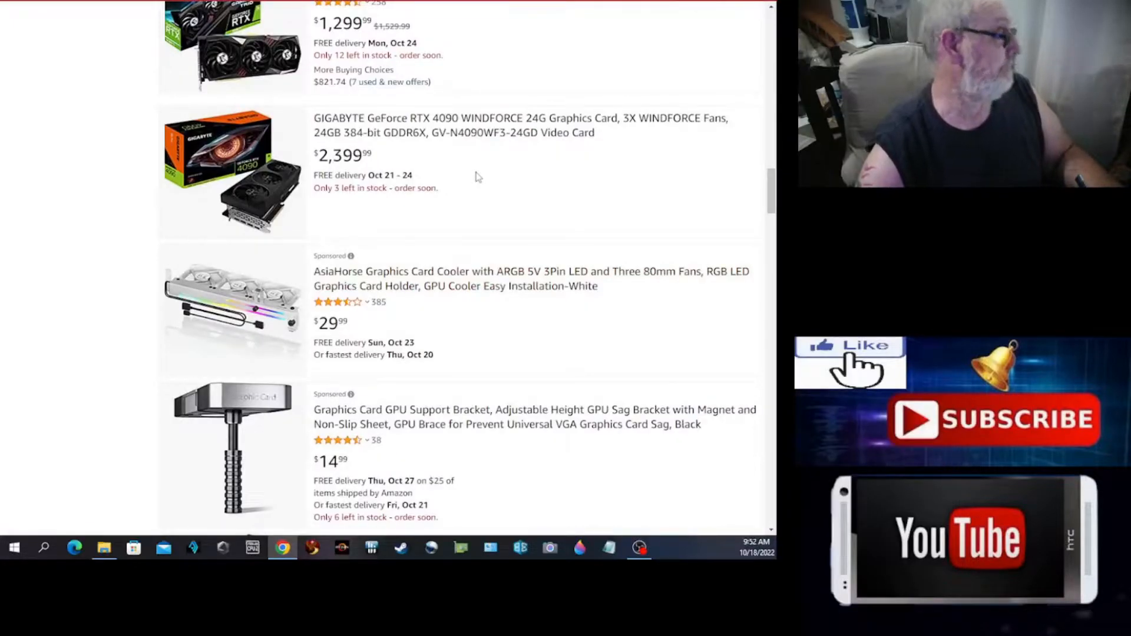
{"action": "mouse_move", "coordinate": [430, 125]}
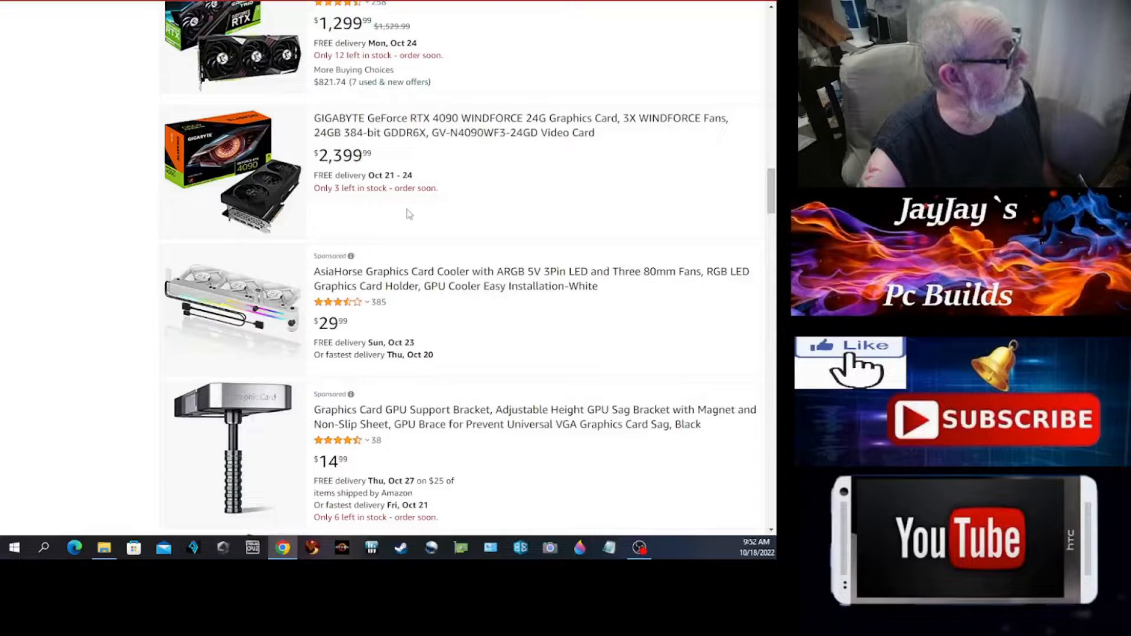
{"action": "mouse_move", "coordinate": [495, 189]}
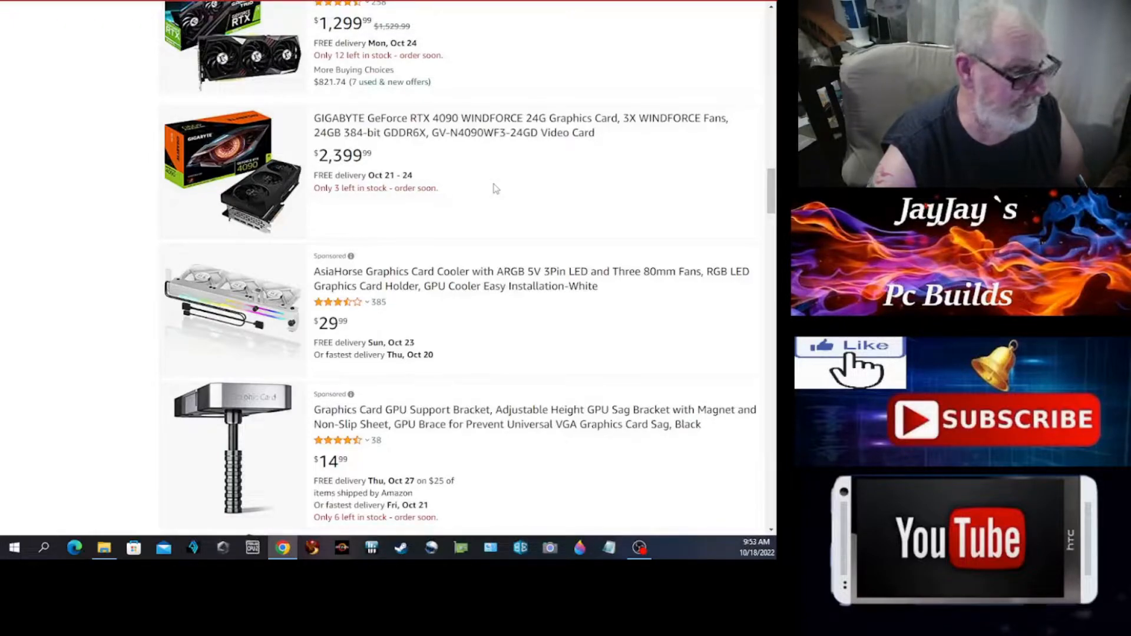
{"action": "mouse_move", "coordinate": [511, 208]}
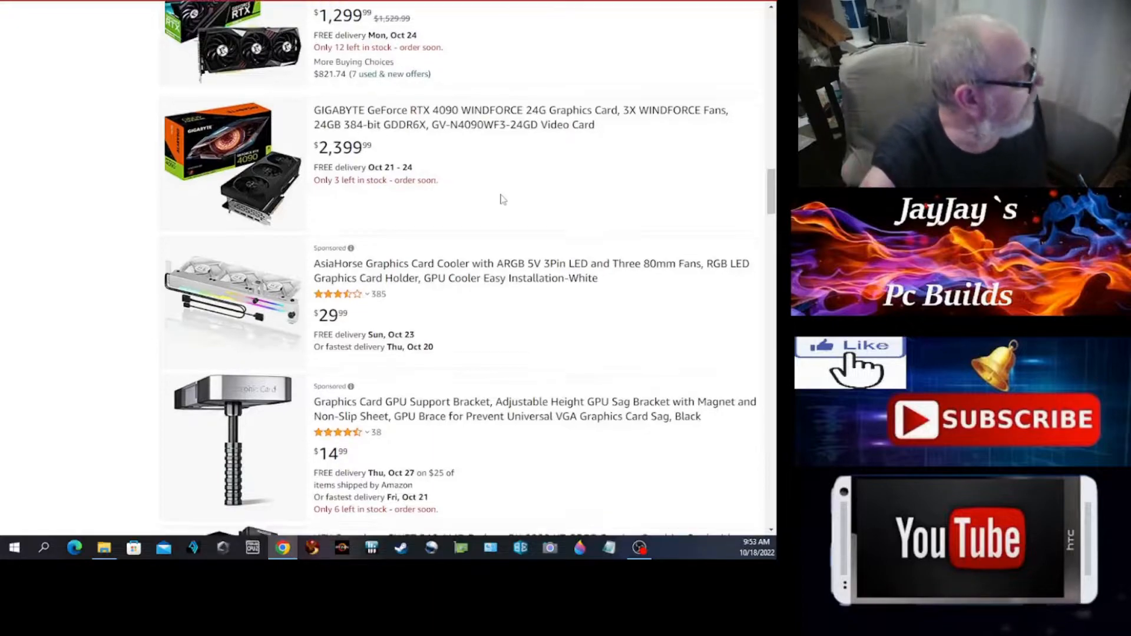
{"action": "scroll", "scroll_direction": "down", "scroll_amount": 3}
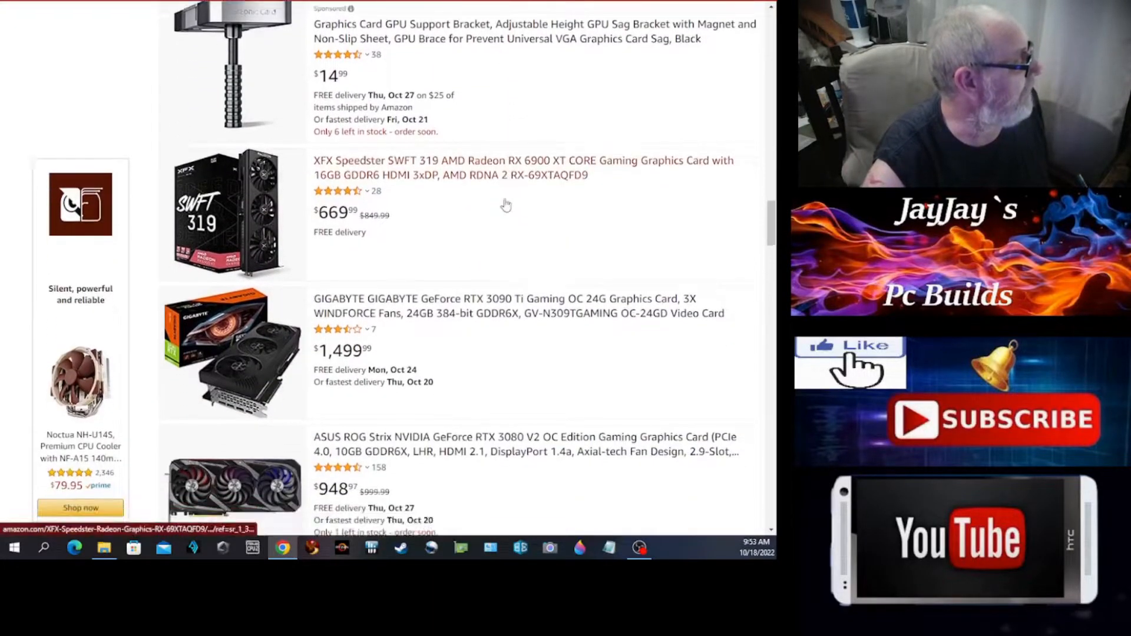
{"action": "scroll", "scroll_direction": "down", "scroll_amount": 3}
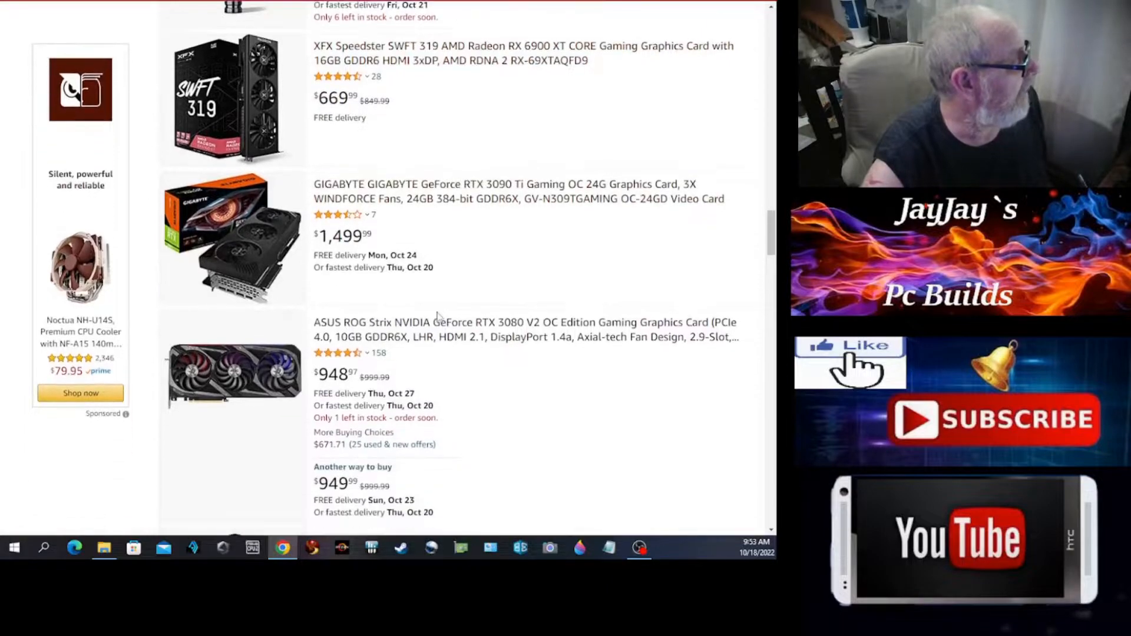
{"action": "scroll", "scroll_direction": "down", "scroll_amount": 3}
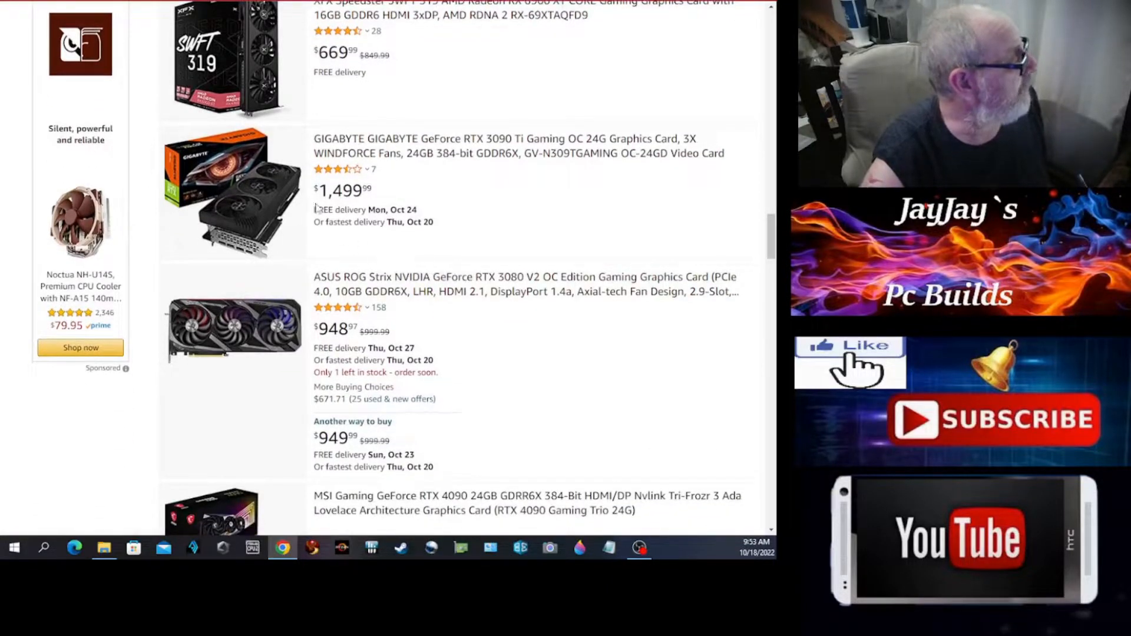
{"action": "scroll", "scroll_direction": "down", "scroll_amount": 3}
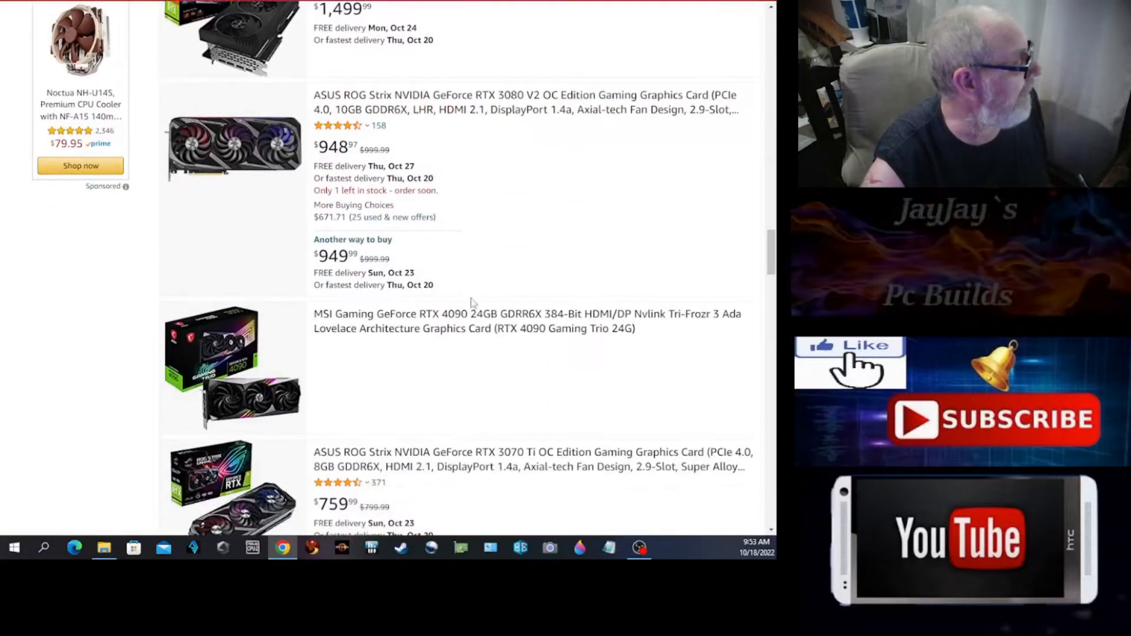
{"action": "scroll", "scroll_direction": "down", "scroll_amount": 3}
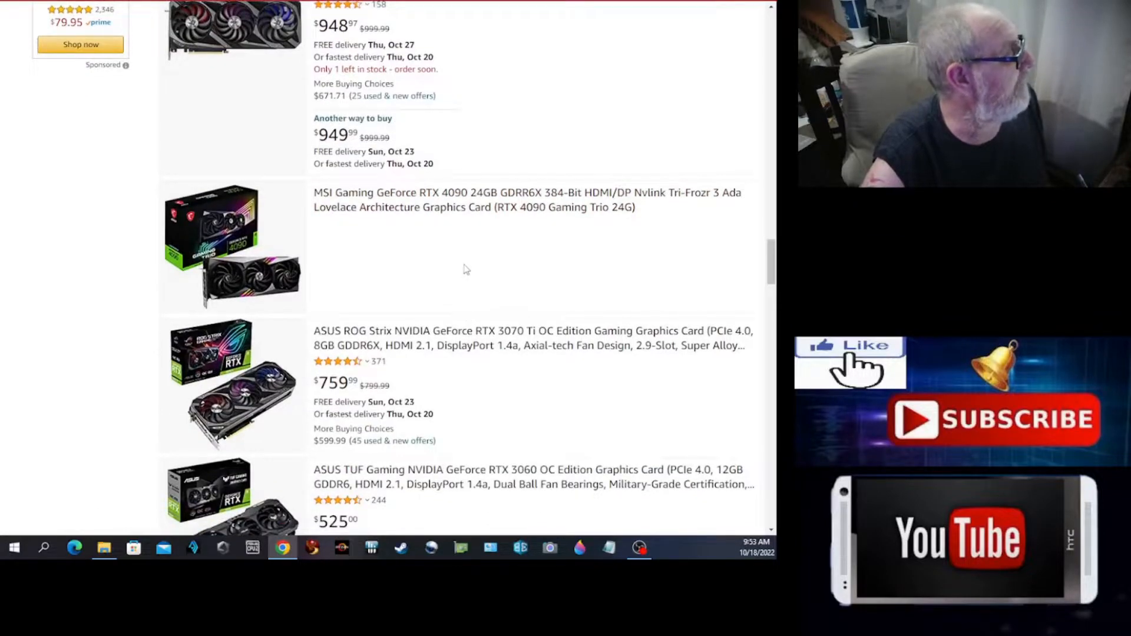
{"action": "scroll", "scroll_direction": "down", "scroll_amount": 3}
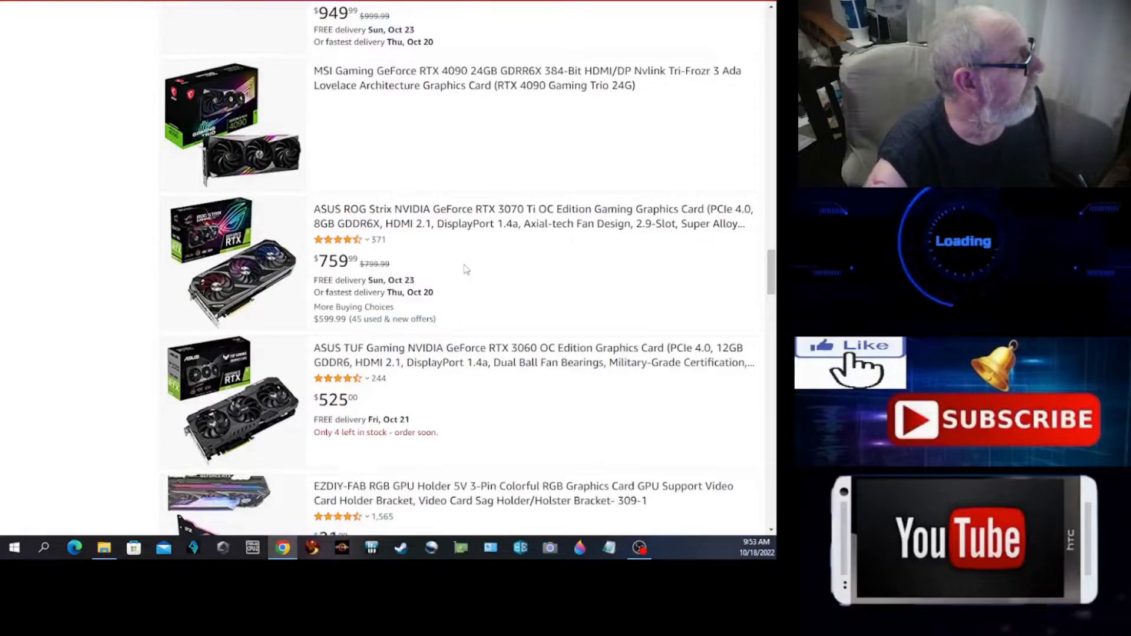
{"action": "scroll", "scroll_direction": "down", "scroll_amount": 3}
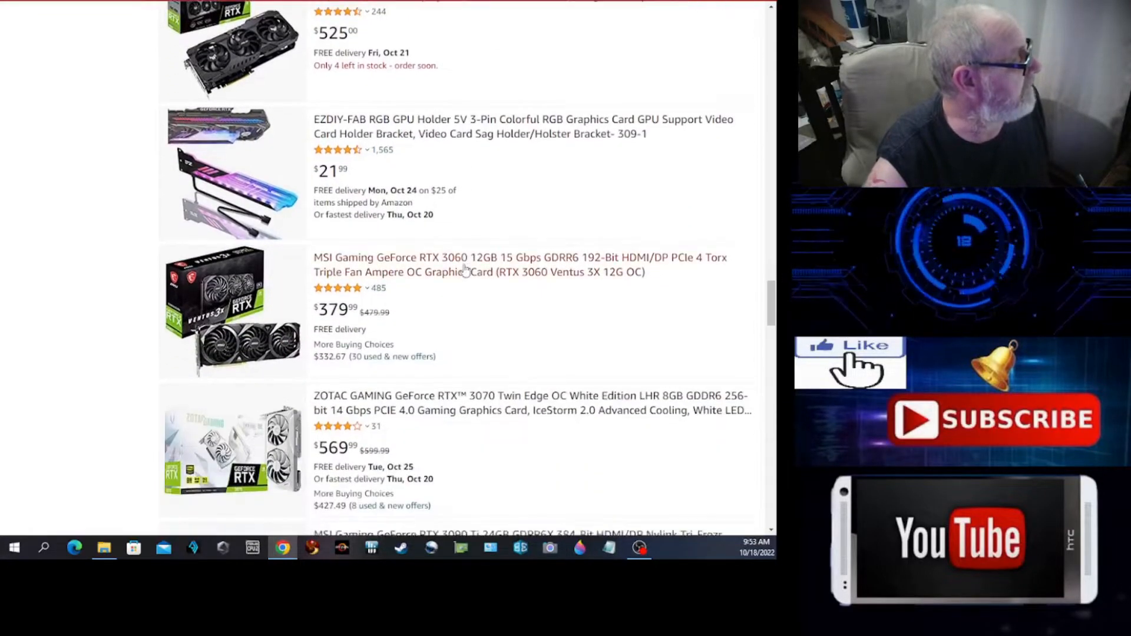
{"action": "scroll", "scroll_direction": "down", "scroll_amount": 3}
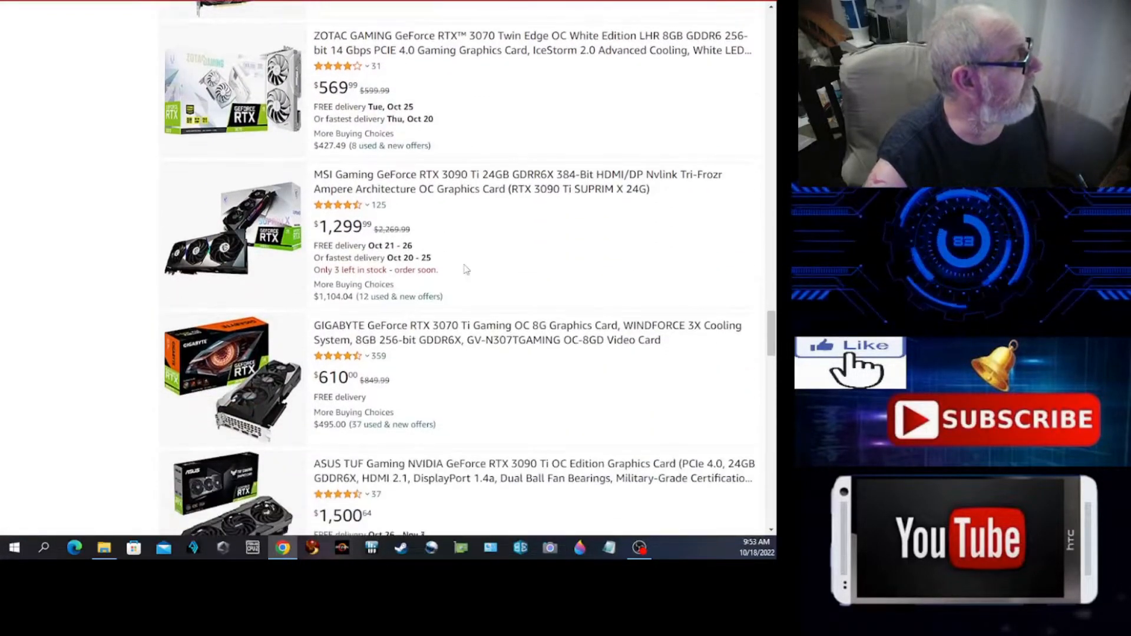
{"action": "scroll", "scroll_direction": "down", "scroll_amount": 3}
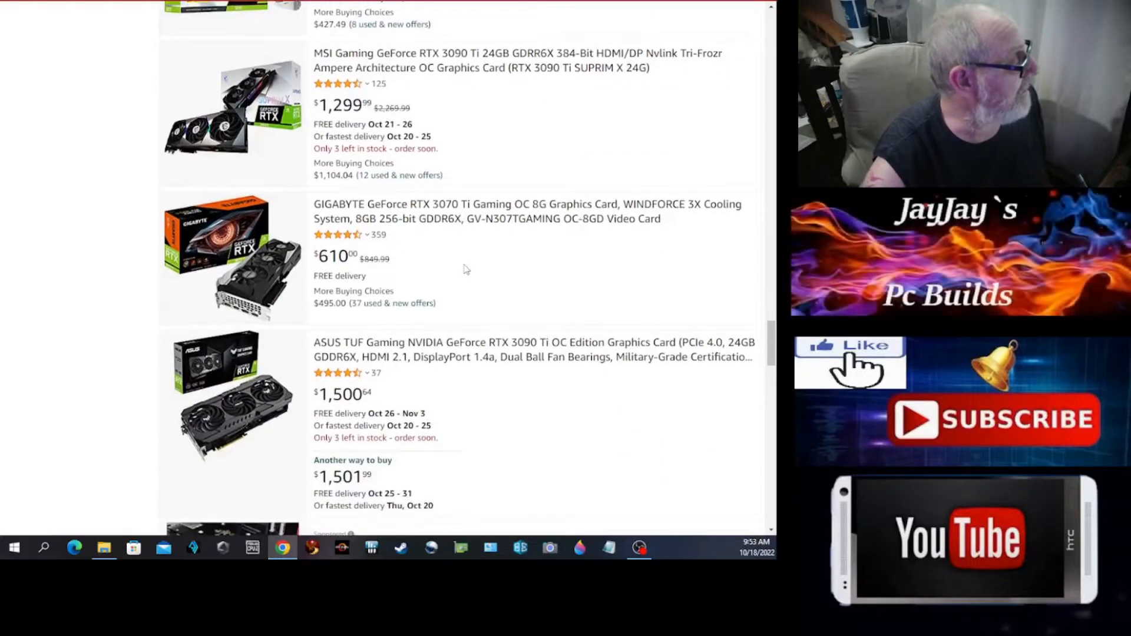
{"action": "scroll", "scroll_direction": "down", "scroll_amount": 3}
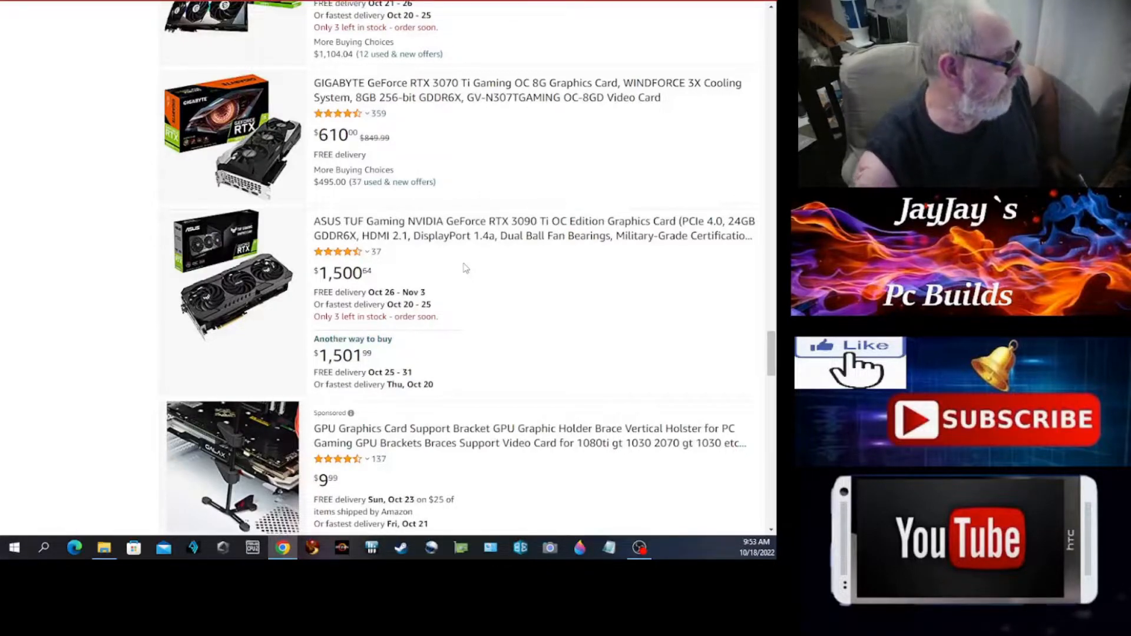
{"action": "mouse_move", "coordinate": [495, 284]}
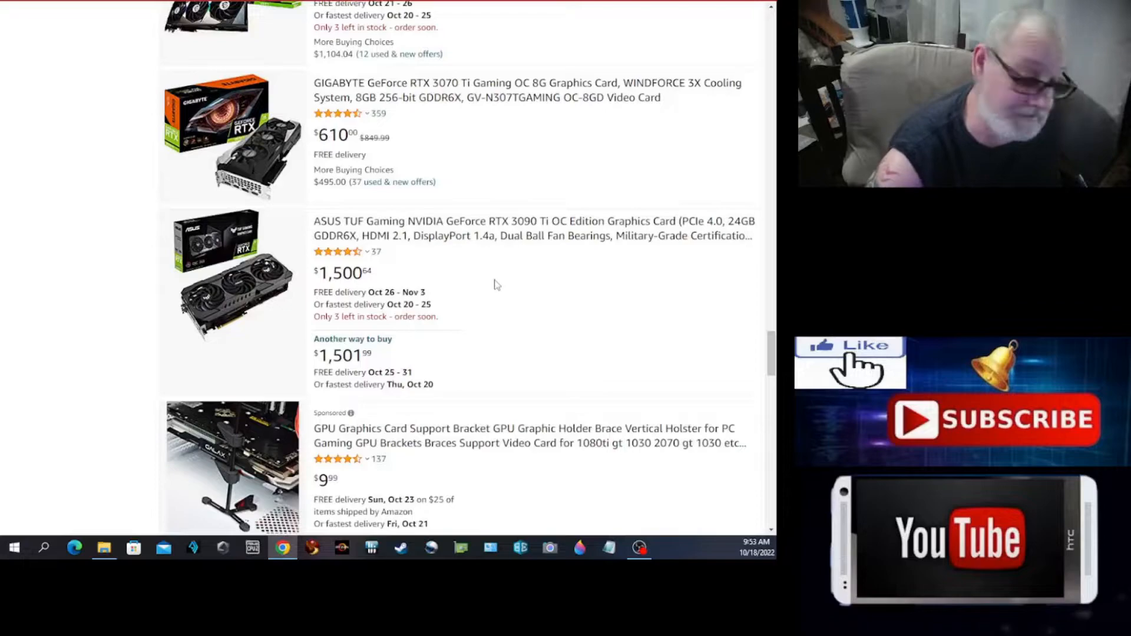
{"action": "scroll", "scroll_direction": "down", "scroll_amount": 3}
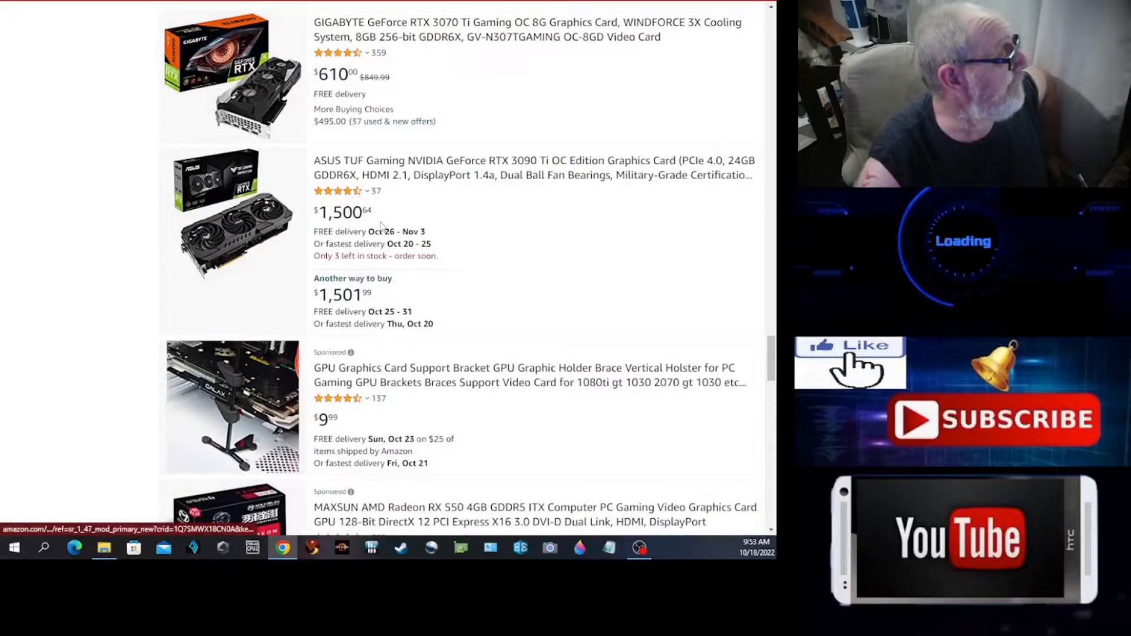
{"action": "scroll", "scroll_direction": "down", "scroll_amount": 3}
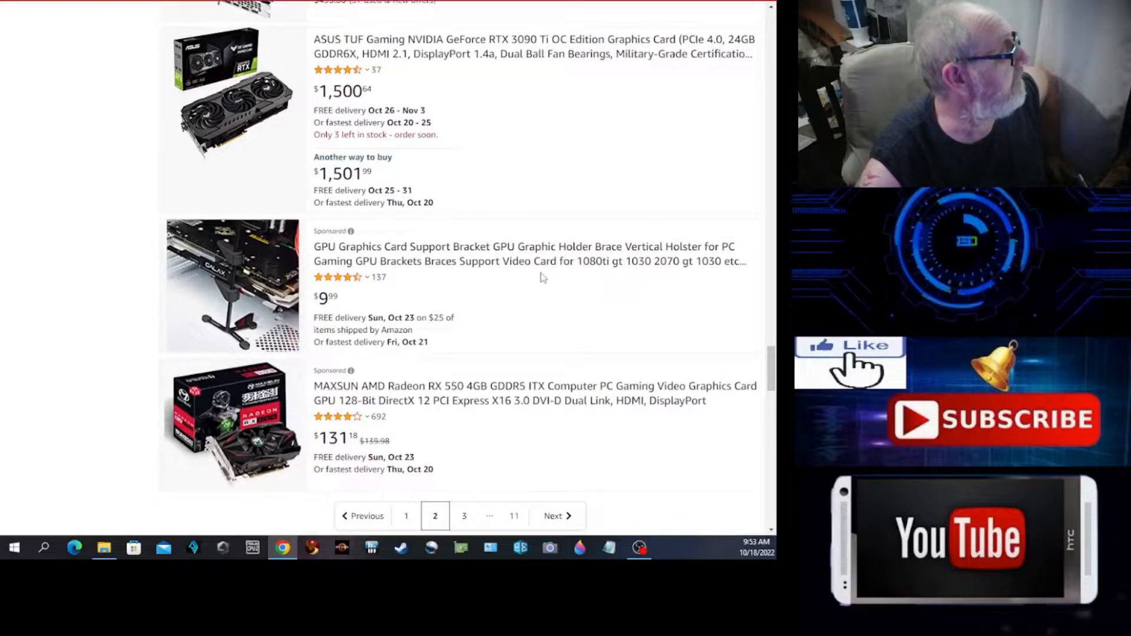
{"action": "scroll", "scroll_direction": "down", "scroll_amount": 3}
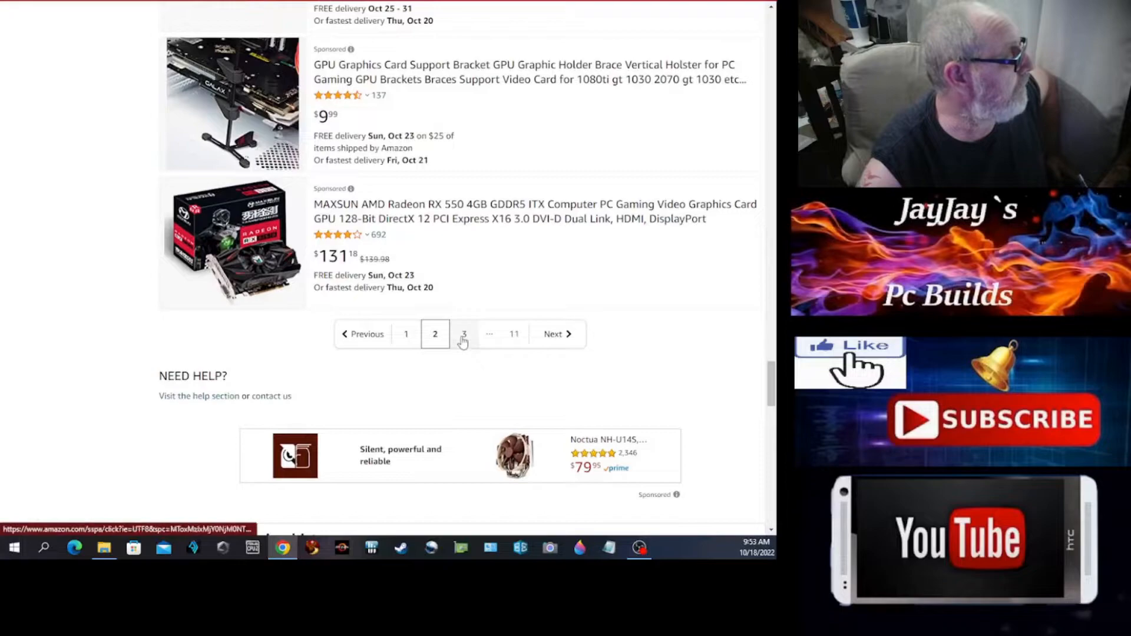
- Open results page 3 and scroll to its final ZER-LON GTX 1050 Ti listing
{"action": "left_click", "coordinate": [463, 334]}
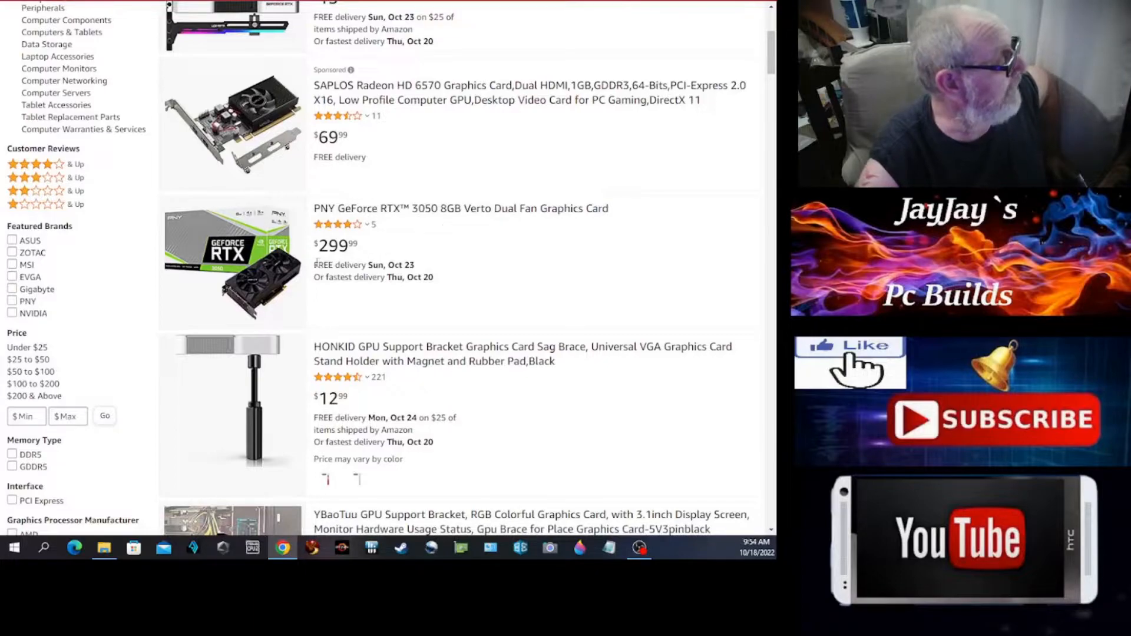
{"action": "scroll", "scroll_direction": "down", "scroll_amount": 3}
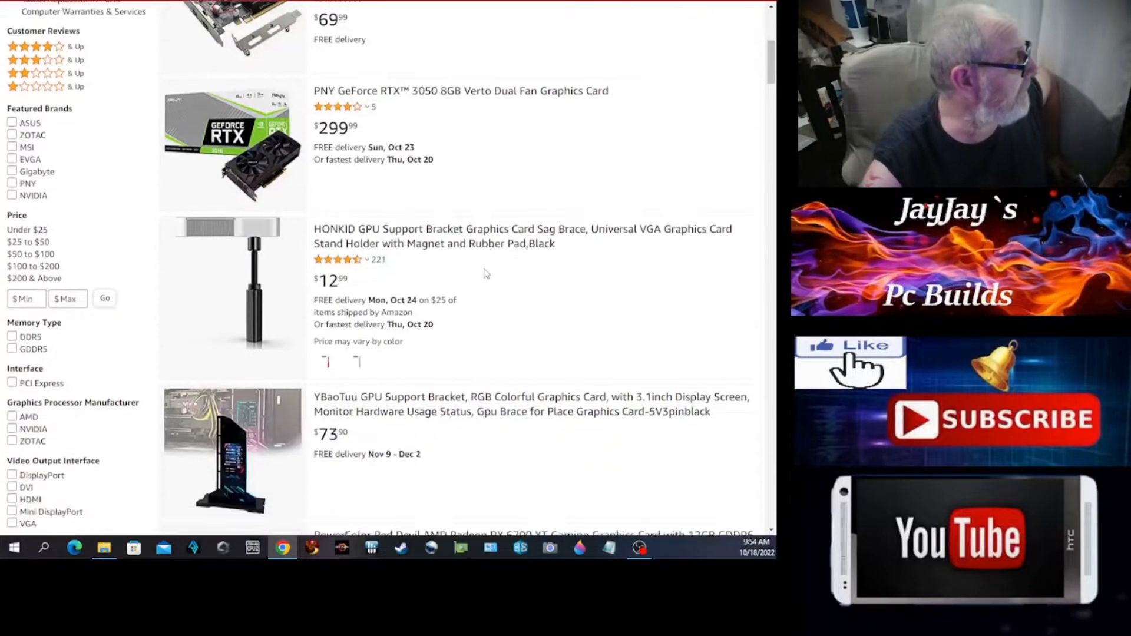
{"action": "scroll", "scroll_direction": "down", "scroll_amount": 3}
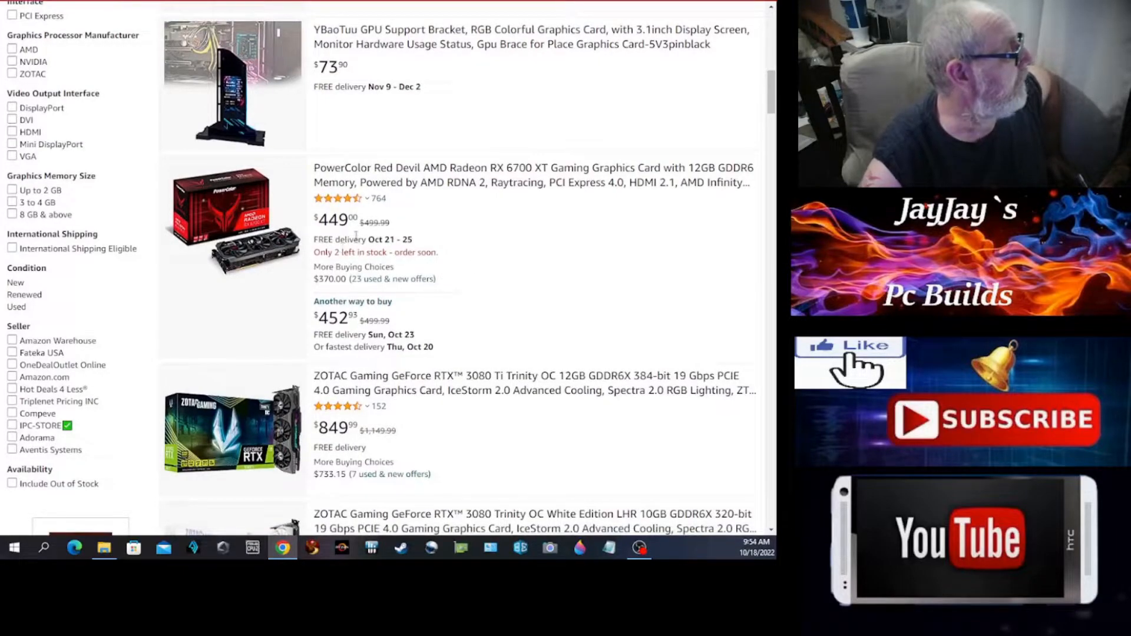
{"action": "mouse_move", "coordinate": [548, 188]}
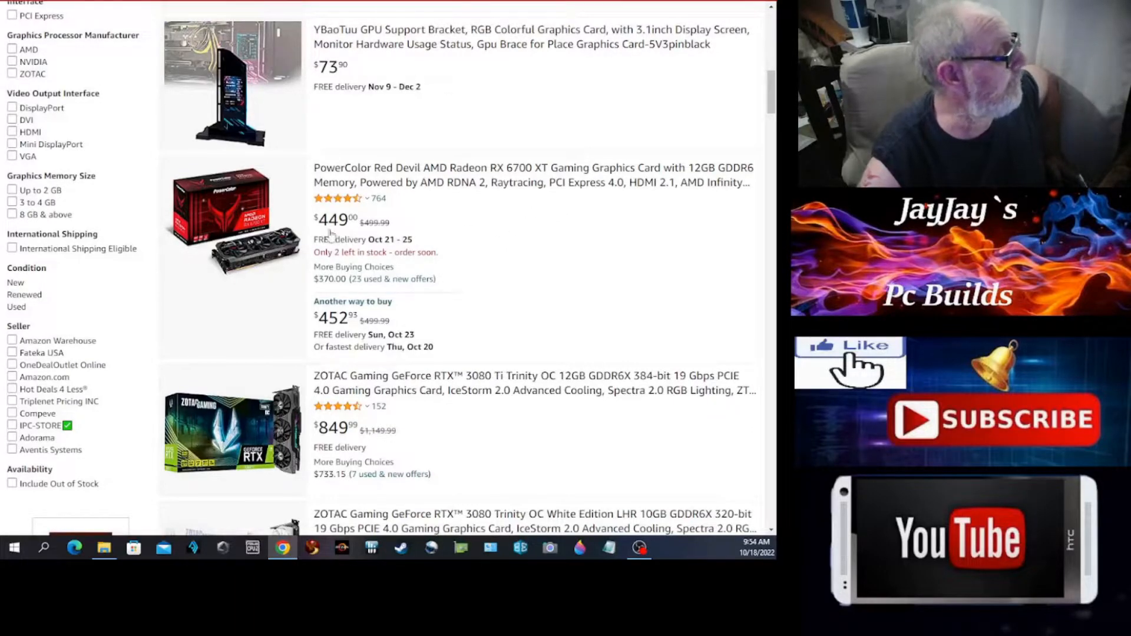
{"action": "mouse_move", "coordinate": [492, 238]}
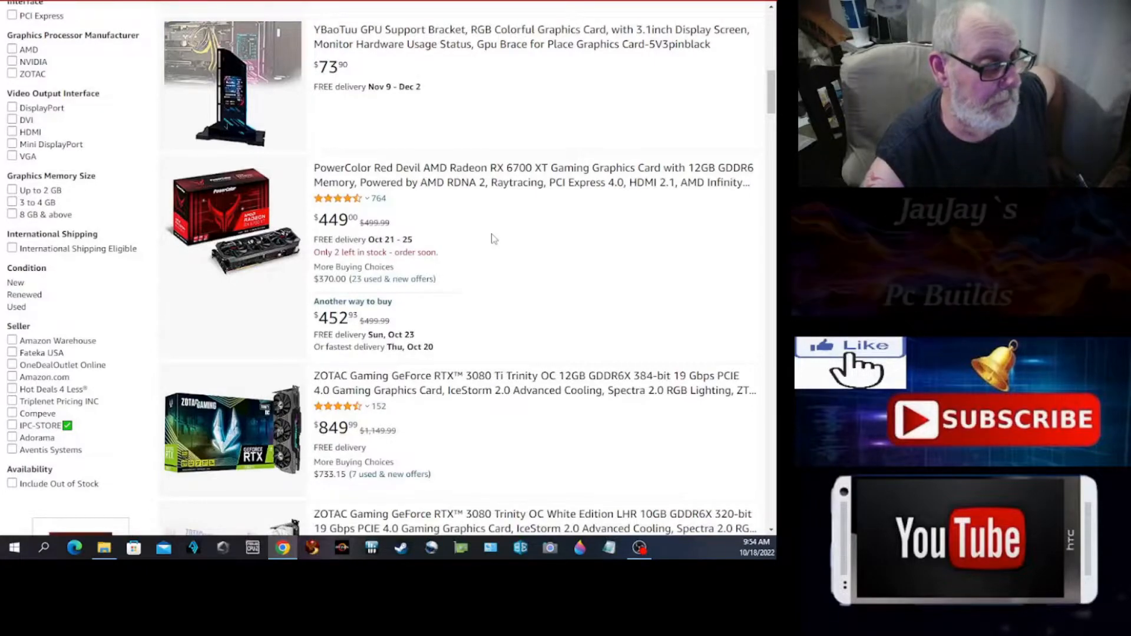
{"action": "scroll", "scroll_direction": "down", "scroll_amount": 3}
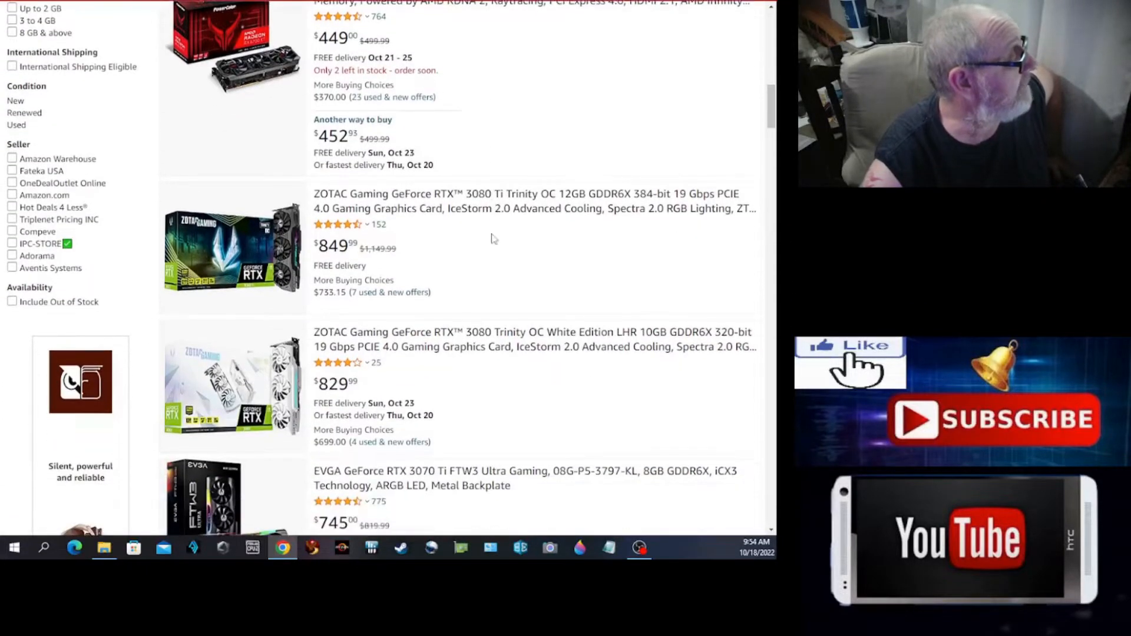
{"action": "scroll", "scroll_direction": "down", "scroll_amount": 3}
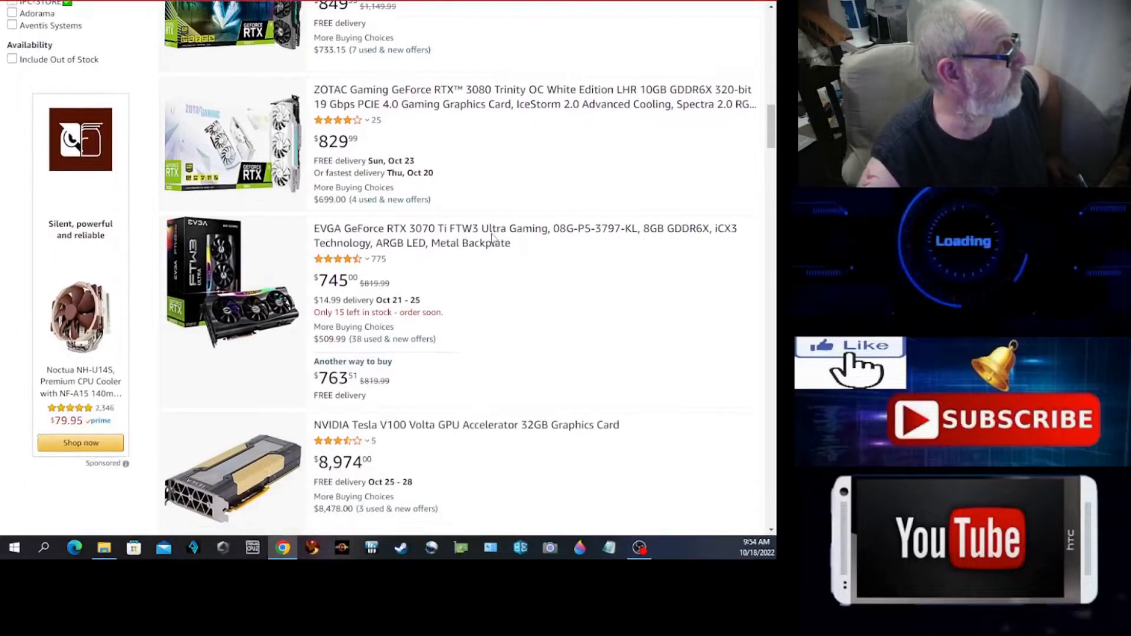
{"action": "scroll", "scroll_direction": "down", "scroll_amount": 3}
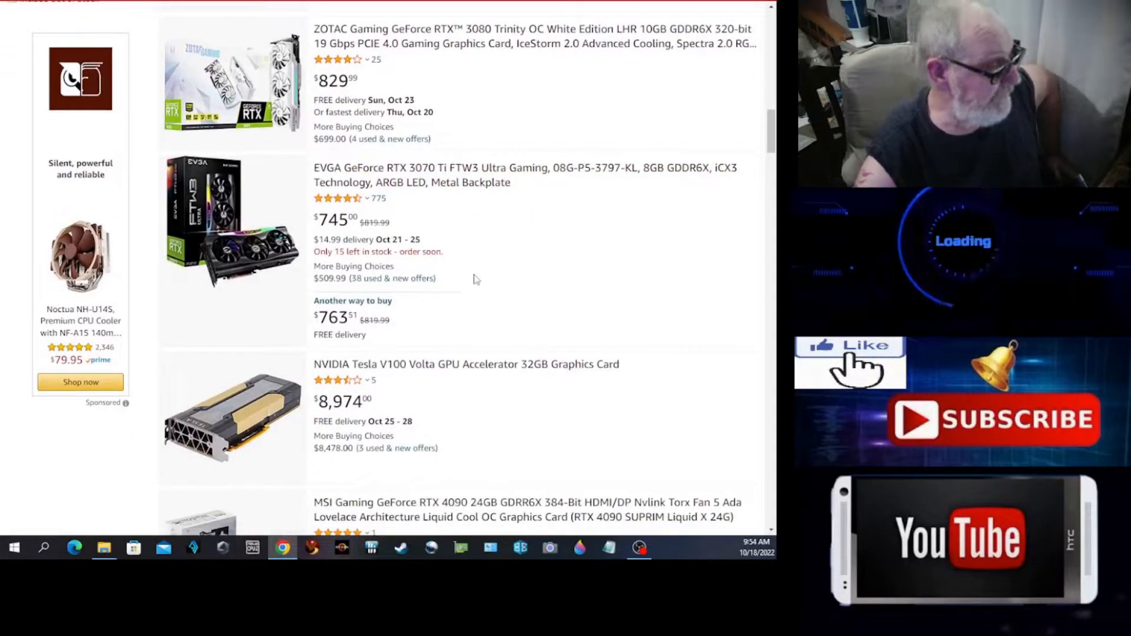
{"action": "scroll", "scroll_direction": "down", "scroll_amount": 3}
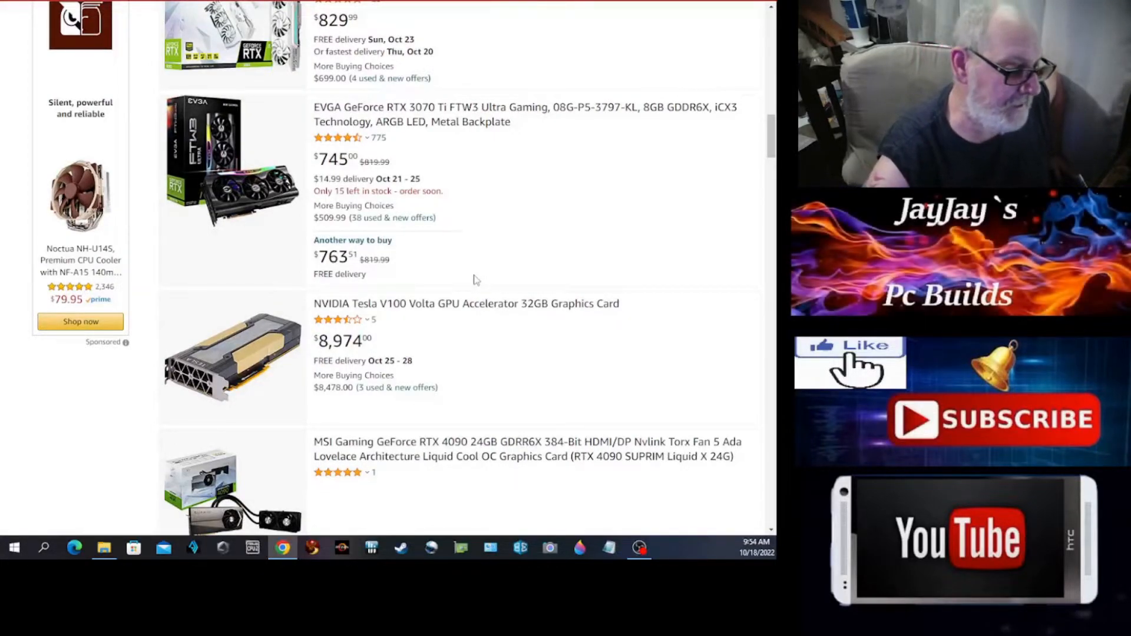
{"action": "scroll", "scroll_direction": "down", "scroll_amount": 3}
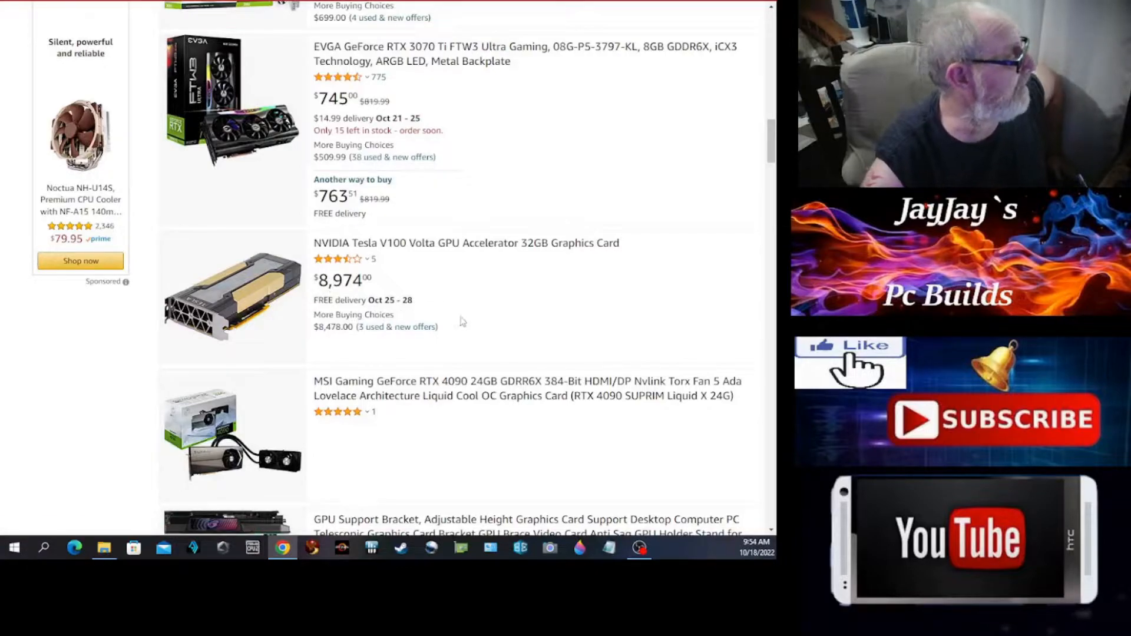
{"action": "scroll", "scroll_direction": "down", "scroll_amount": 3}
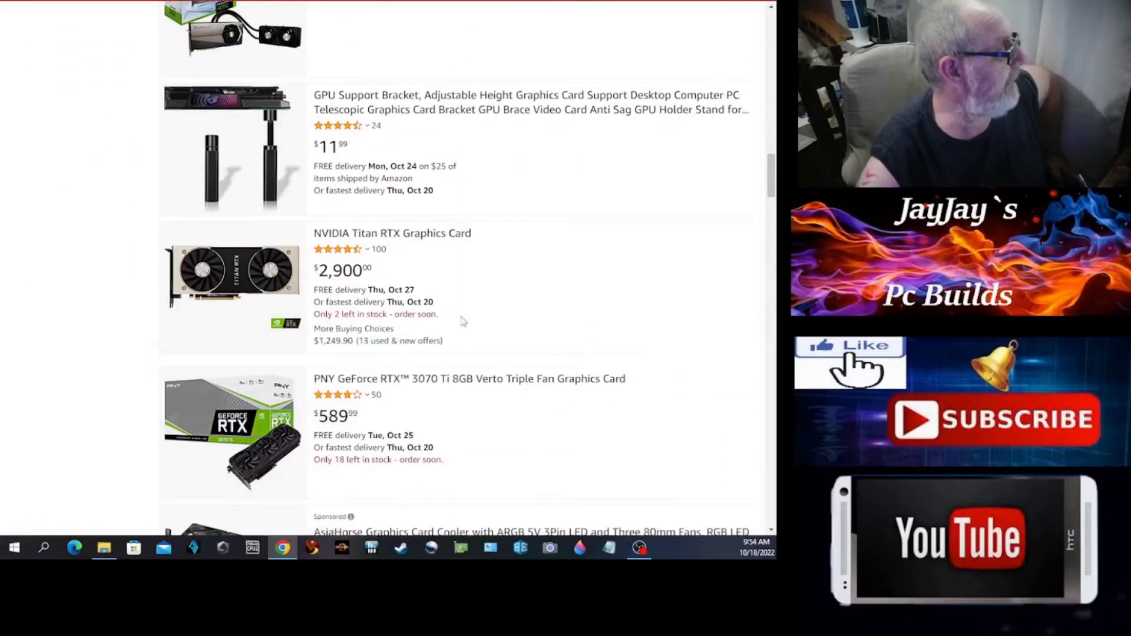
{"action": "mouse_move", "coordinate": [337, 248]}
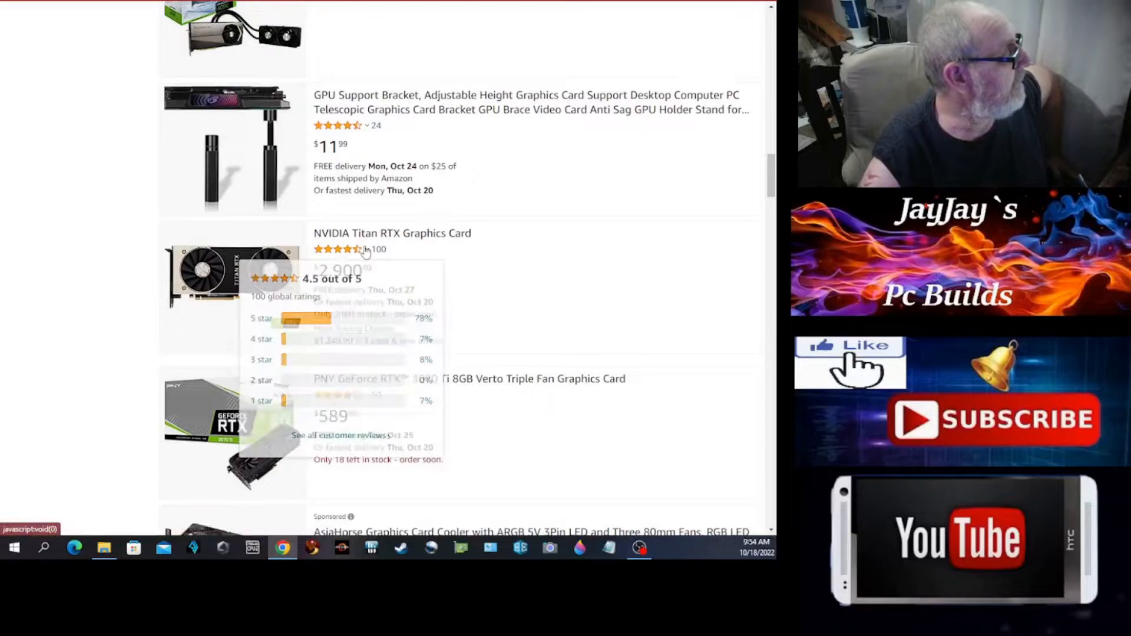
{"action": "mouse_move", "coordinate": [483, 272]}
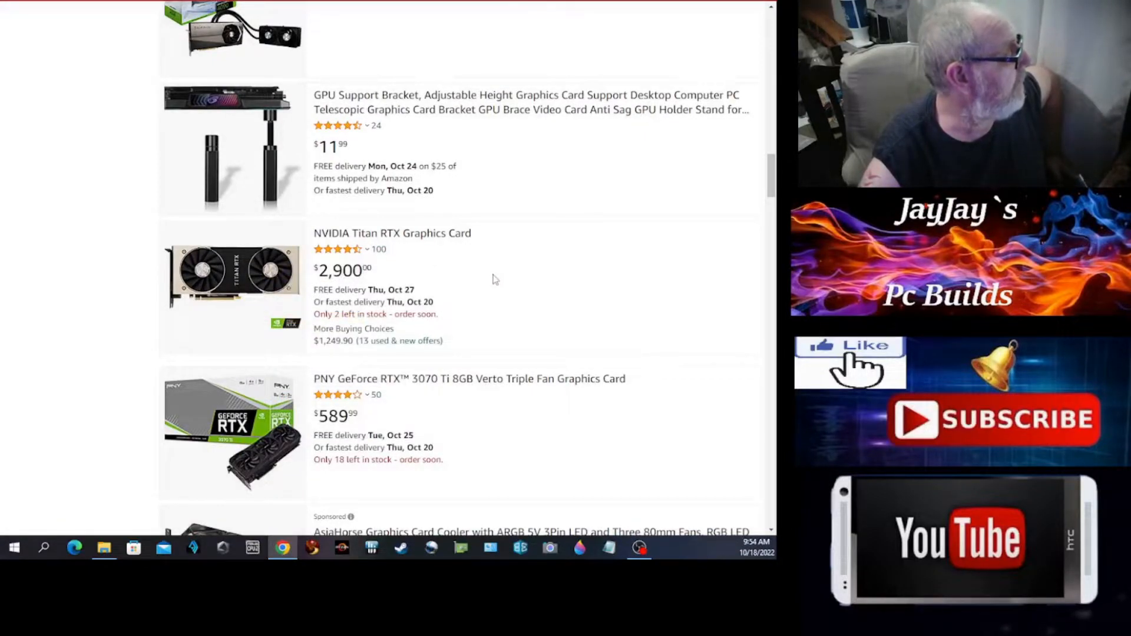
{"action": "scroll", "scroll_direction": "down", "scroll_amount": 3}
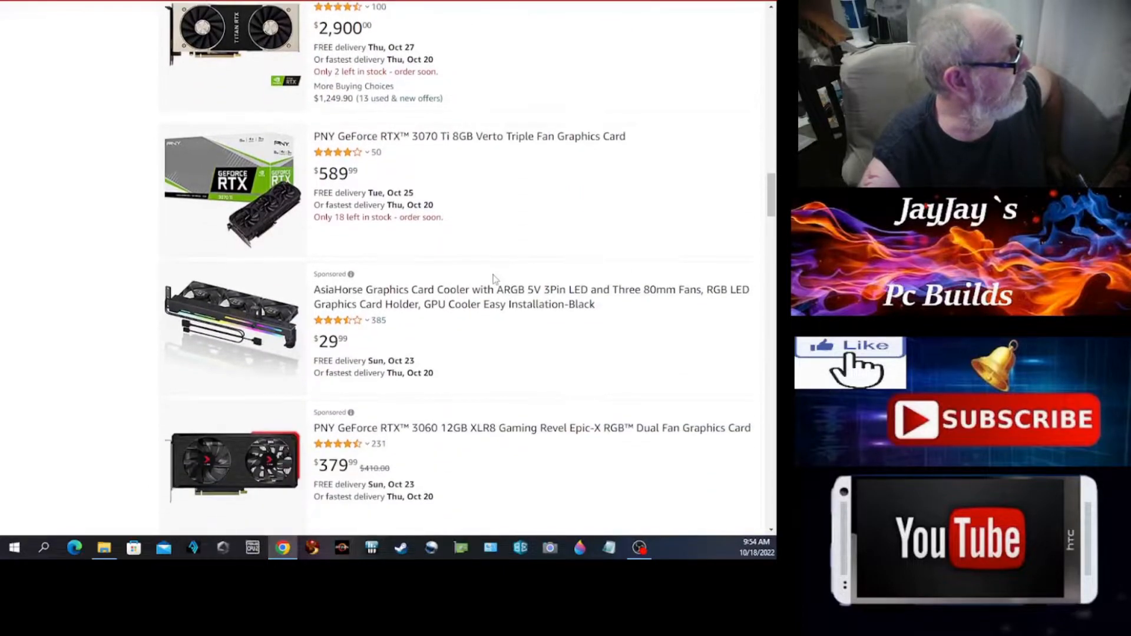
{"action": "scroll", "scroll_direction": "down", "scroll_amount": 3}
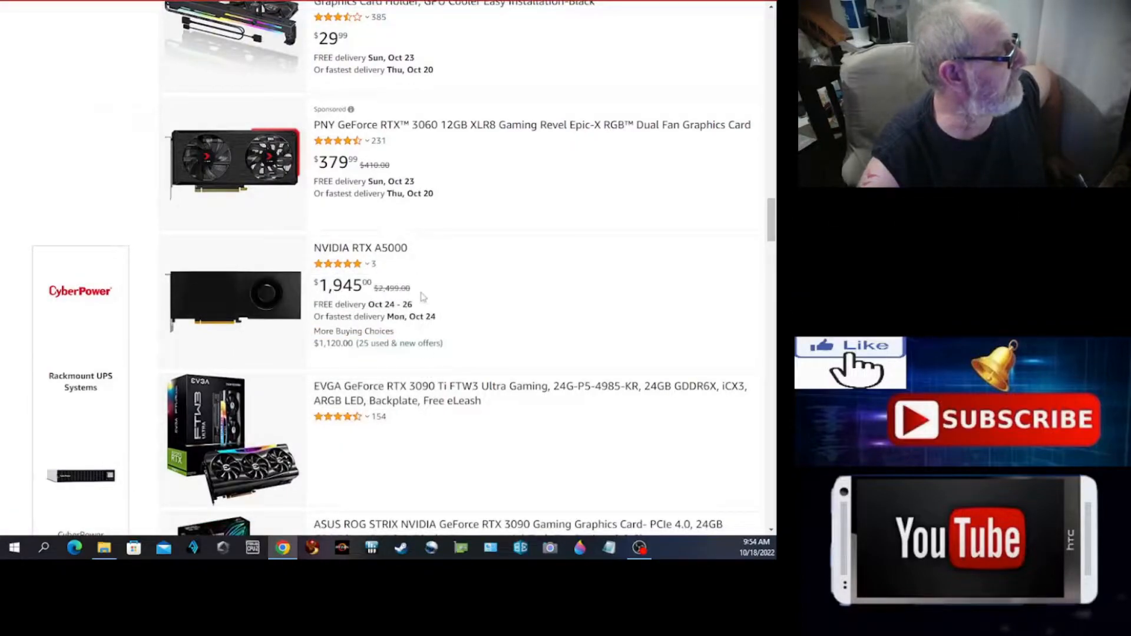
{"action": "scroll", "scroll_direction": "down", "scroll_amount": 3}
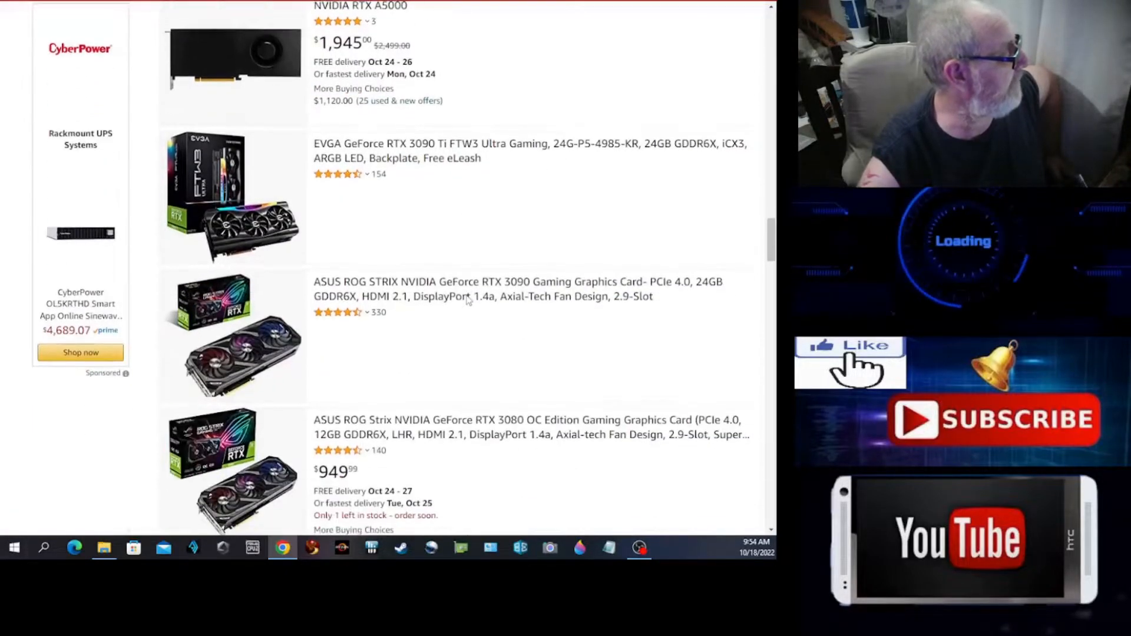
{"action": "scroll", "scroll_direction": "down", "scroll_amount": 3}
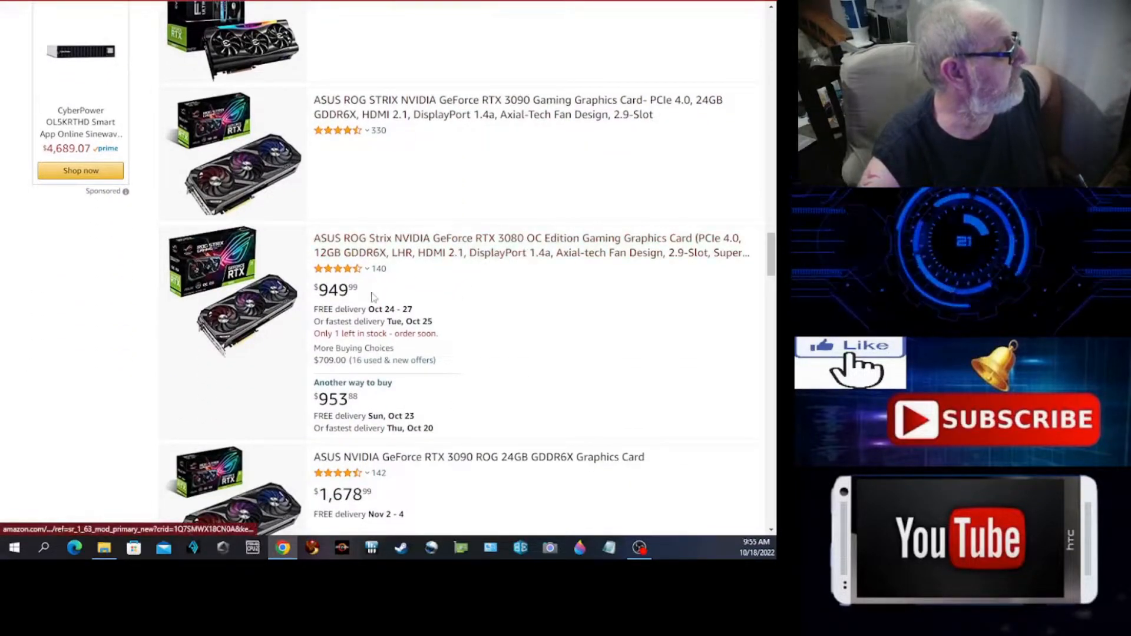
{"action": "scroll", "scroll_direction": "down", "scroll_amount": 3}
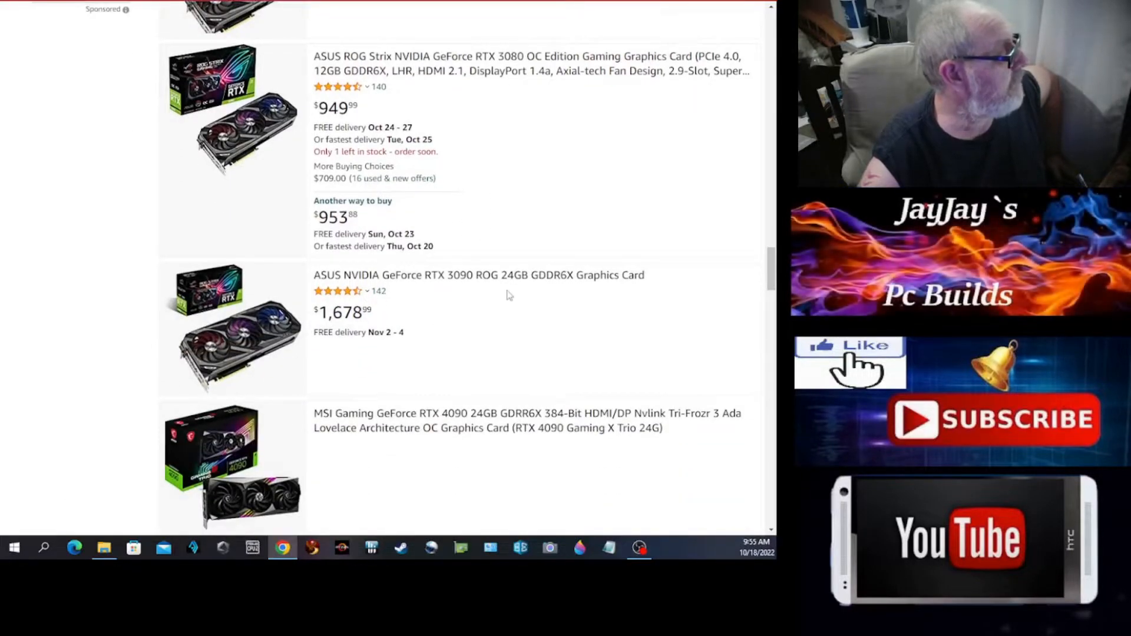
{"action": "mouse_move", "coordinate": [343, 331]}
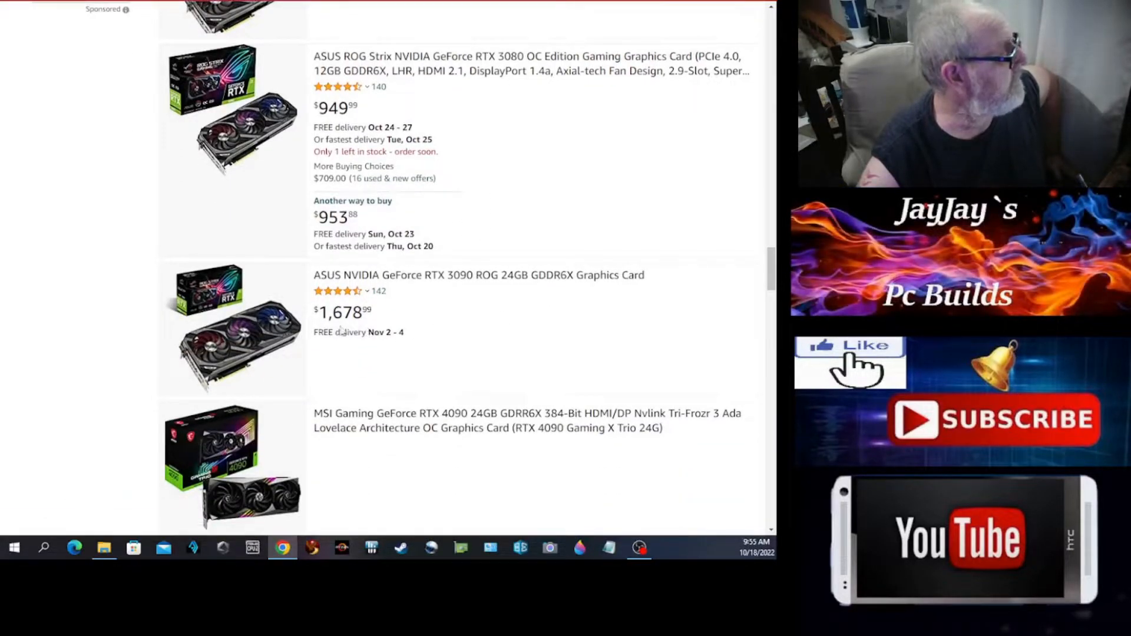
{"action": "mouse_move", "coordinate": [468, 328]}
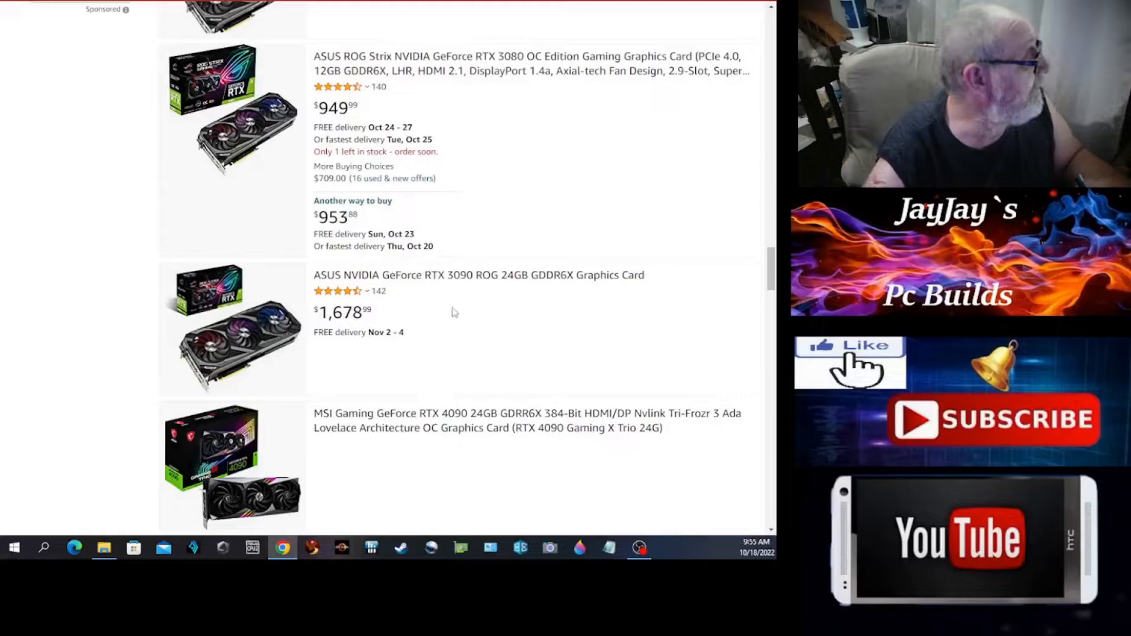
{"action": "scroll", "scroll_direction": "down", "scroll_amount": 3}
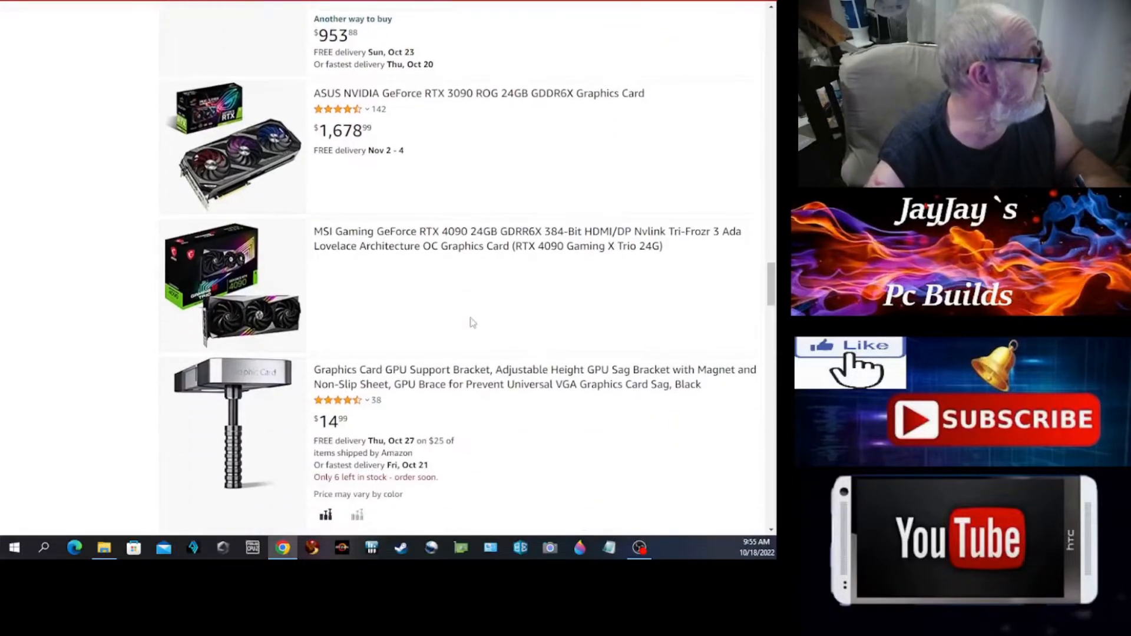
{"action": "scroll", "scroll_direction": "down", "scroll_amount": 3}
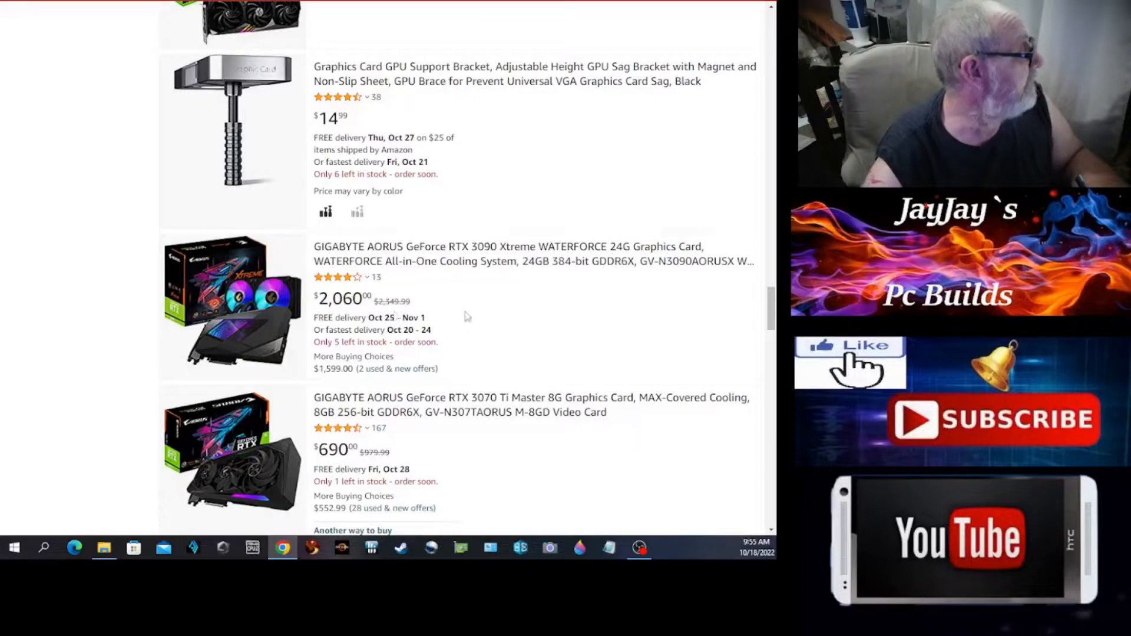
{"action": "scroll", "scroll_direction": "down", "scroll_amount": 3}
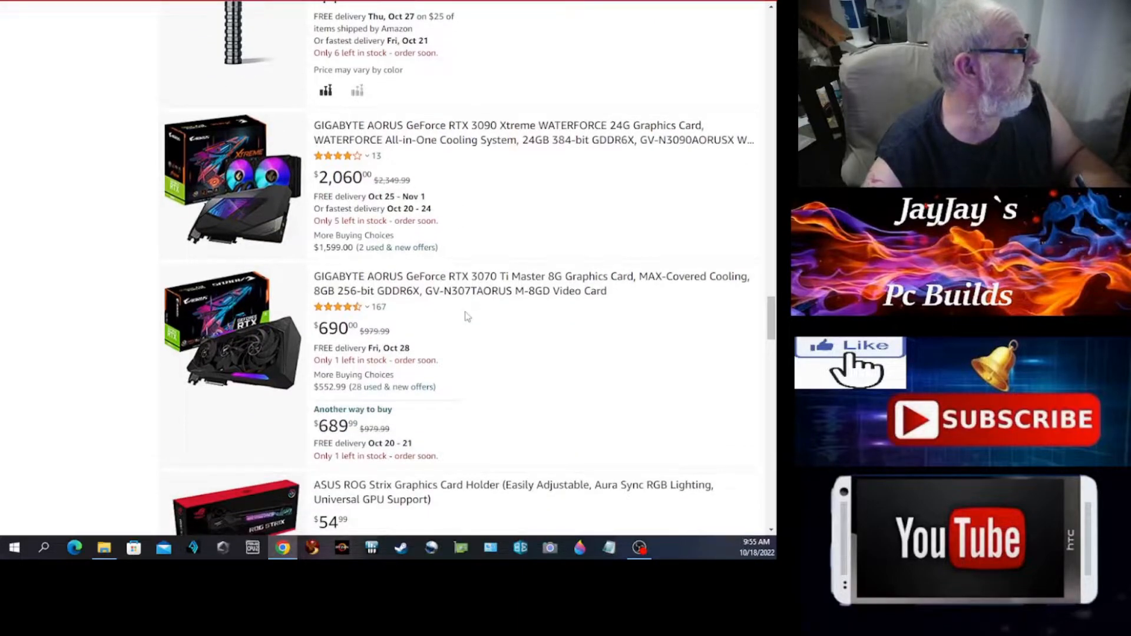
{"action": "scroll", "scroll_direction": "down", "scroll_amount": 3}
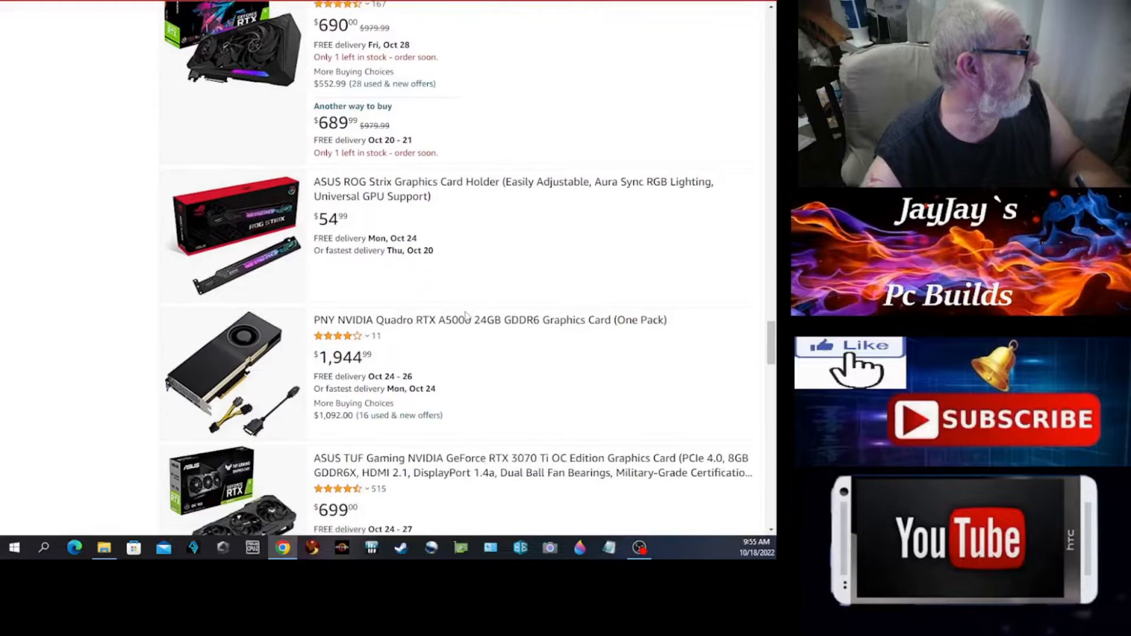
{"action": "scroll", "scroll_direction": "down", "scroll_amount": 3}
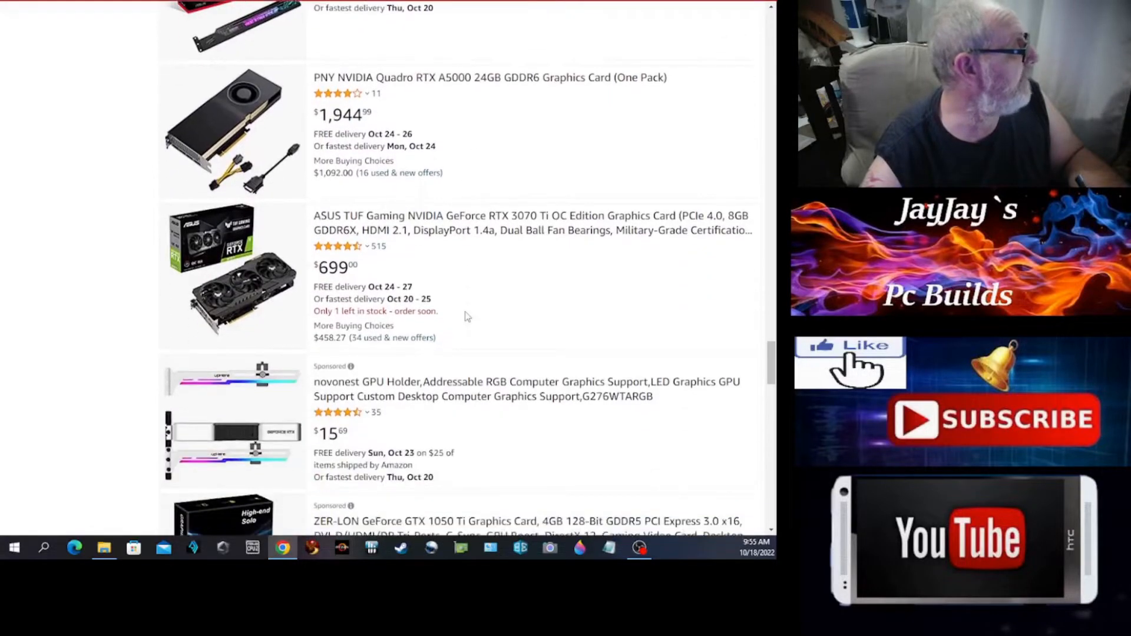
{"action": "scroll", "scroll_direction": "down", "scroll_amount": 3}
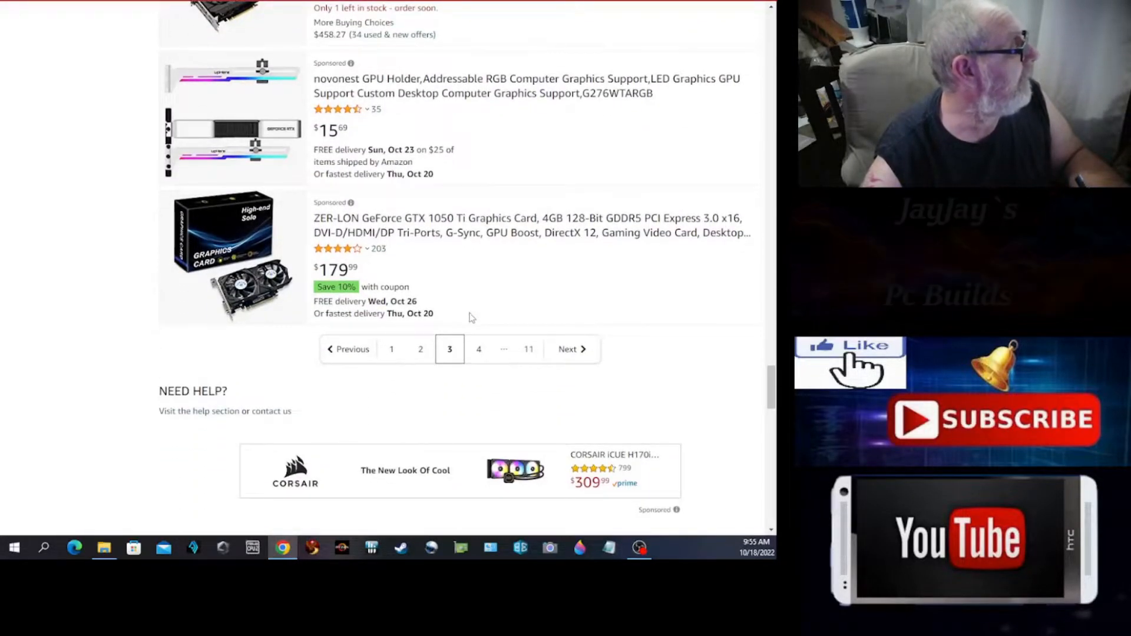
{"action": "mouse_move", "coordinate": [443, 232]}
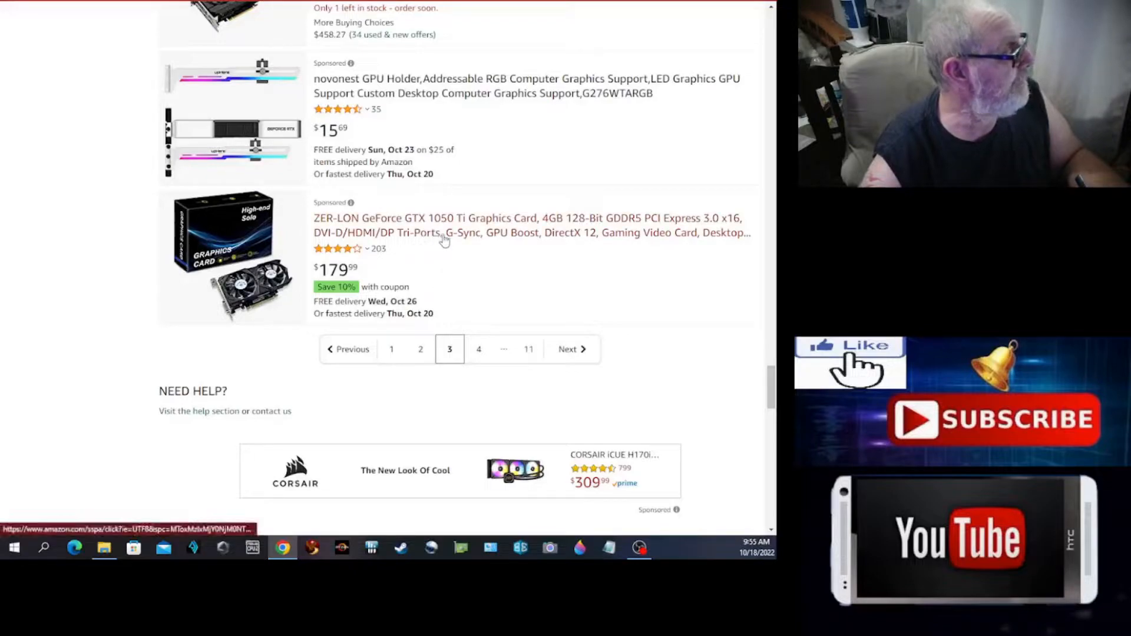
{"action": "mouse_move", "coordinate": [470, 292]}
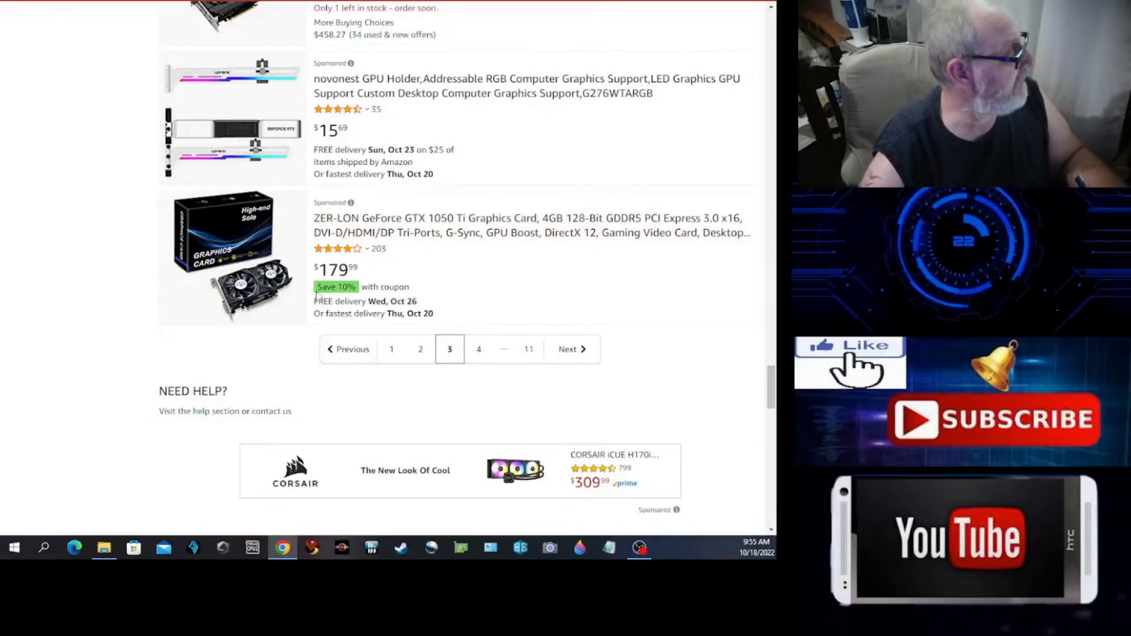
{"action": "mouse_move", "coordinate": [476, 349]}
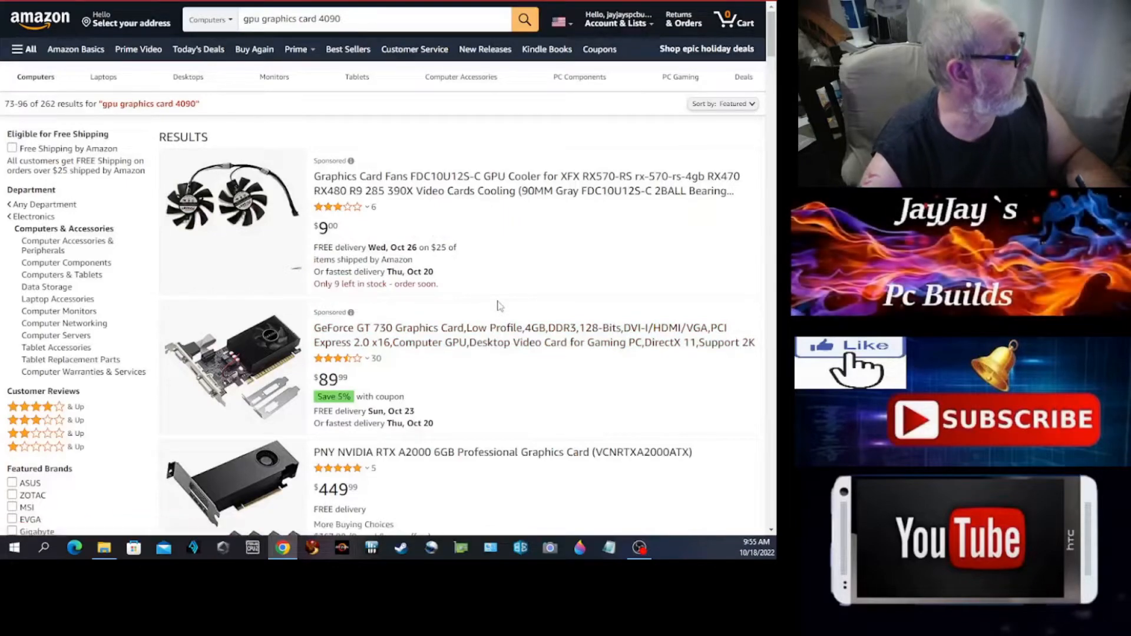
- Scroll page 4 down to the AAAwave PCIe riser listing and the page-number links
{"action": "scroll", "scroll_direction": "down", "scroll_amount": 3}
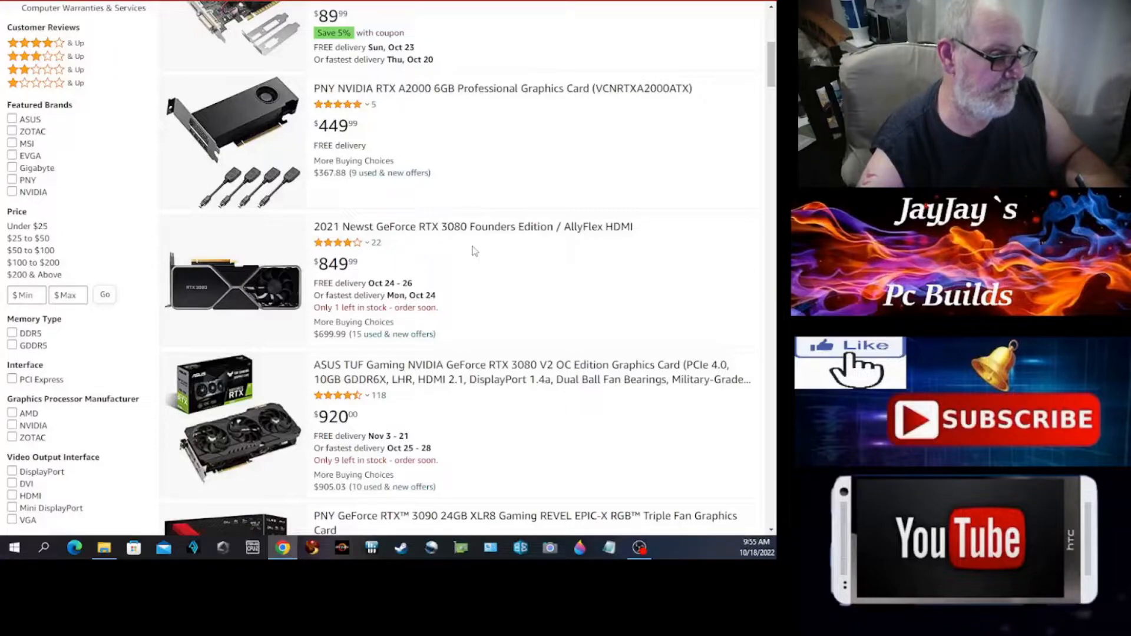
{"action": "mouse_move", "coordinate": [407, 279]}
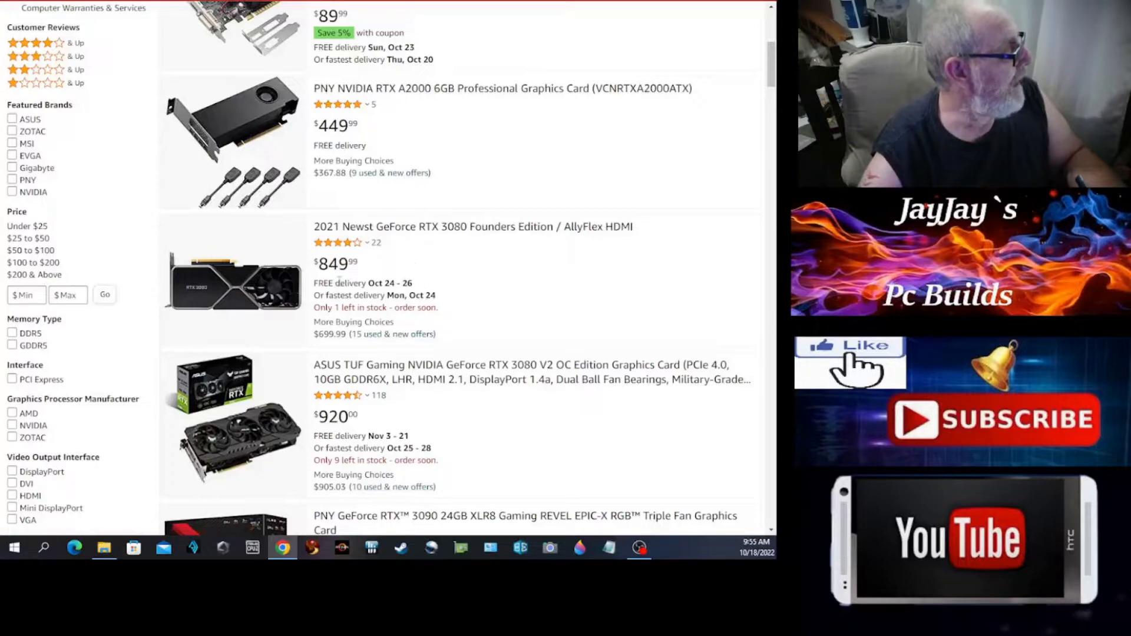
{"action": "scroll", "scroll_direction": "down", "scroll_amount": 3}
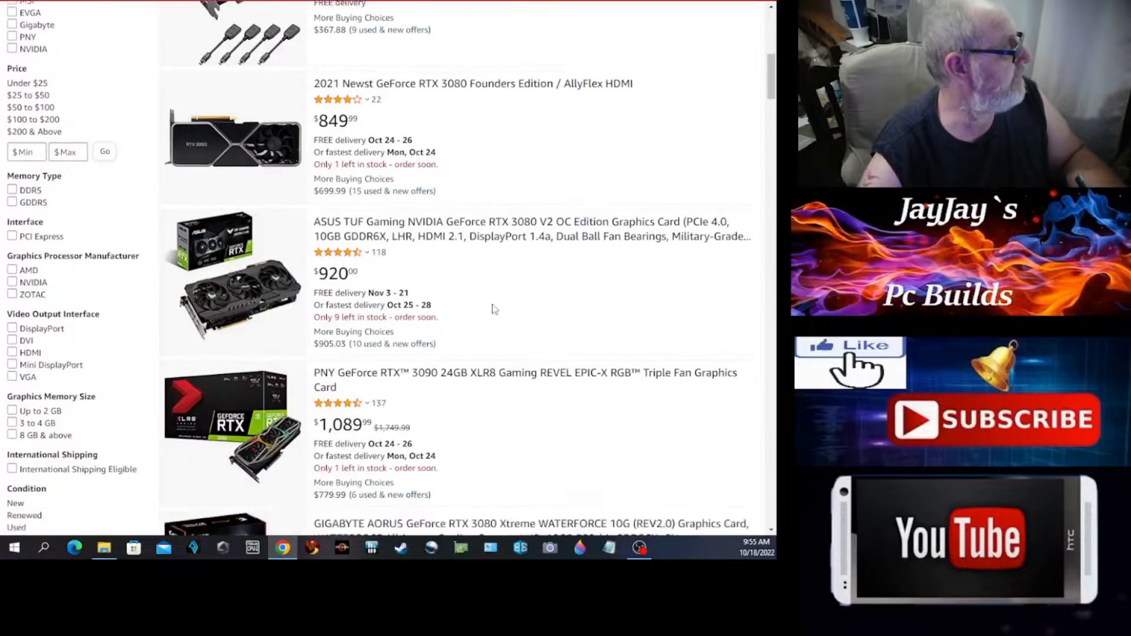
{"action": "scroll", "scroll_direction": "down", "scroll_amount": 3}
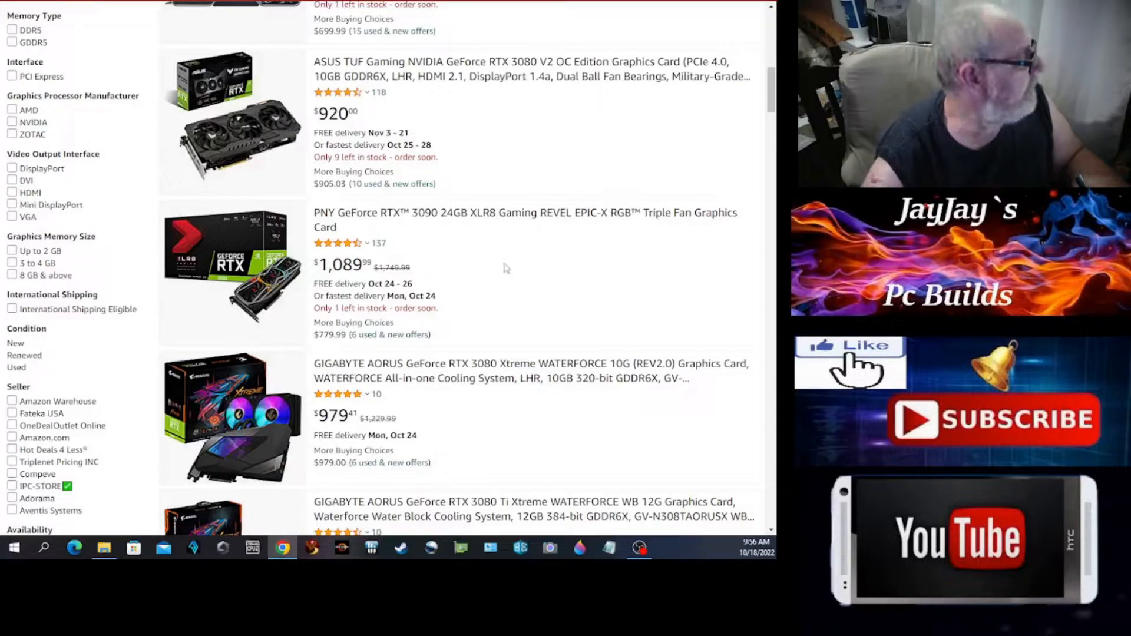
{"action": "scroll", "scroll_direction": "down", "scroll_amount": 3}
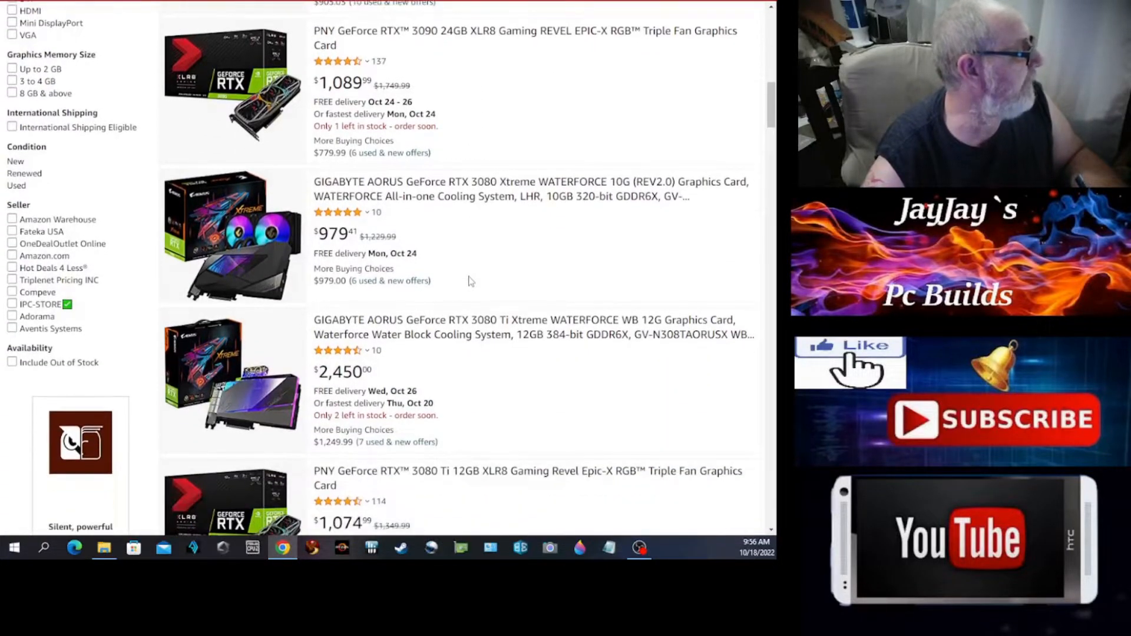
{"action": "scroll", "scroll_direction": "down", "scroll_amount": 3}
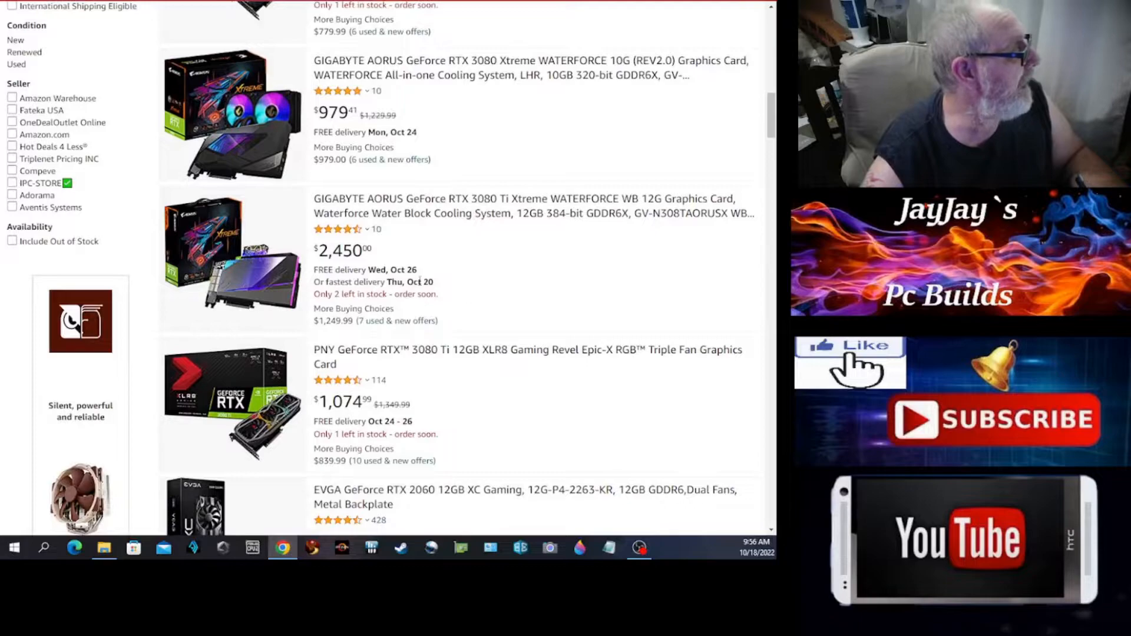
{"action": "mouse_move", "coordinate": [551, 228]}
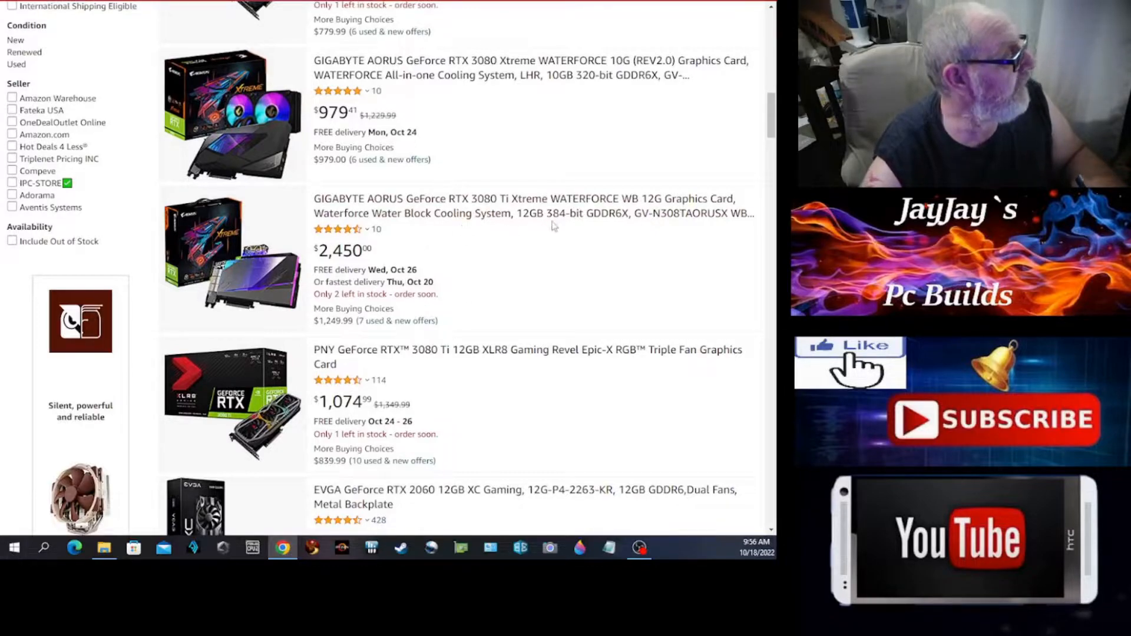
{"action": "mouse_move", "coordinate": [575, 231]}
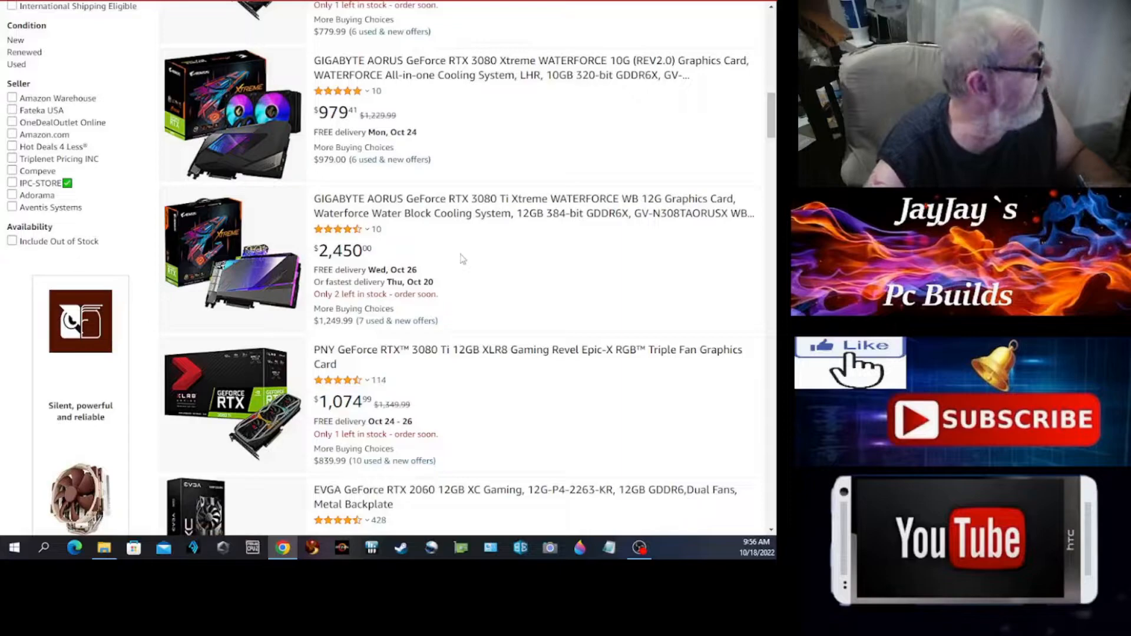
{"action": "scroll", "scroll_direction": "down", "scroll_amount": 3}
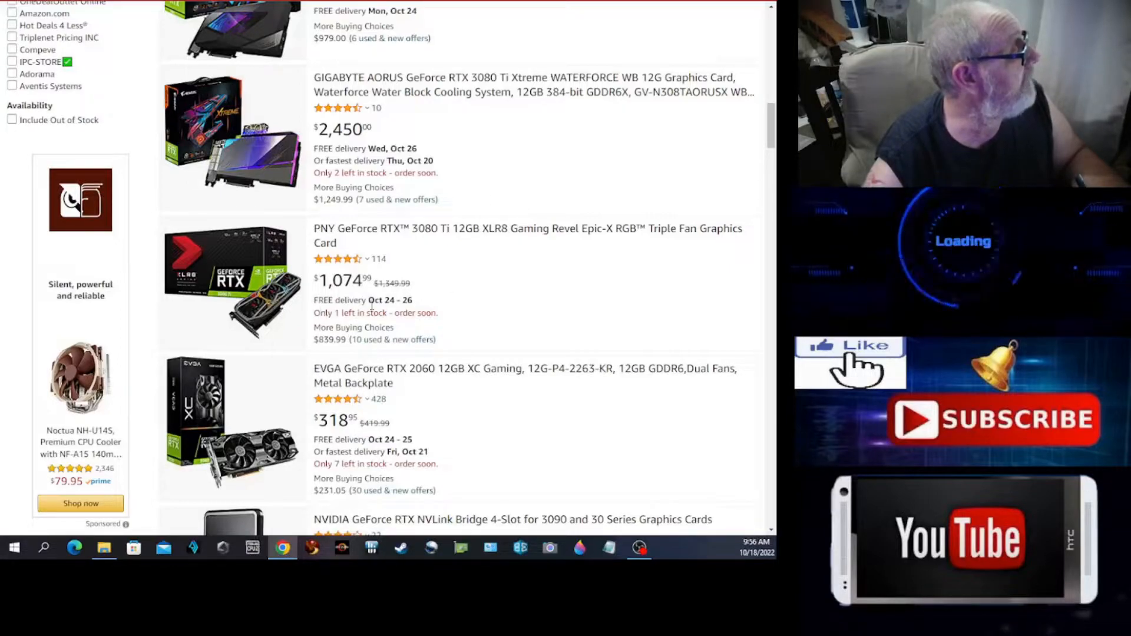
{"action": "scroll", "scroll_direction": "down", "scroll_amount": 3}
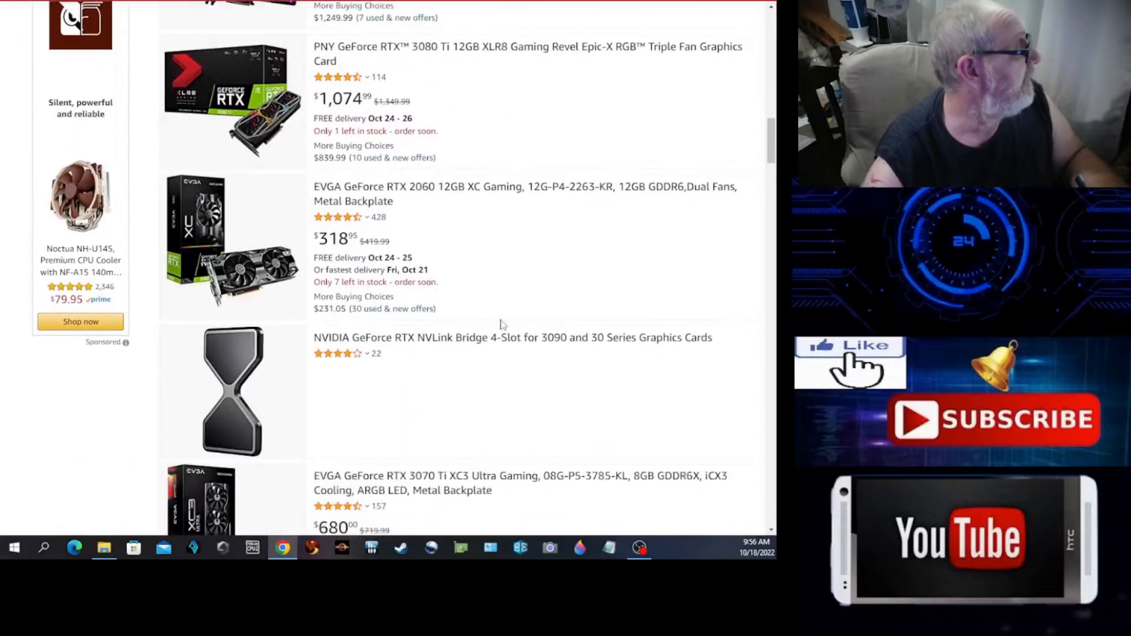
{"action": "mouse_move", "coordinate": [447, 201]}
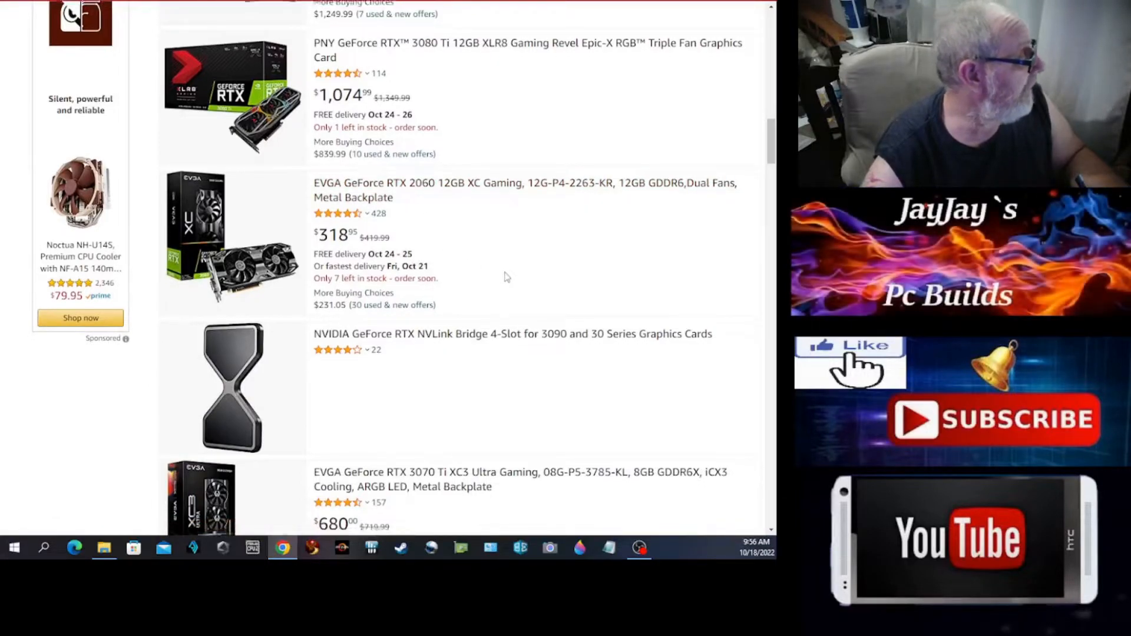
{"action": "scroll", "scroll_direction": "down", "scroll_amount": 3}
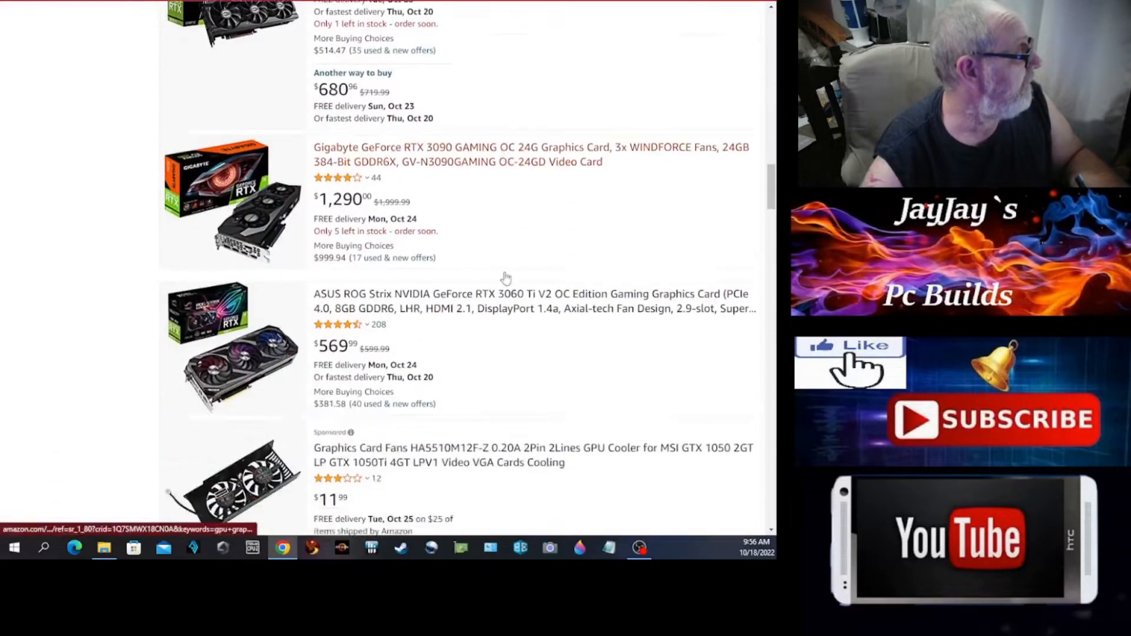
{"action": "scroll", "scroll_direction": "down", "scroll_amount": 3}
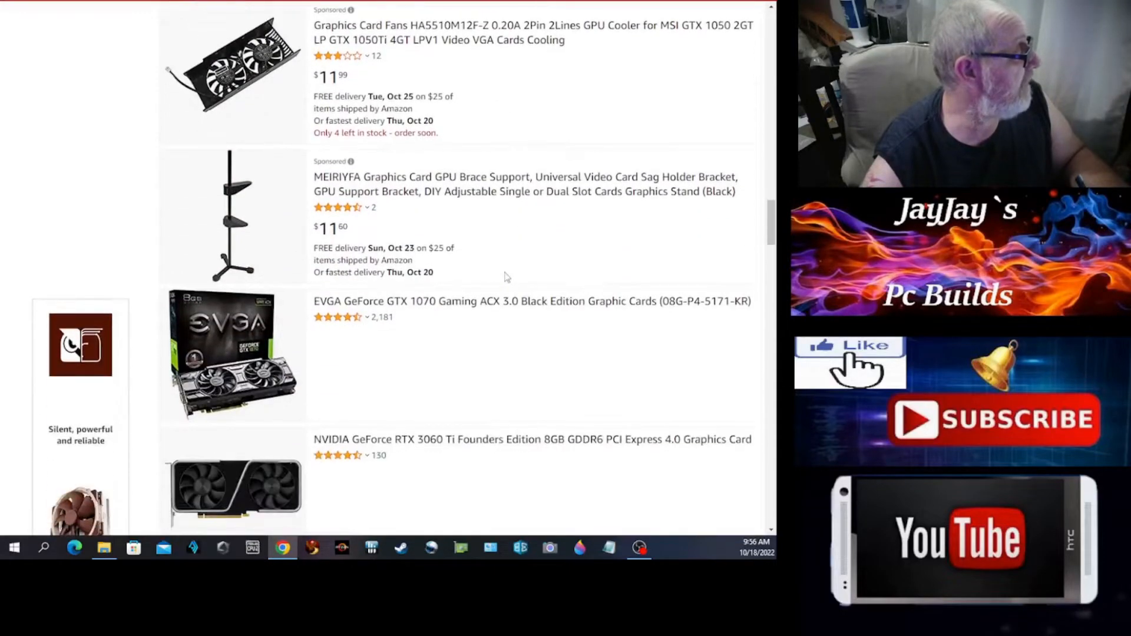
{"action": "scroll", "scroll_direction": "down", "scroll_amount": 3}
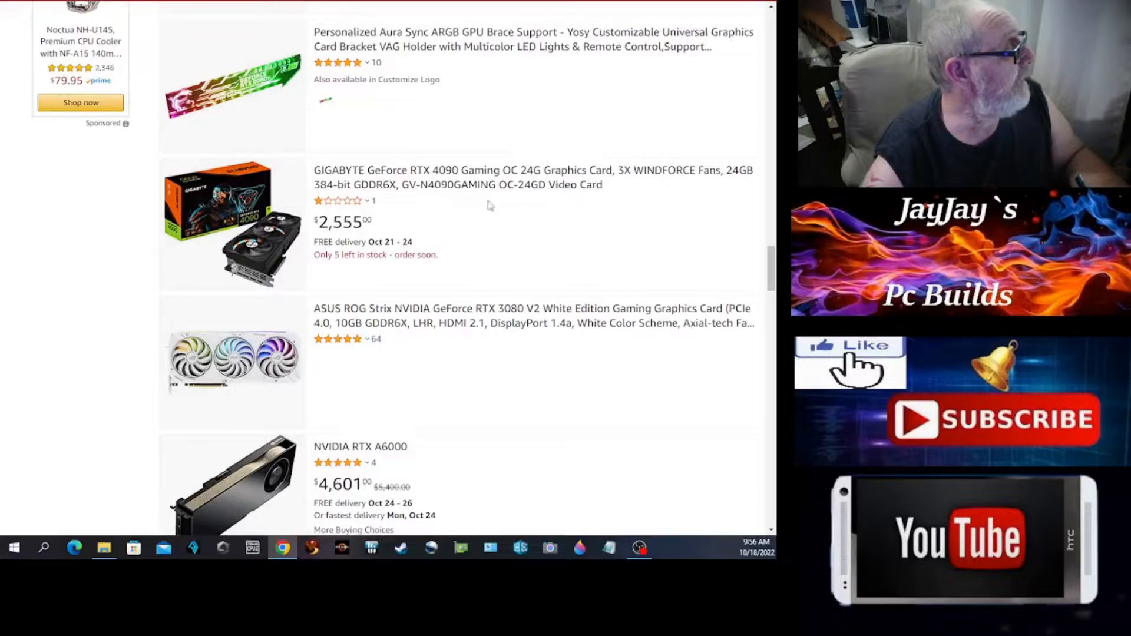
{"action": "mouse_move", "coordinate": [346, 239]}
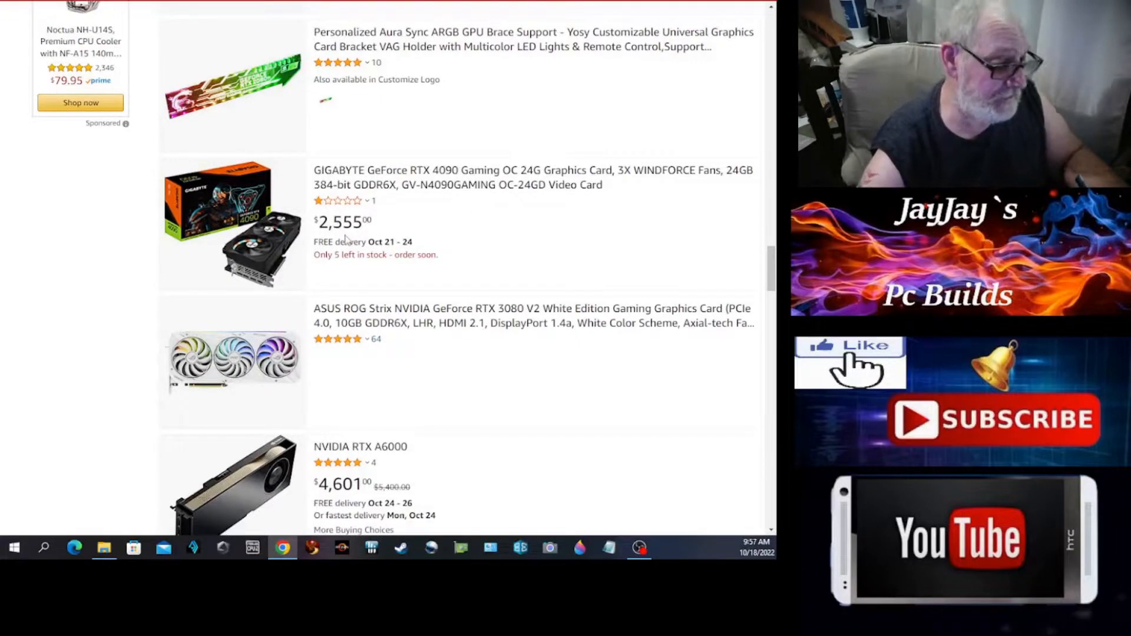
{"action": "scroll", "scroll_direction": "down", "scroll_amount": 3}
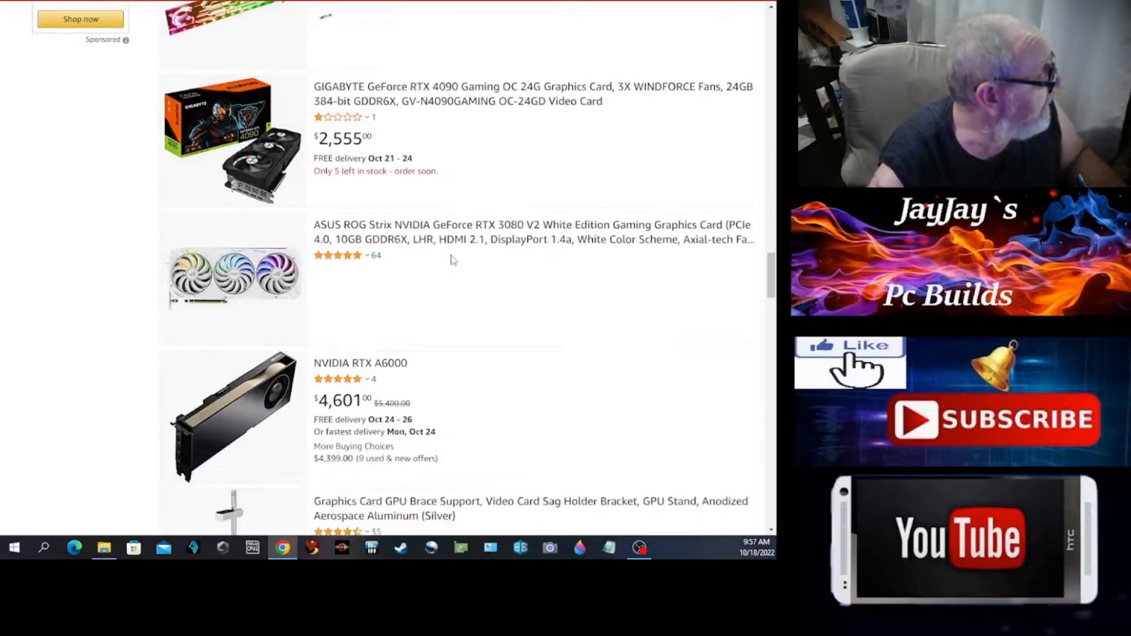
{"action": "scroll", "scroll_direction": "down", "scroll_amount": 3}
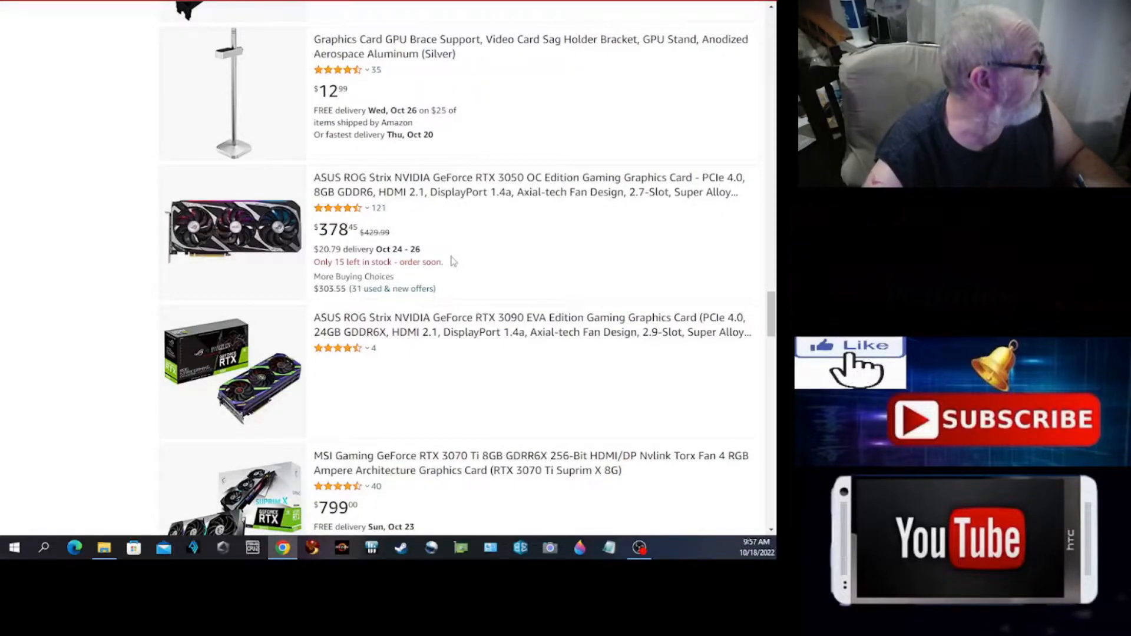
{"action": "mouse_move", "coordinate": [489, 356]}
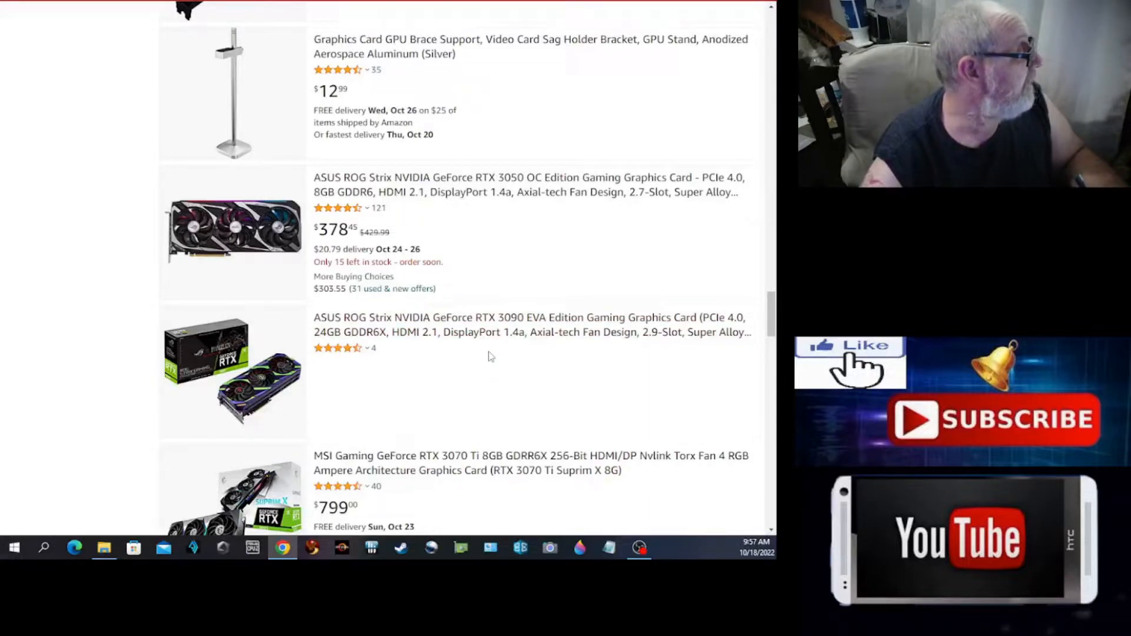
{"action": "scroll", "scroll_direction": "down", "scroll_amount": 3}
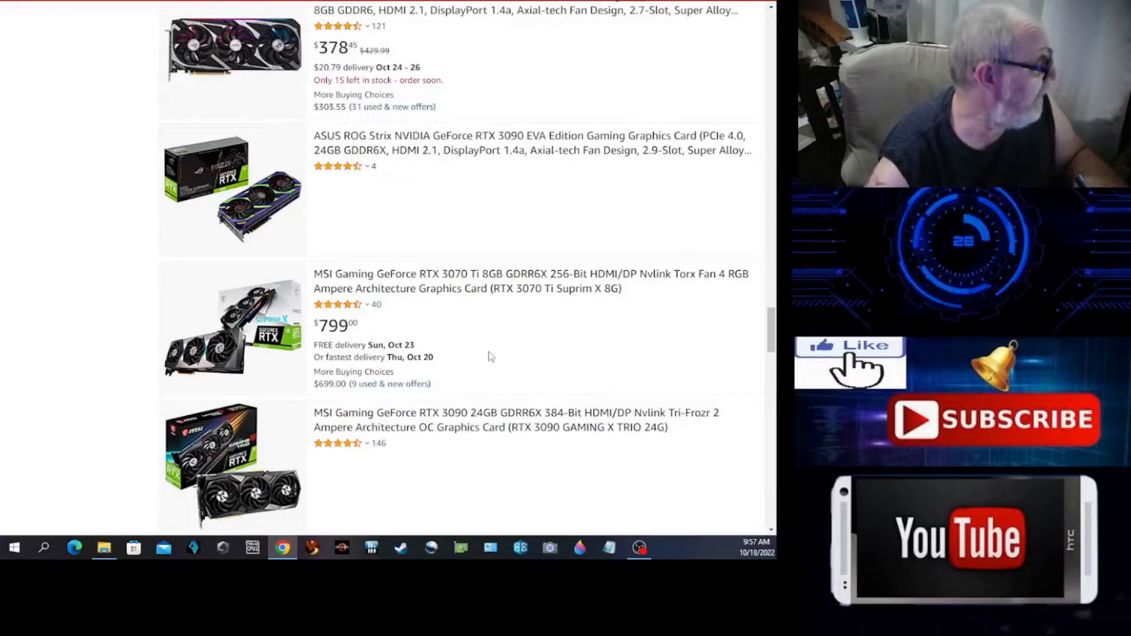
{"action": "mouse_move", "coordinate": [527, 314]}
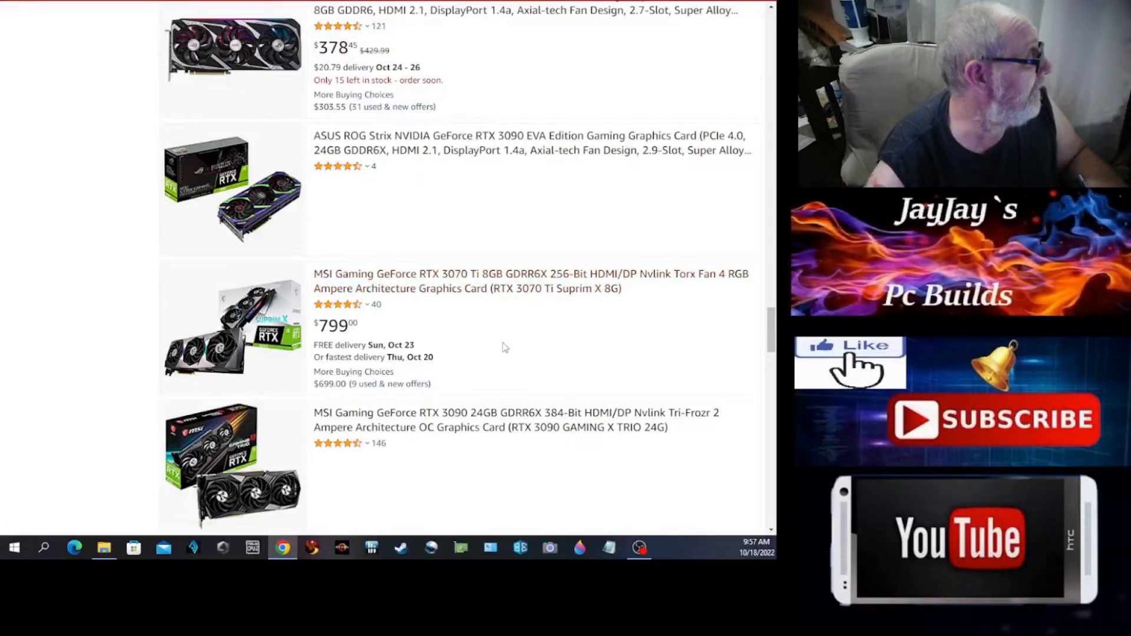
{"action": "scroll", "scroll_direction": "down", "scroll_amount": 3}
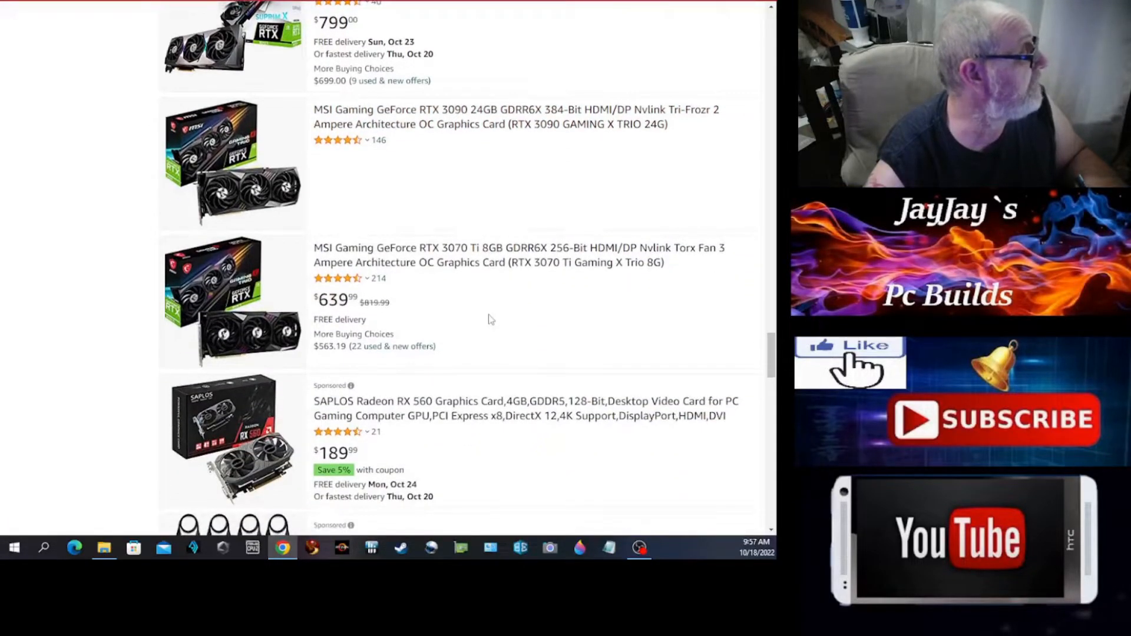
{"action": "scroll", "scroll_direction": "down", "scroll_amount": 3}
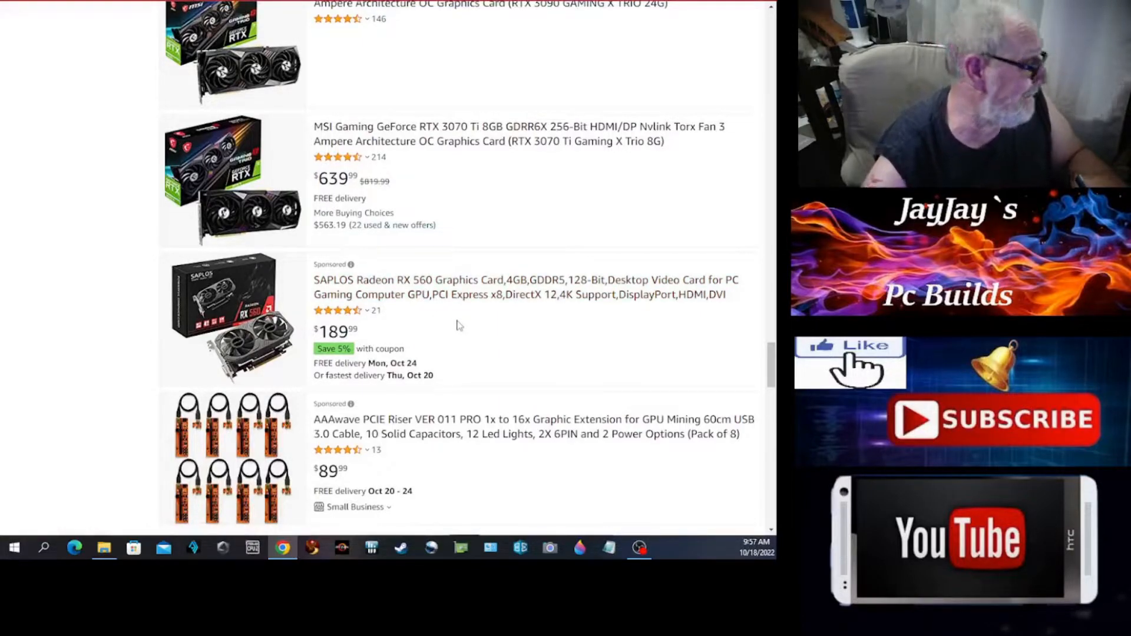
{"action": "mouse_move", "coordinate": [351, 351]}
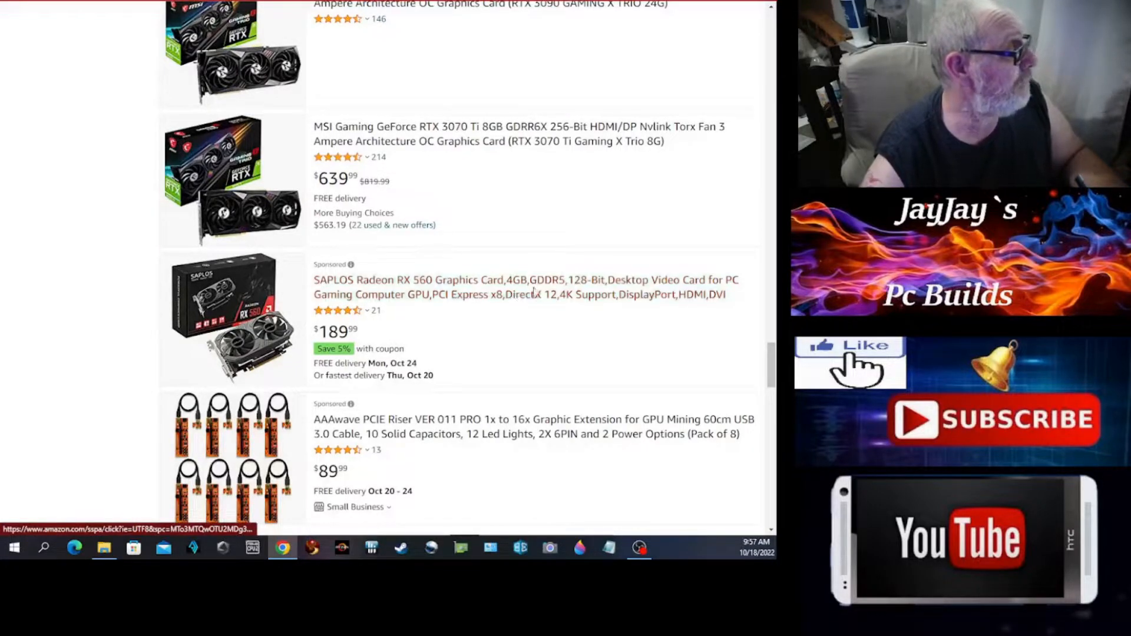
{"action": "mouse_move", "coordinate": [547, 353]}
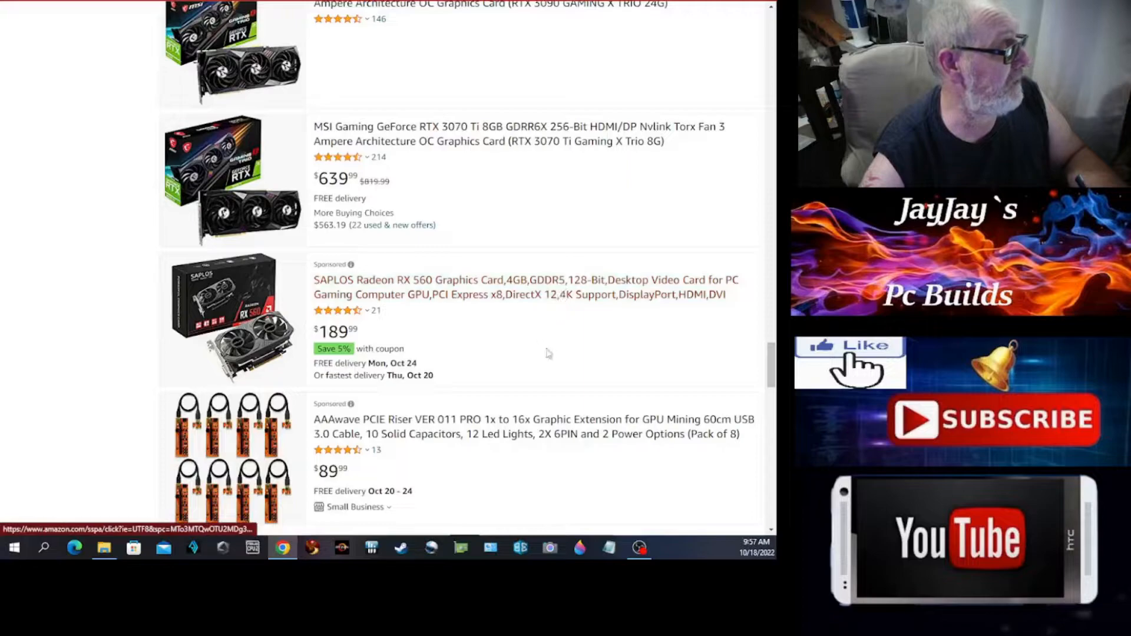
{"action": "mouse_move", "coordinate": [489, 344]}
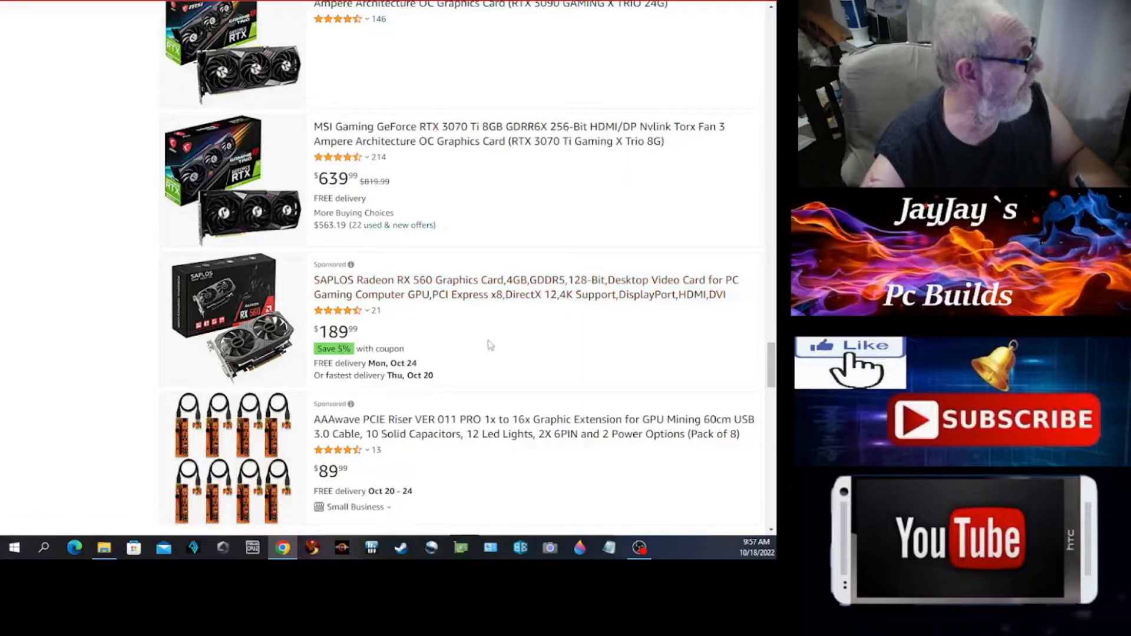
{"action": "scroll", "scroll_direction": "down", "scroll_amount": 3}
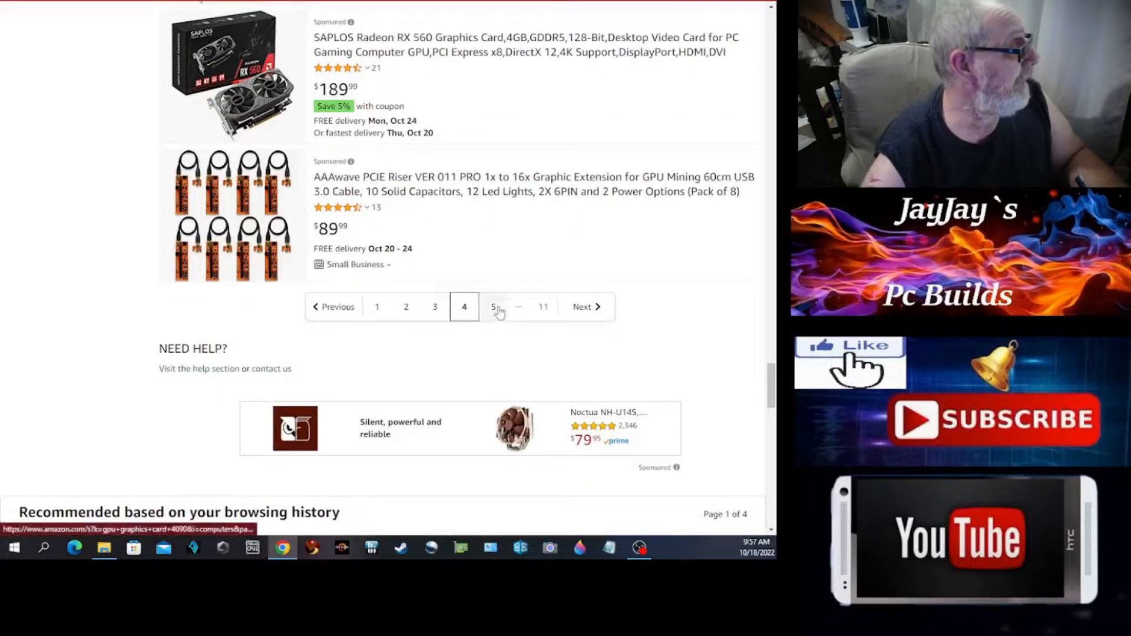
- Open results page 5 and compare cards from the $899 ZOTAC 3080 Ti to the EVGA RTX 3080 FTW3
{"action": "left_click", "coordinate": [492, 306]}
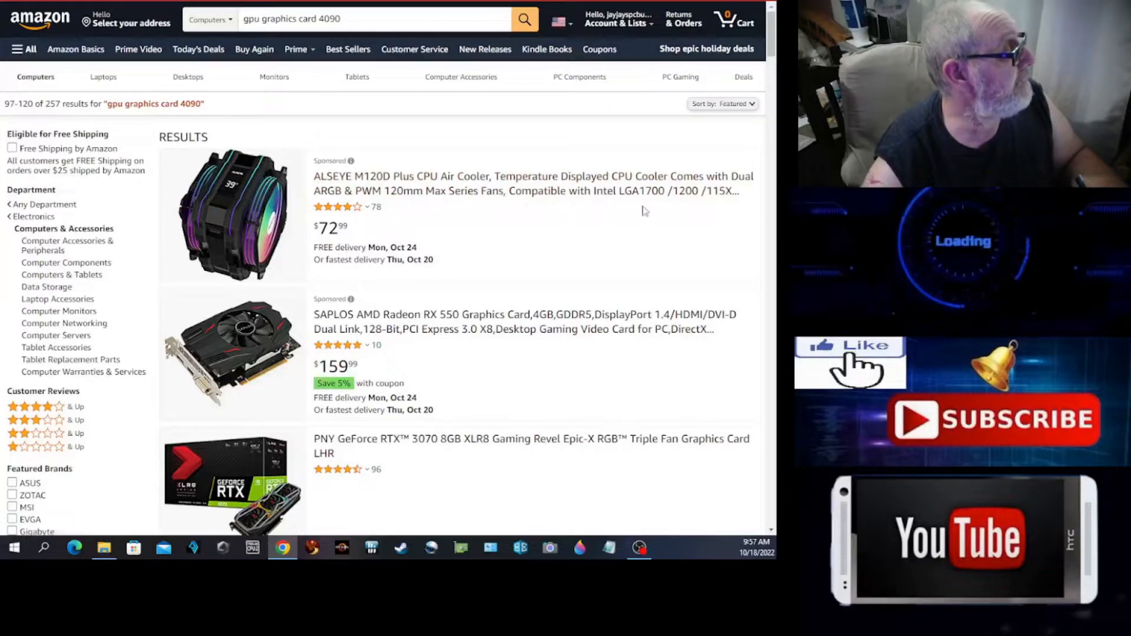
{"action": "scroll", "scroll_direction": "down", "scroll_amount": 3}
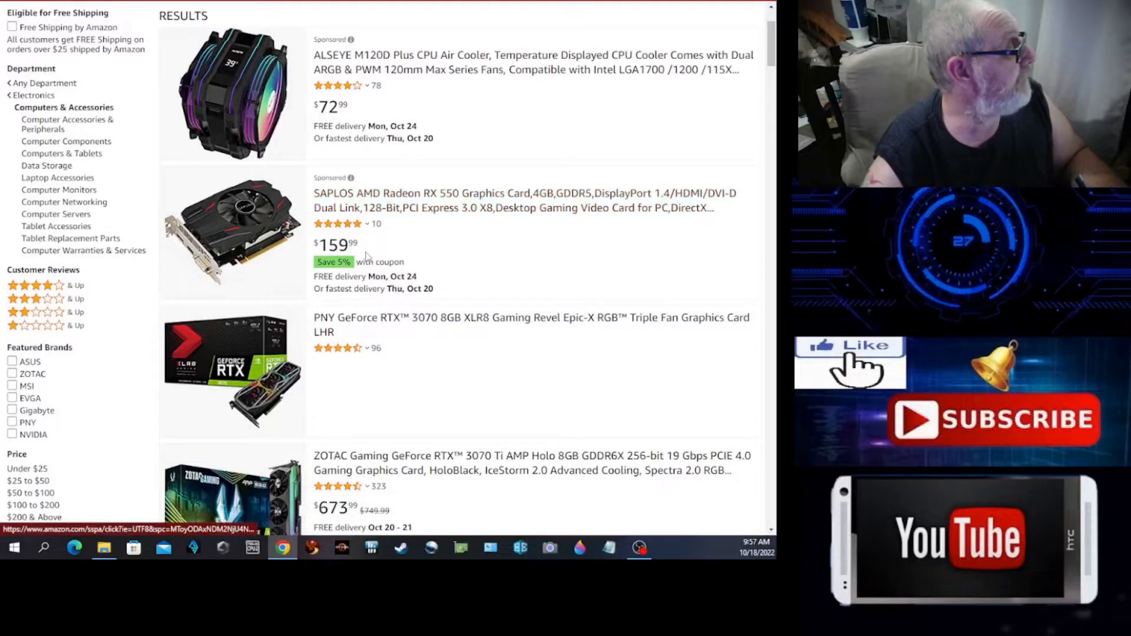
{"action": "scroll", "scroll_direction": "down", "scroll_amount": 3}
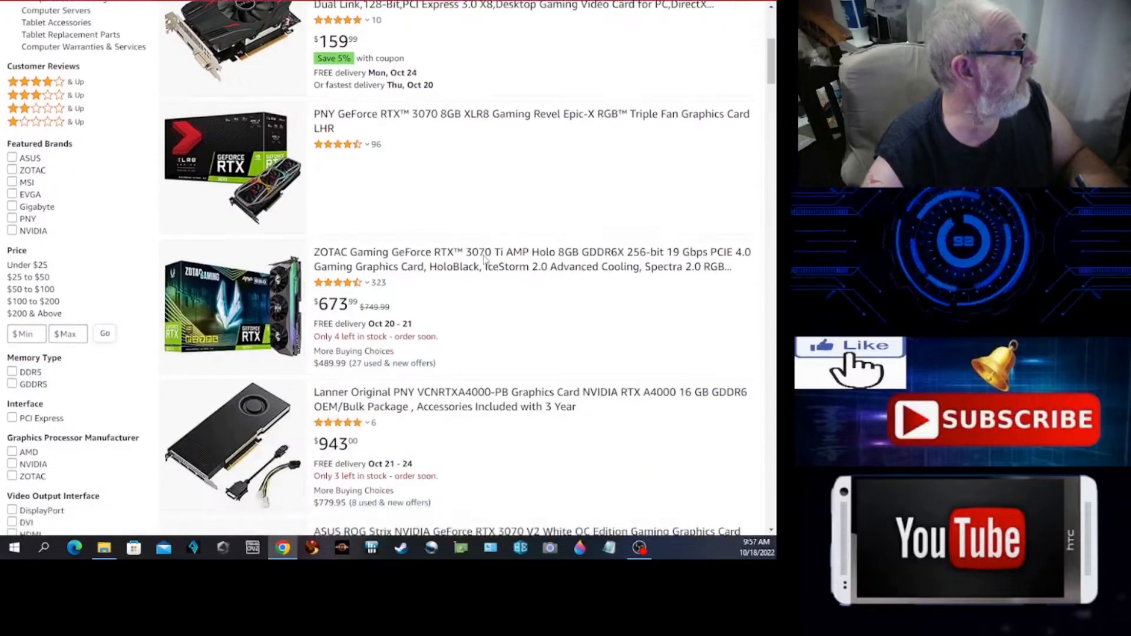
{"action": "scroll", "scroll_direction": "down", "scroll_amount": 3}
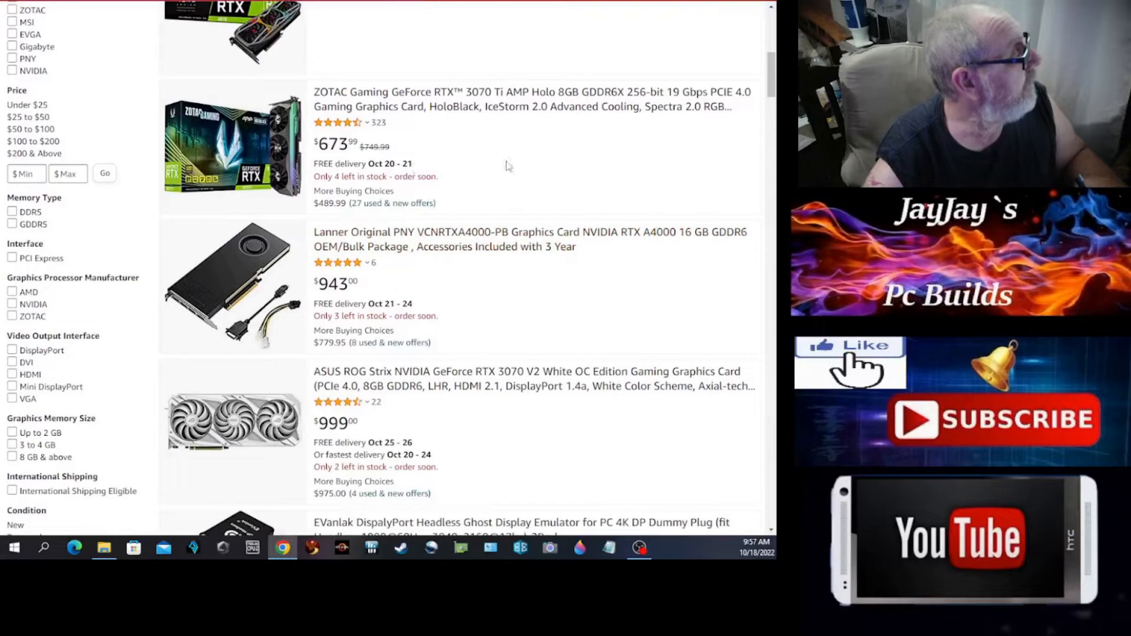
{"action": "scroll", "scroll_direction": "down", "scroll_amount": 3}
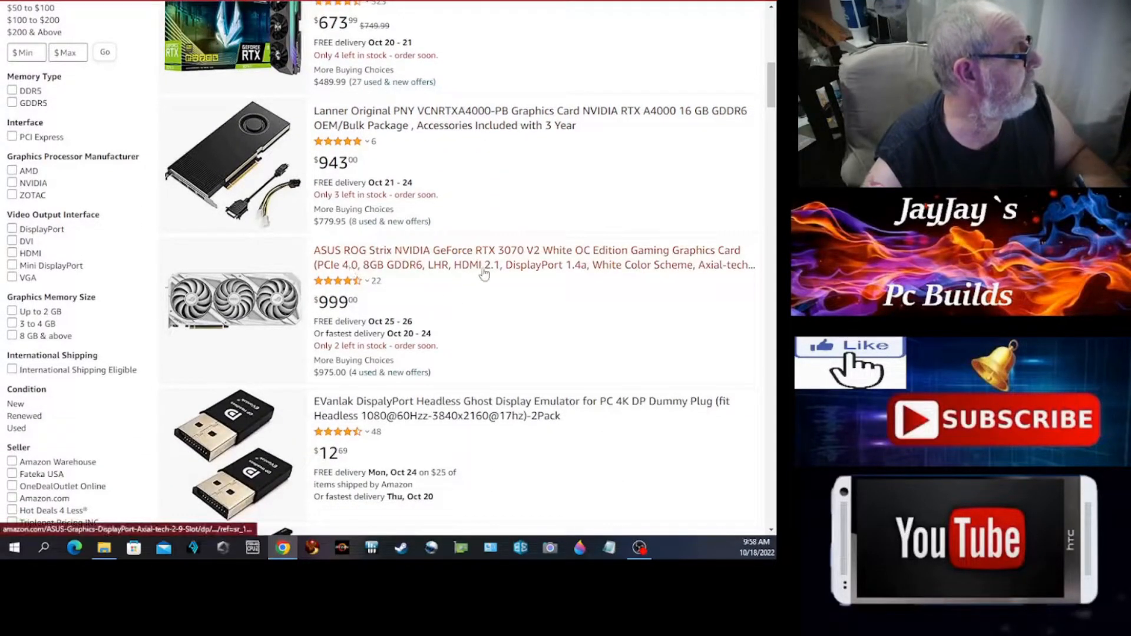
{"action": "mouse_move", "coordinate": [489, 315]}
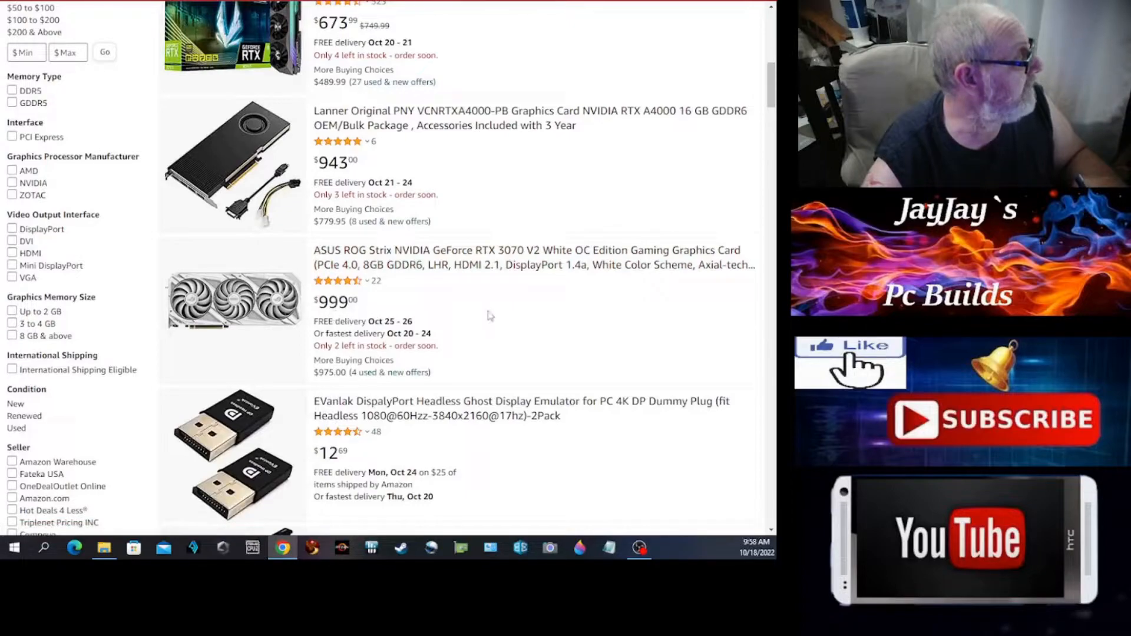
{"action": "scroll", "scroll_direction": "down", "scroll_amount": 3}
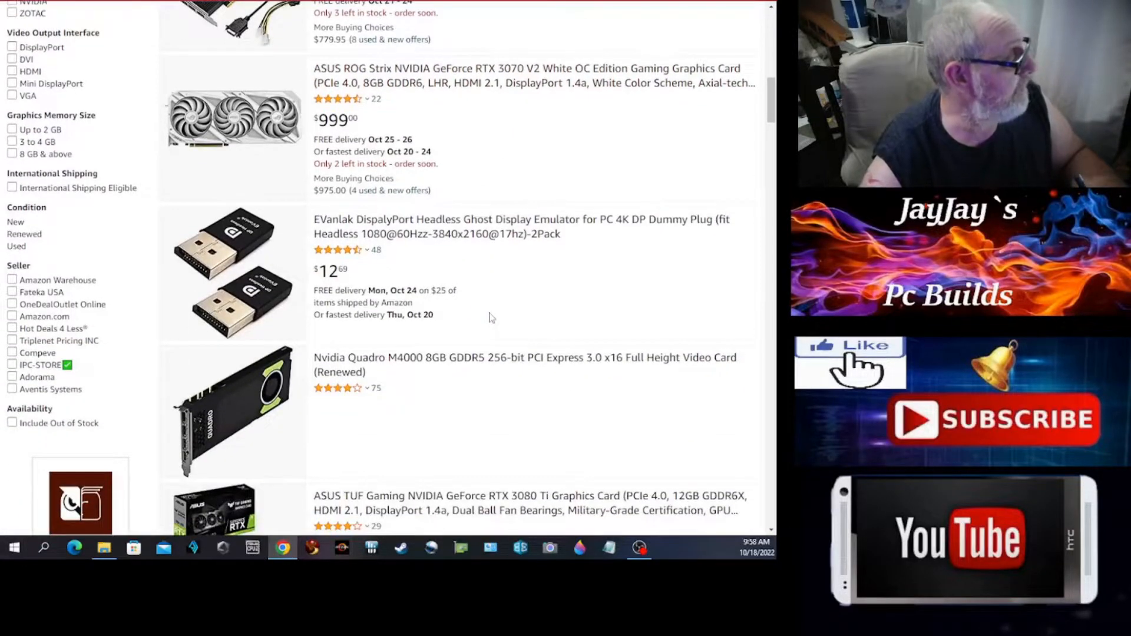
{"action": "scroll", "scroll_direction": "down", "scroll_amount": 3}
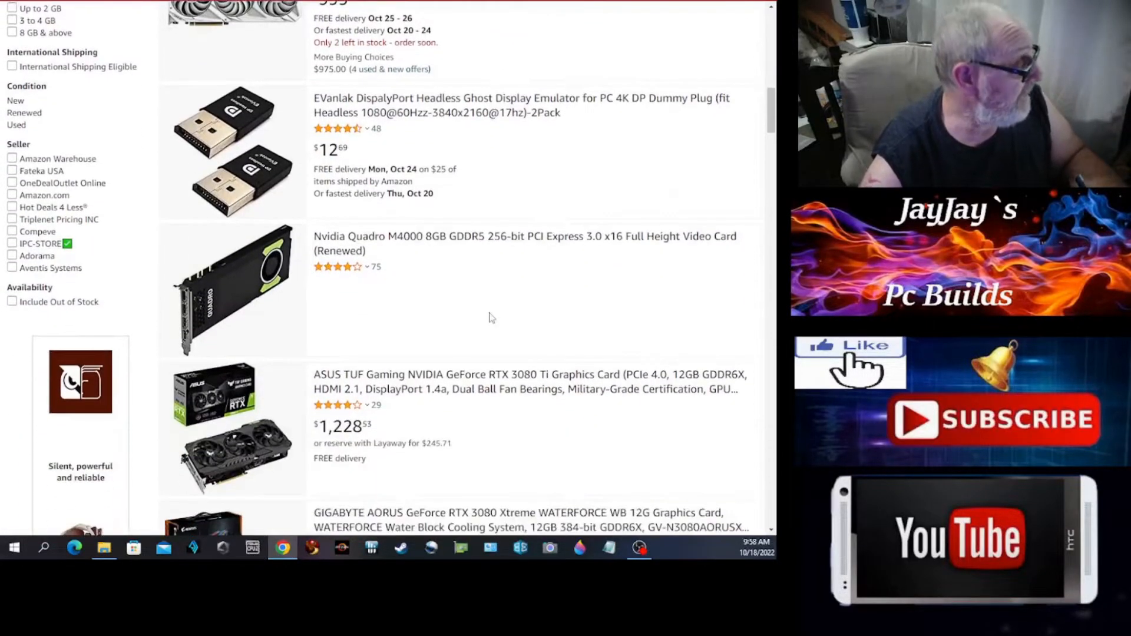
{"action": "mouse_move", "coordinate": [395, 260]}
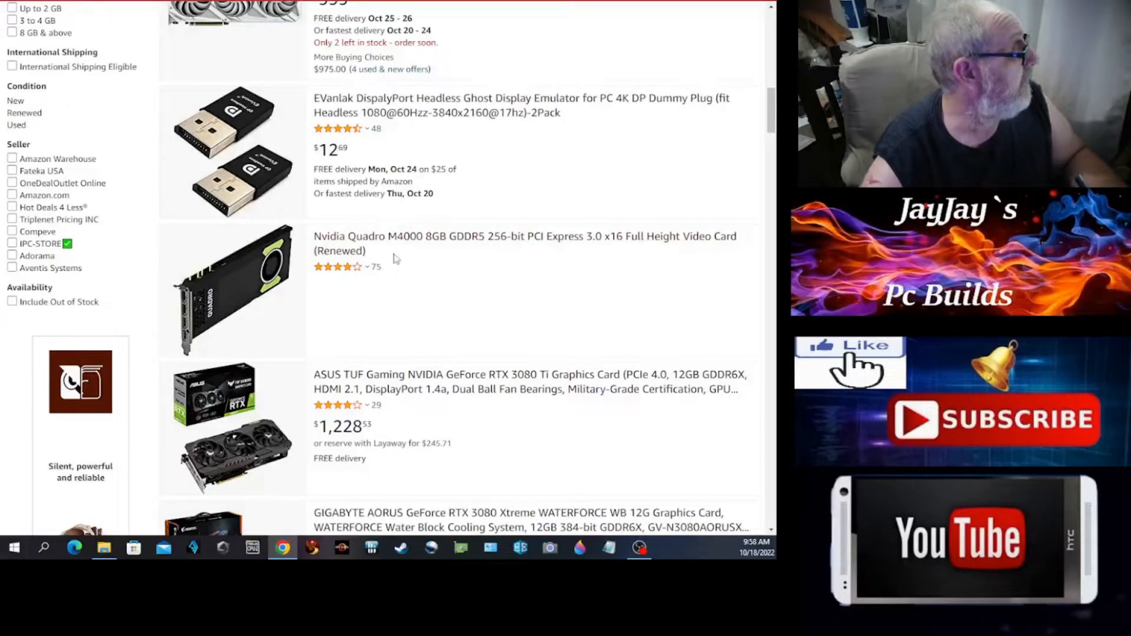
{"action": "mouse_move", "coordinate": [394, 256]}
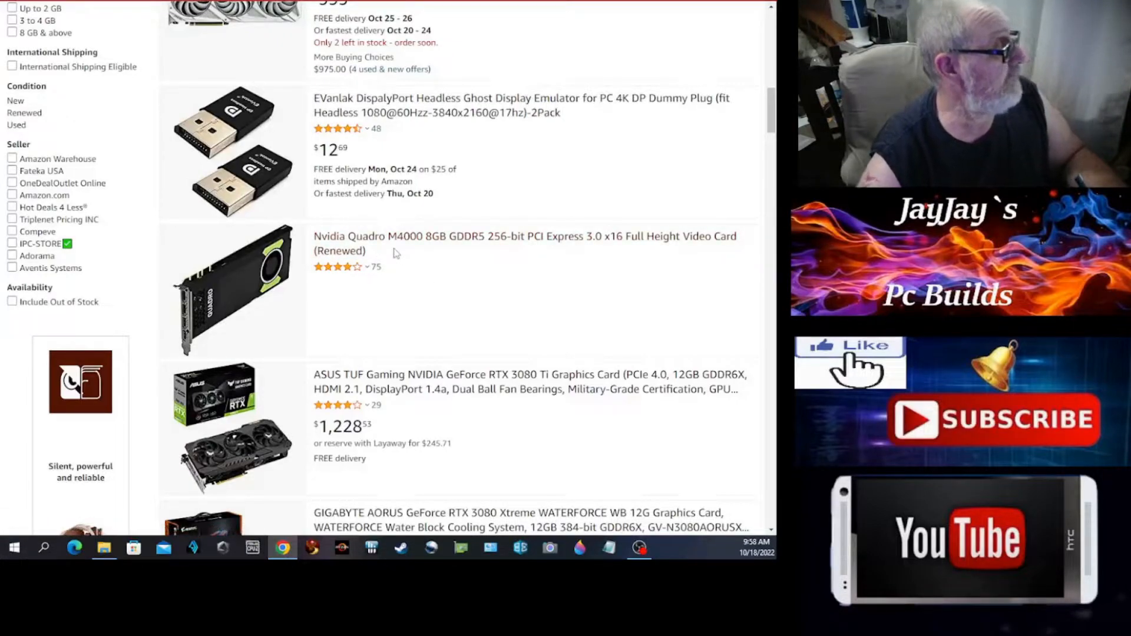
{"action": "mouse_move", "coordinate": [475, 253]}
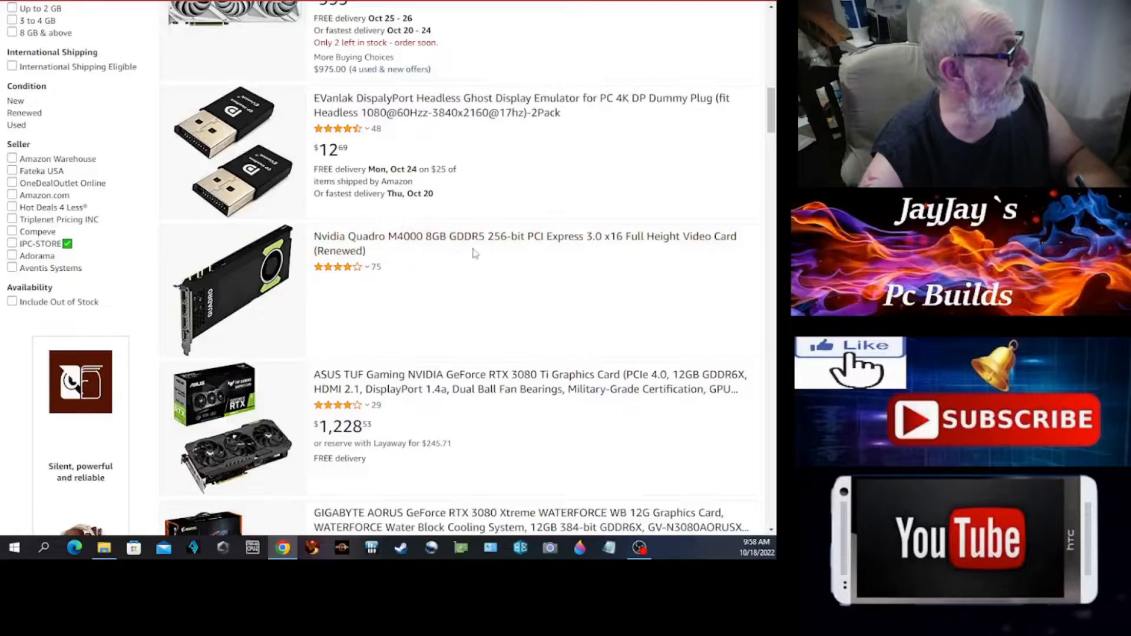
{"action": "mouse_move", "coordinate": [506, 299]}
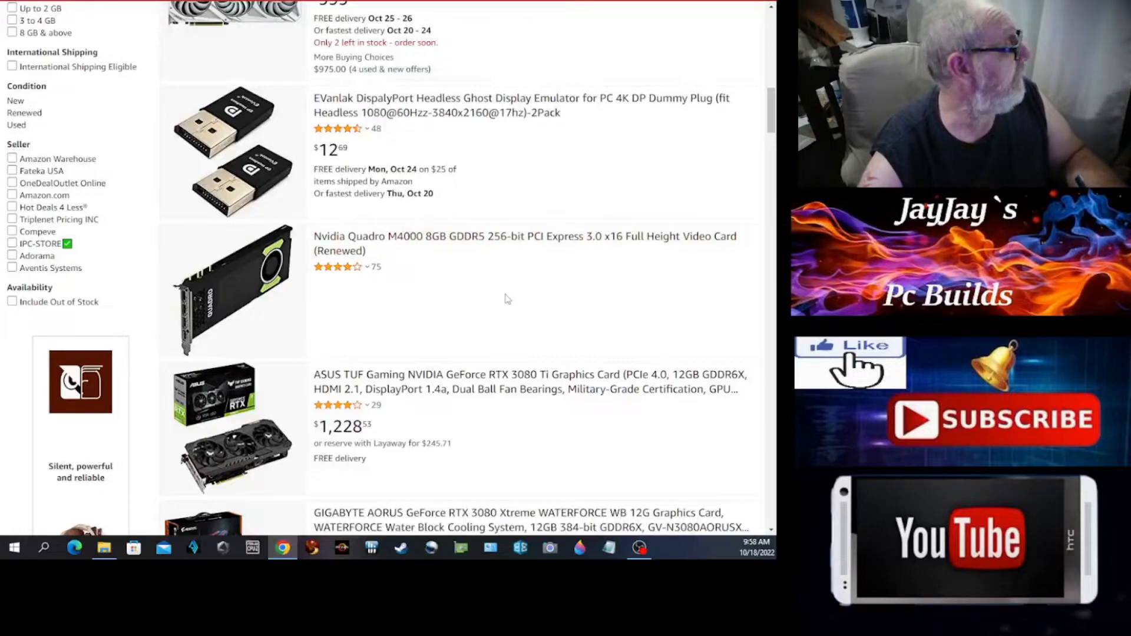
{"action": "mouse_move", "coordinate": [433, 338]}
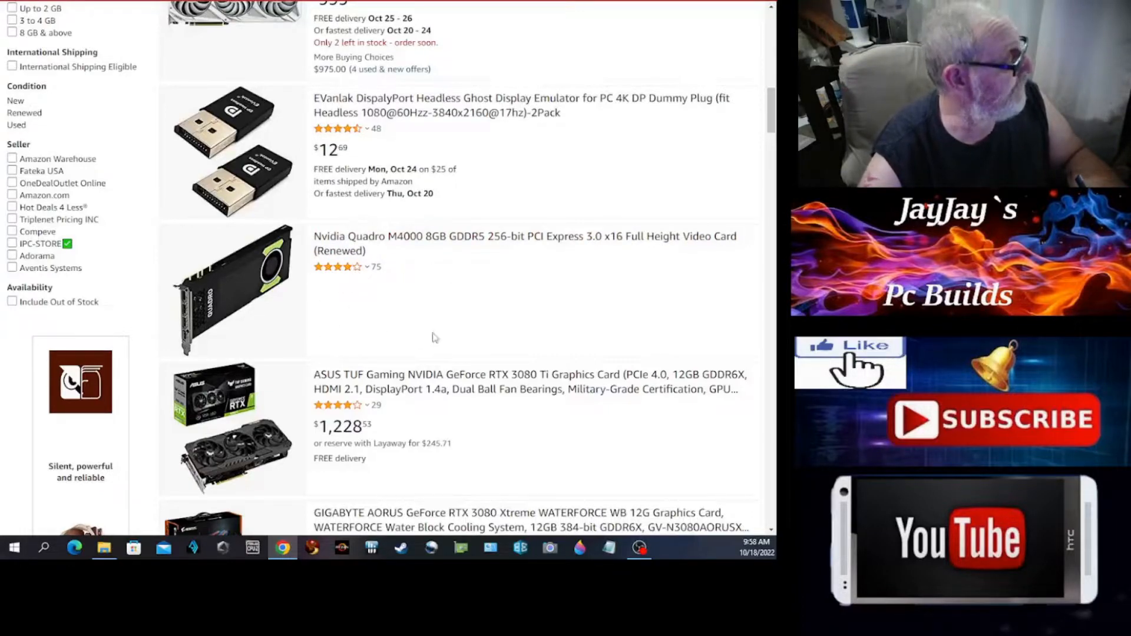
{"action": "scroll", "scroll_direction": "down", "scroll_amount": 3}
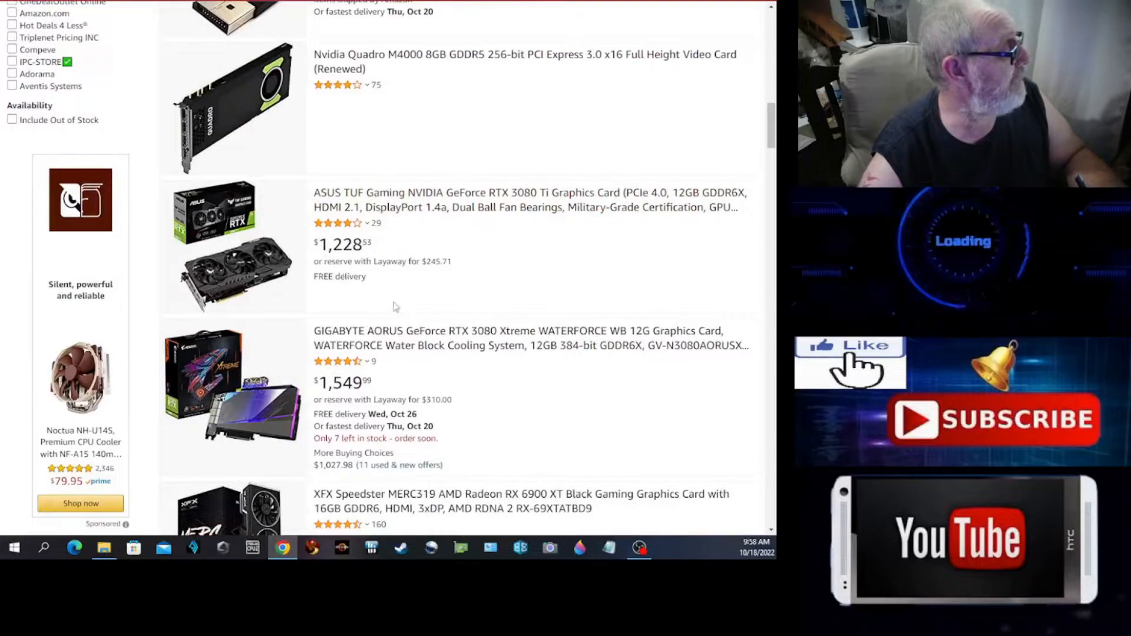
{"action": "scroll", "scroll_direction": "down", "scroll_amount": 3}
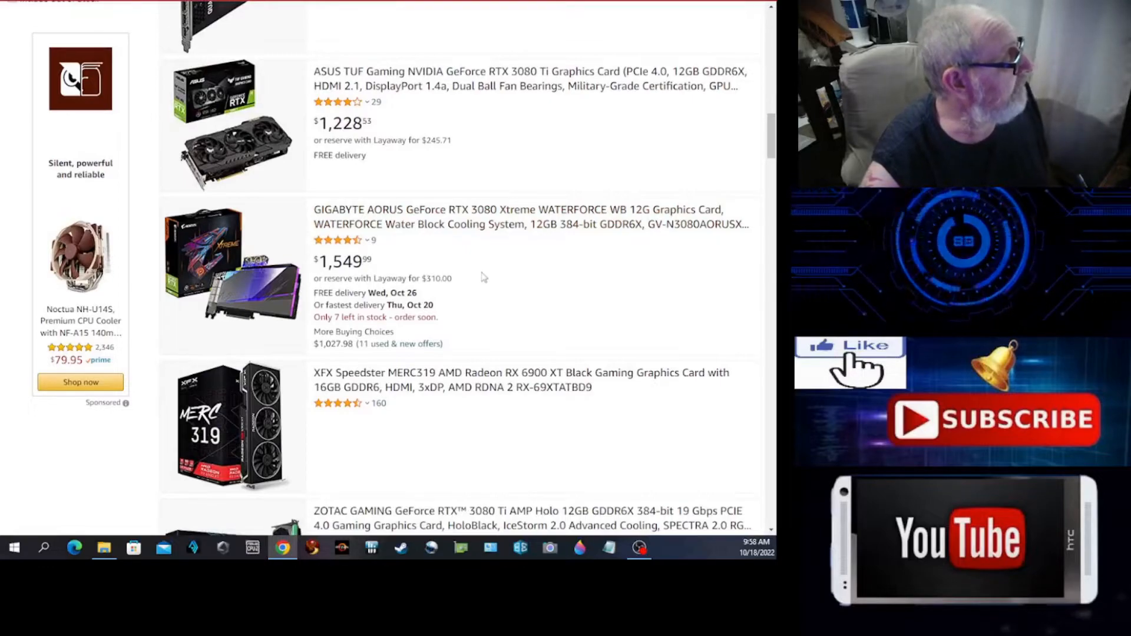
{"action": "scroll", "scroll_direction": "down", "scroll_amount": 3}
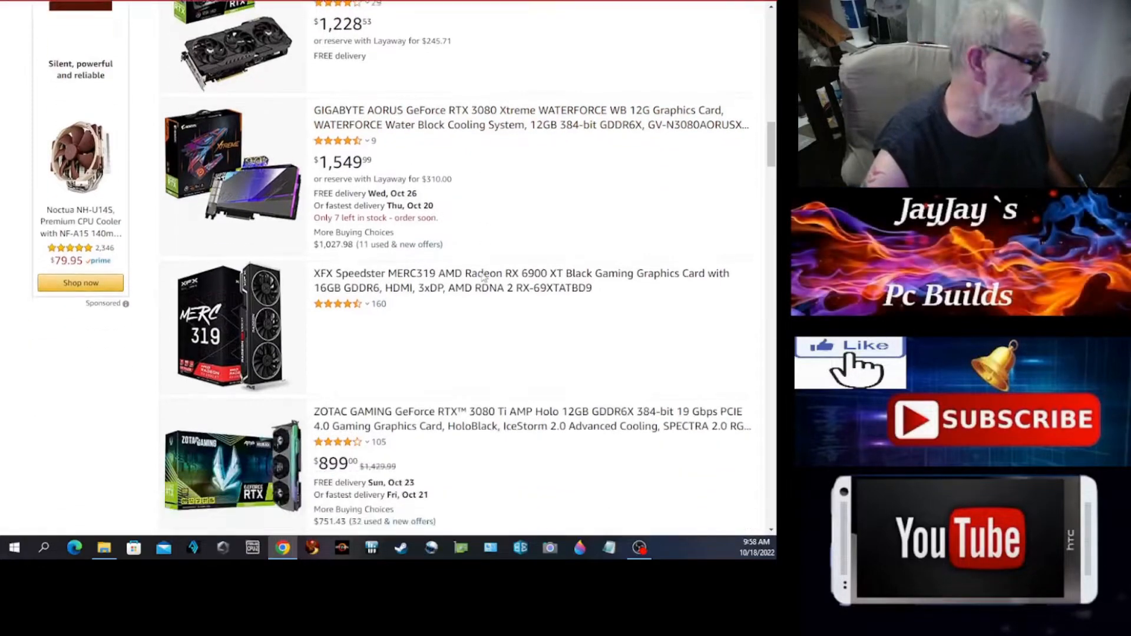
{"action": "scroll", "scroll_direction": "down", "scroll_amount": 3}
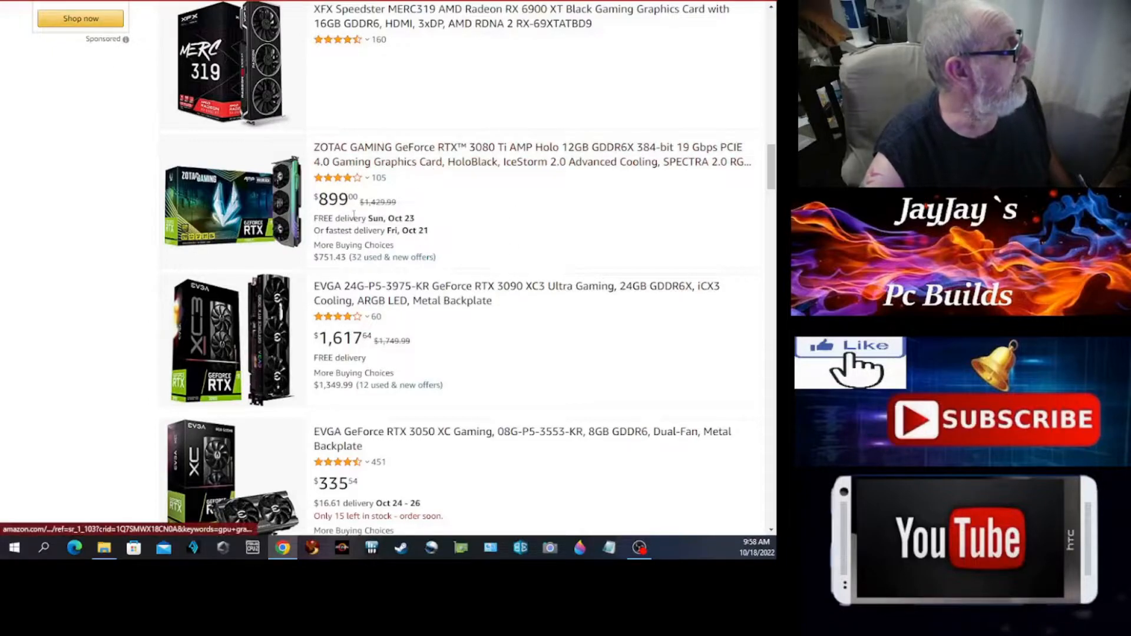
{"action": "scroll", "scroll_direction": "down", "scroll_amount": 3}
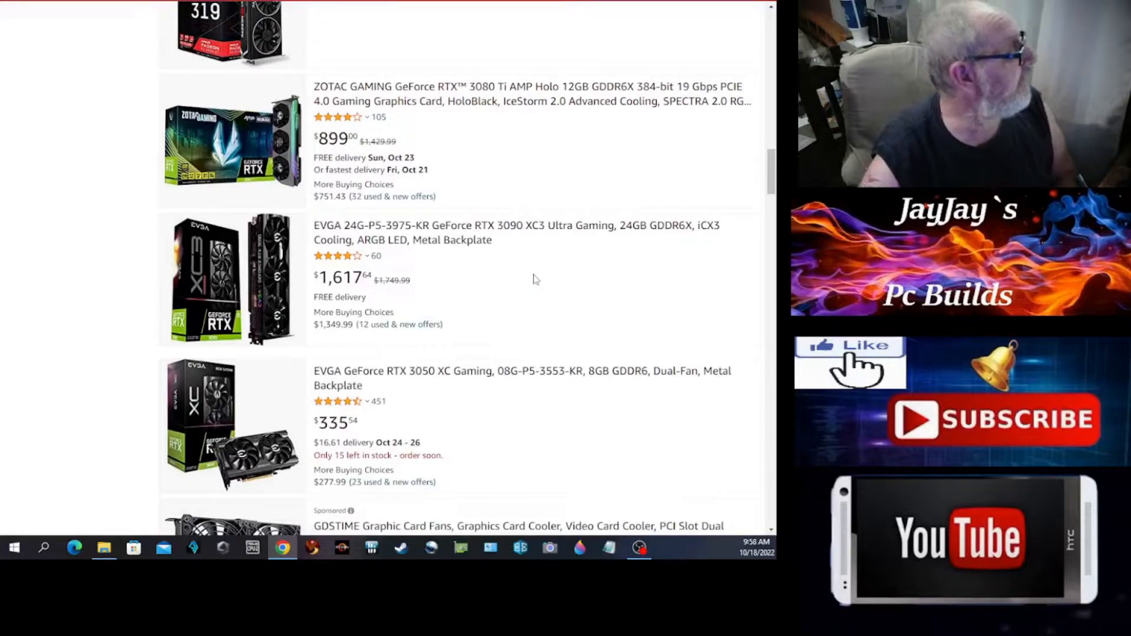
{"action": "mouse_move", "coordinate": [505, 206]}
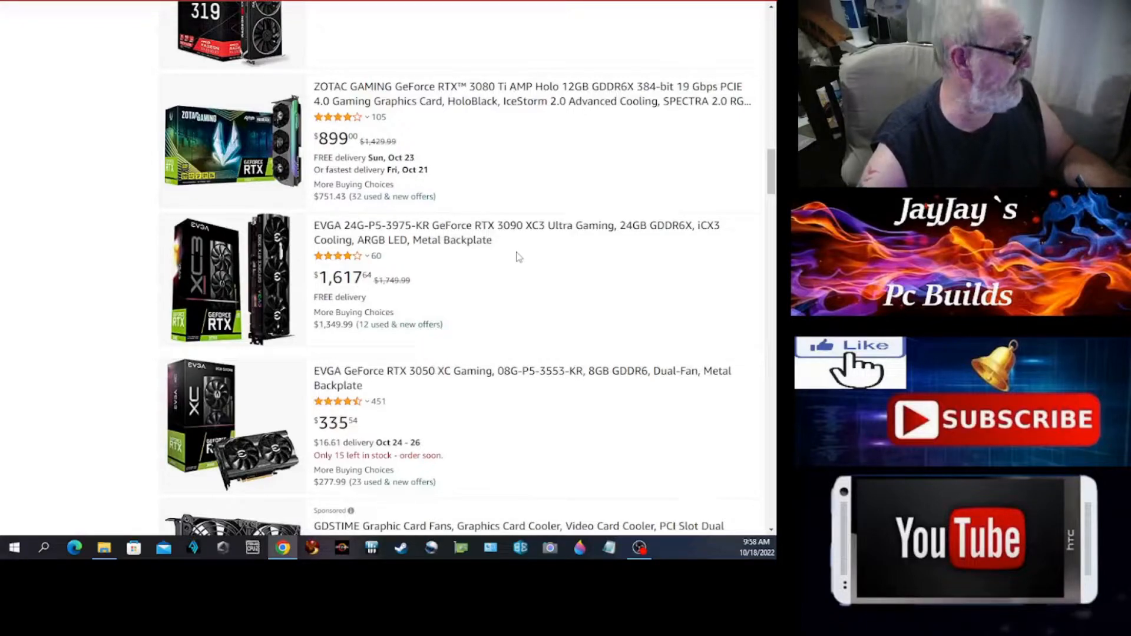
{"action": "mouse_move", "coordinate": [536, 319]}
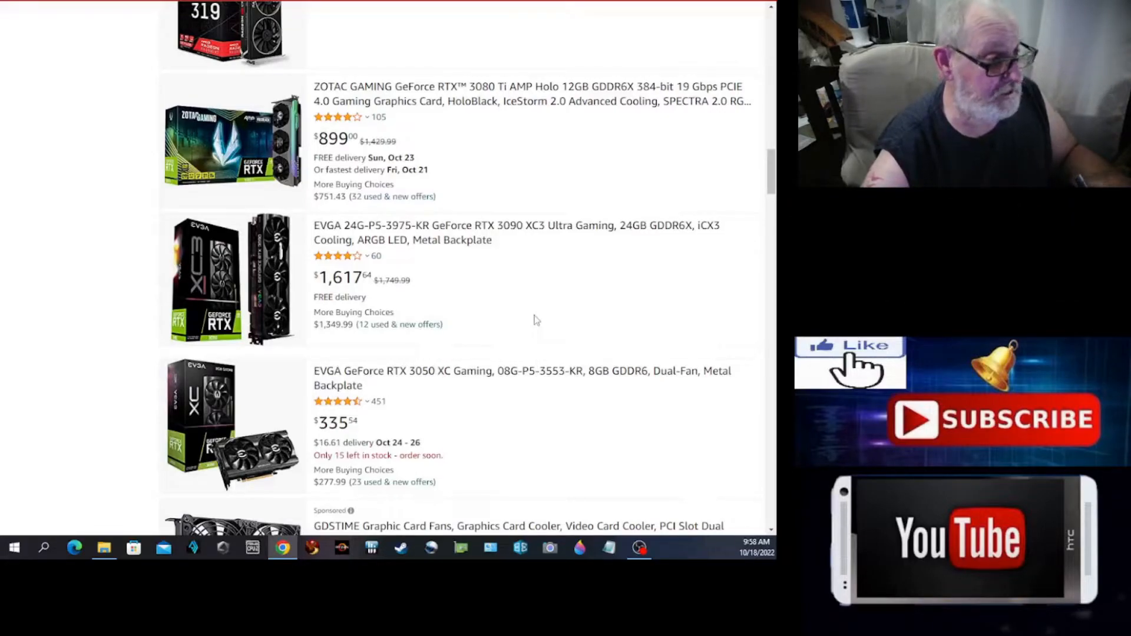
{"action": "scroll", "scroll_direction": "down", "scroll_amount": 3}
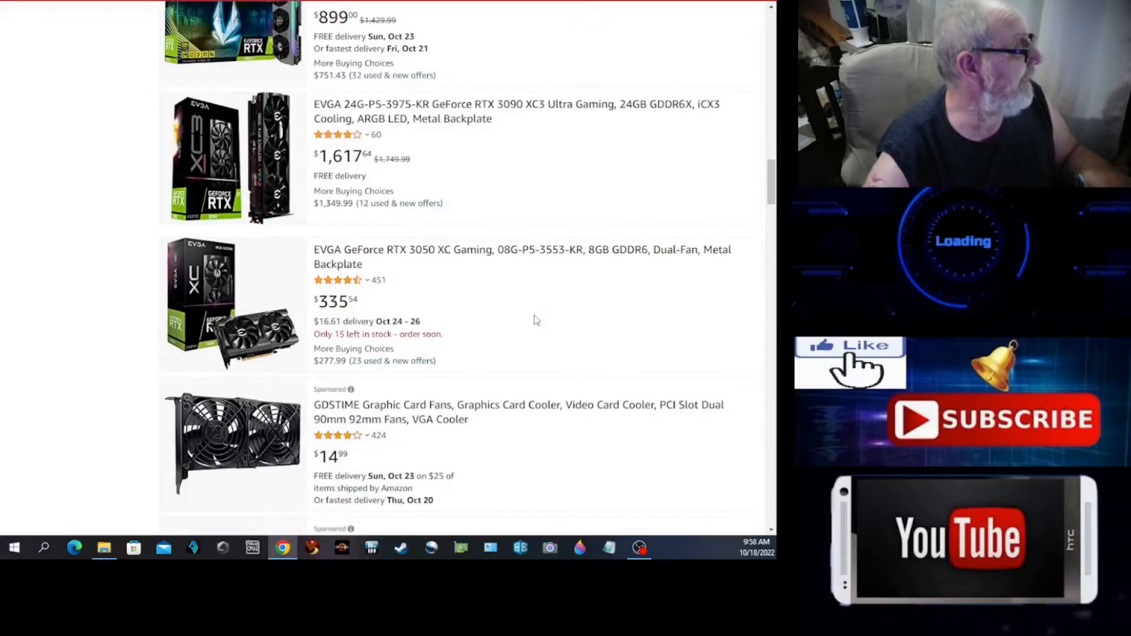
{"action": "scroll", "scroll_direction": "down", "scroll_amount": 3}
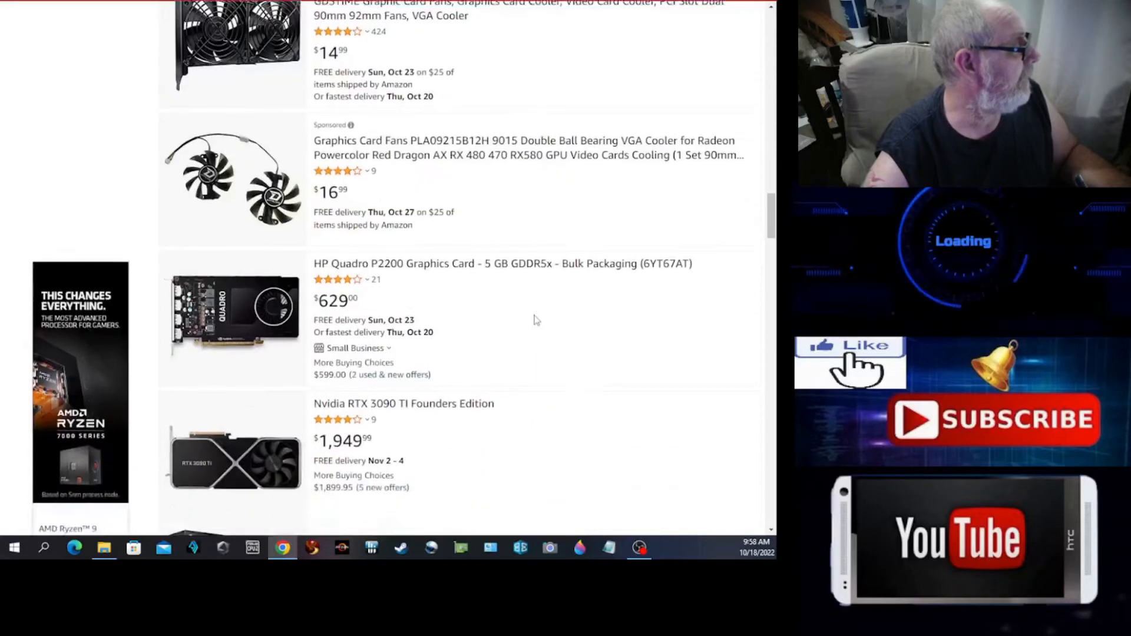
{"action": "scroll", "scroll_direction": "down", "scroll_amount": 3}
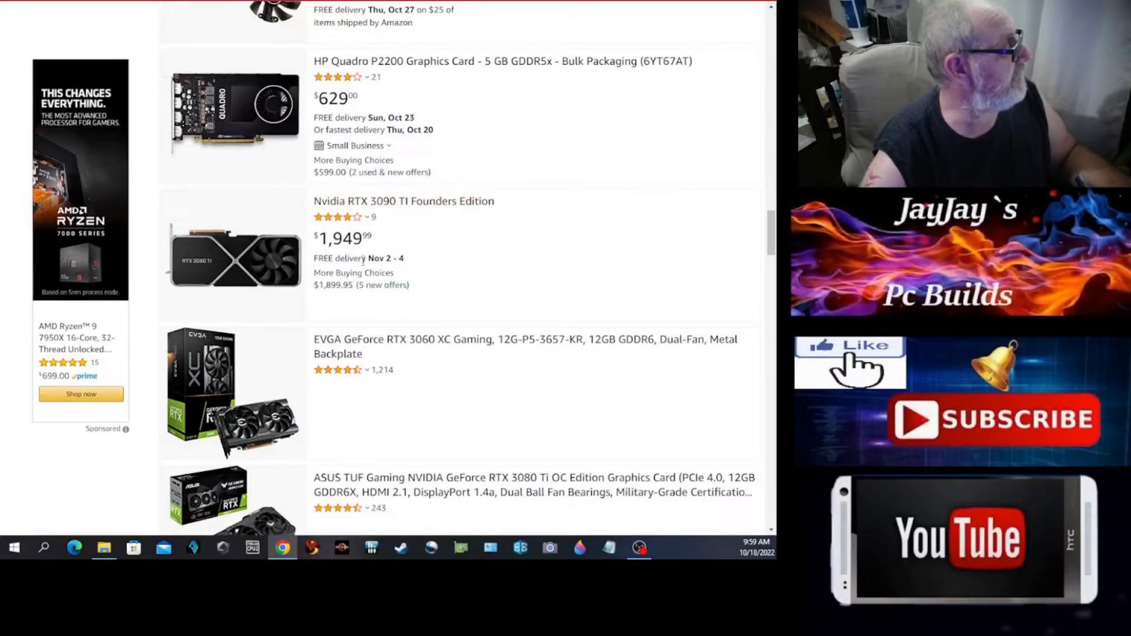
{"action": "scroll", "scroll_direction": "down", "scroll_amount": 3}
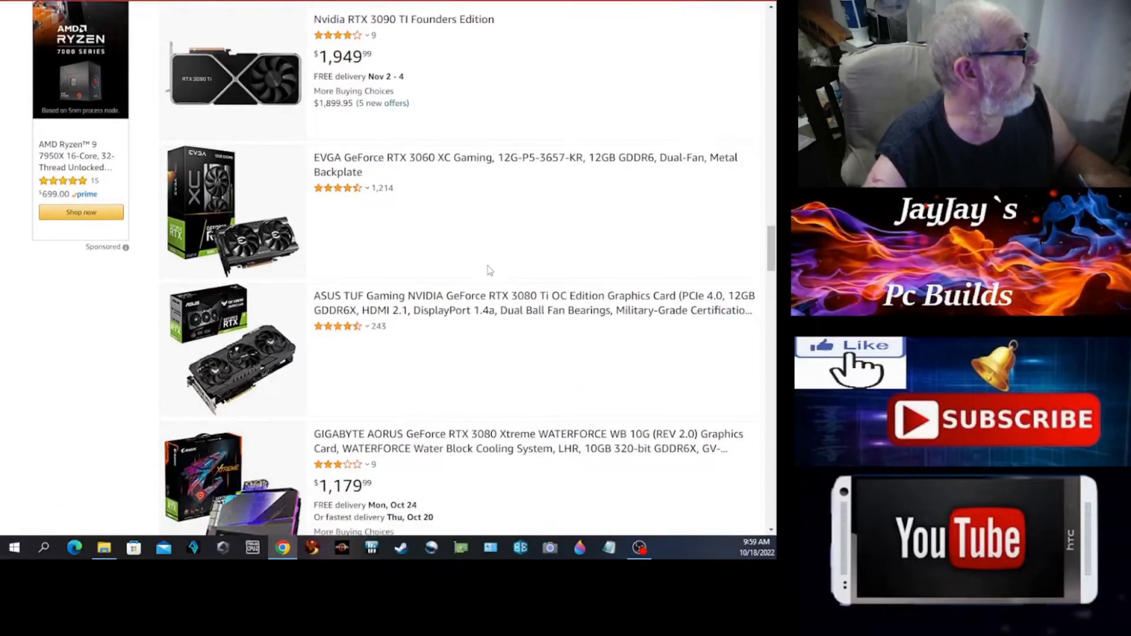
{"action": "scroll", "scroll_direction": "down", "scroll_amount": 3}
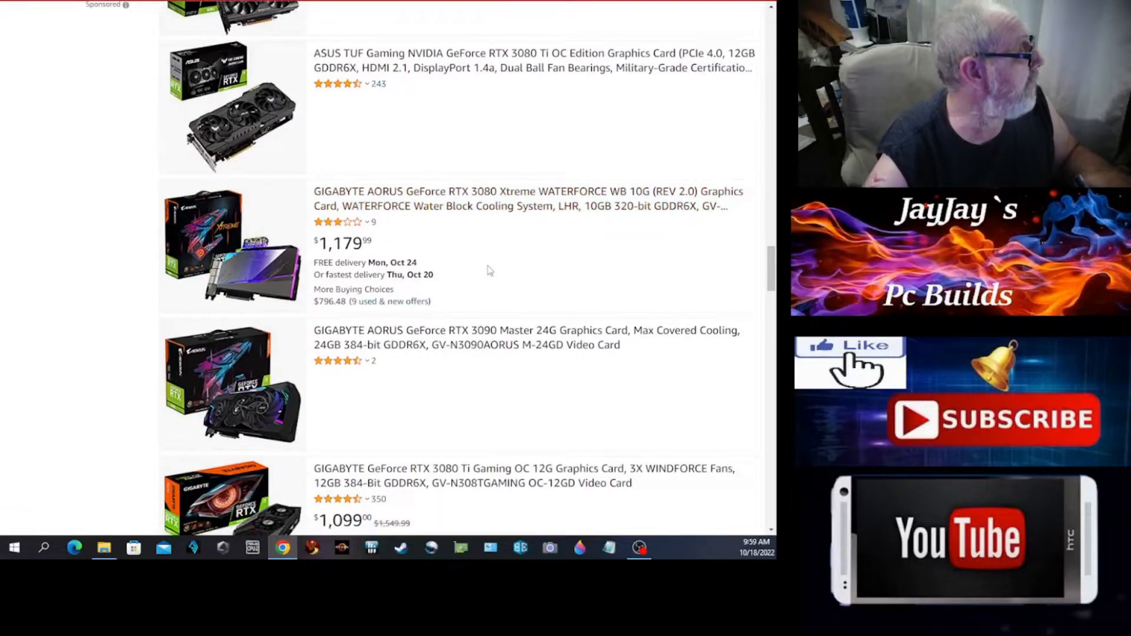
{"action": "mouse_move", "coordinate": [559, 267]}
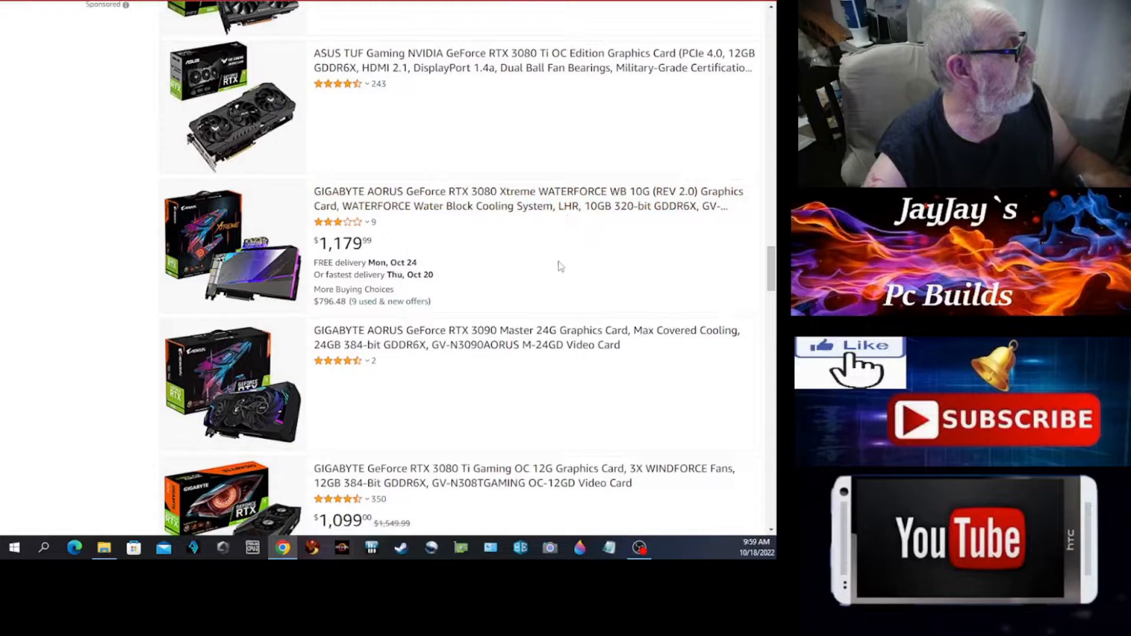
{"action": "scroll", "scroll_direction": "down", "scroll_amount": 3}
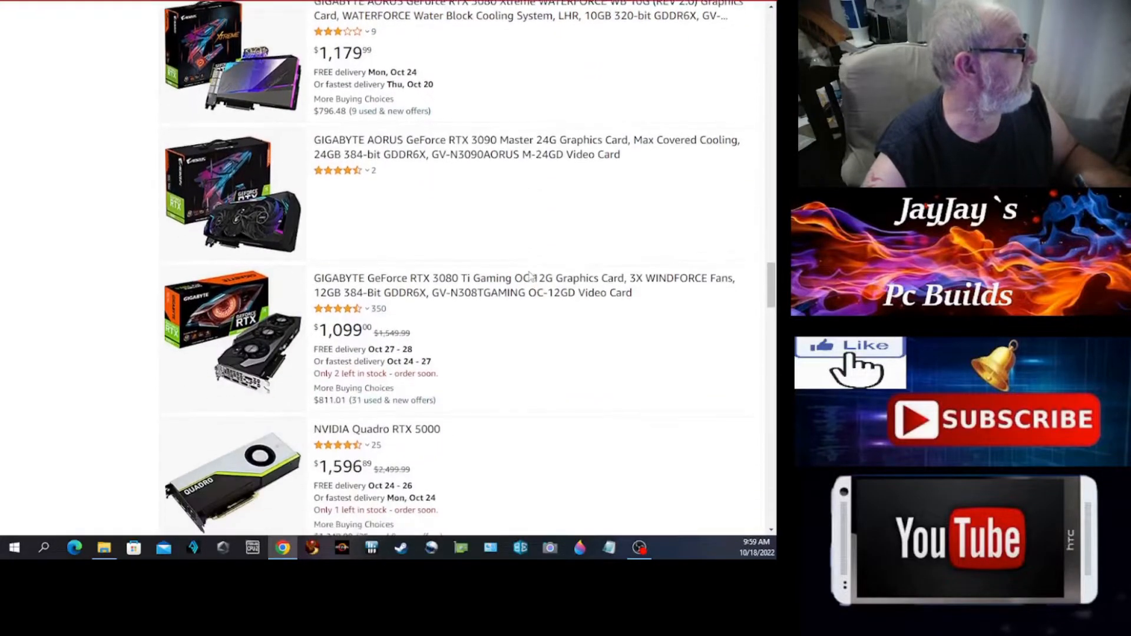
{"action": "scroll", "scroll_direction": "down", "scroll_amount": 3}
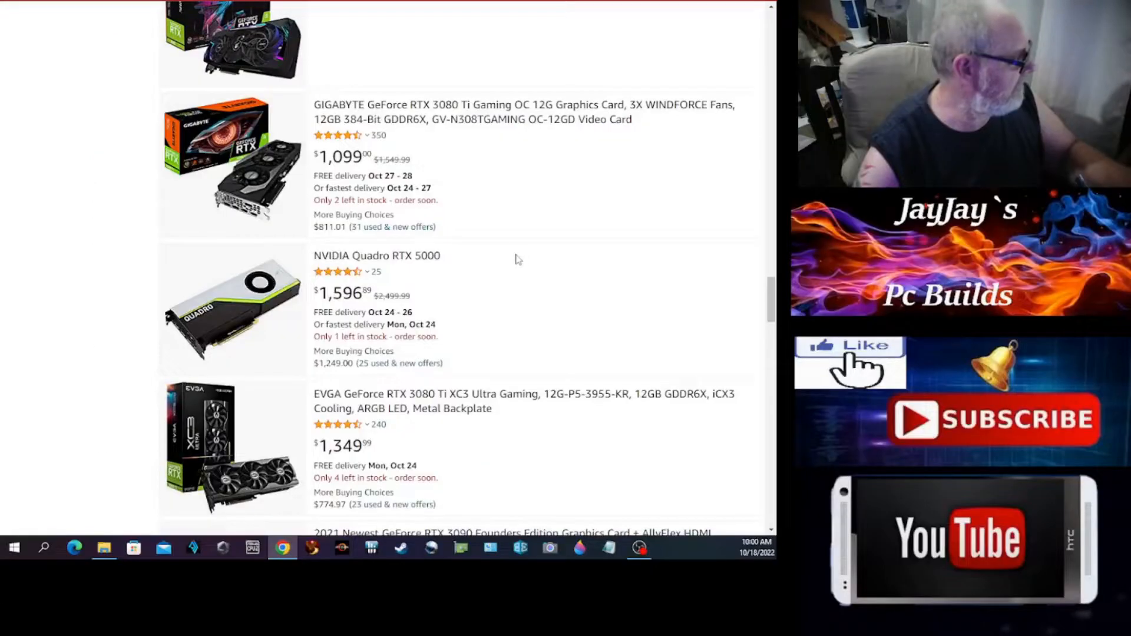
{"action": "scroll", "scroll_direction": "down", "scroll_amount": 3}
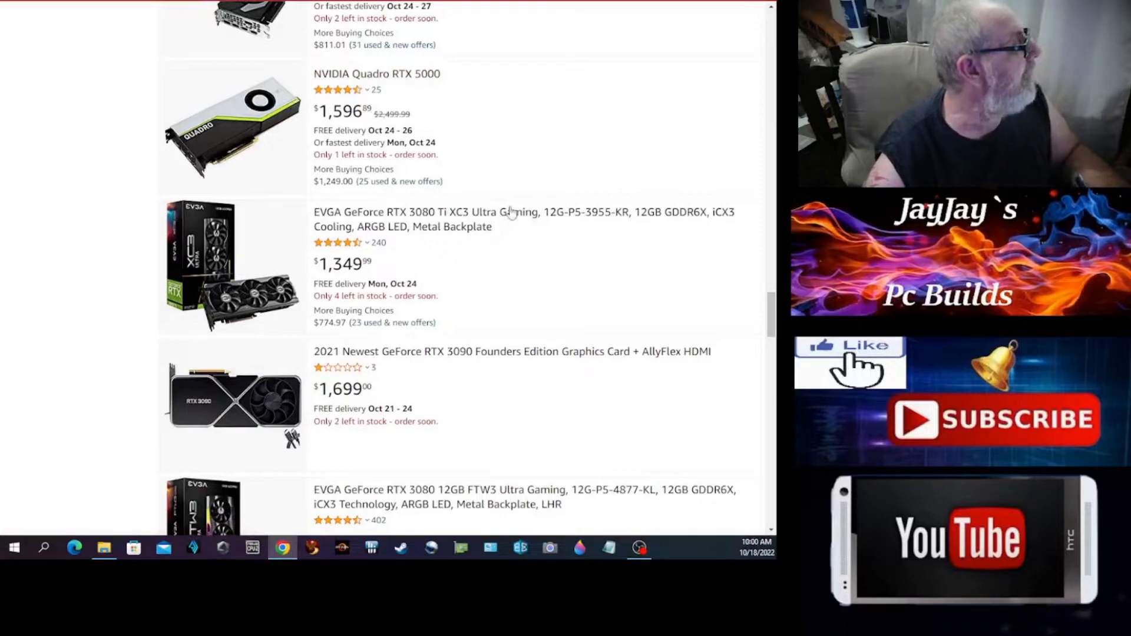
{"action": "mouse_move", "coordinate": [437, 144]}
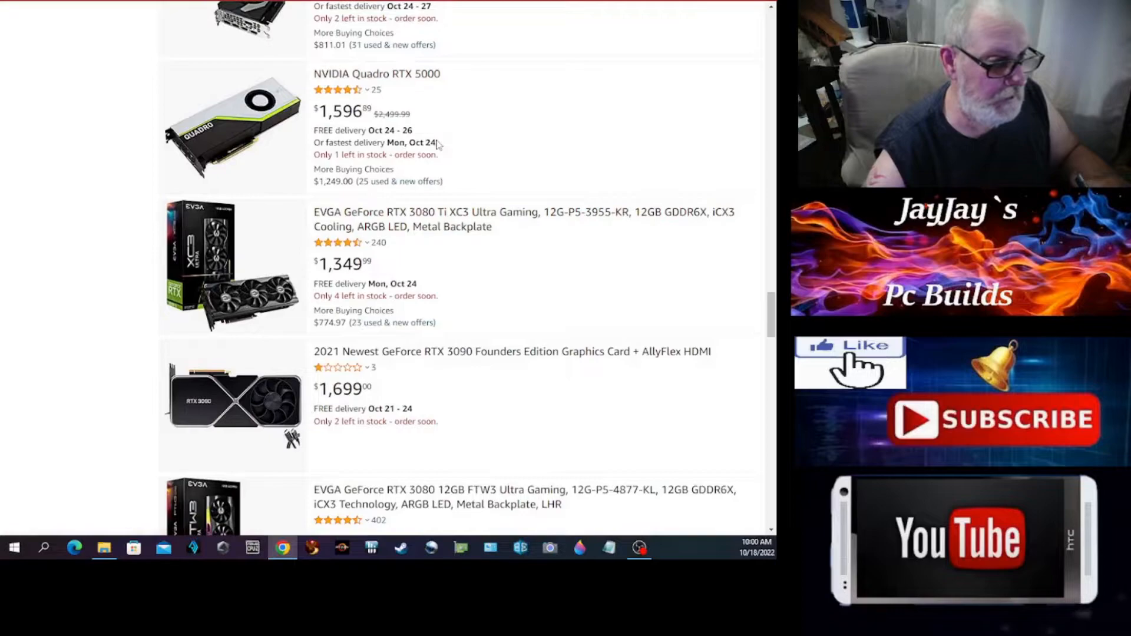
{"action": "mouse_move", "coordinate": [238, 148]}
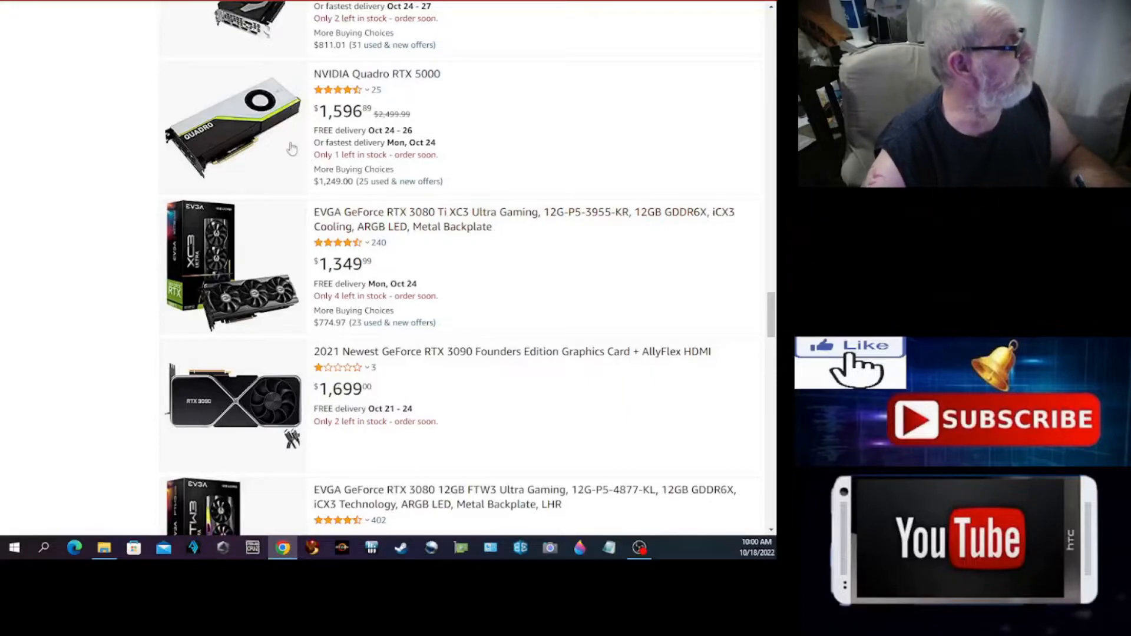
{"action": "mouse_move", "coordinate": [292, 152]}
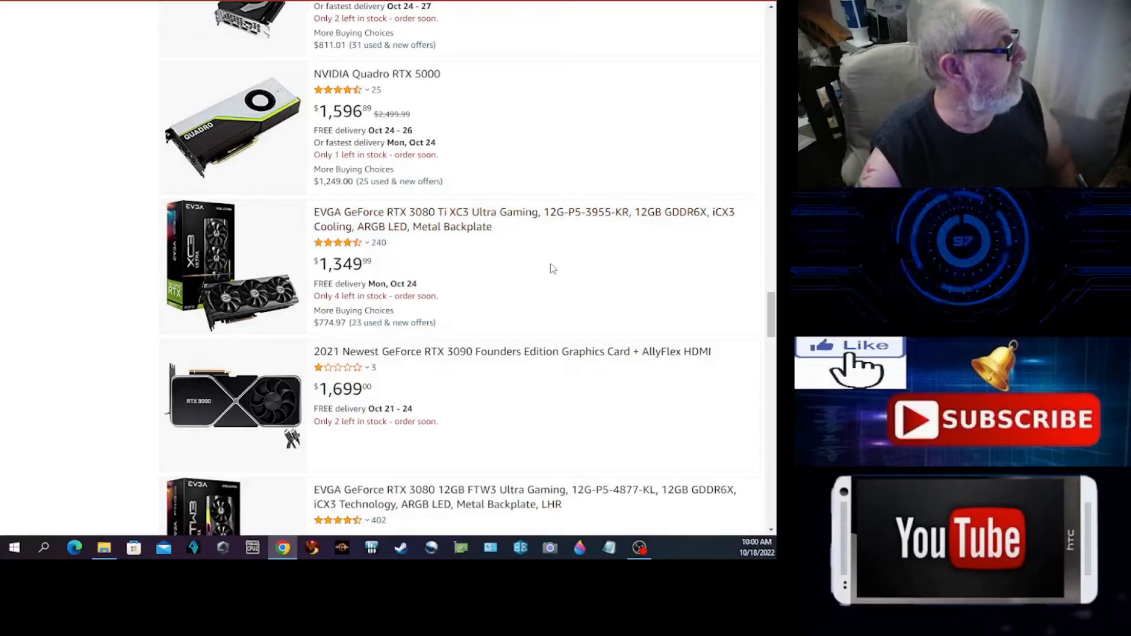
{"action": "mouse_move", "coordinate": [454, 226]}
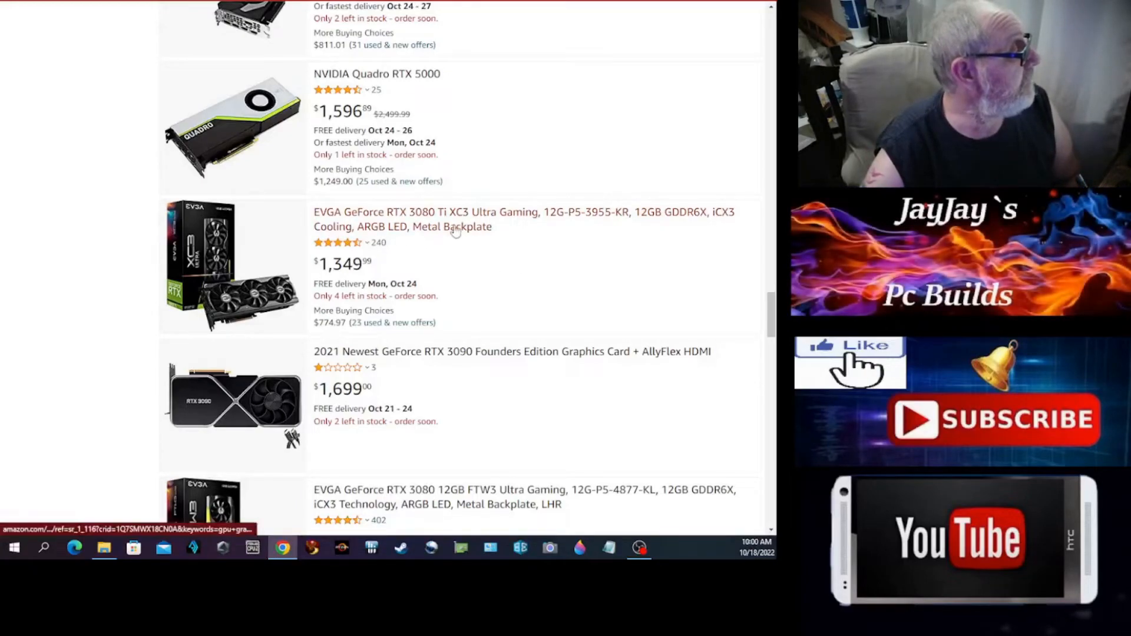
{"action": "mouse_move", "coordinate": [562, 225]}
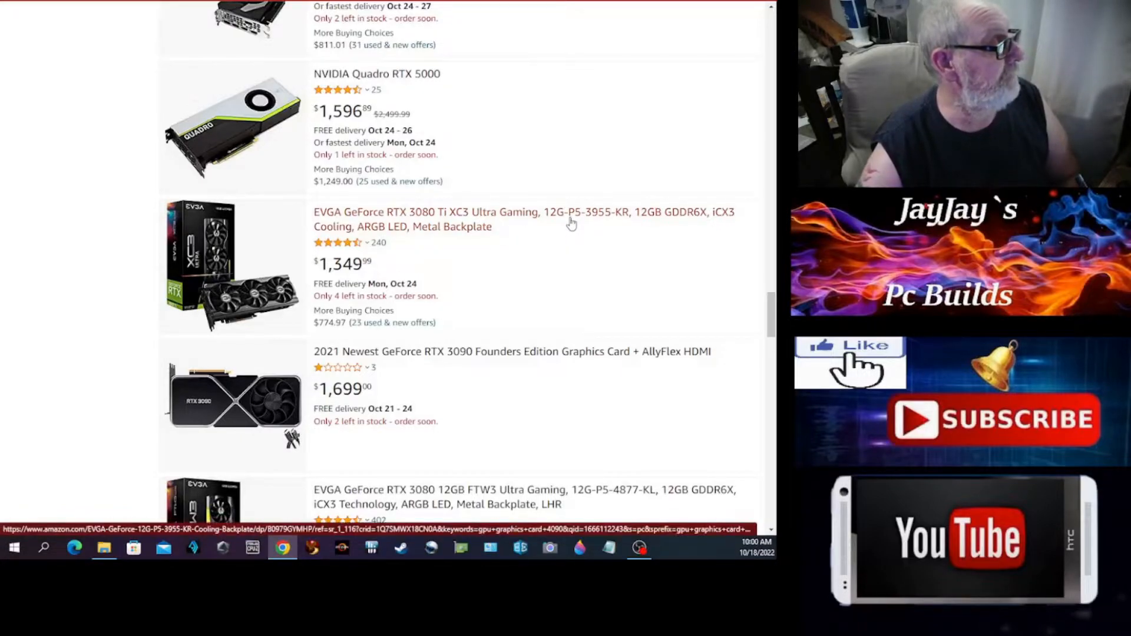
{"action": "mouse_move", "coordinate": [650, 226]}
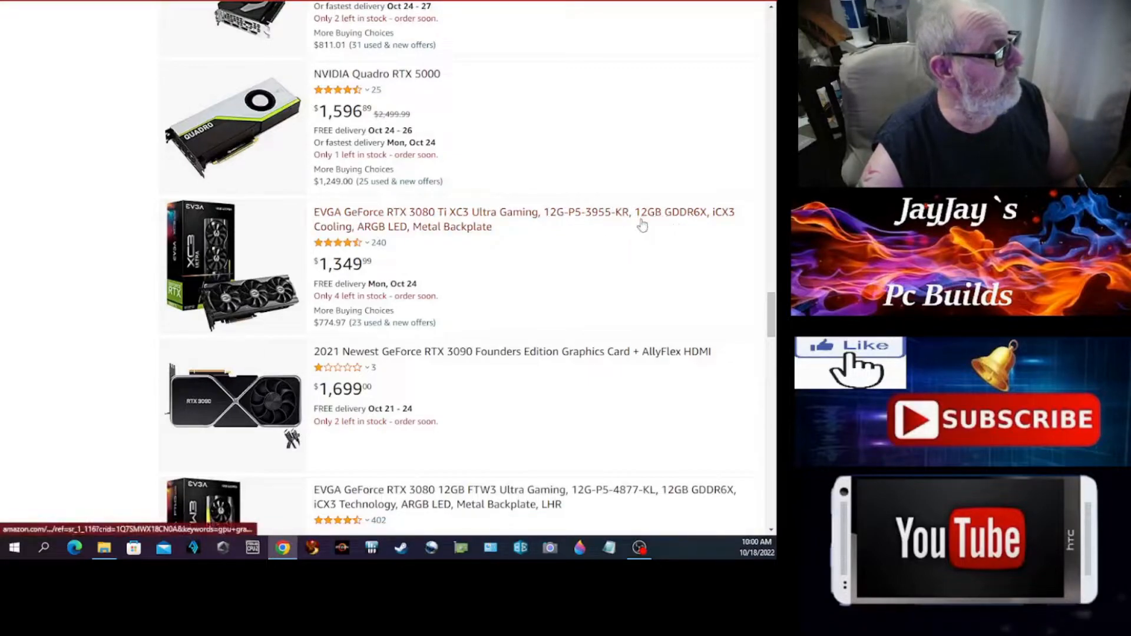
{"action": "mouse_move", "coordinate": [595, 229]}
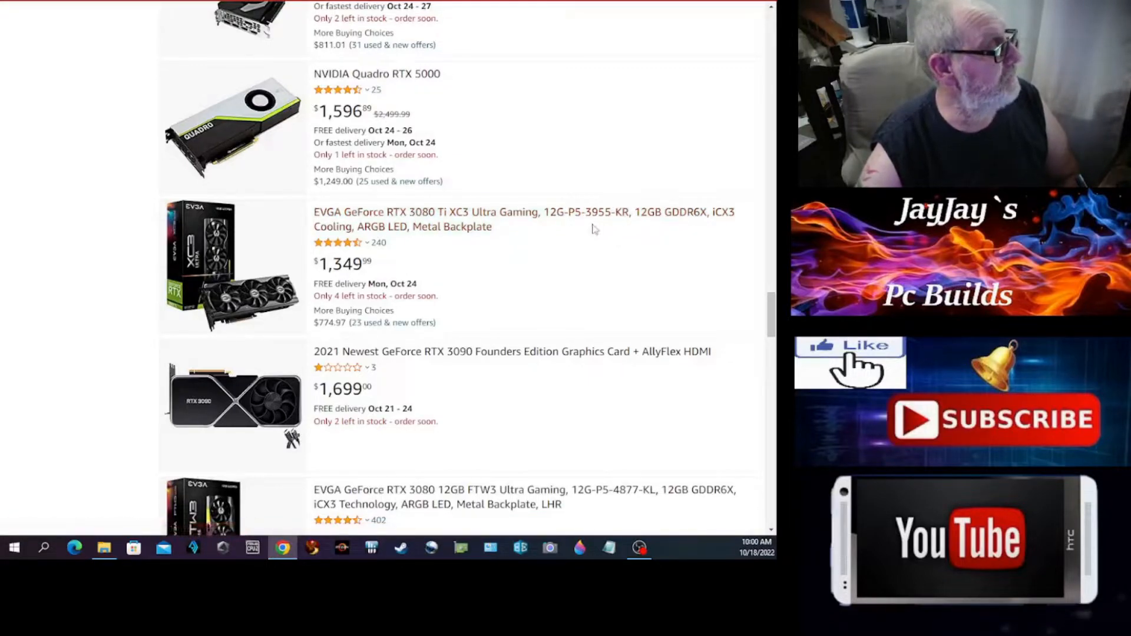
{"action": "mouse_move", "coordinate": [579, 224]}
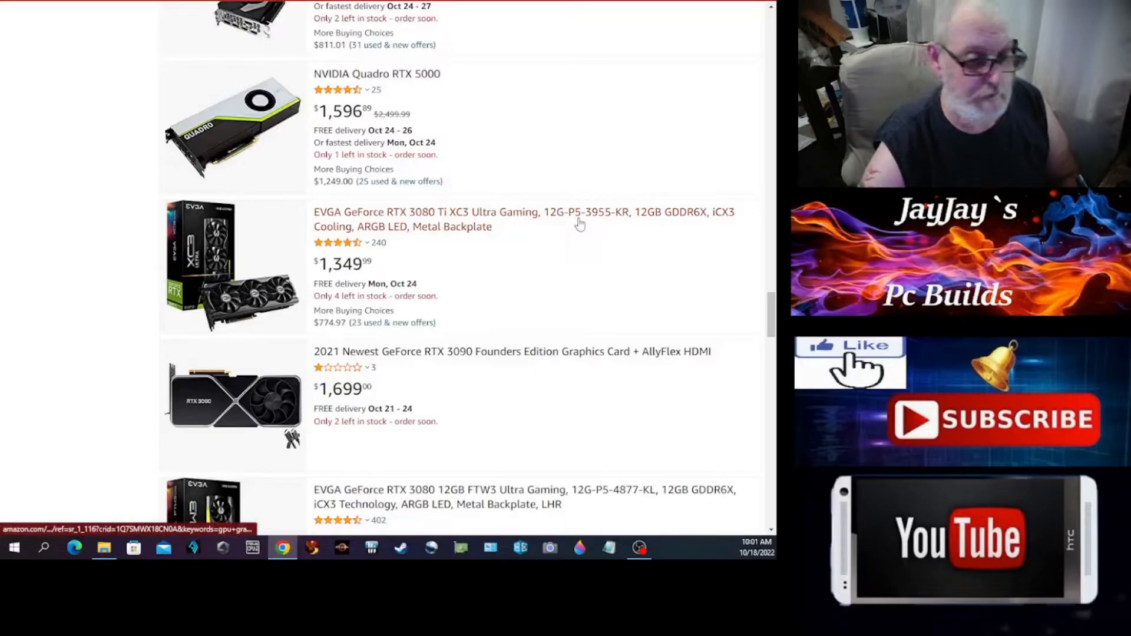
{"action": "mouse_move", "coordinate": [589, 280]}
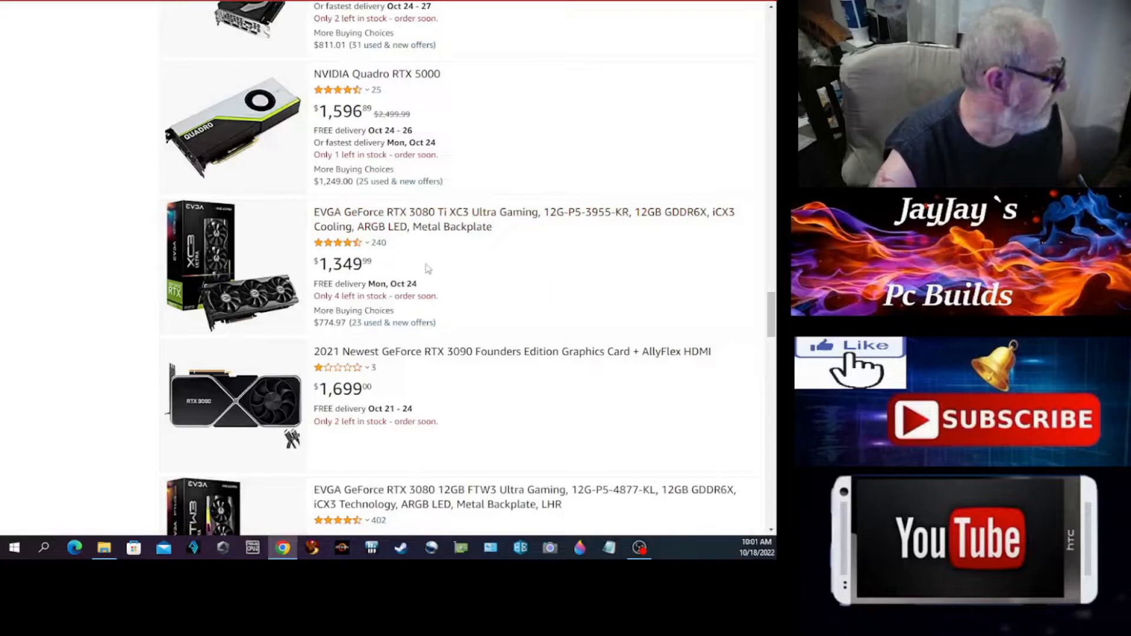
- Scroll page 5 past the $2,299 ZOTAC RTX 4090 Trinity to the Generic ATI Rage XL card
{"action": "scroll", "scroll_direction": "down", "scroll_amount": 3}
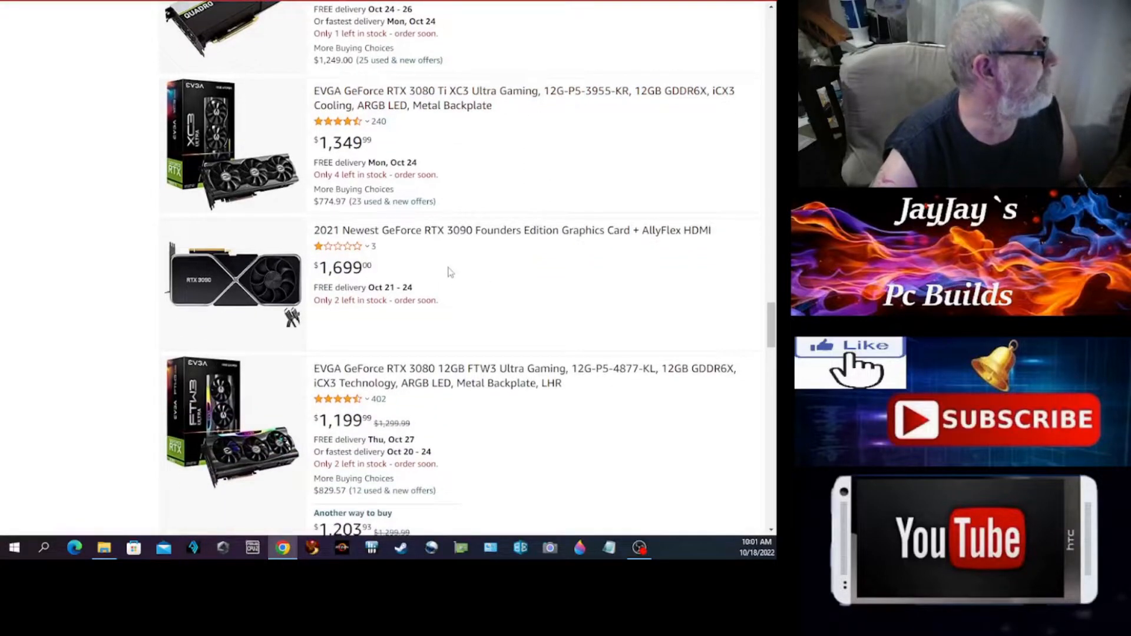
{"action": "scroll", "scroll_direction": "down", "scroll_amount": 3}
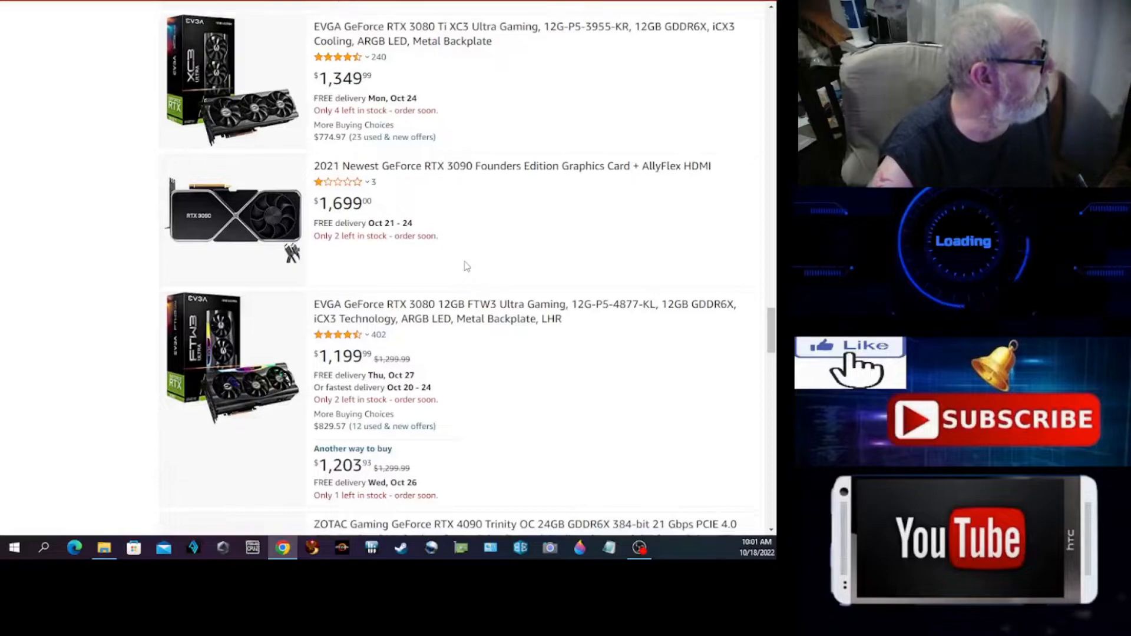
{"action": "scroll", "scroll_direction": "down", "scroll_amount": 3}
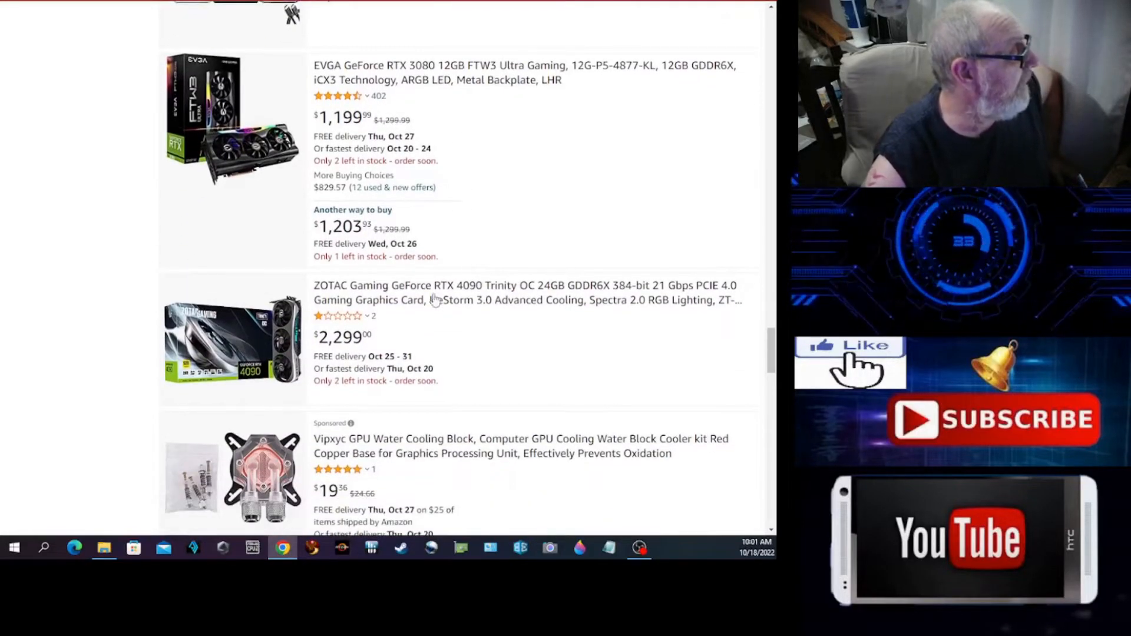
{"action": "mouse_move", "coordinate": [501, 394]}
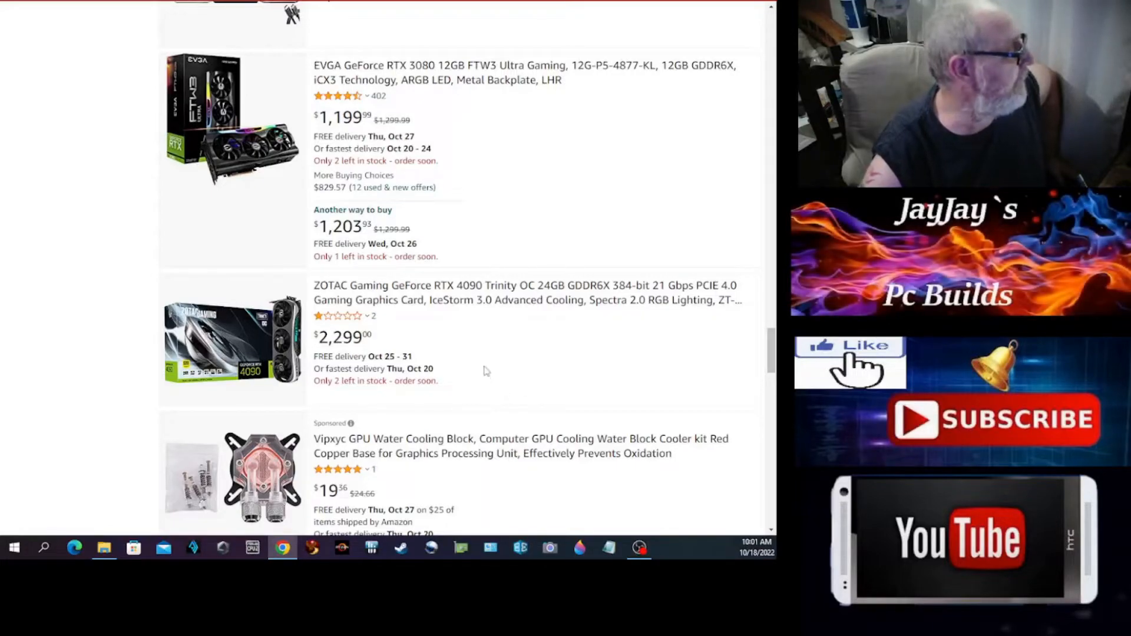
{"action": "scroll", "scroll_direction": "down", "scroll_amount": 3}
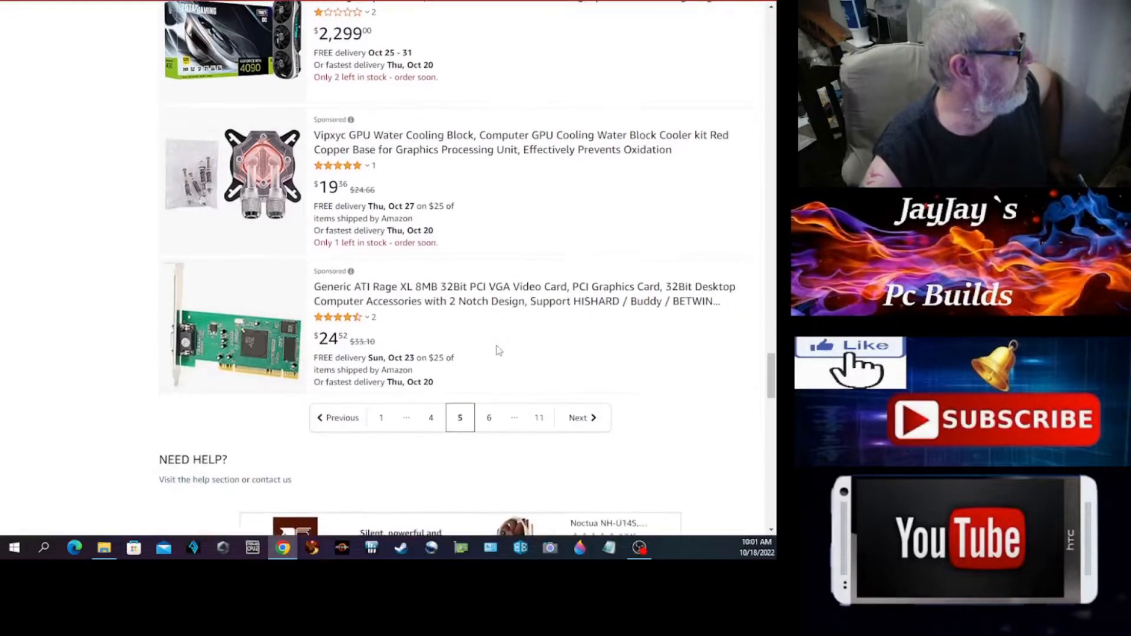
{"action": "scroll", "scroll_direction": "down", "scroll_amount": 3}
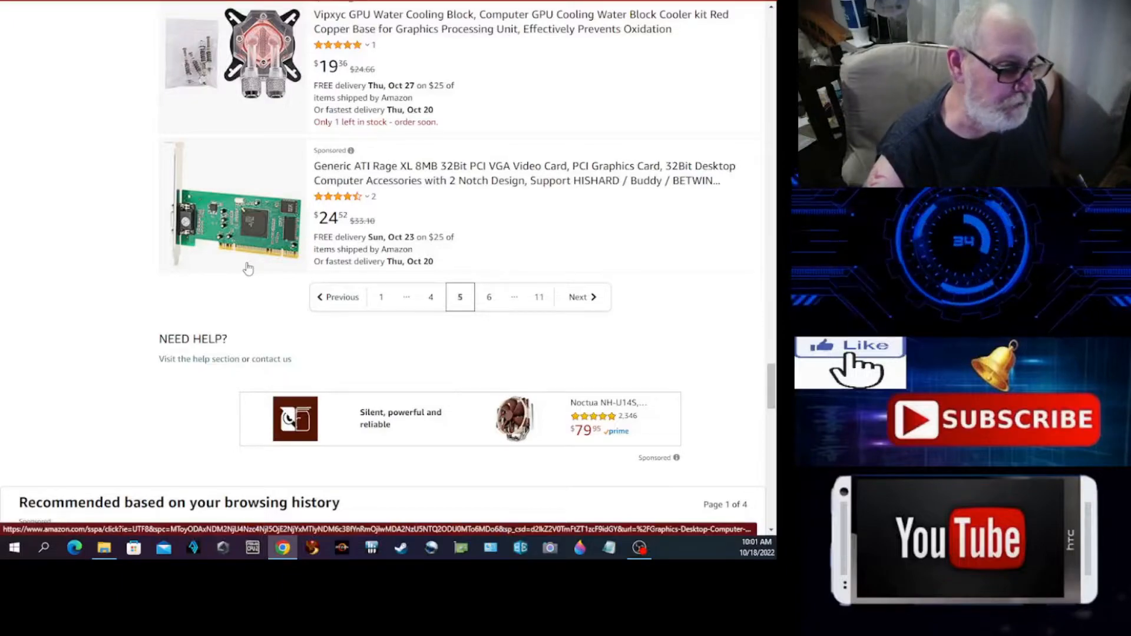
{"action": "mouse_move", "coordinate": [328, 235]}
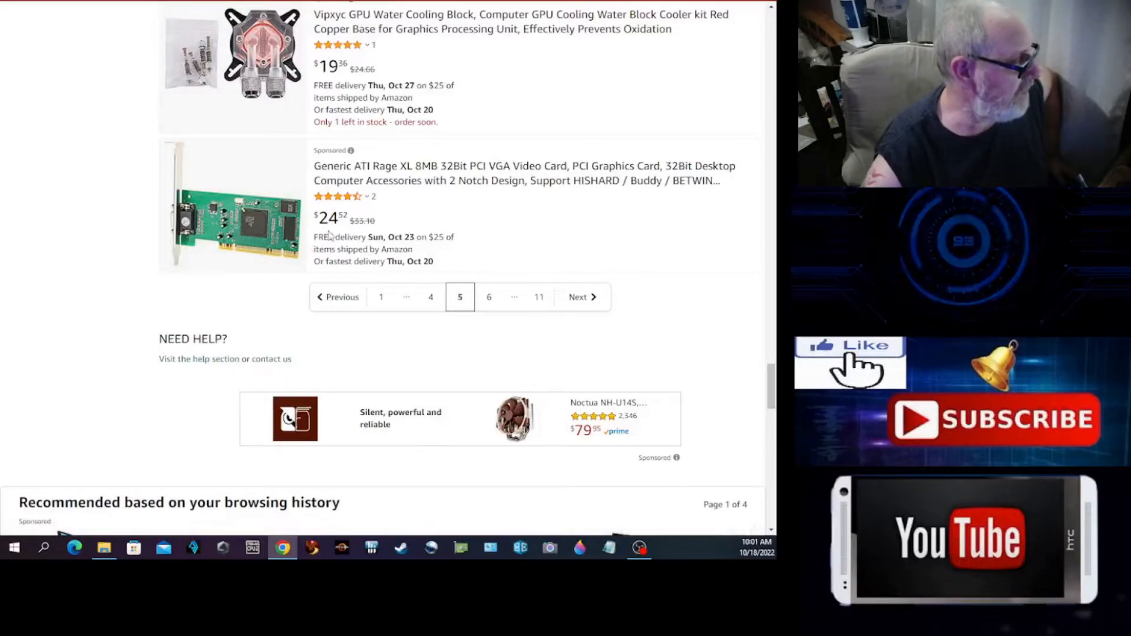
{"action": "mouse_move", "coordinate": [488, 297]}
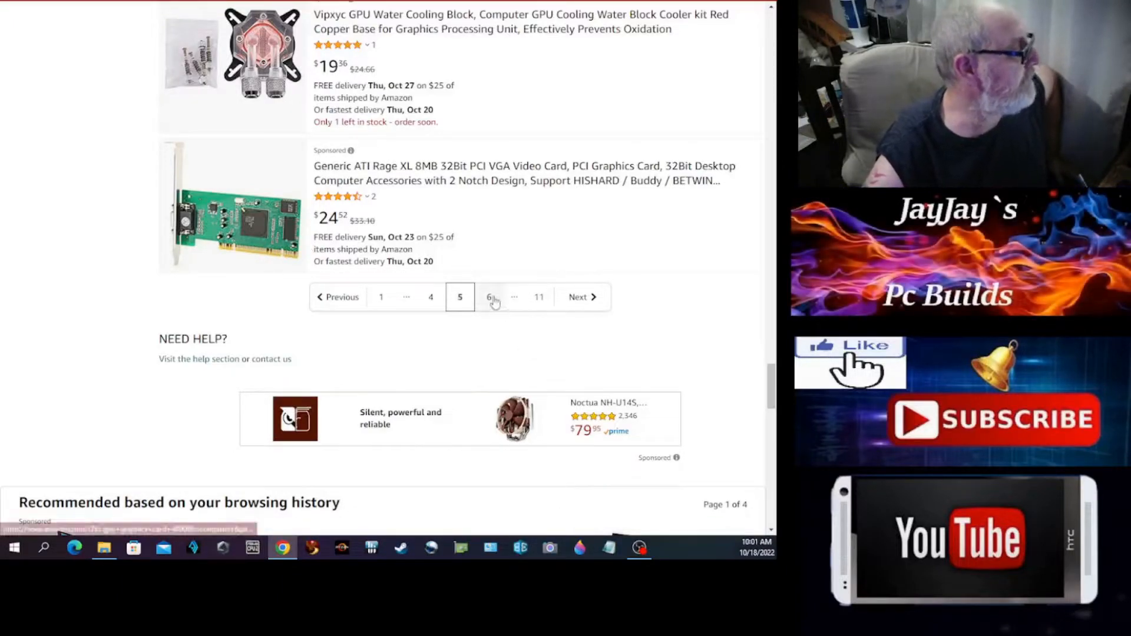
- Open results page 6 (items 121–144) and scroll to the ASUS ROG Strix and GIGABYTE AORUS 3080 Ti
{"action": "left_click", "coordinate": [489, 297]}
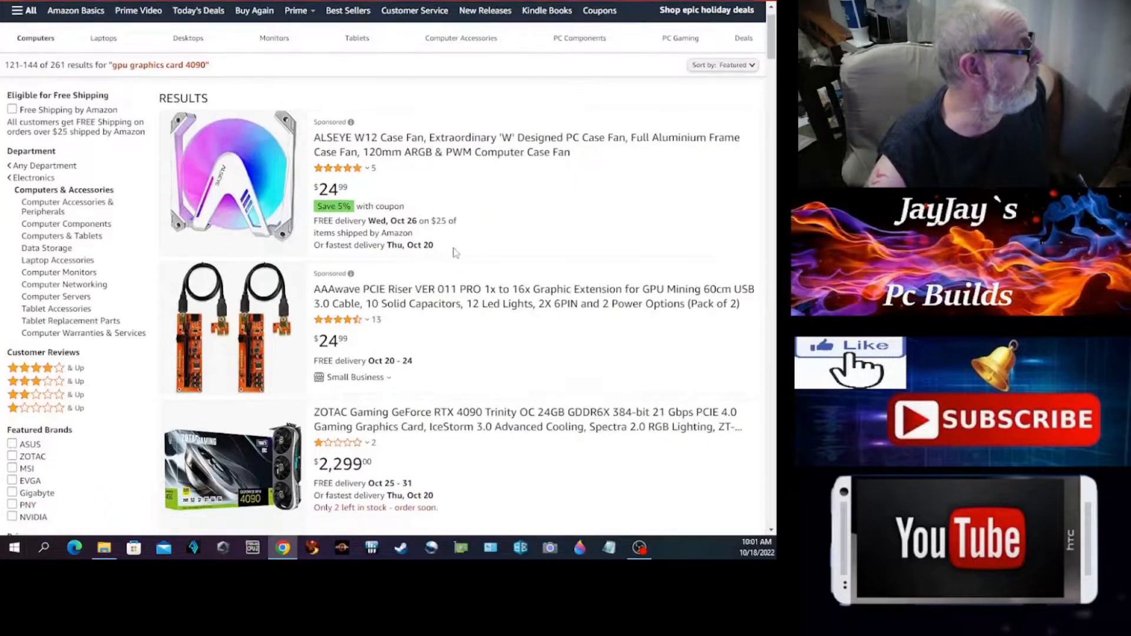
{"action": "scroll", "scroll_direction": "down", "scroll_amount": 3}
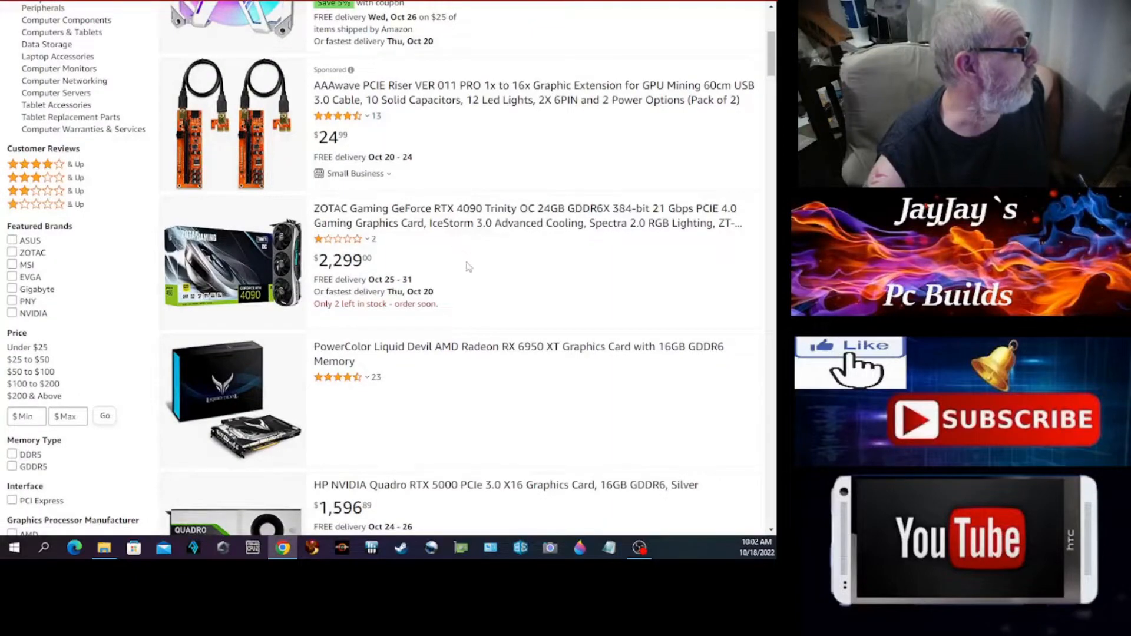
{"action": "scroll", "scroll_direction": "down", "scroll_amount": 3}
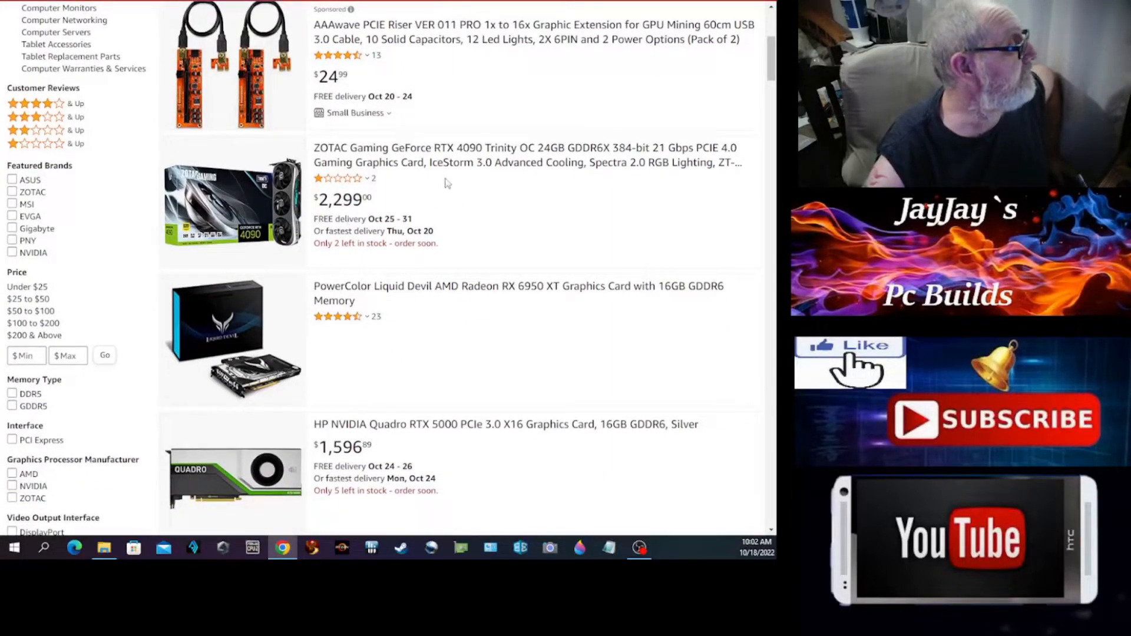
{"action": "mouse_move", "coordinate": [373, 211]}
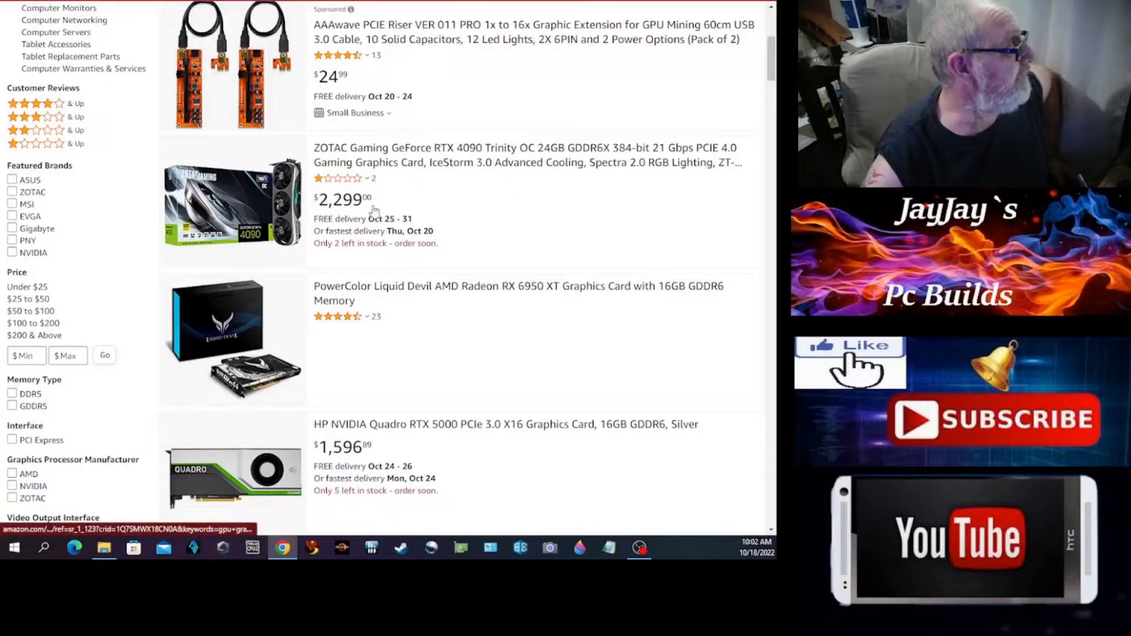
{"action": "scroll", "scroll_direction": "down", "scroll_amount": 3}
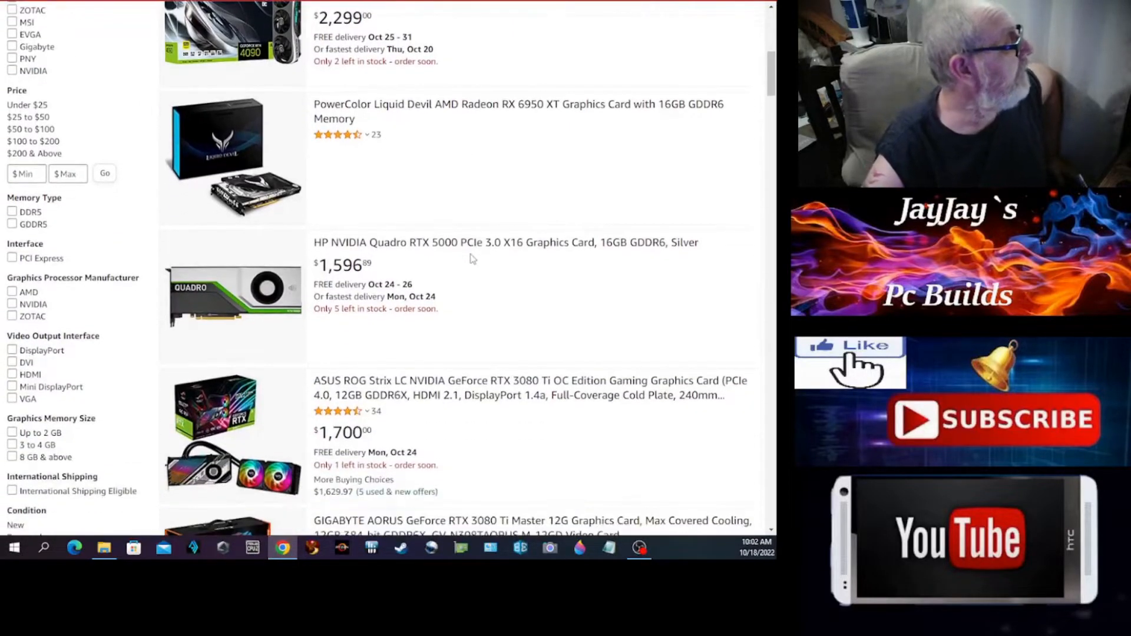
{"action": "mouse_move", "coordinate": [404, 259]}
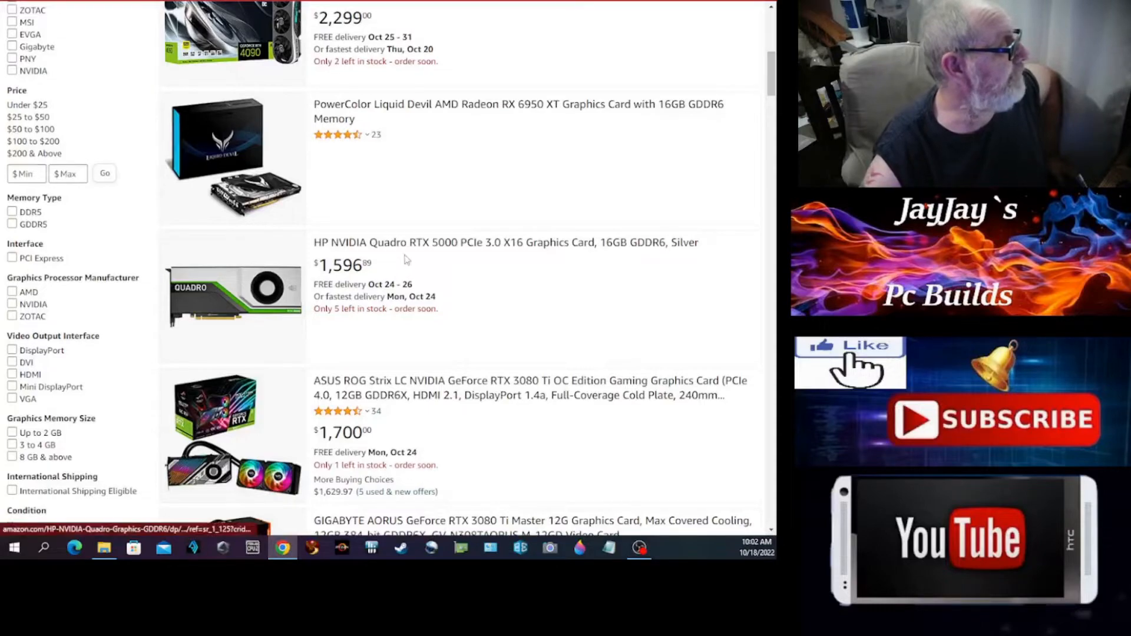
{"action": "mouse_move", "coordinate": [364, 258]}
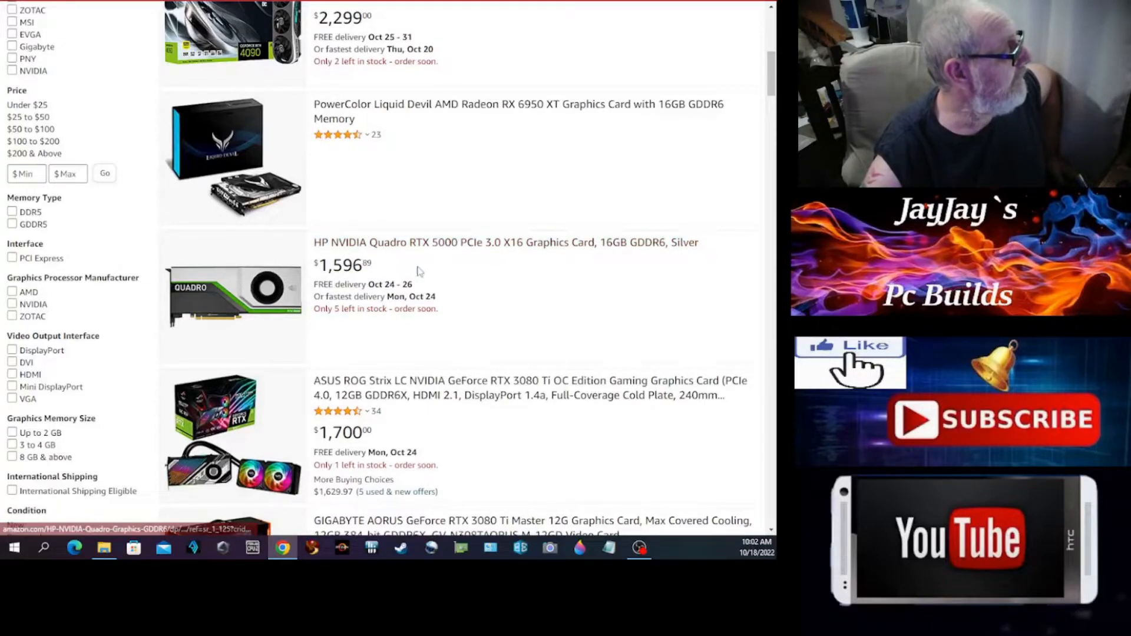
{"action": "scroll", "scroll_direction": "down", "scroll_amount": 3}
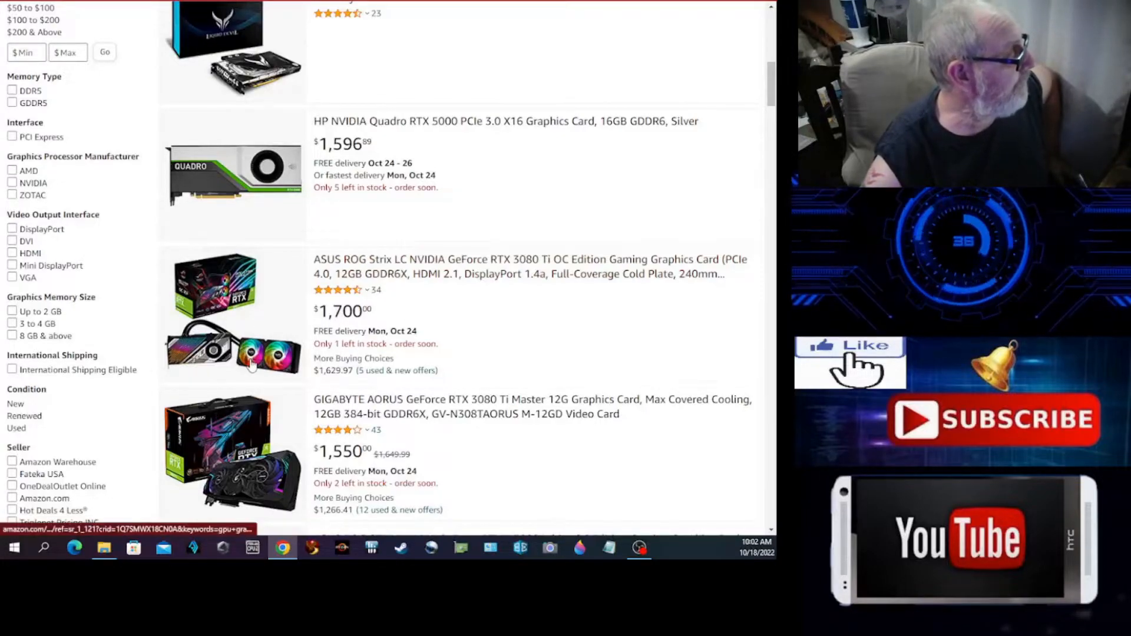
{"action": "mouse_move", "coordinate": [335, 321]}
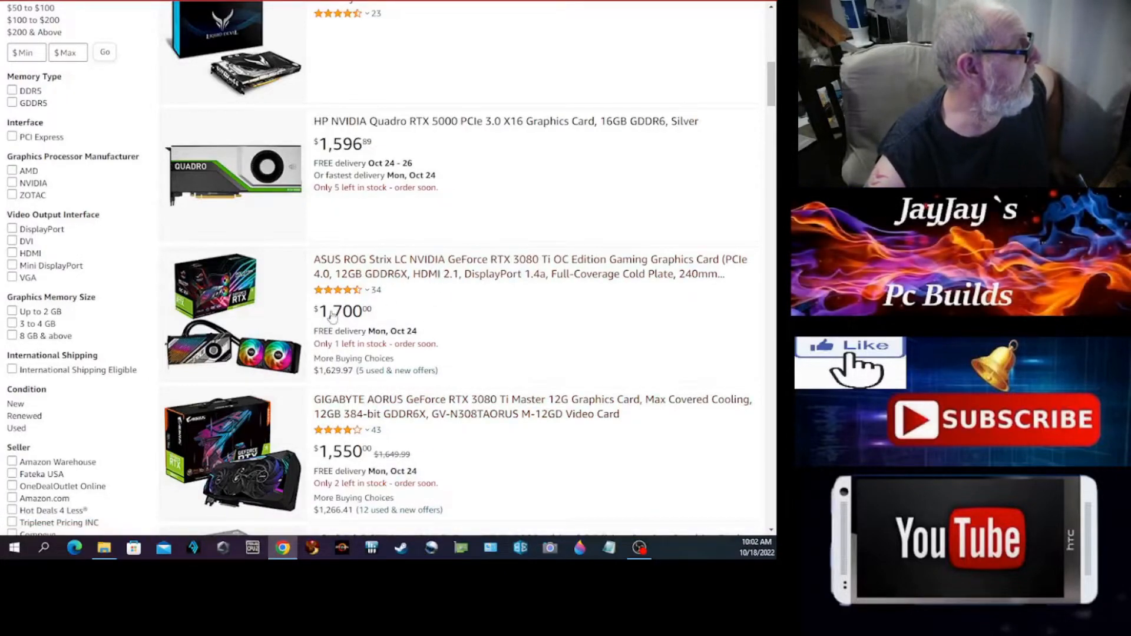
{"action": "mouse_move", "coordinate": [240, 376]}
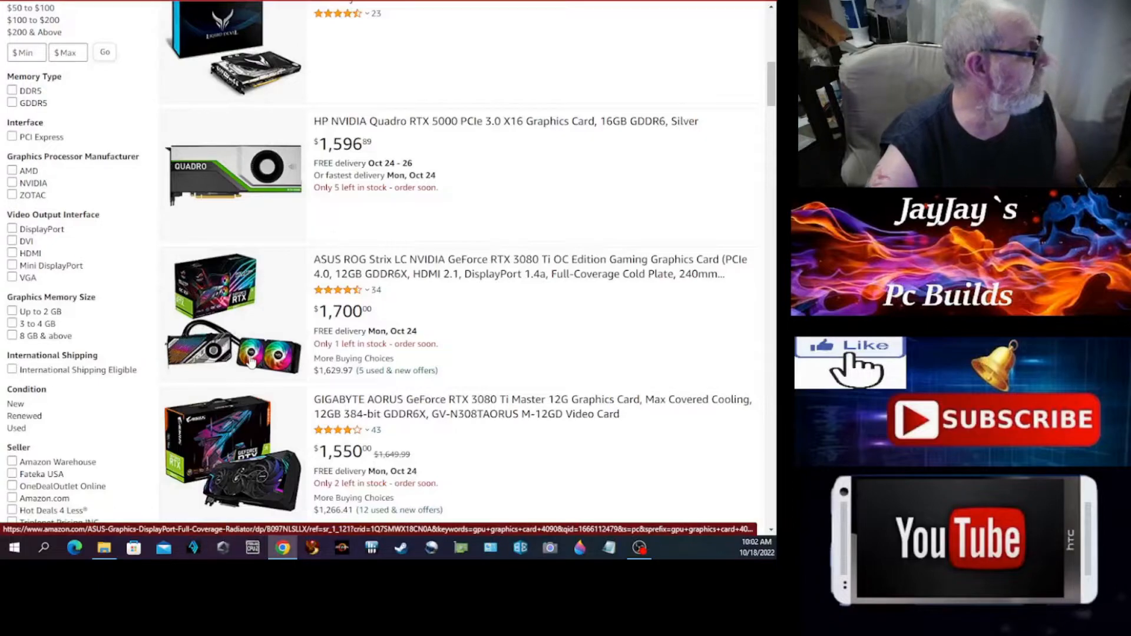
{"action": "mouse_move", "coordinate": [515, 269]}
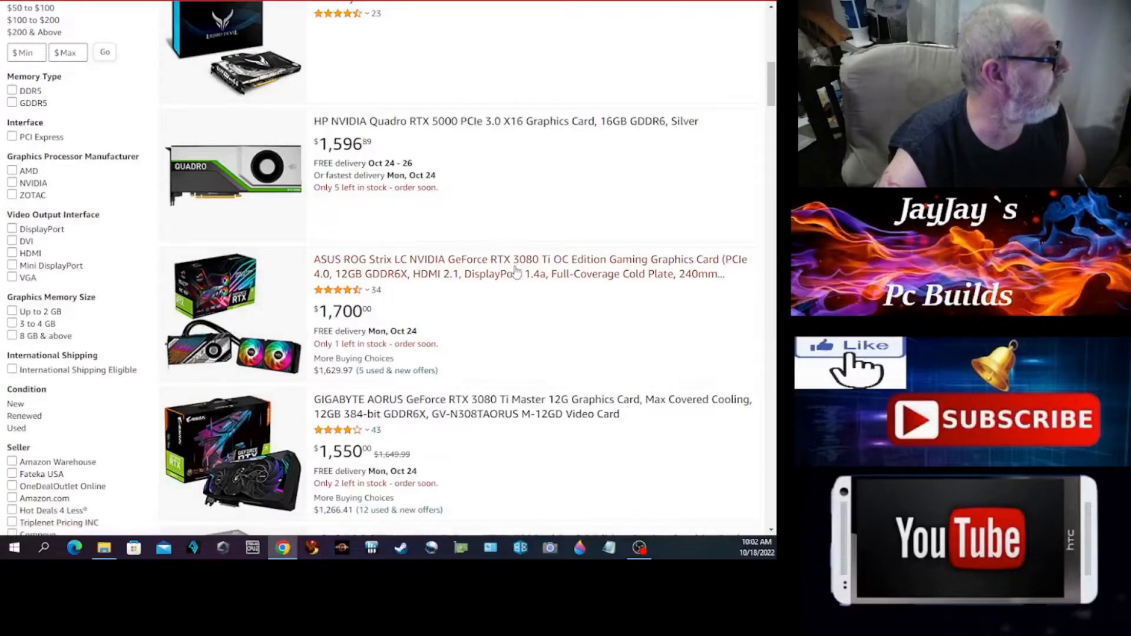
{"action": "mouse_move", "coordinate": [245, 372]}
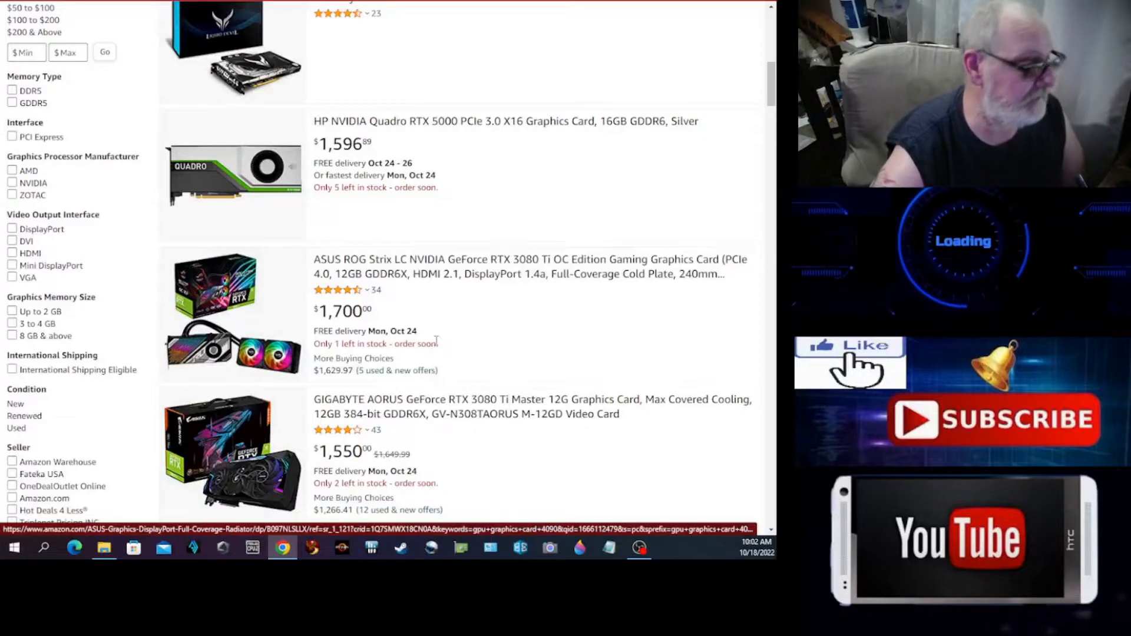
- Scroll past the Quadro and RTX 3090 Ti listings to the $2,999 RTX 4090 Gaming Trio
{"action": "scroll", "scroll_direction": "down", "scroll_amount": 3}
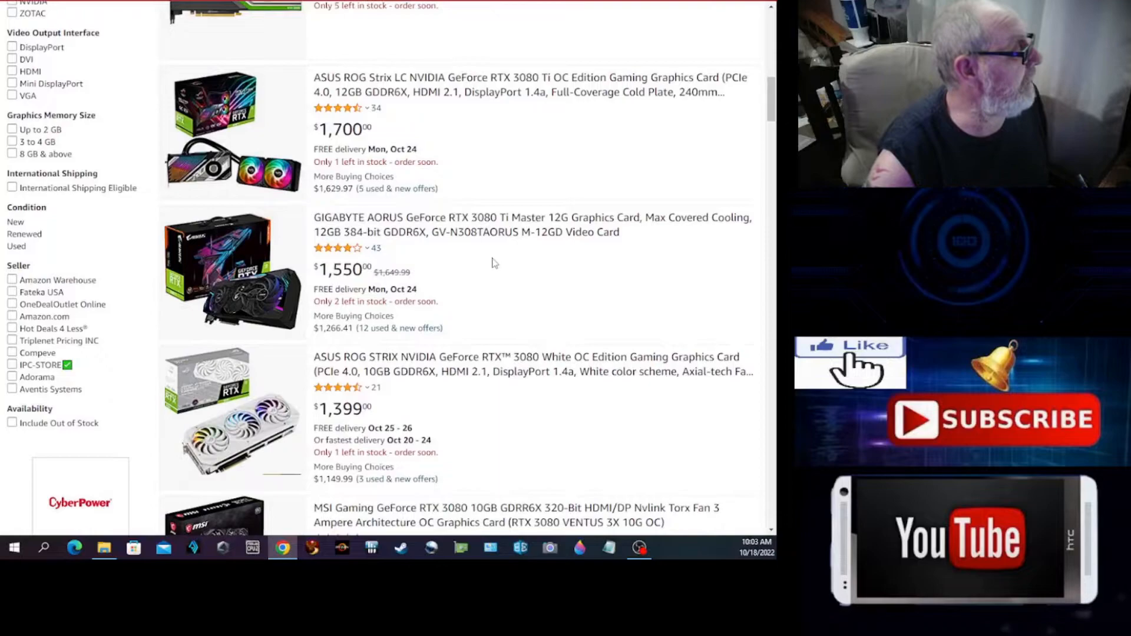
{"action": "scroll", "scroll_direction": "down", "scroll_amount": 3}
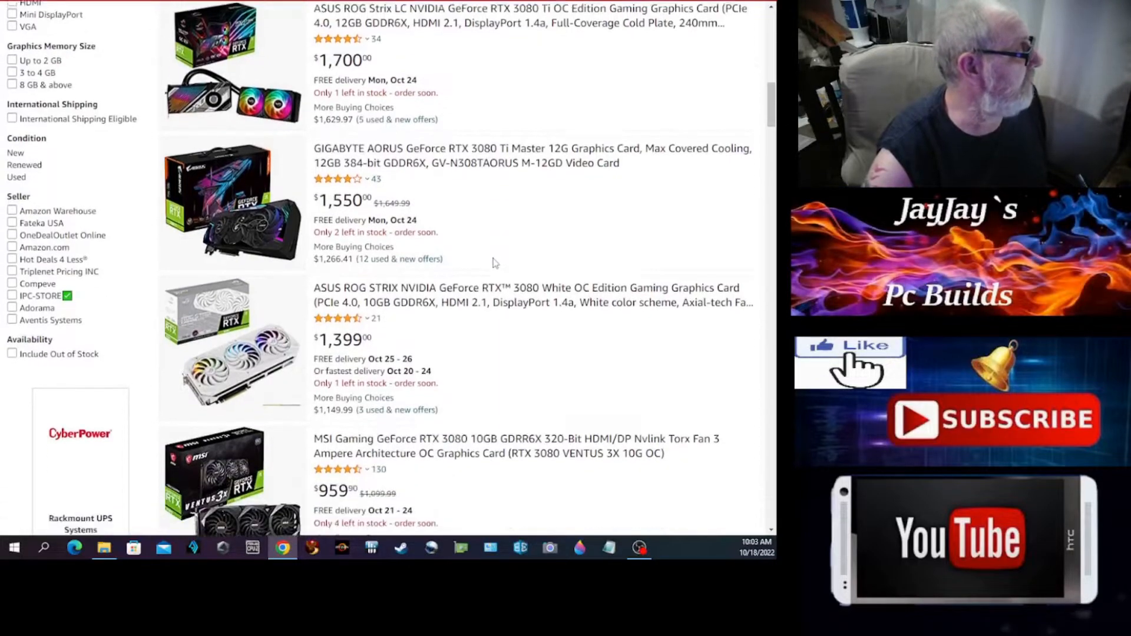
{"action": "scroll", "scroll_direction": "down", "scroll_amount": 3}
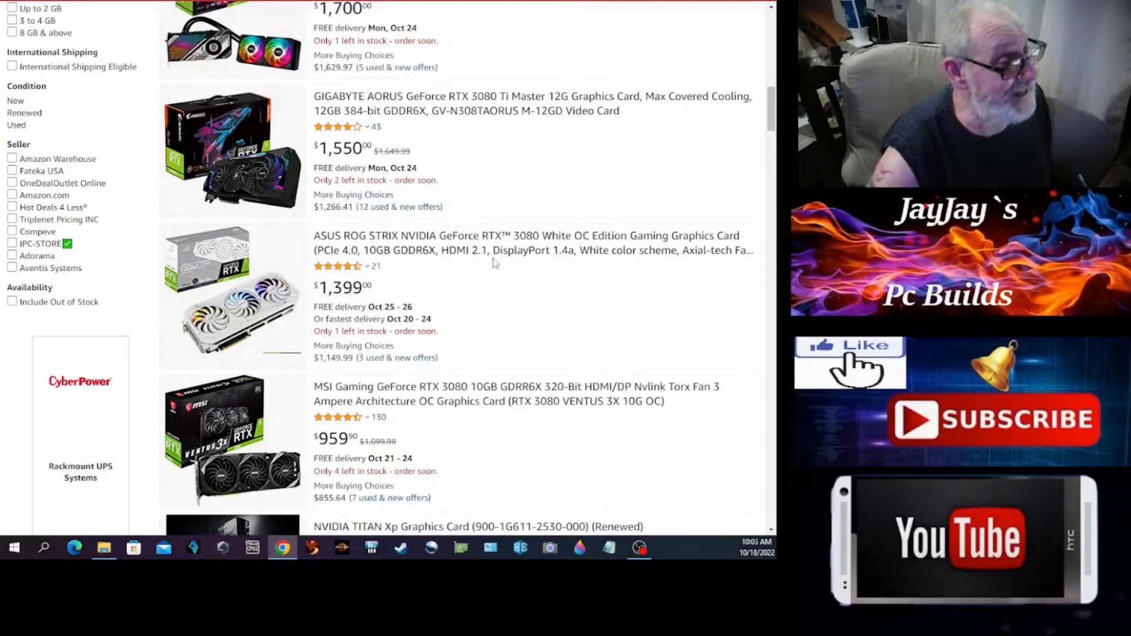
{"action": "scroll", "scroll_direction": "down", "scroll_amount": 3}
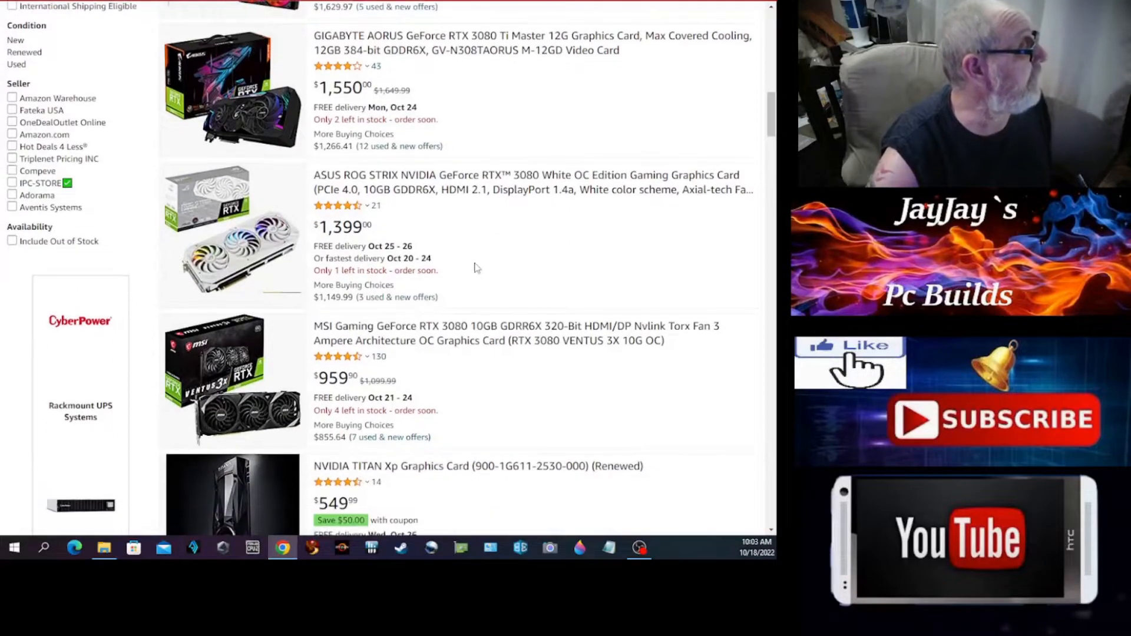
{"action": "mouse_move", "coordinate": [496, 240]}
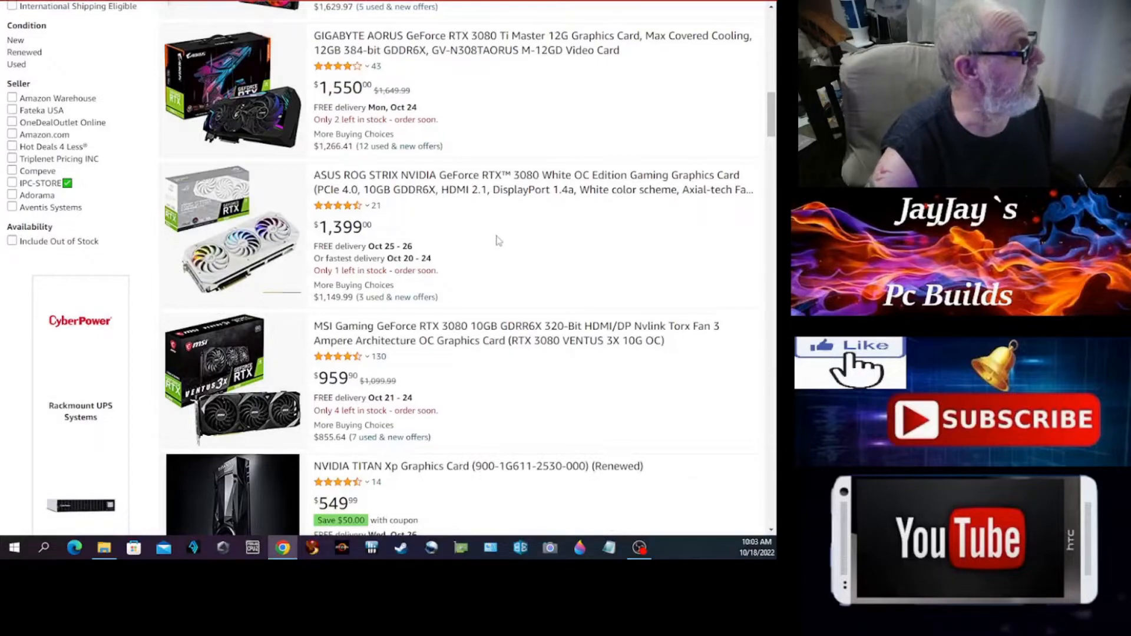
{"action": "scroll", "scroll_direction": "down", "scroll_amount": 3}
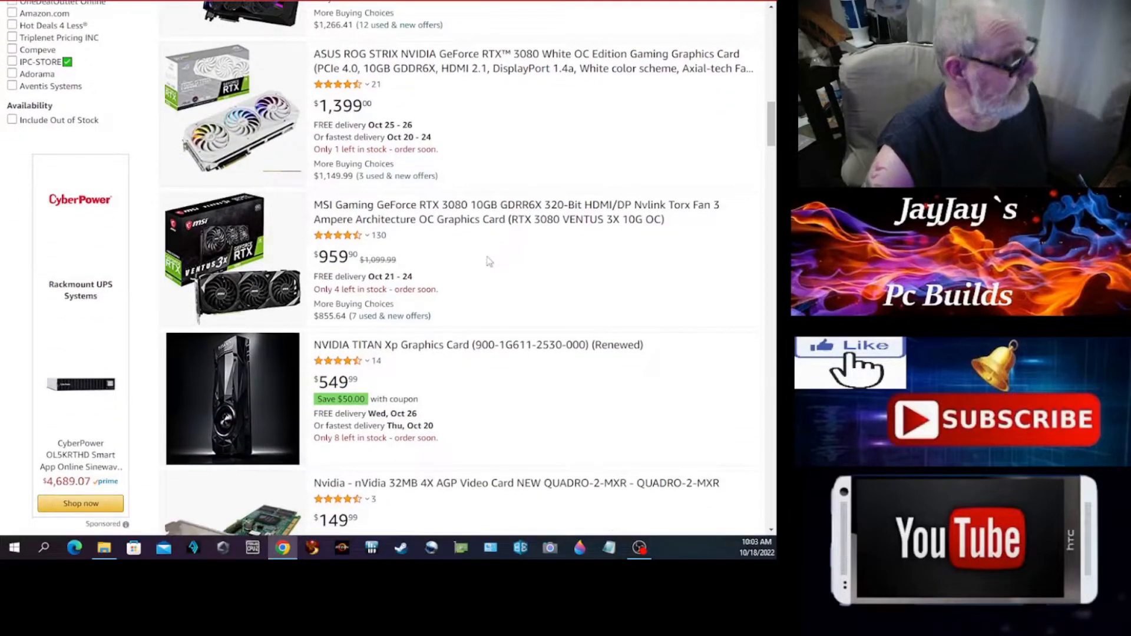
{"action": "scroll", "scroll_direction": "down", "scroll_amount": 3}
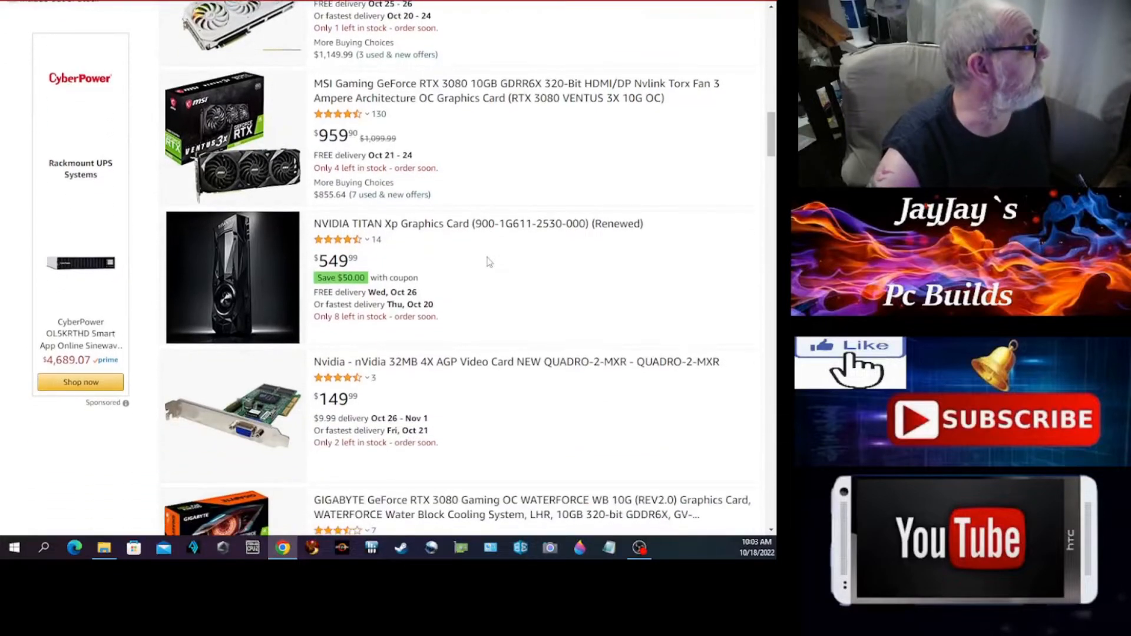
{"action": "mouse_move", "coordinate": [475, 106]}
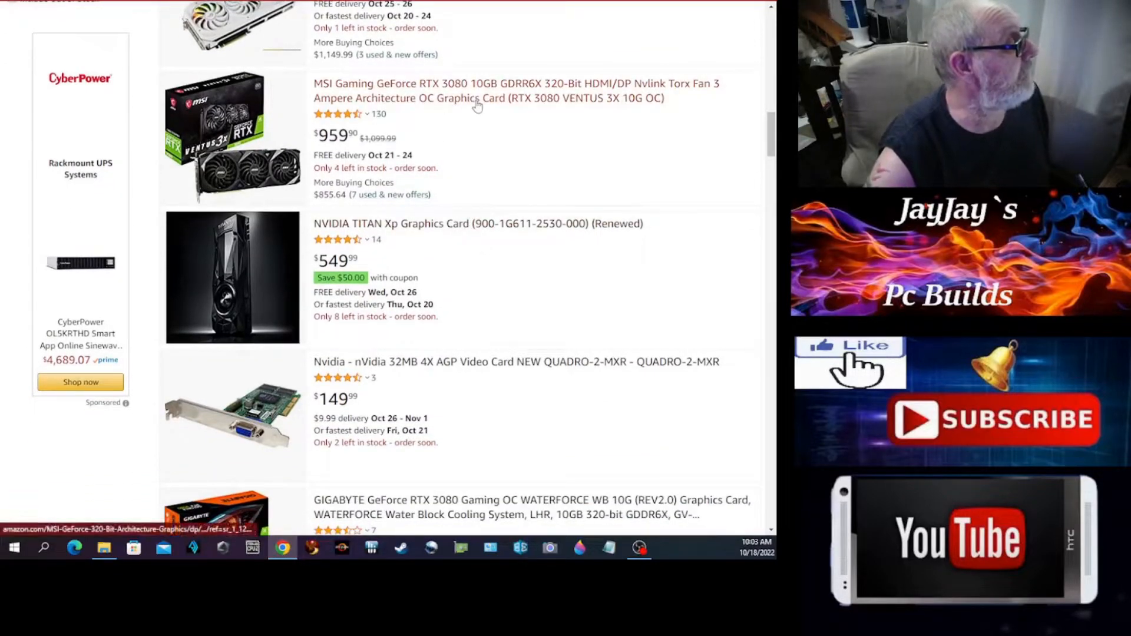
{"action": "mouse_move", "coordinate": [457, 135]}
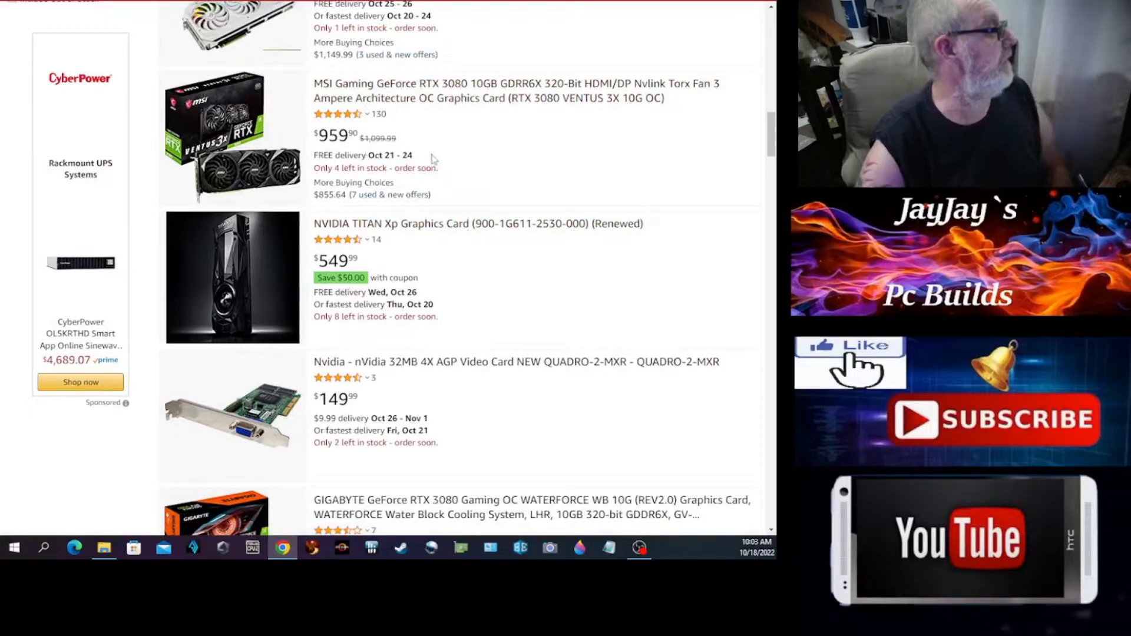
{"action": "scroll", "scroll_direction": "down", "scroll_amount": 3}
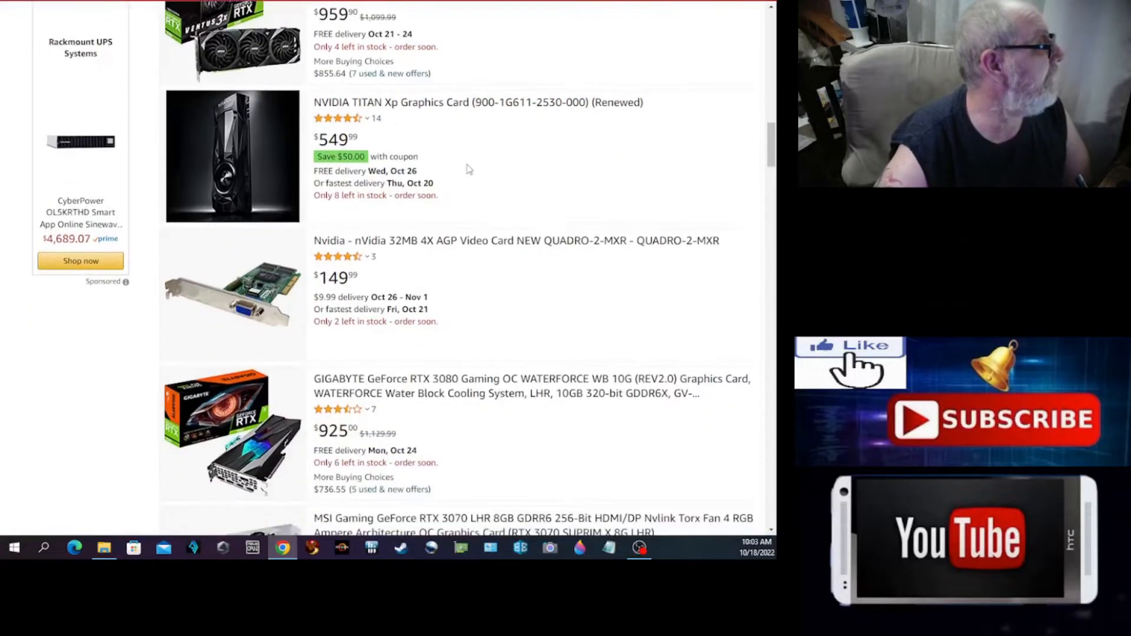
{"action": "scroll", "scroll_direction": "down", "scroll_amount": 3}
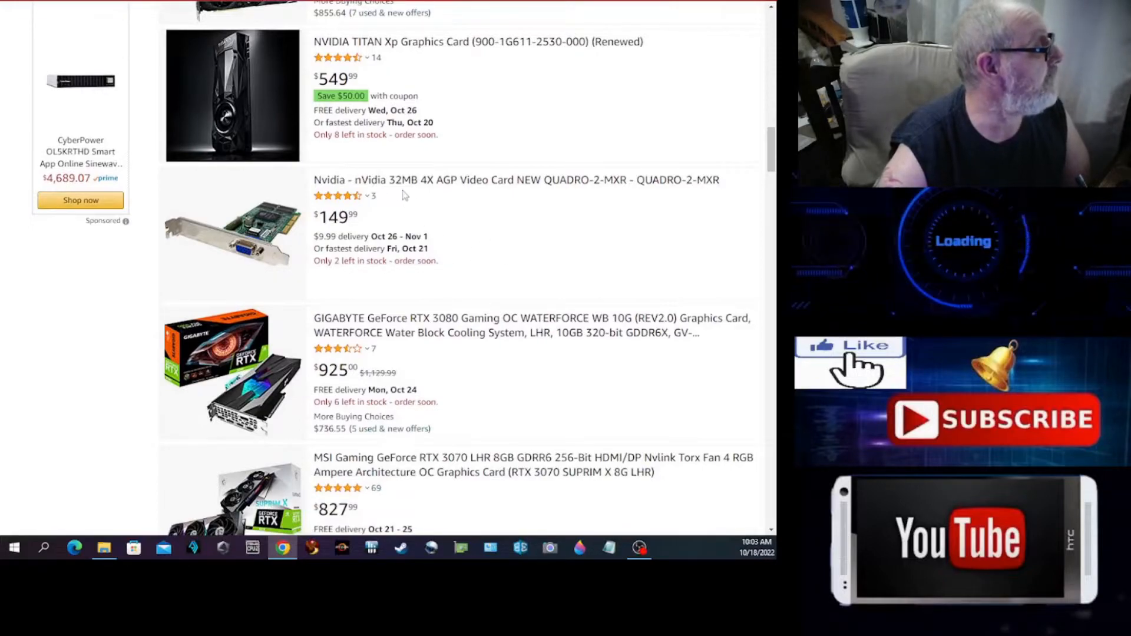
{"action": "mouse_move", "coordinate": [496, 193]}
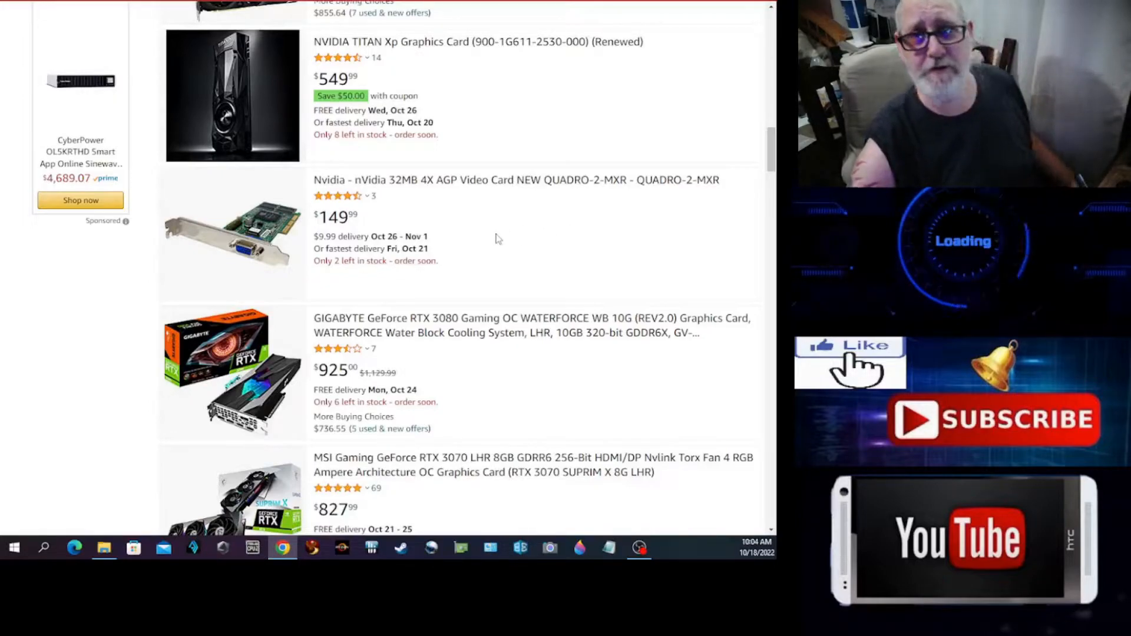
{"action": "mouse_move", "coordinate": [417, 213]}
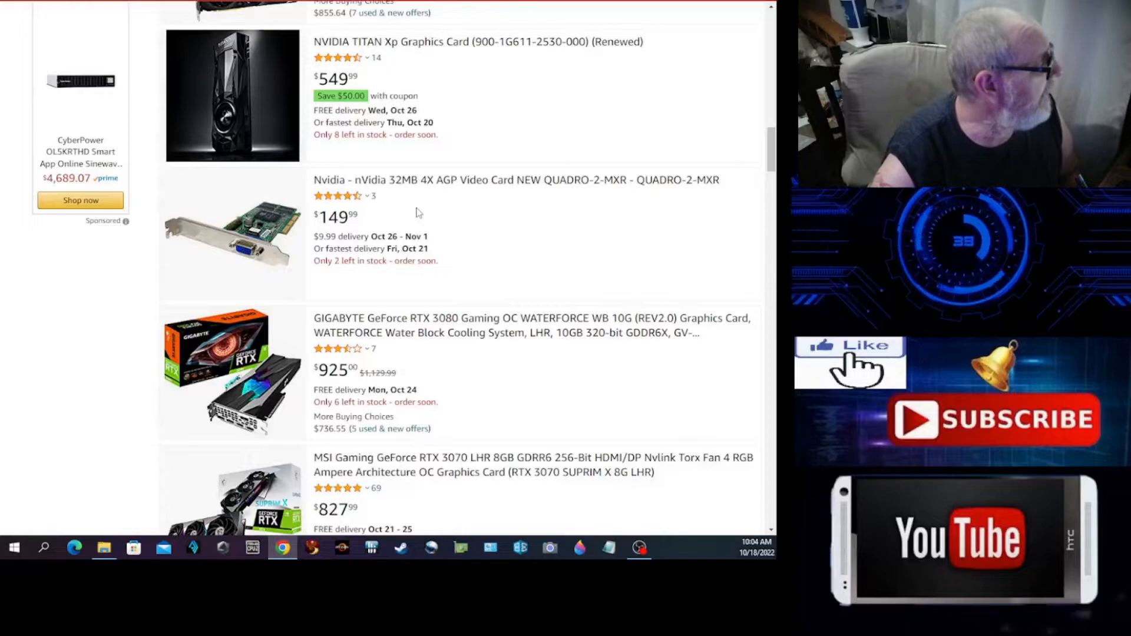
{"action": "scroll", "scroll_direction": "down", "scroll_amount": 3}
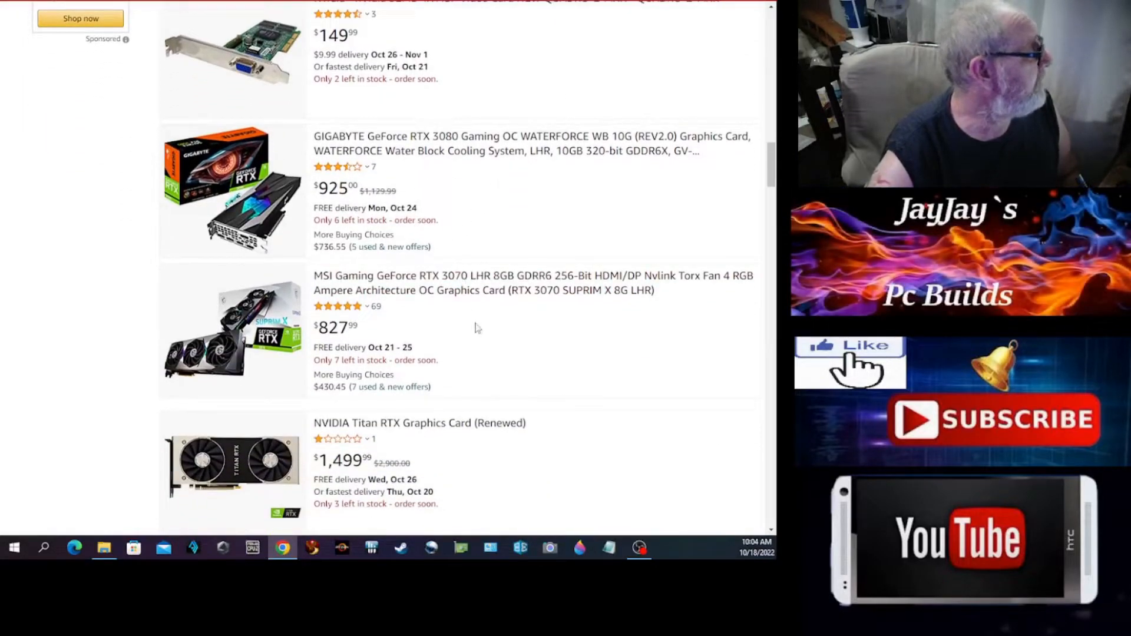
{"action": "scroll", "scroll_direction": "down", "scroll_amount": 3}
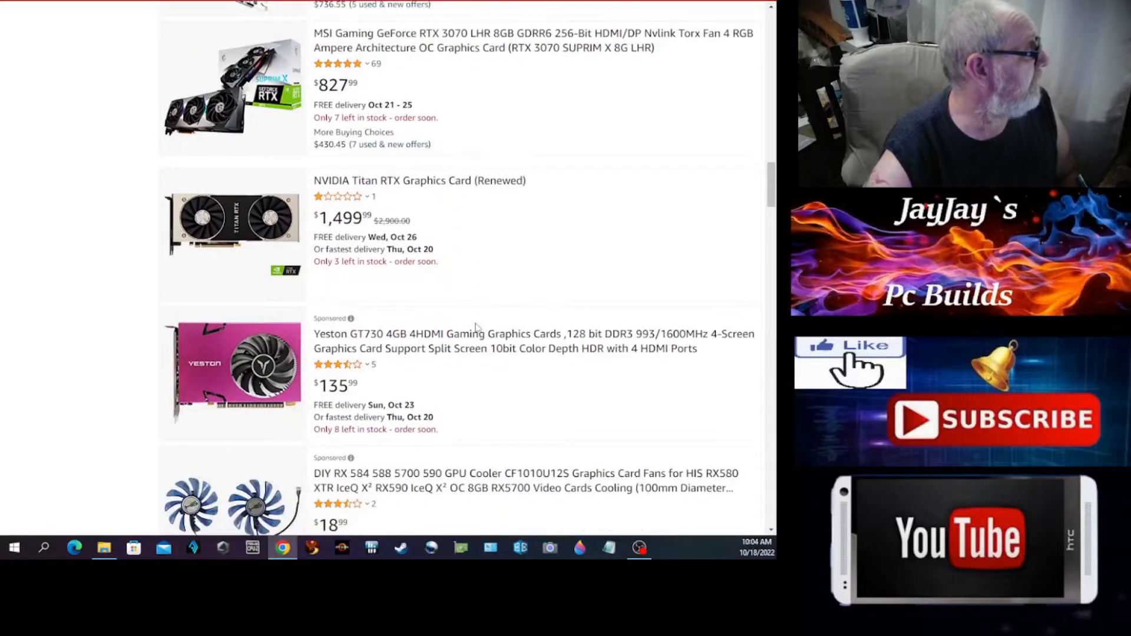
{"action": "scroll", "scroll_direction": "down", "scroll_amount": 3}
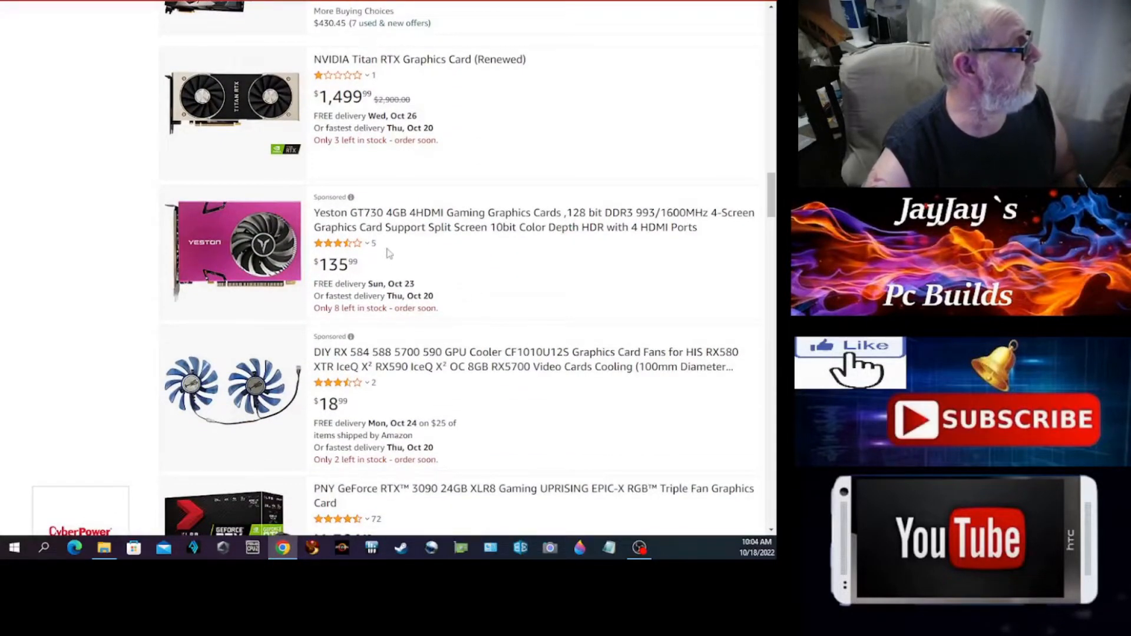
{"action": "mouse_move", "coordinate": [433, 263]}
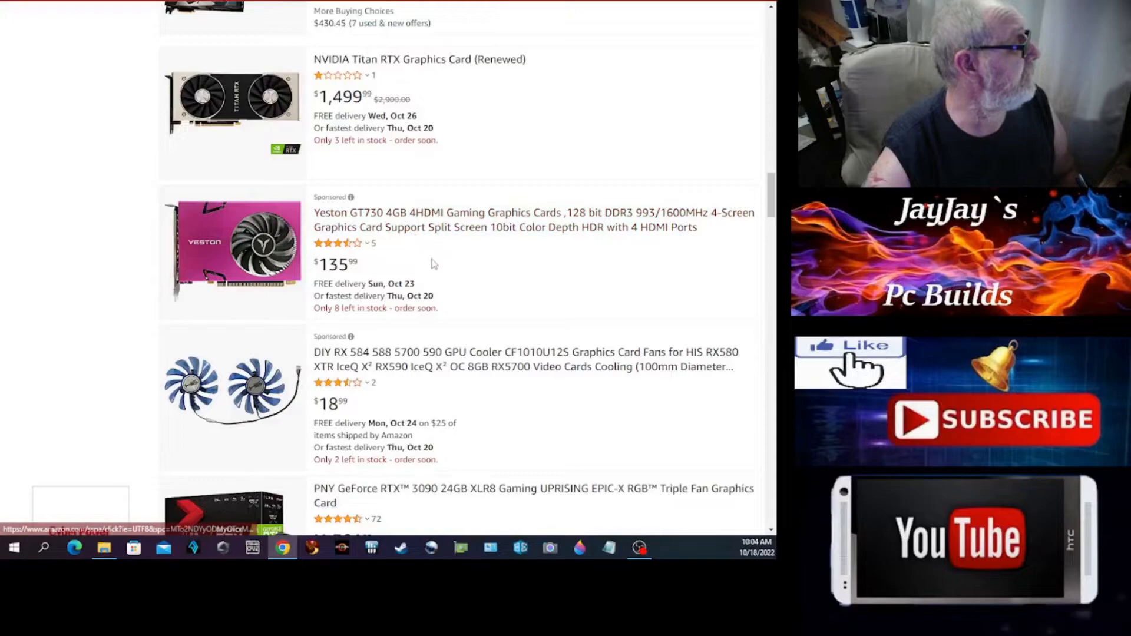
{"action": "scroll", "scroll_direction": "down", "scroll_amount": 3}
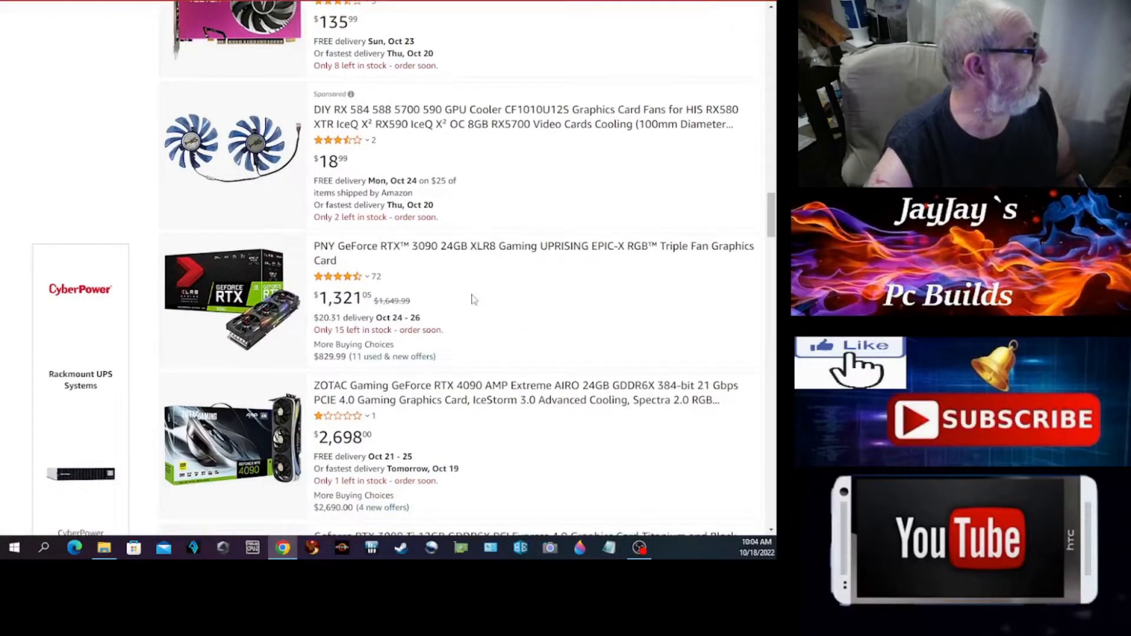
{"action": "scroll", "scroll_direction": "down", "scroll_amount": 3}
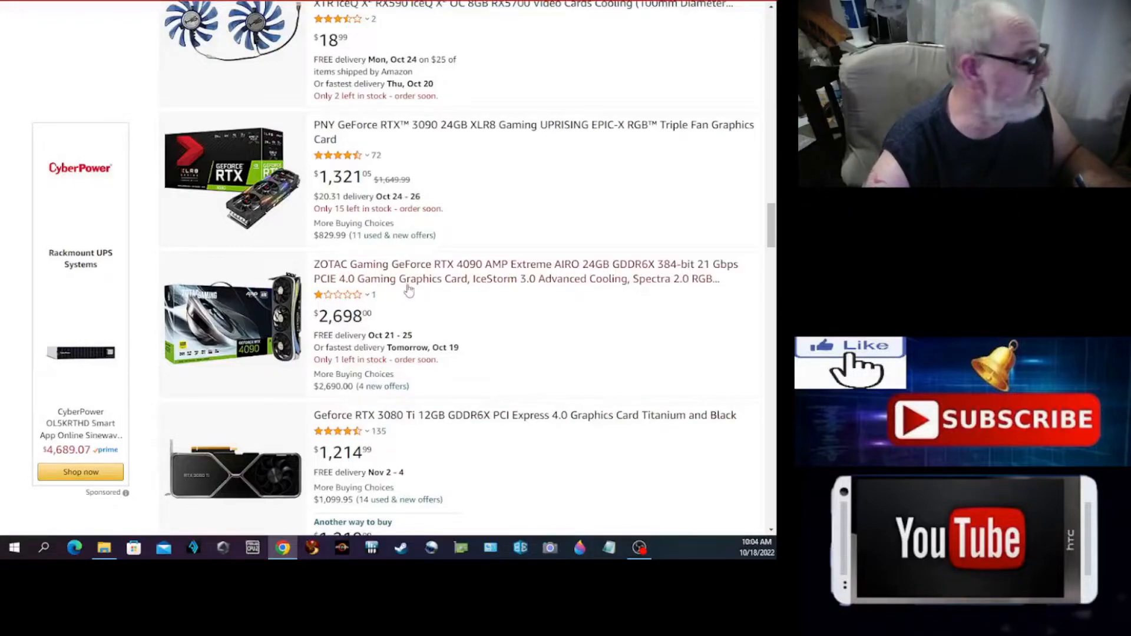
{"action": "scroll", "scroll_direction": "down", "scroll_amount": 3}
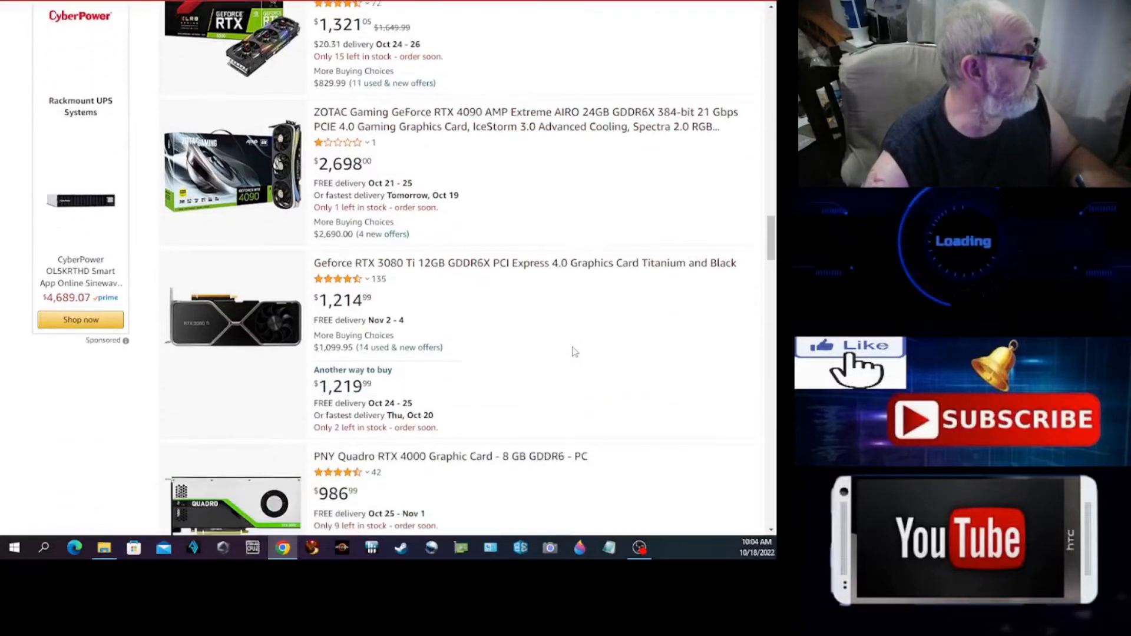
{"action": "scroll", "scroll_direction": "down", "scroll_amount": 3}
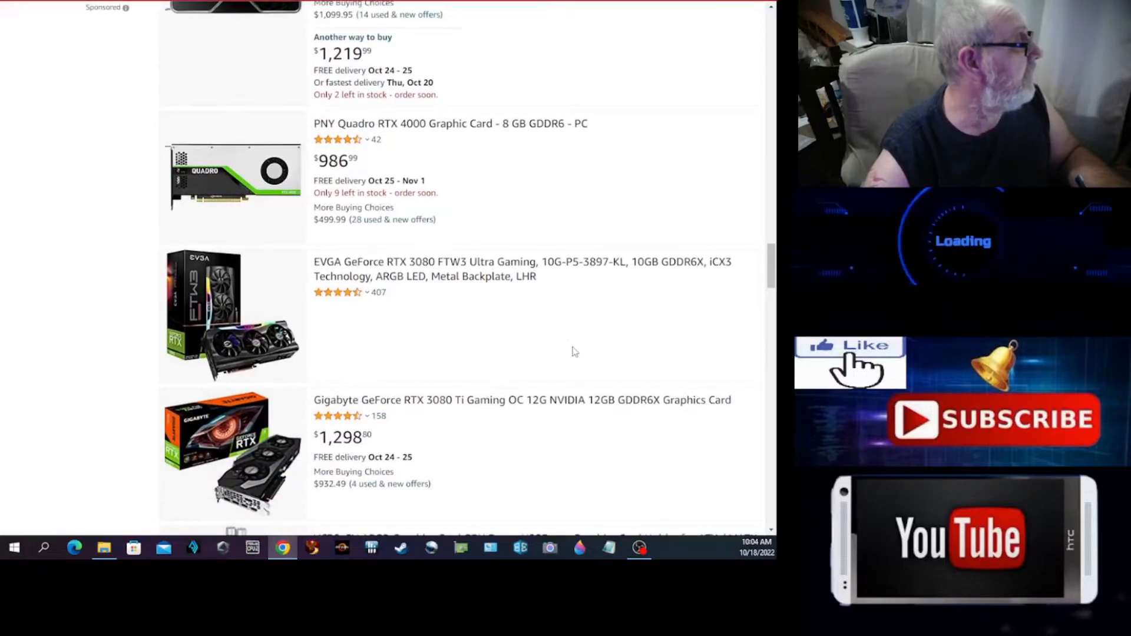
{"action": "scroll", "scroll_direction": "down", "scroll_amount": 3}
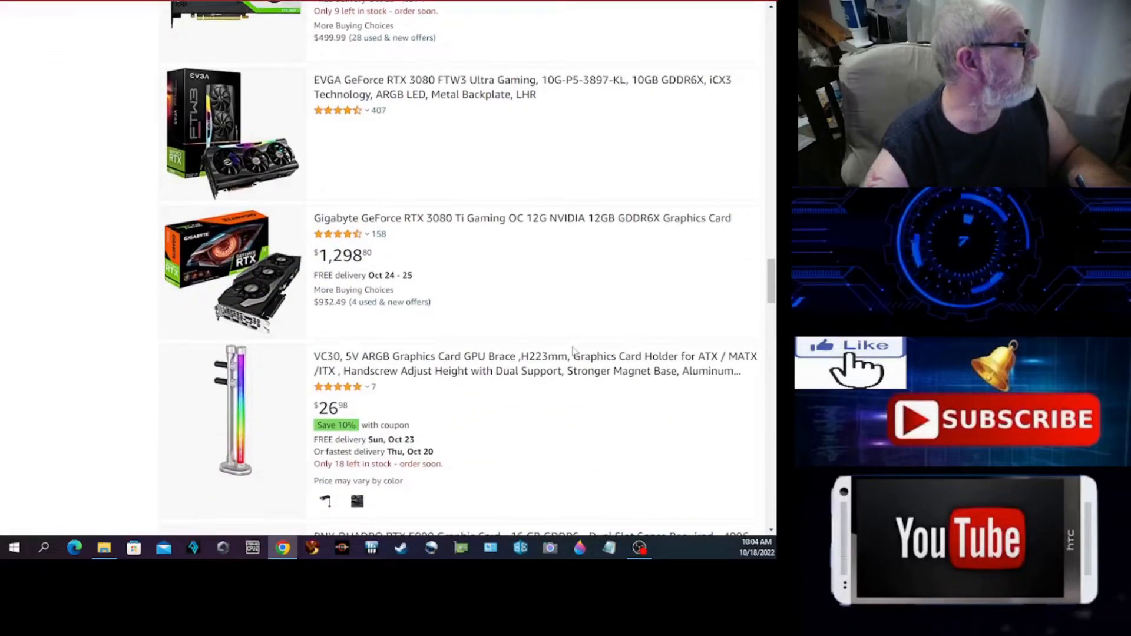
{"action": "mouse_move", "coordinate": [453, 305]}
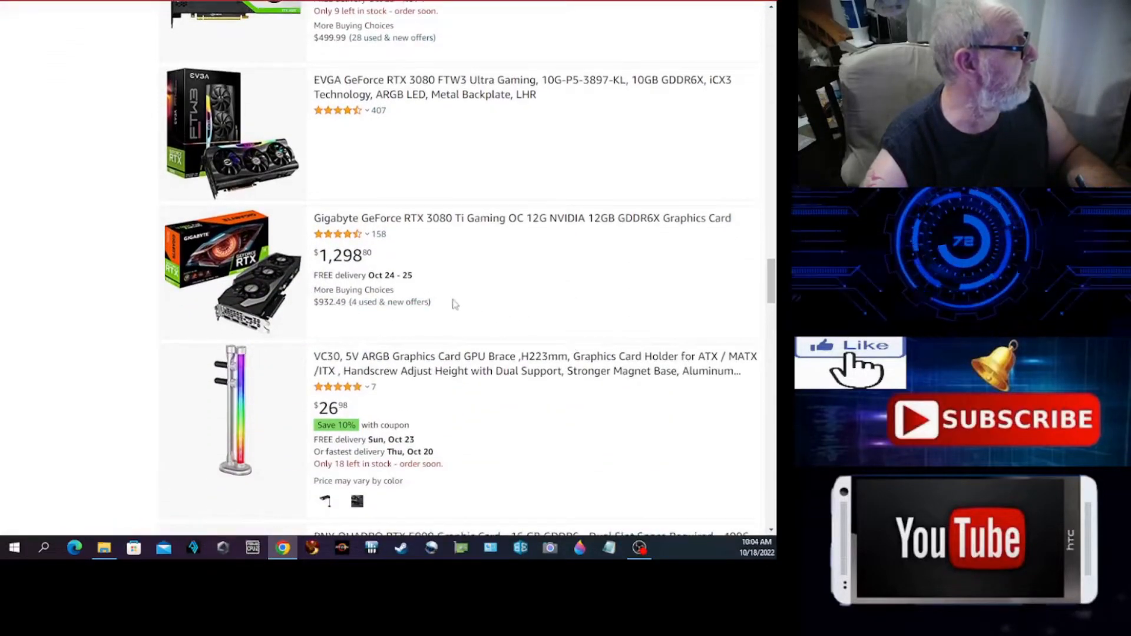
{"action": "scroll", "scroll_direction": "down", "scroll_amount": 3}
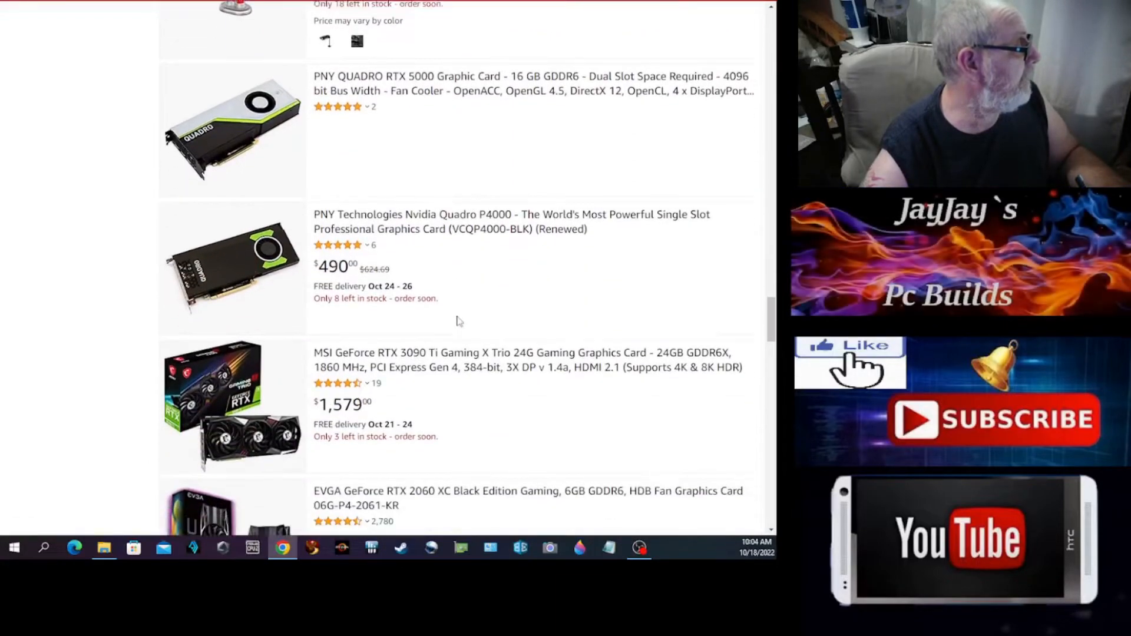
{"action": "scroll", "scroll_direction": "down", "scroll_amount": 3}
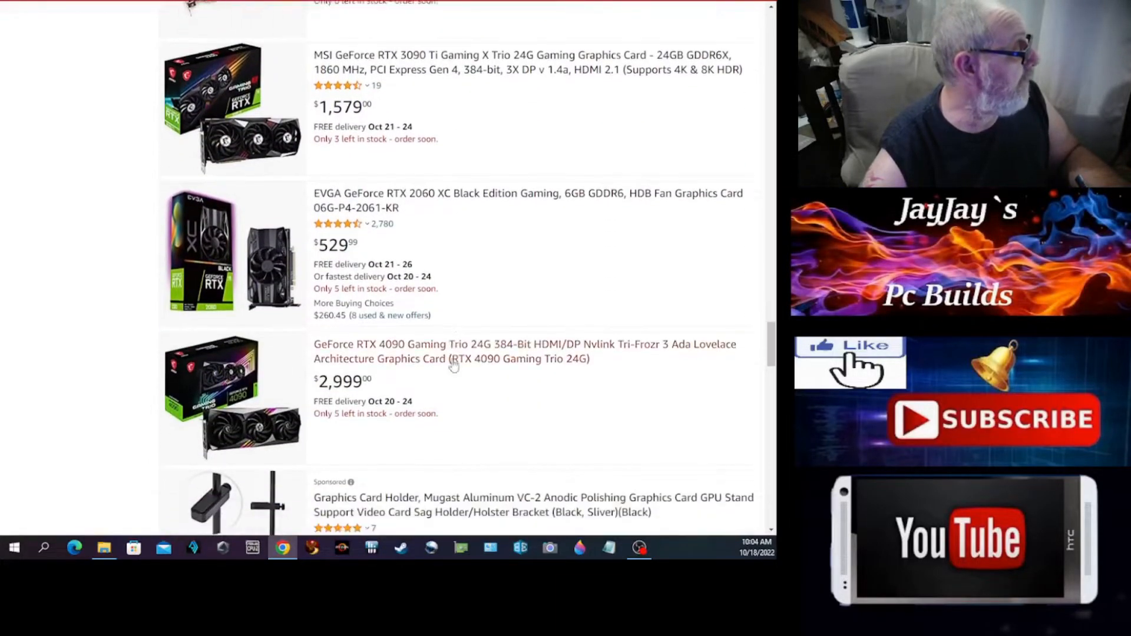
{"action": "scroll", "scroll_direction": "down", "scroll_amount": 3}
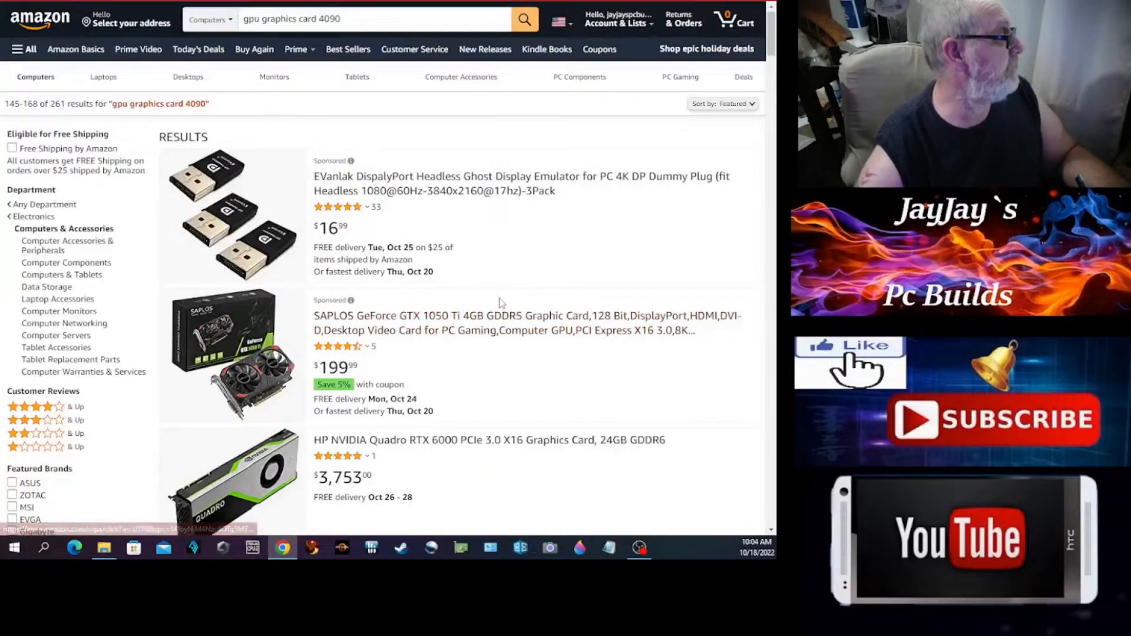
- Scroll page 7 (items 145–168) down to the Quadro RTX 8000, RTX A6000 and ZOTAC GTX 1650
{"action": "scroll", "scroll_direction": "down", "scroll_amount": 3}
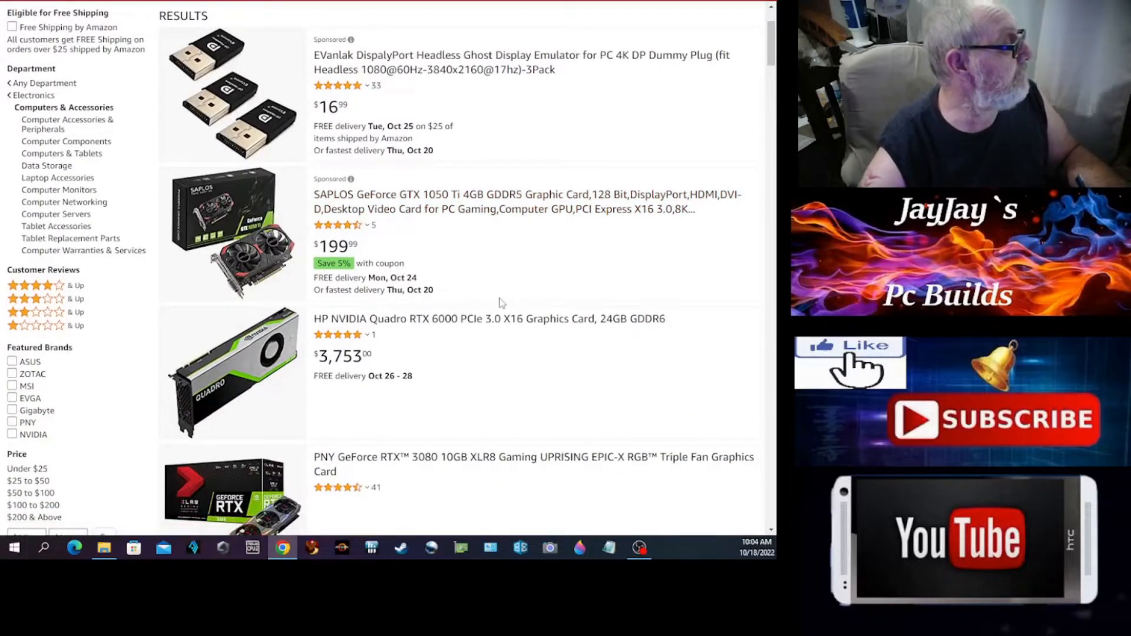
{"action": "scroll", "scroll_direction": "down", "scroll_amount": 3}
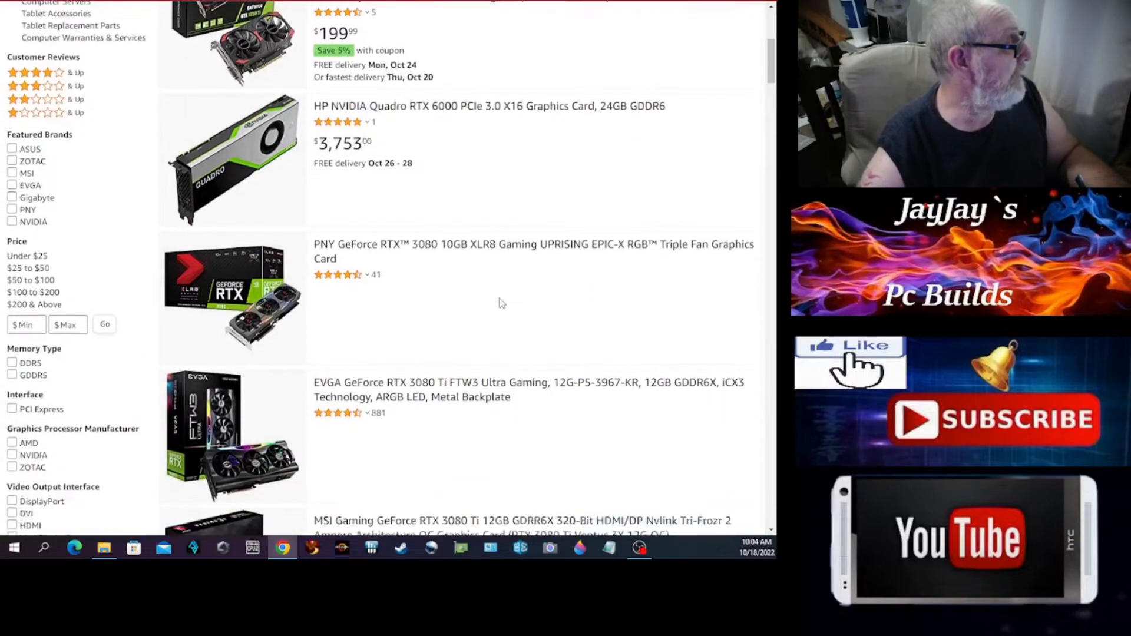
{"action": "scroll", "scroll_direction": "down", "scroll_amount": 3}
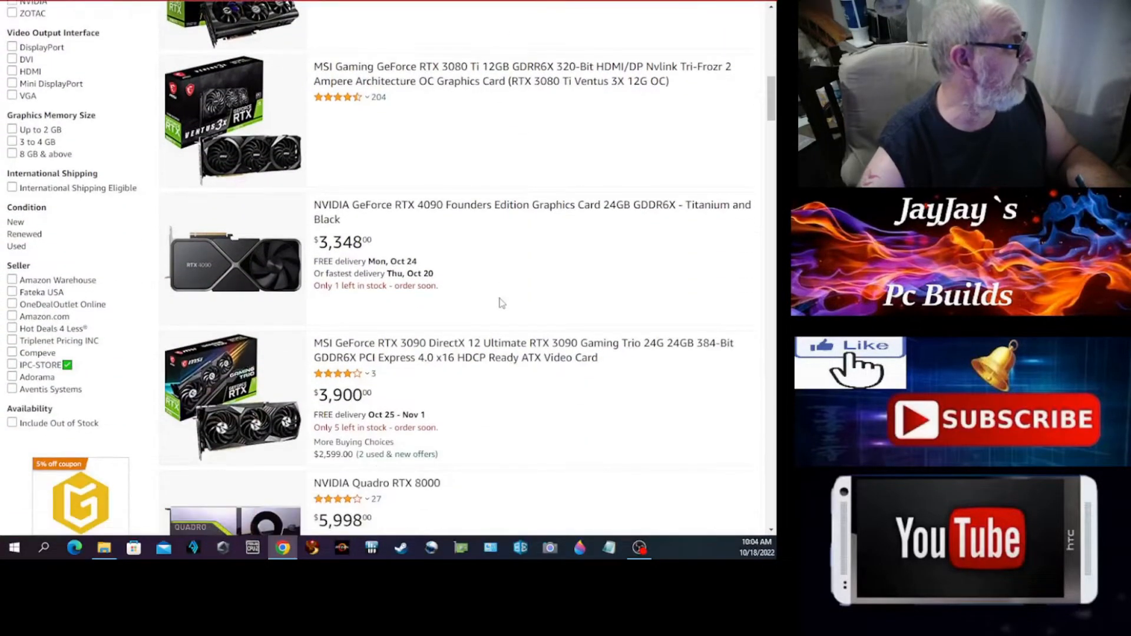
{"action": "scroll", "scroll_direction": "down", "scroll_amount": 3}
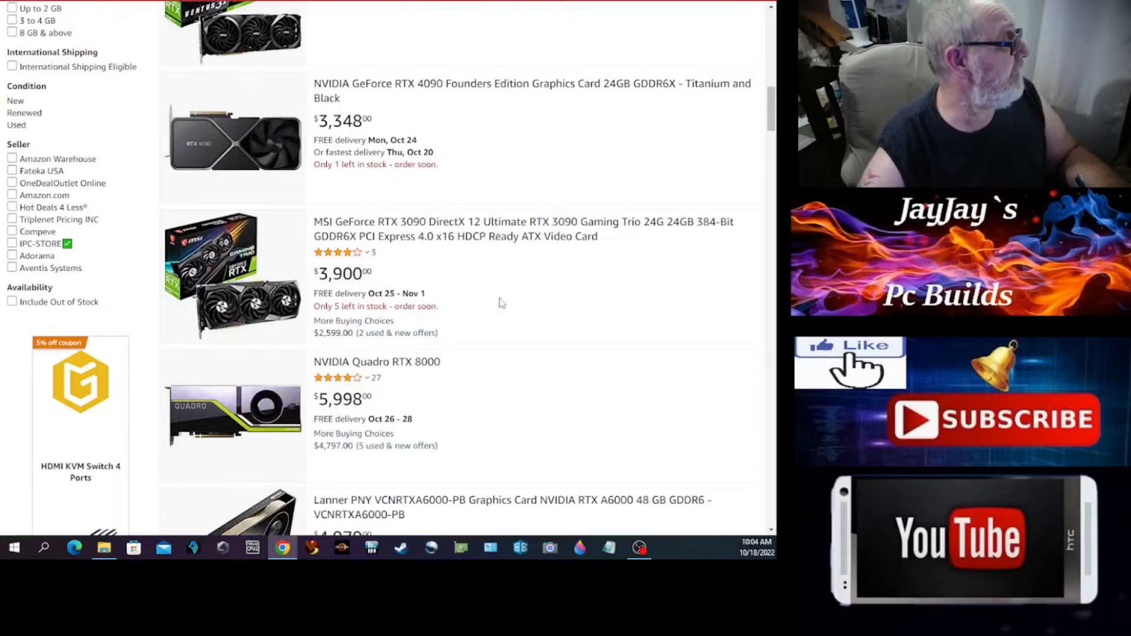
{"action": "mouse_move", "coordinate": [351, 287]}
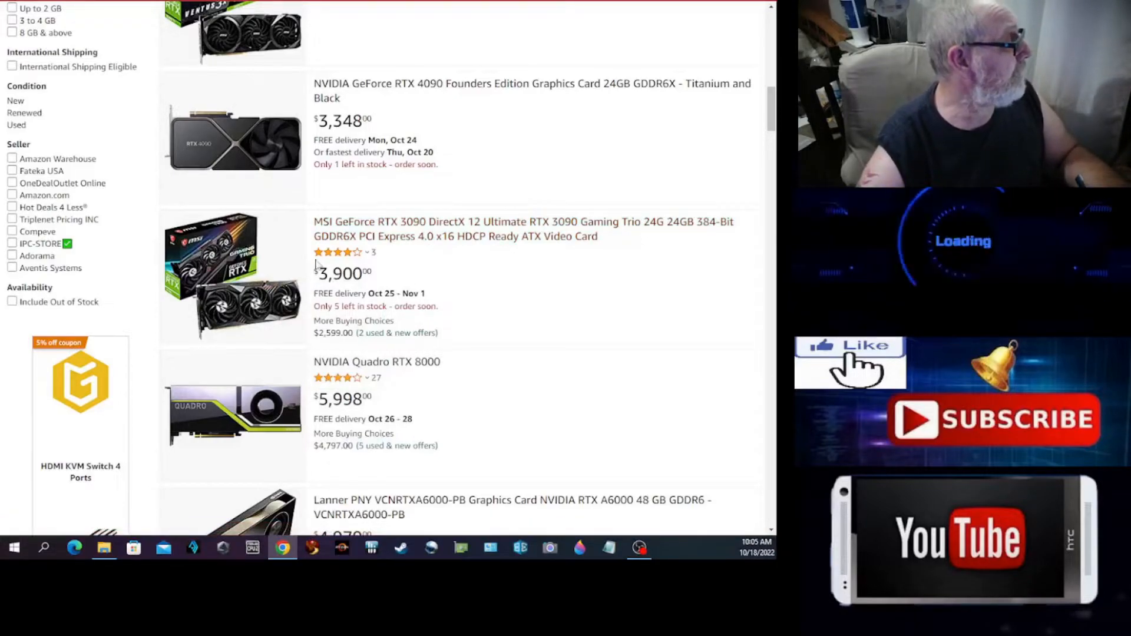
{"action": "scroll", "scroll_direction": "down", "scroll_amount": 3}
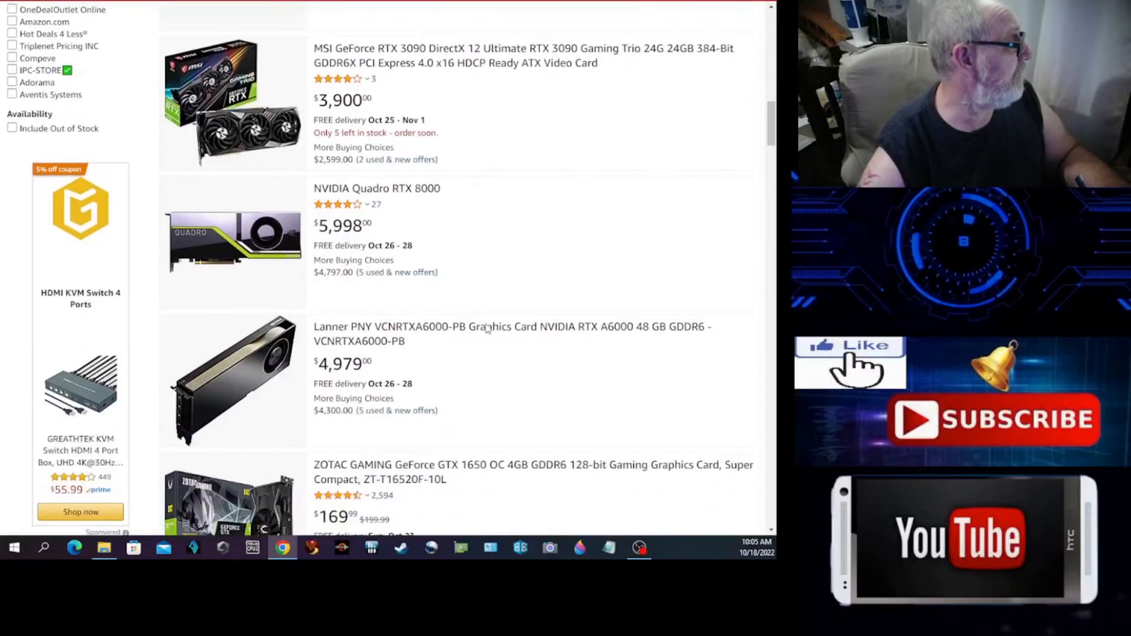
{"action": "scroll", "scroll_direction": "up", "scroll_amount": 3}
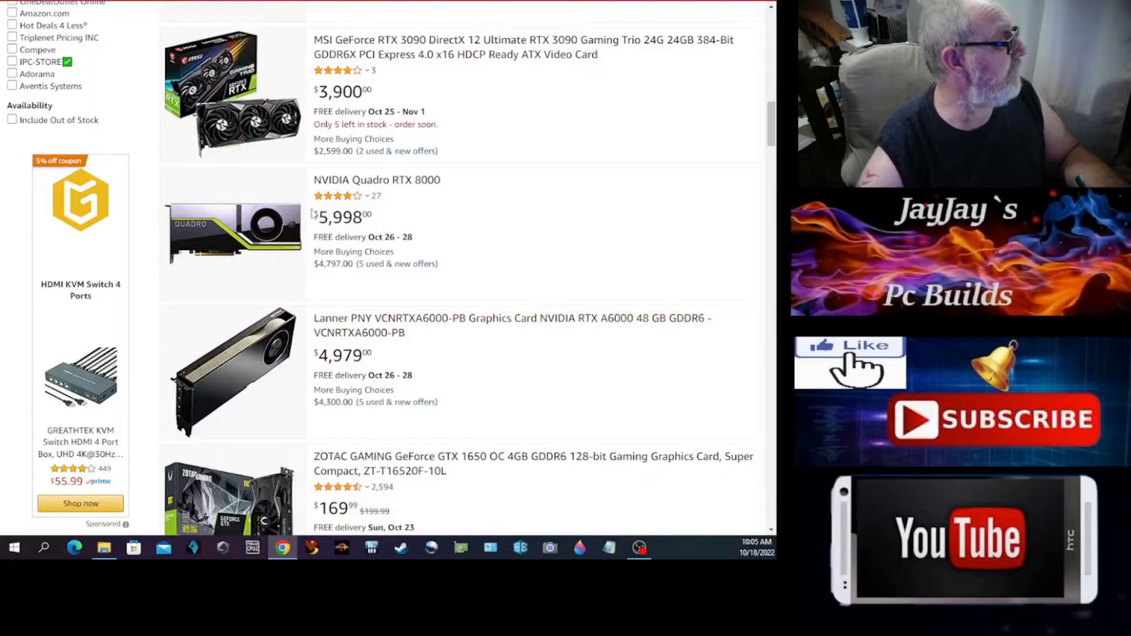
{"action": "mouse_move", "coordinate": [516, 247]}
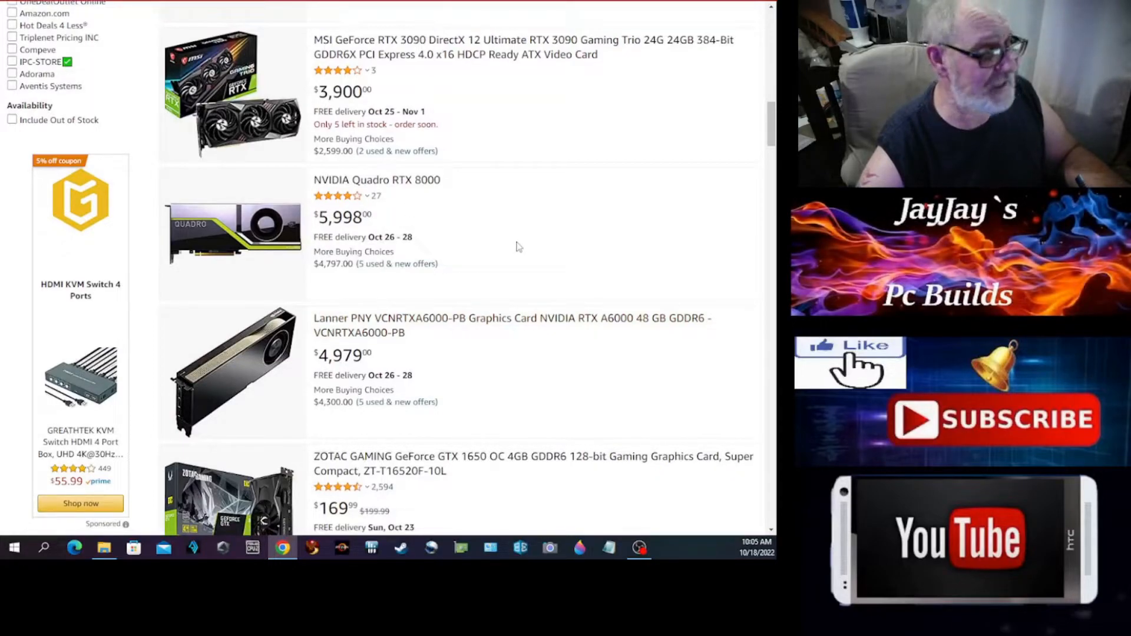
{"action": "scroll", "scroll_direction": "down", "scroll_amount": 3}
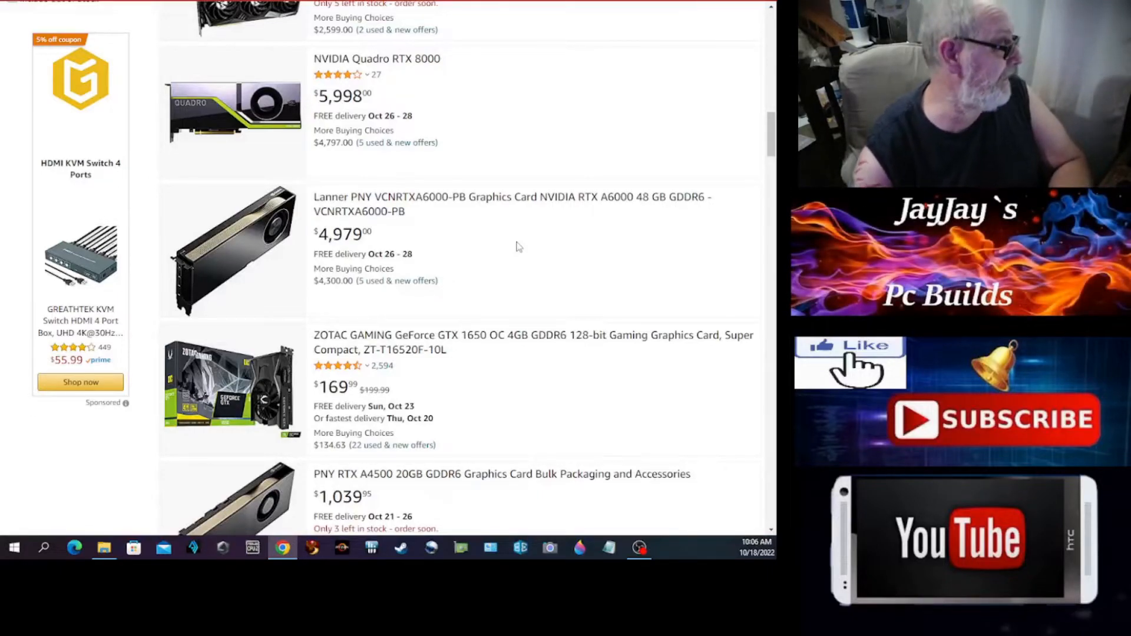
- Scroll page 7's remaining graphics card listings down to the final SAPLOS Radeon HD 5450
{"action": "scroll", "scroll_direction": "down", "scroll_amount": 3}
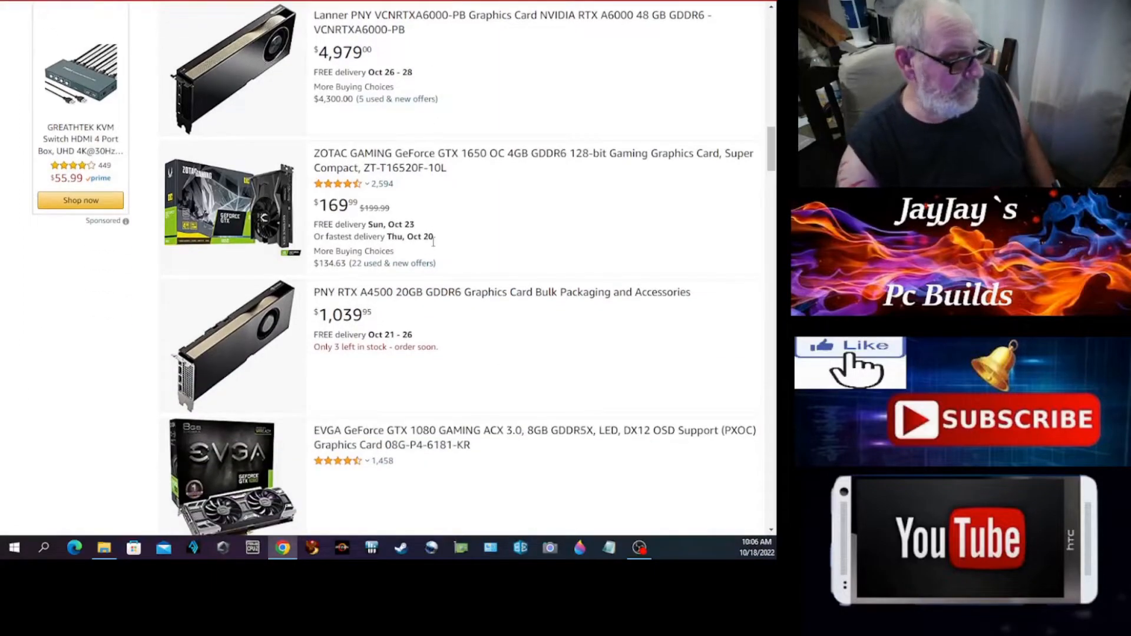
{"action": "scroll", "scroll_direction": "down", "scroll_amount": 3}
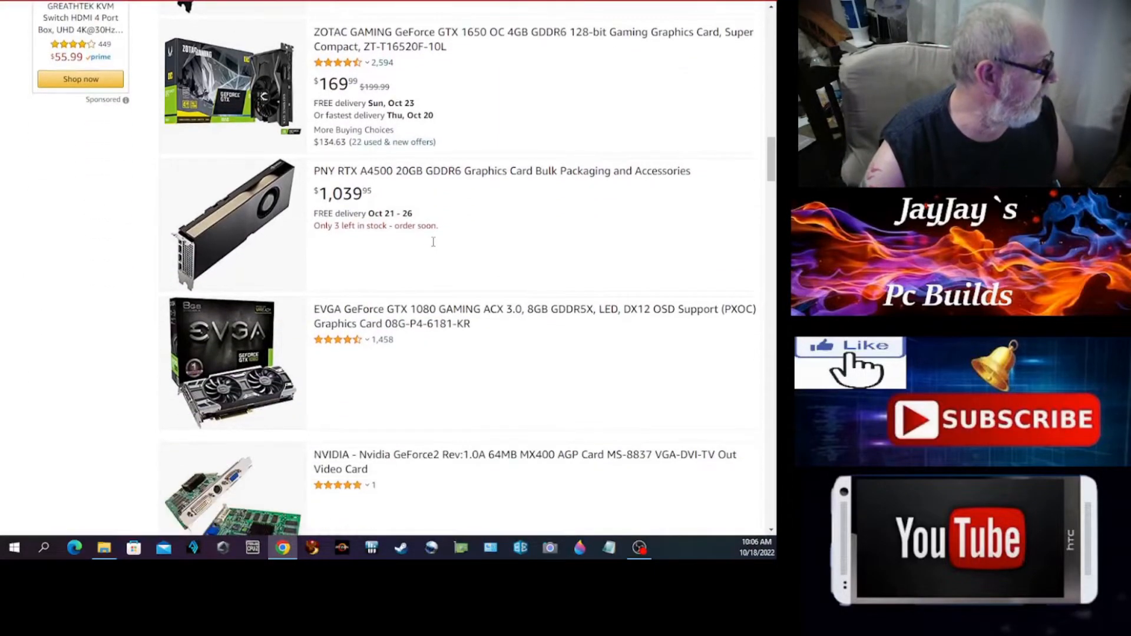
{"action": "scroll", "scroll_direction": "down", "scroll_amount": 3}
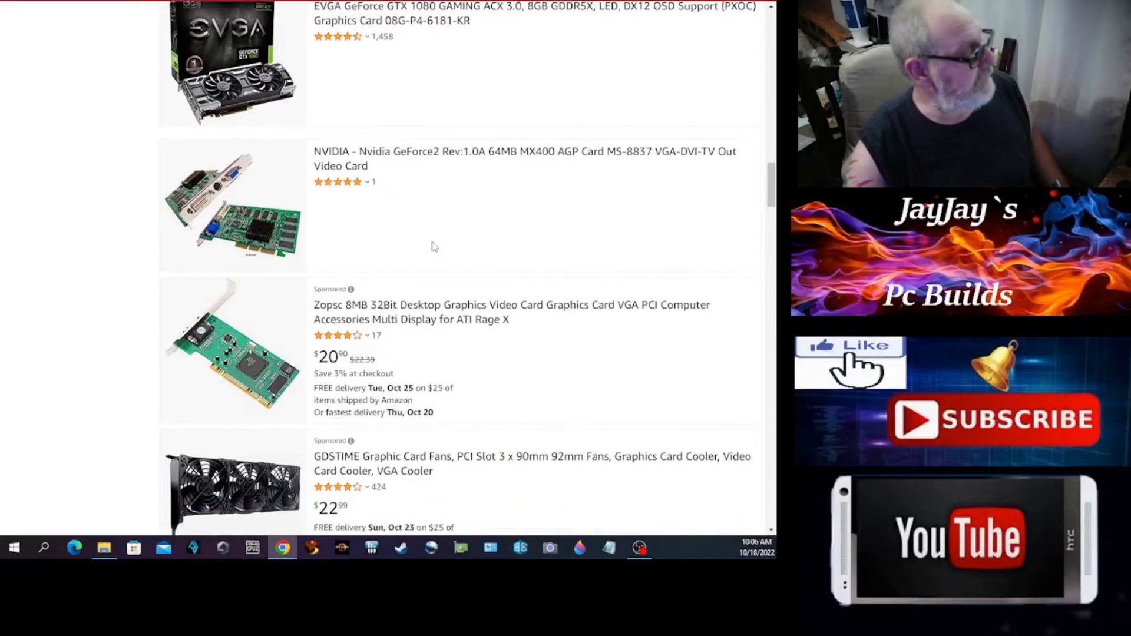
{"action": "scroll", "scroll_direction": "down", "scroll_amount": 3}
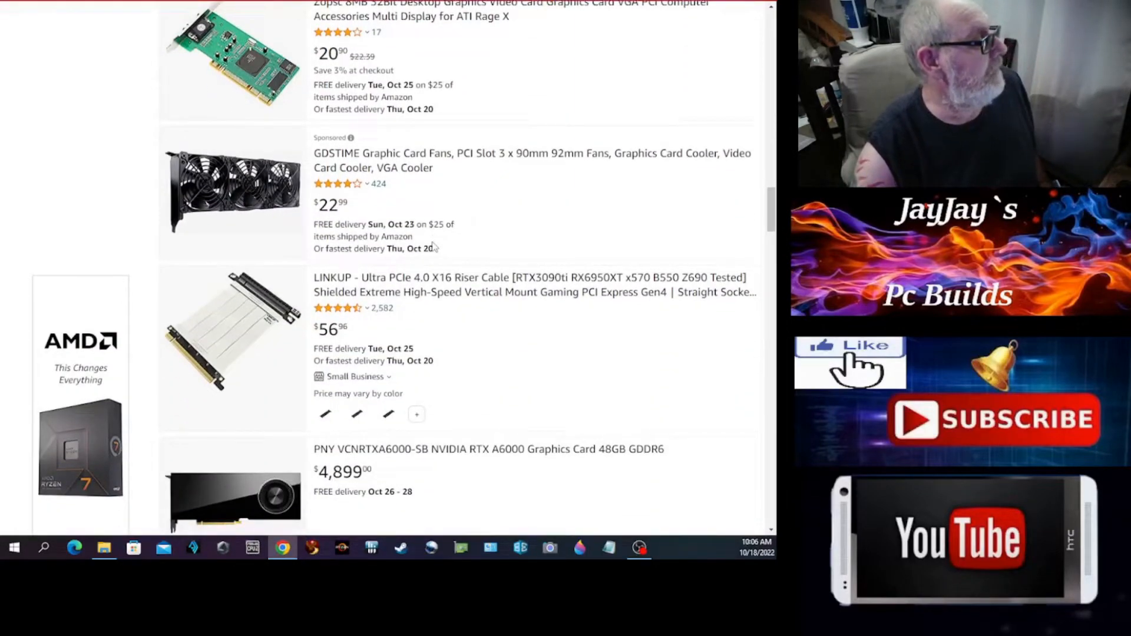
{"action": "mouse_move", "coordinate": [303, 222]}
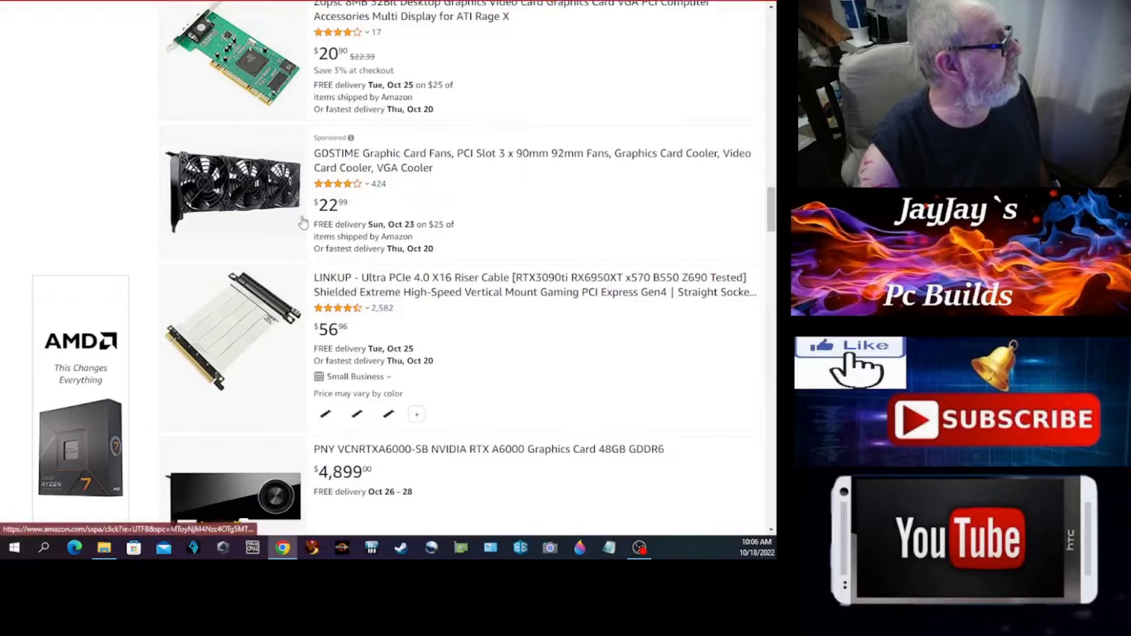
{"action": "scroll", "scroll_direction": "down", "scroll_amount": 3}
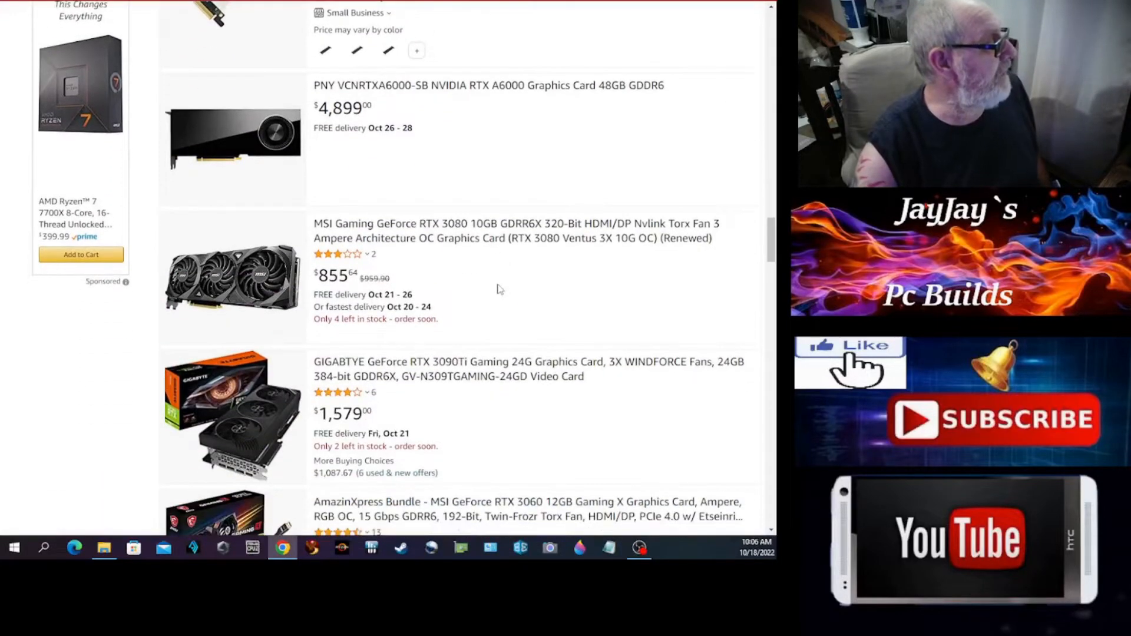
{"action": "scroll", "scroll_direction": "down", "scroll_amount": 3}
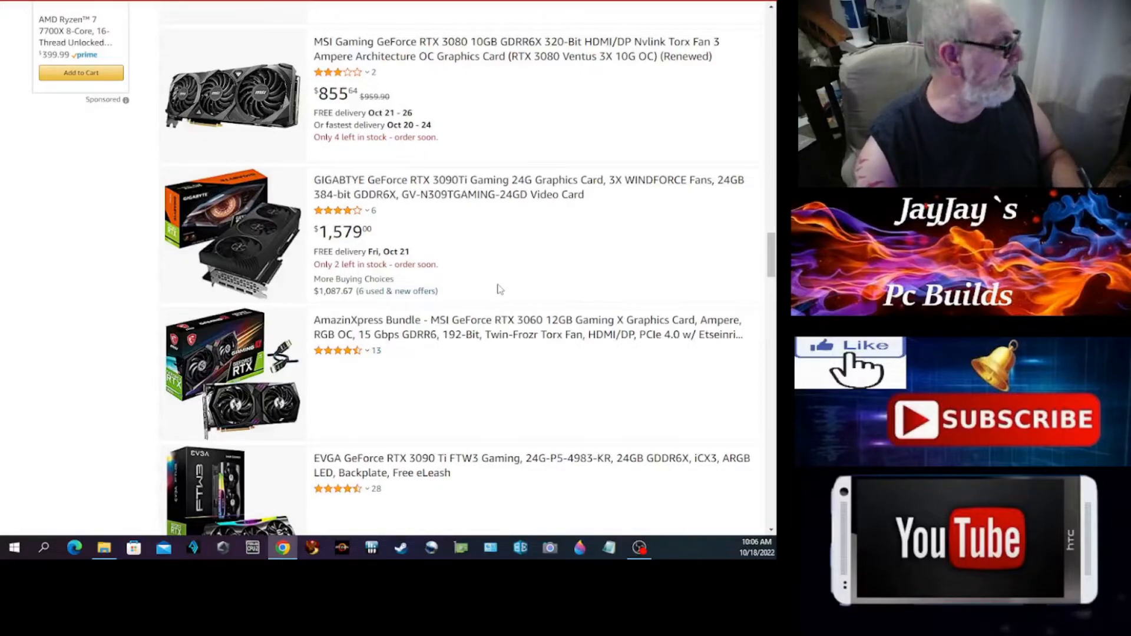
{"action": "mouse_move", "coordinate": [431, 217]}
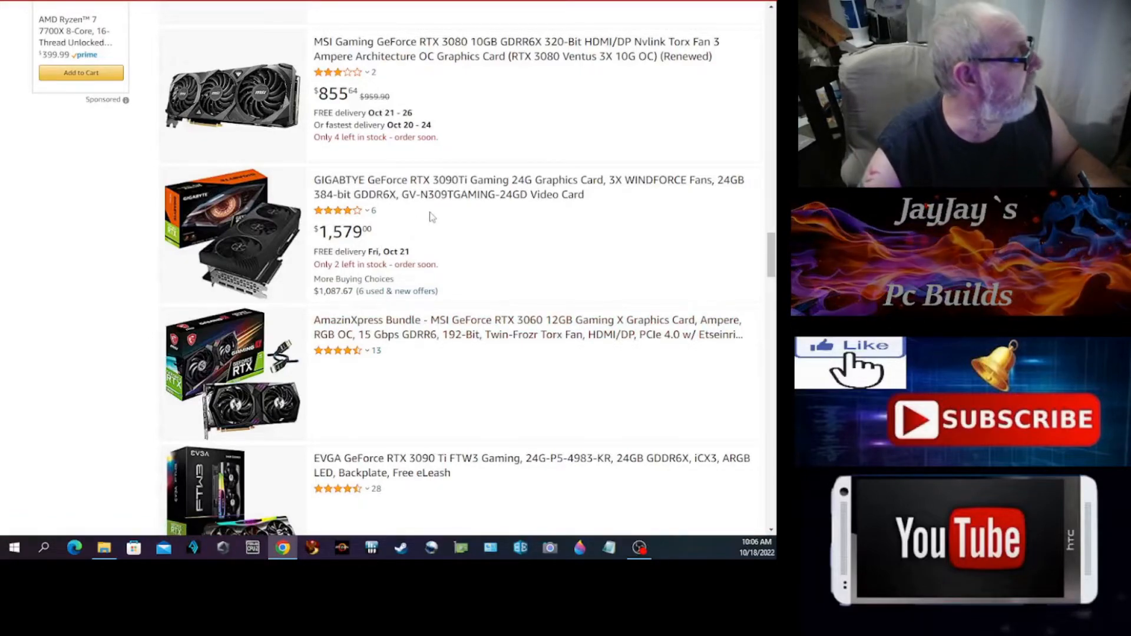
{"action": "mouse_move", "coordinate": [428, 225]}
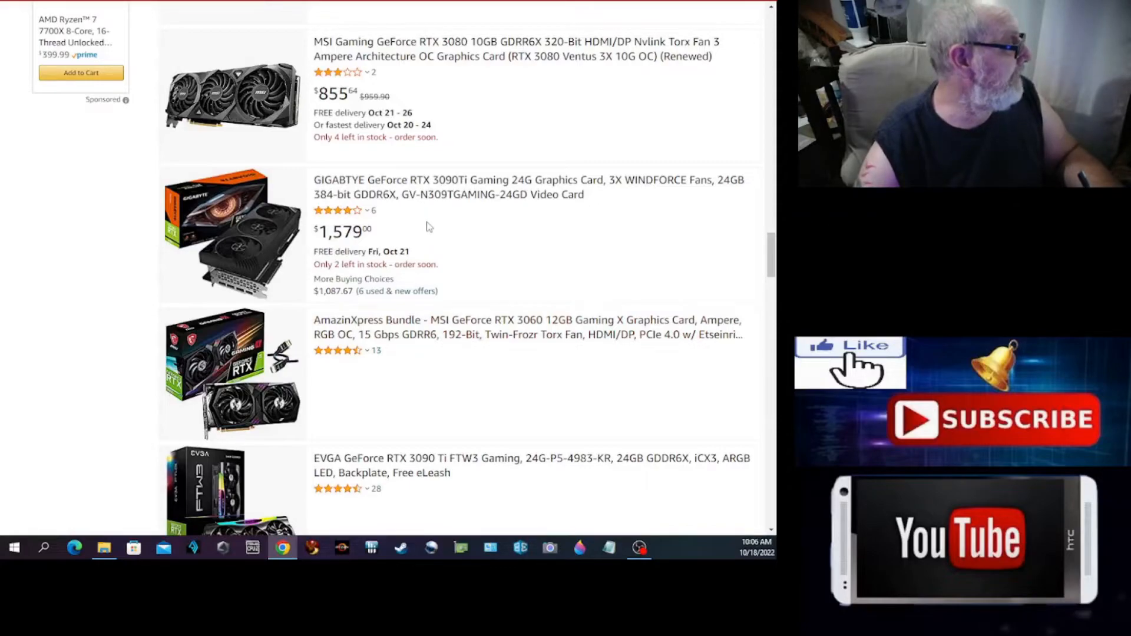
{"action": "scroll", "scroll_direction": "down", "scroll_amount": 3}
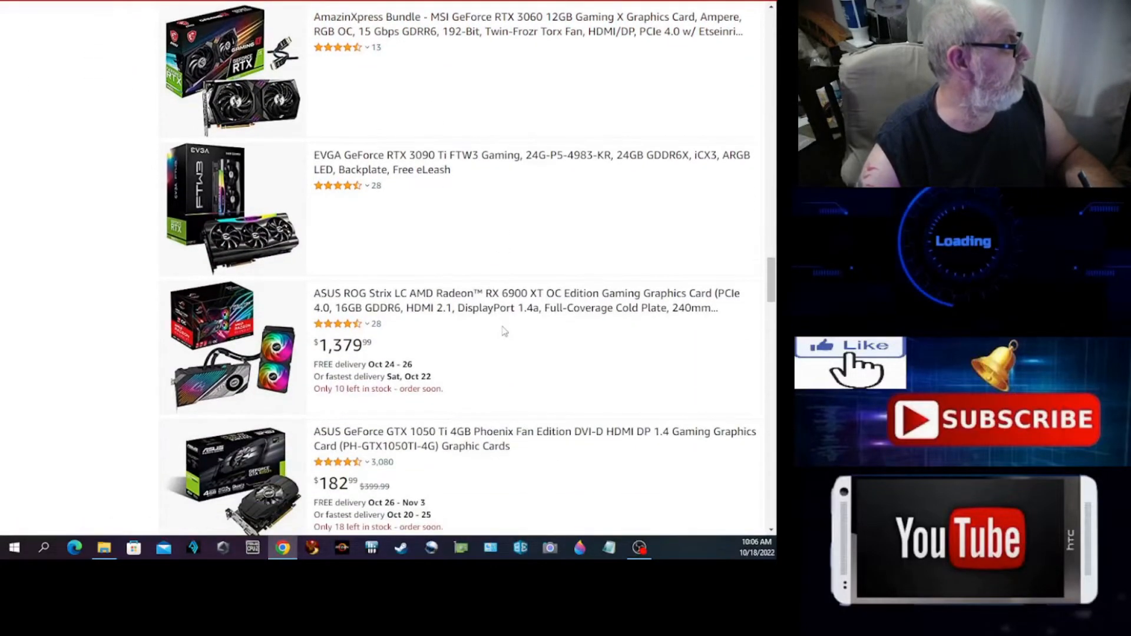
{"action": "scroll", "scroll_direction": "down", "scroll_amount": 3}
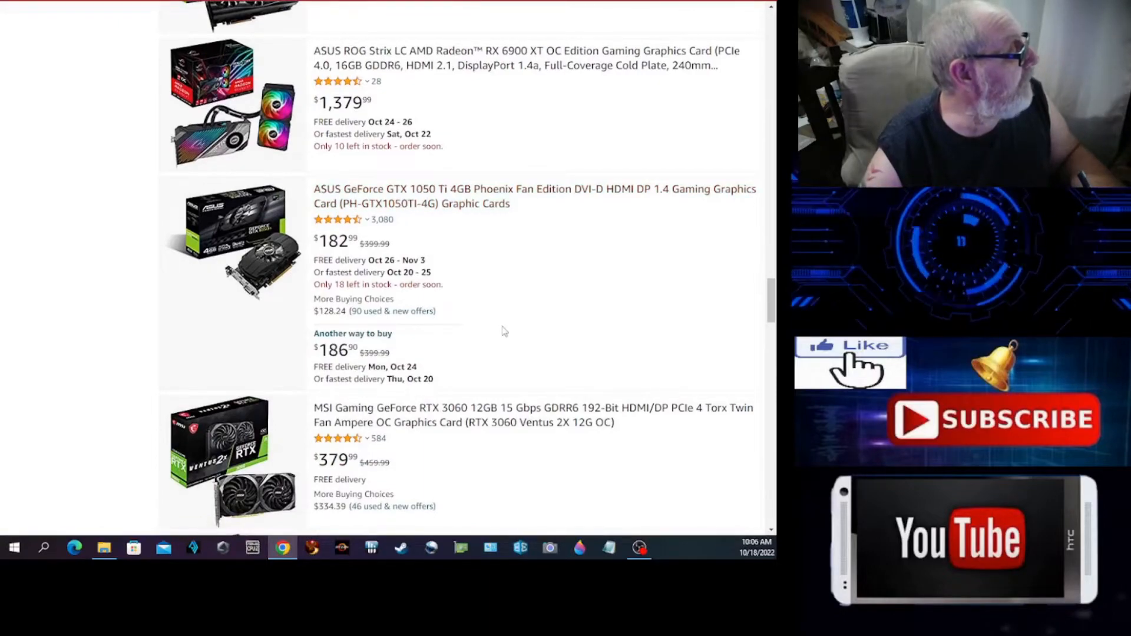
{"action": "scroll", "scroll_direction": "down", "scroll_amount": 3}
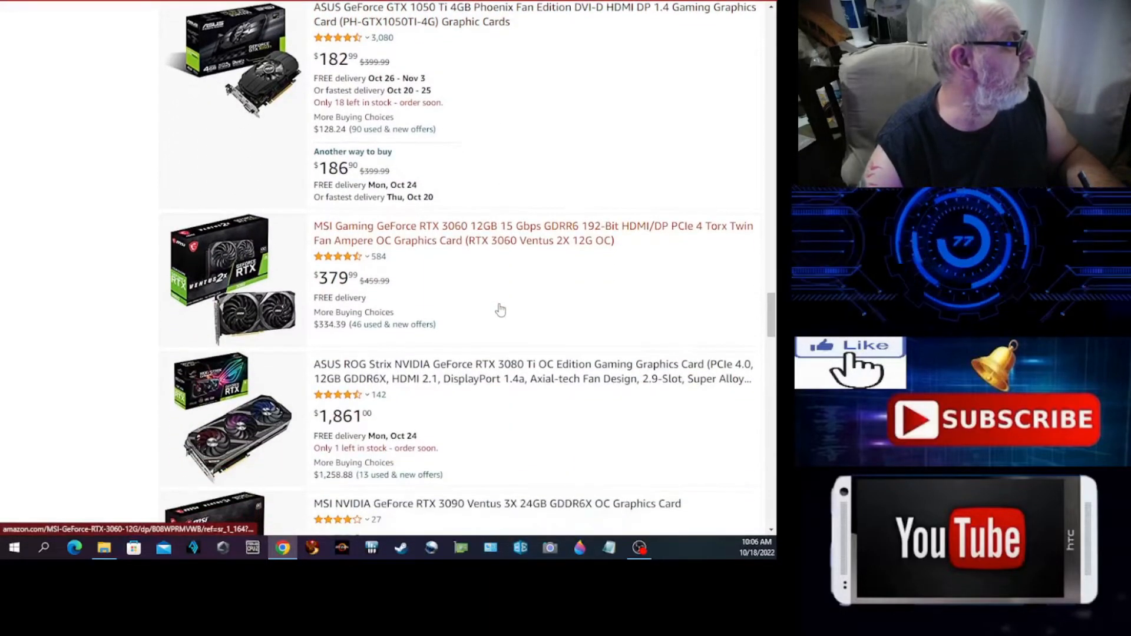
{"action": "scroll", "scroll_direction": "down", "scroll_amount": 3}
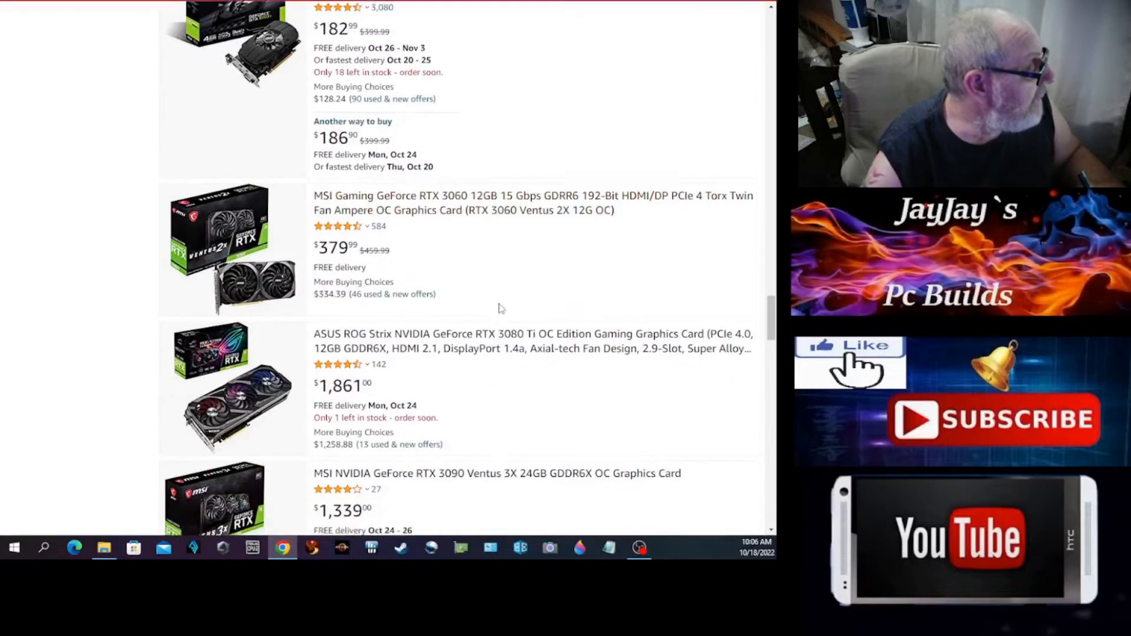
{"action": "scroll", "scroll_direction": "down", "scroll_amount": 3}
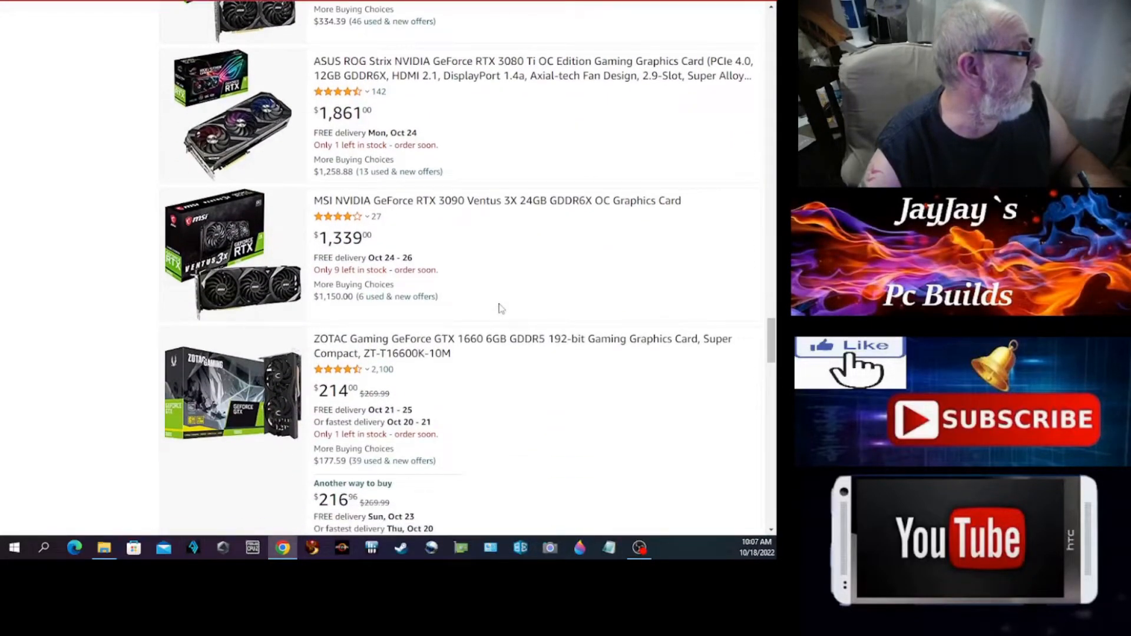
{"action": "scroll", "scroll_direction": "down", "scroll_amount": 3}
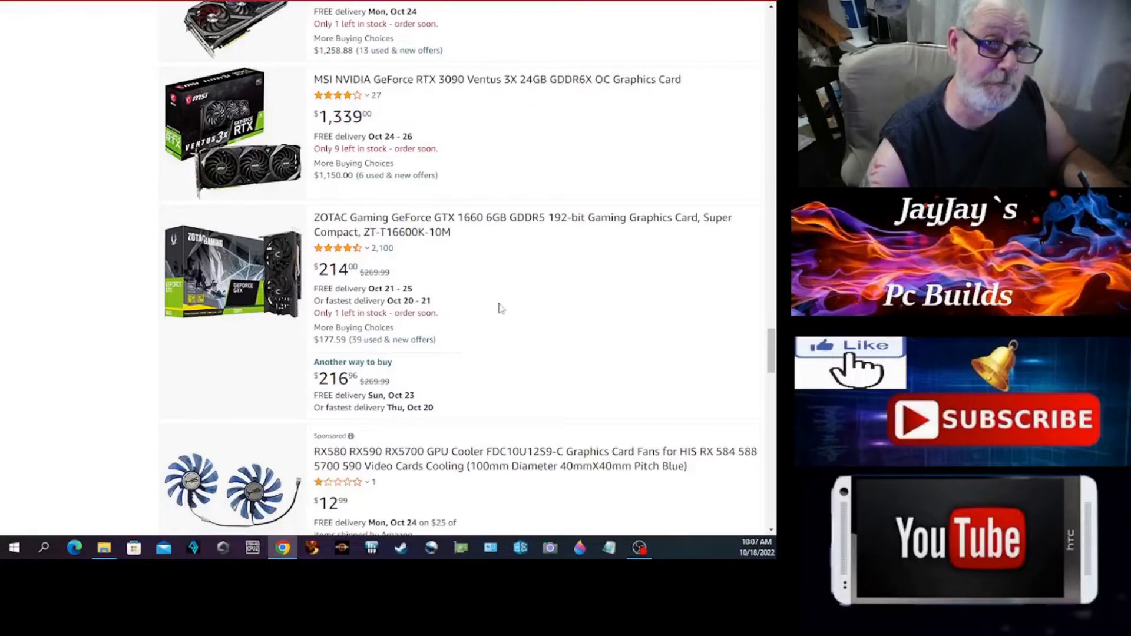
{"action": "scroll", "scroll_direction": "down", "scroll_amount": 3}
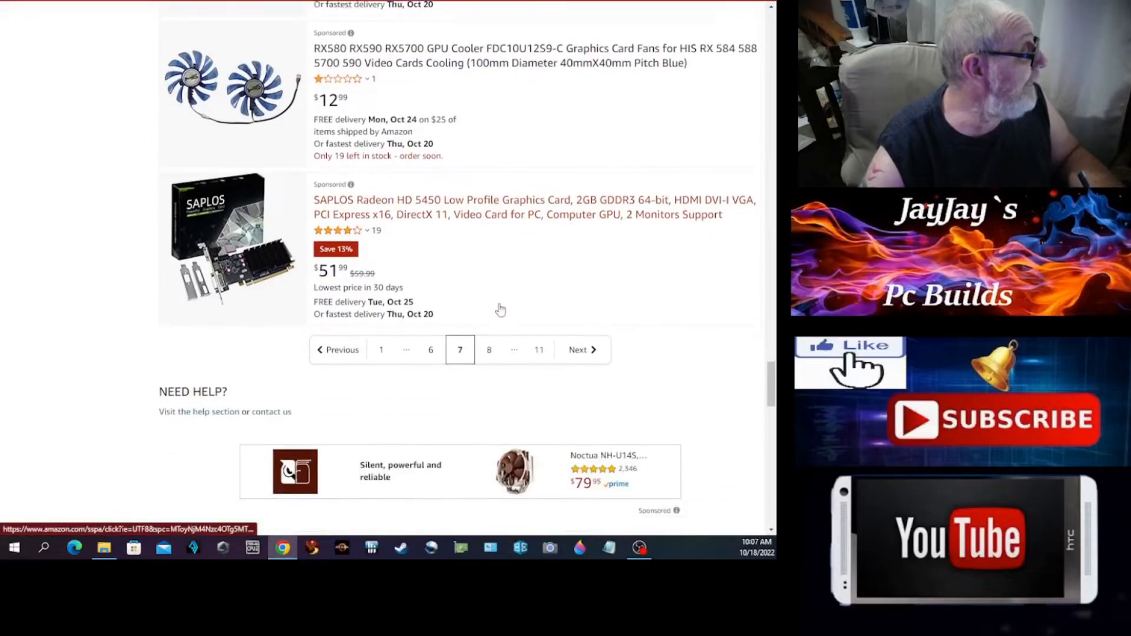
- Scroll through page 8's GPU prices to the last listing, a PCI ATI Rage XL card
{"action": "scroll", "scroll_direction": "up", "scroll_amount": 3}
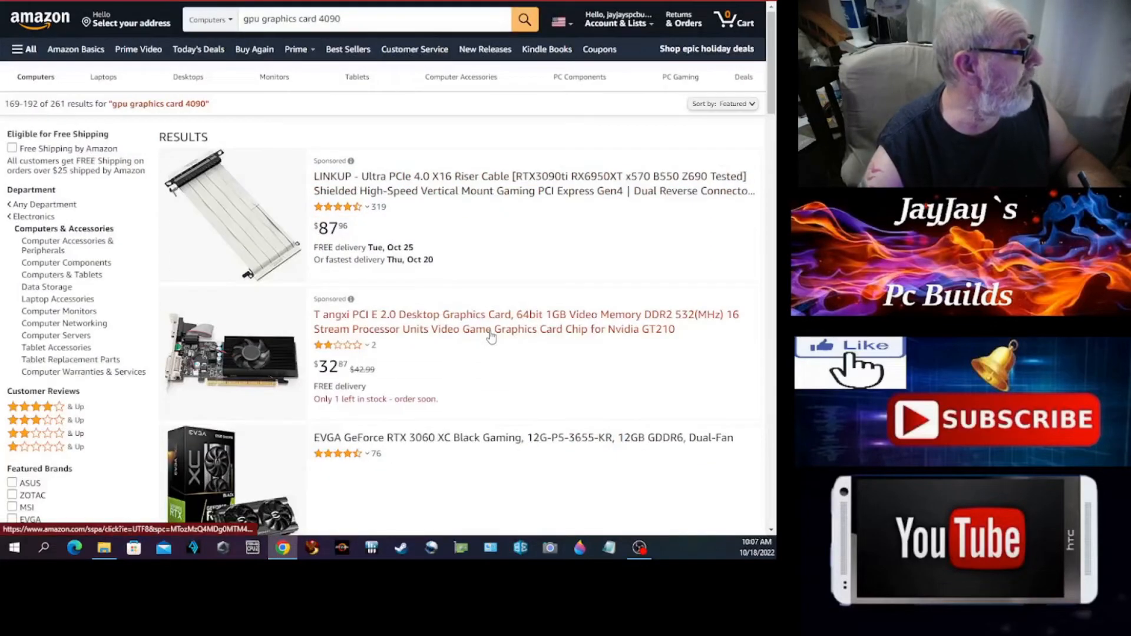
{"action": "scroll", "scroll_direction": "down", "scroll_amount": 3}
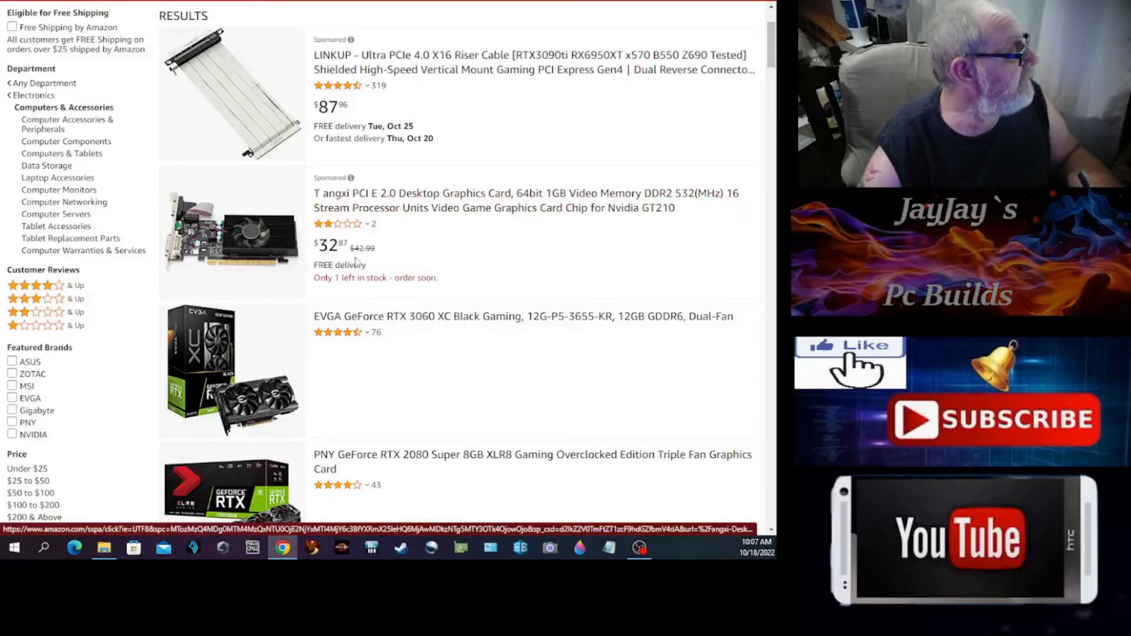
{"action": "scroll", "scroll_direction": "down", "scroll_amount": 3}
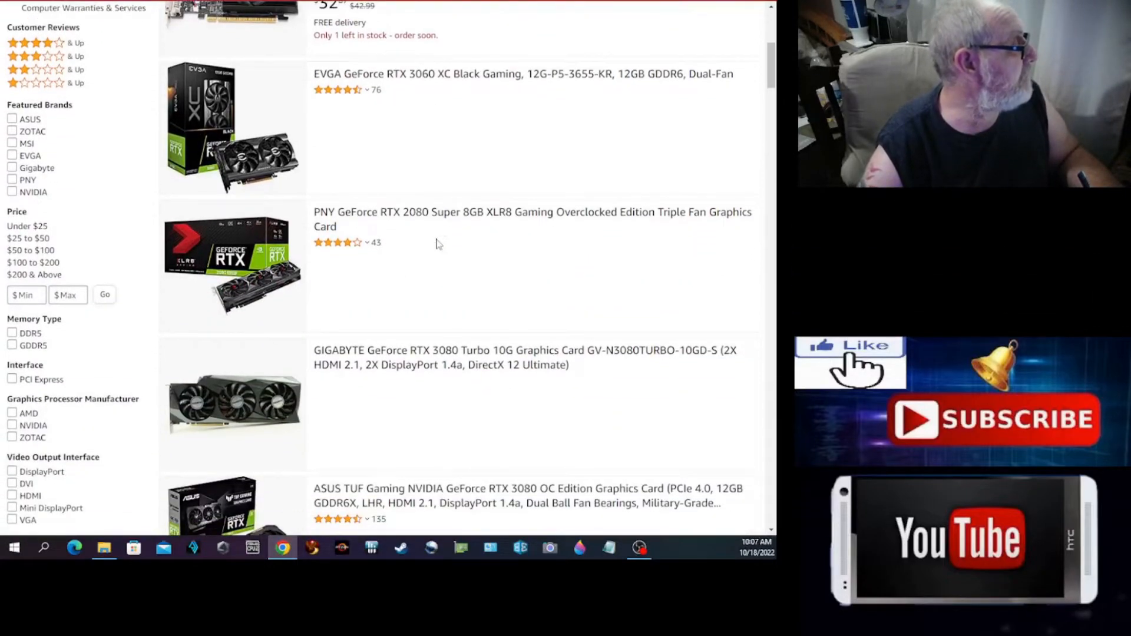
{"action": "scroll", "scroll_direction": "up", "scroll_amount": 3}
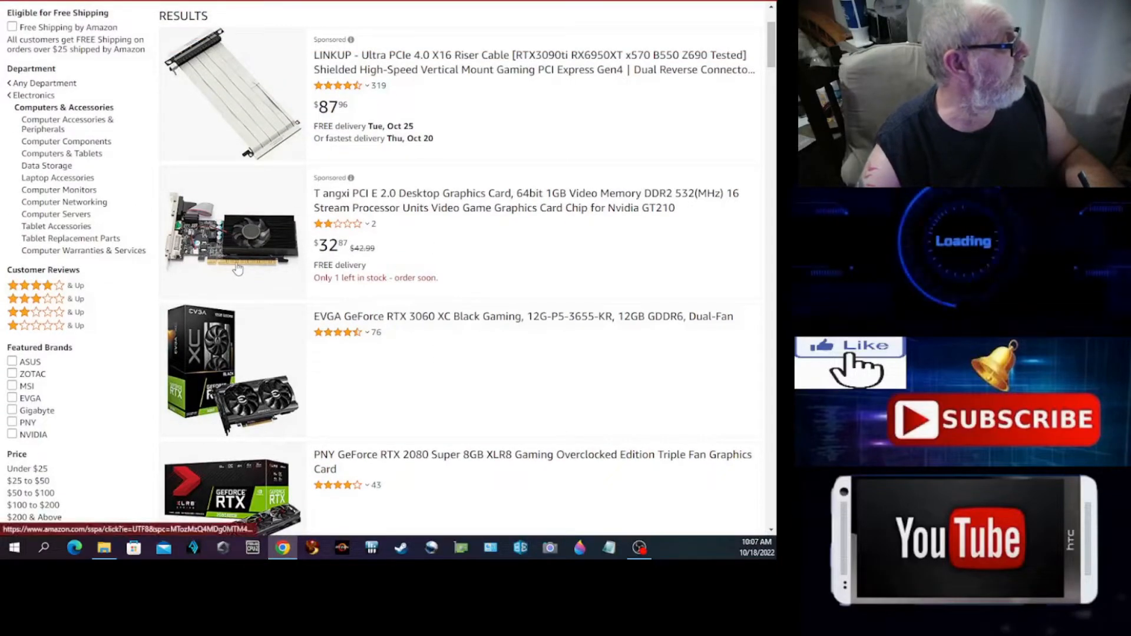
{"action": "mouse_move", "coordinate": [251, 249]}
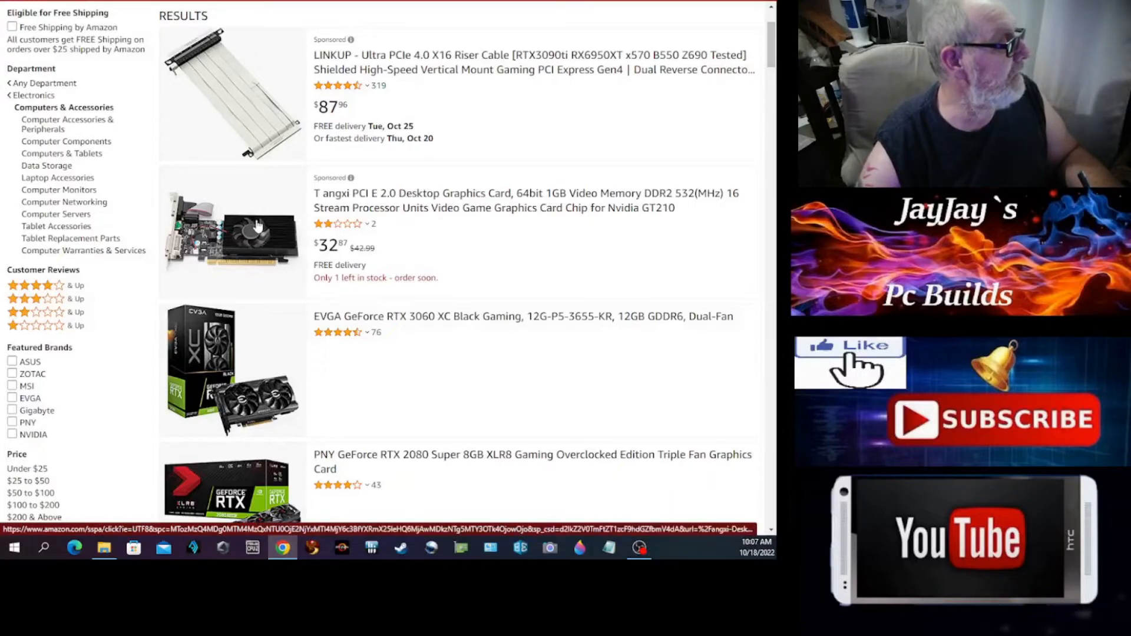
{"action": "mouse_move", "coordinate": [645, 222]}
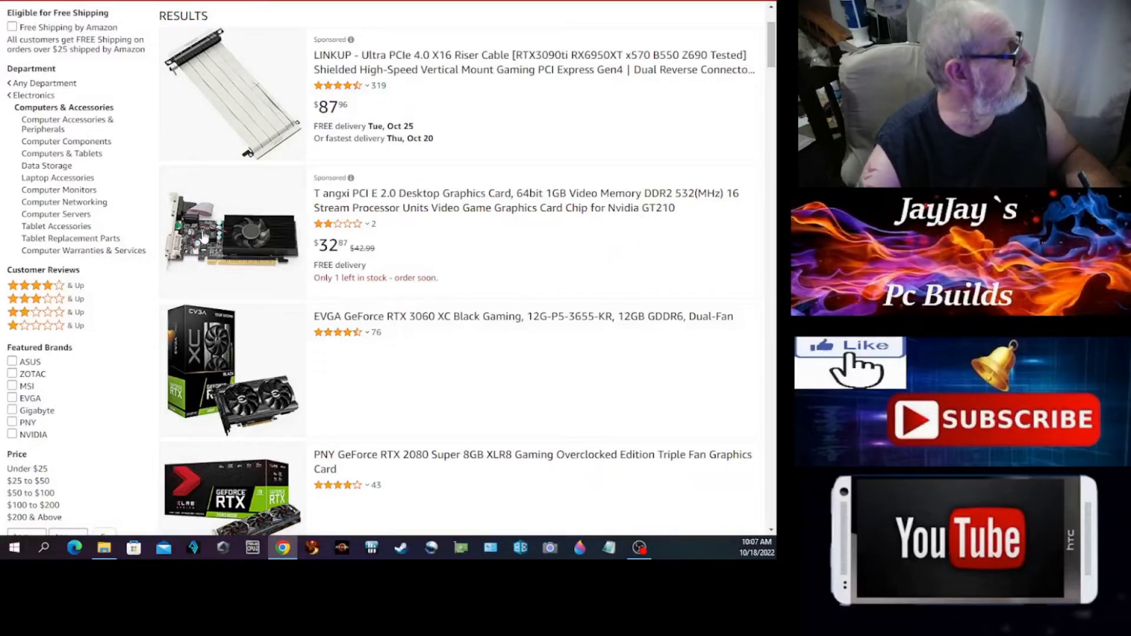
{"action": "mouse_move", "coordinate": [543, 261]}
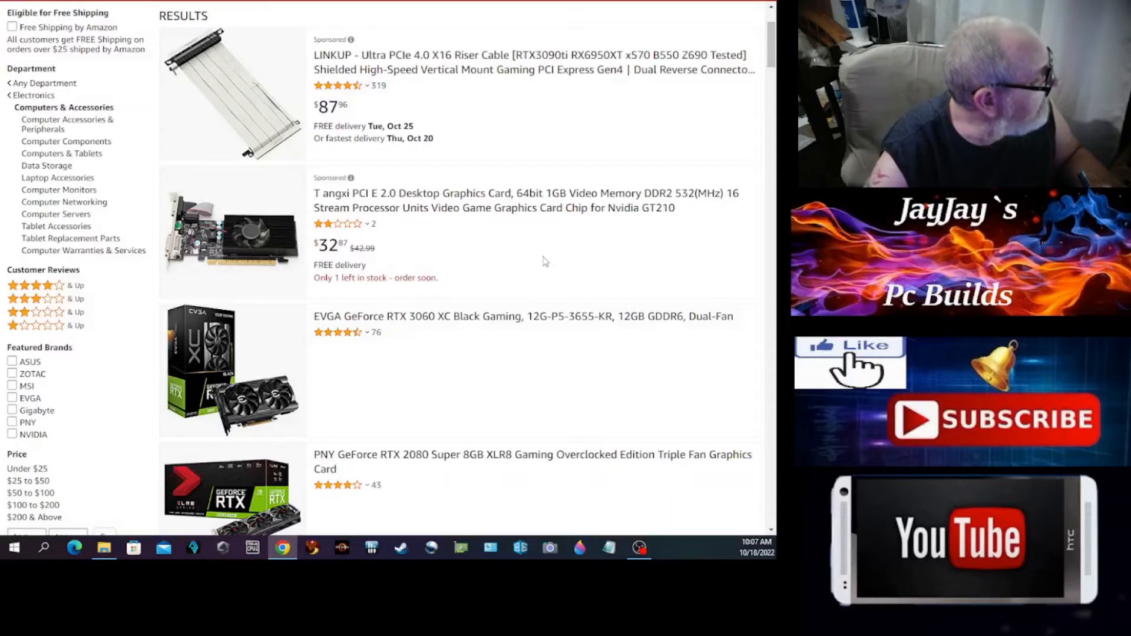
{"action": "scroll", "scroll_direction": "down", "scroll_amount": 3}
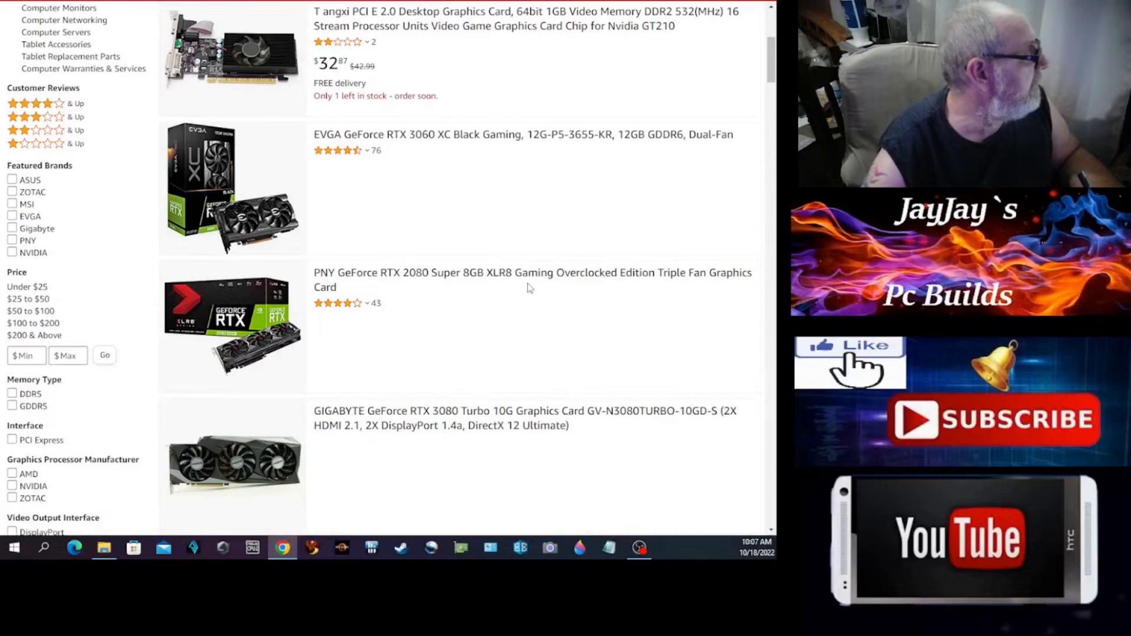
{"action": "scroll", "scroll_direction": "down", "scroll_amount": 3}
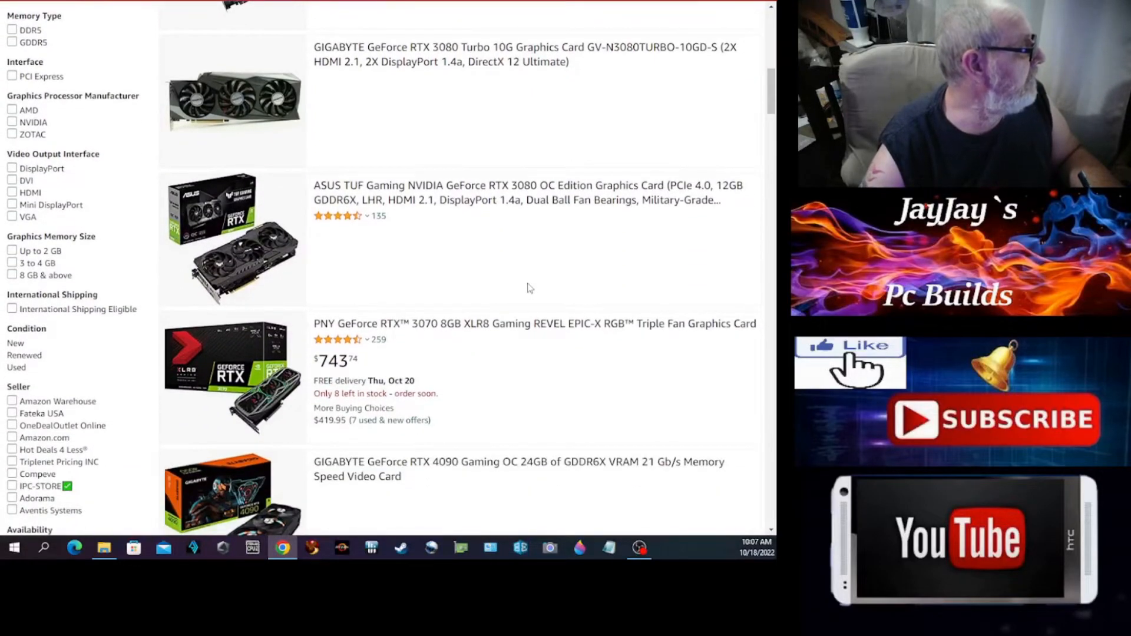
{"action": "scroll", "scroll_direction": "down", "scroll_amount": 3}
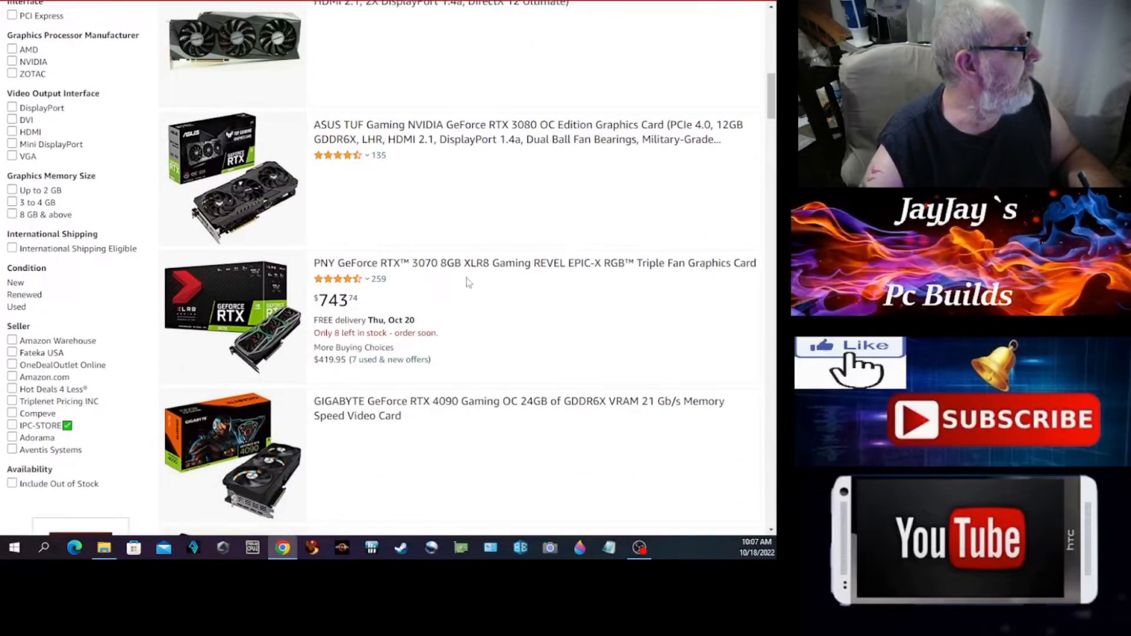
{"action": "mouse_move", "coordinate": [407, 326]}
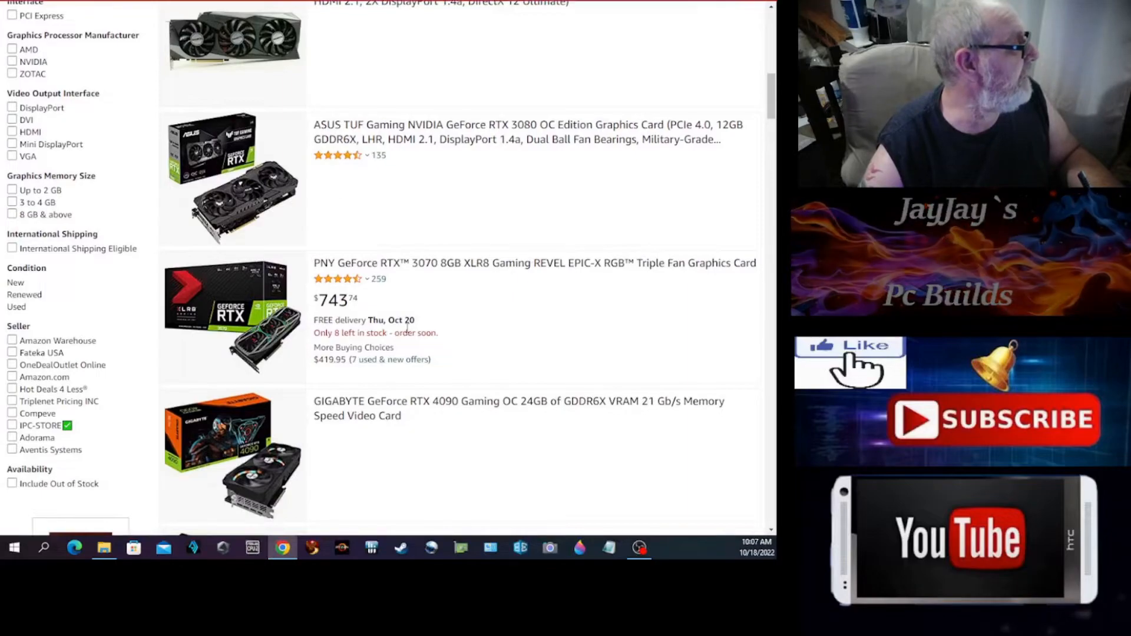
{"action": "scroll", "scroll_direction": "down", "scroll_amount": 3}
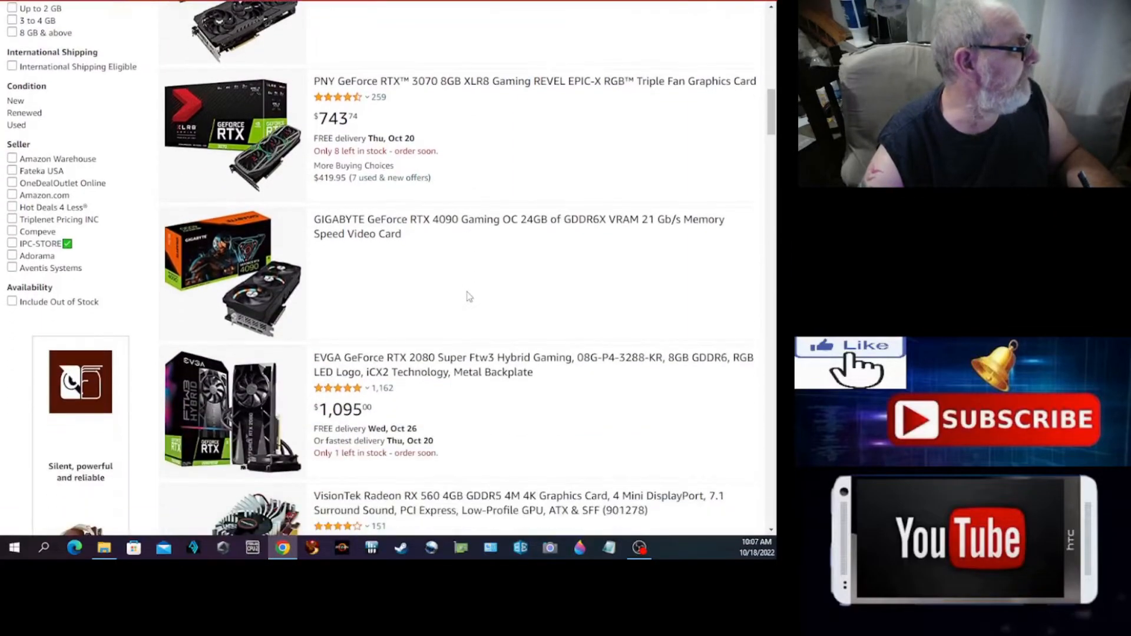
{"action": "scroll", "scroll_direction": "down", "scroll_amount": 3}
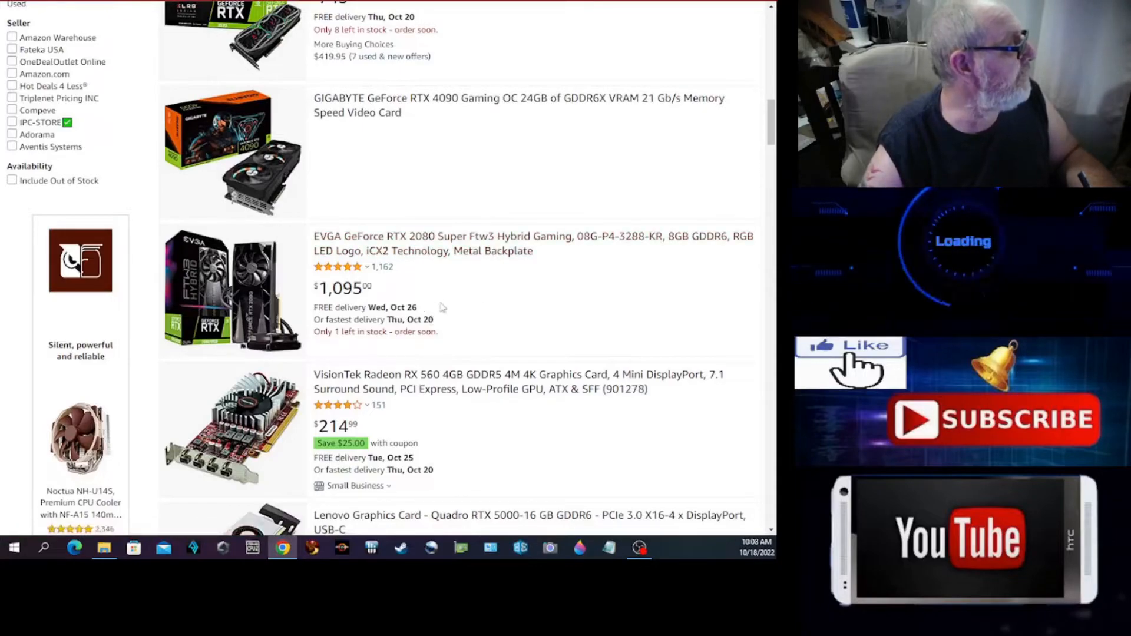
{"action": "mouse_move", "coordinate": [587, 258]}
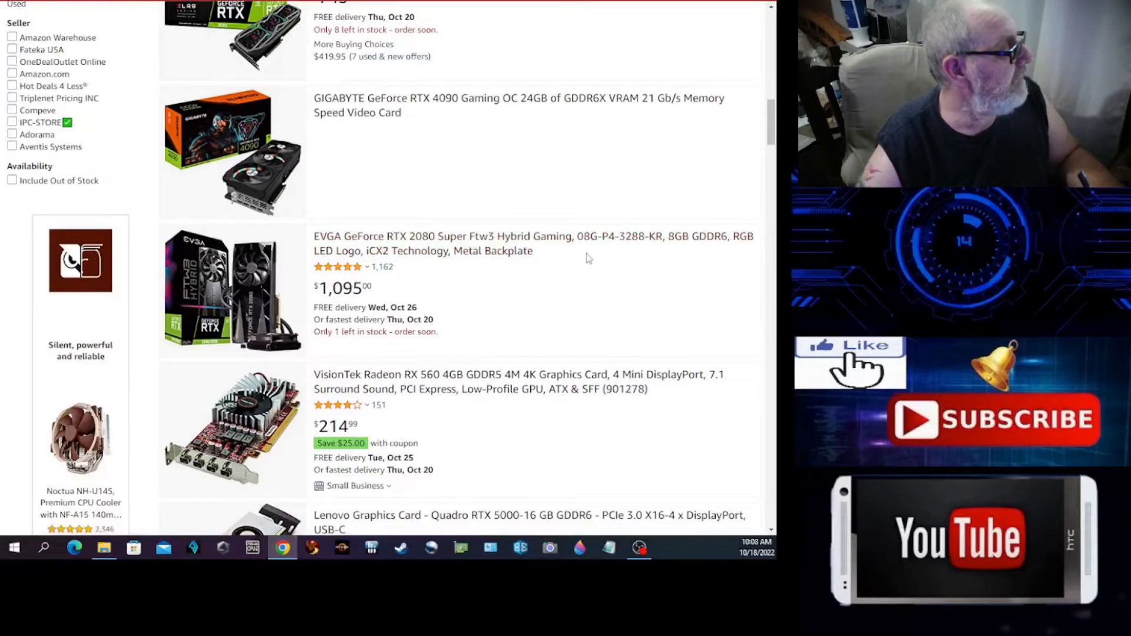
{"action": "mouse_move", "coordinate": [676, 267]}
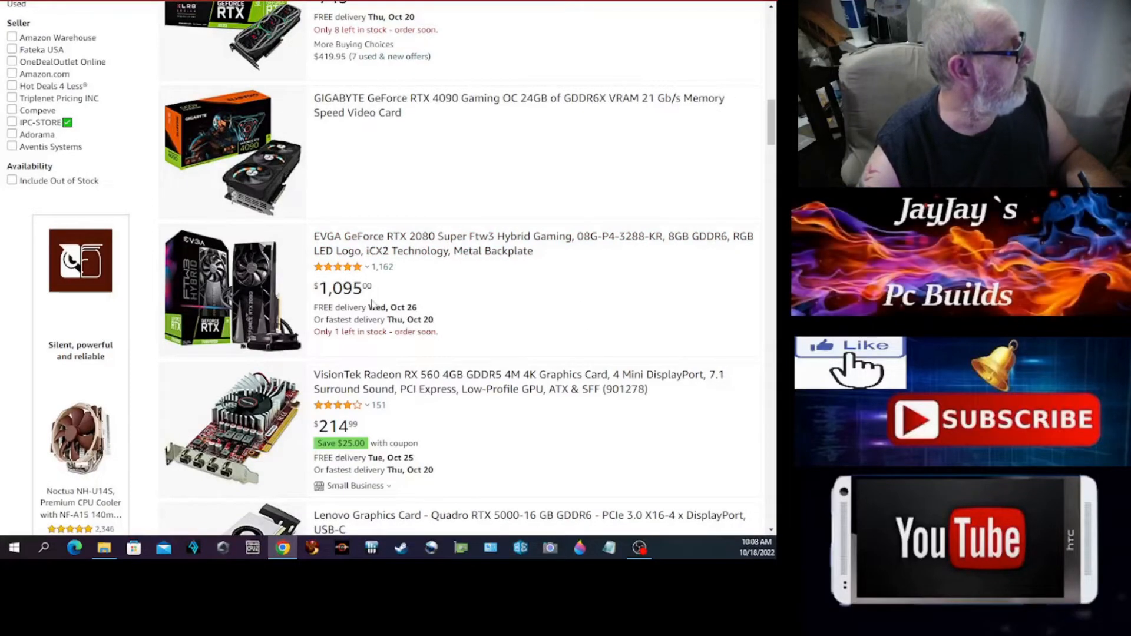
{"action": "scroll", "scroll_direction": "down", "scroll_amount": 3}
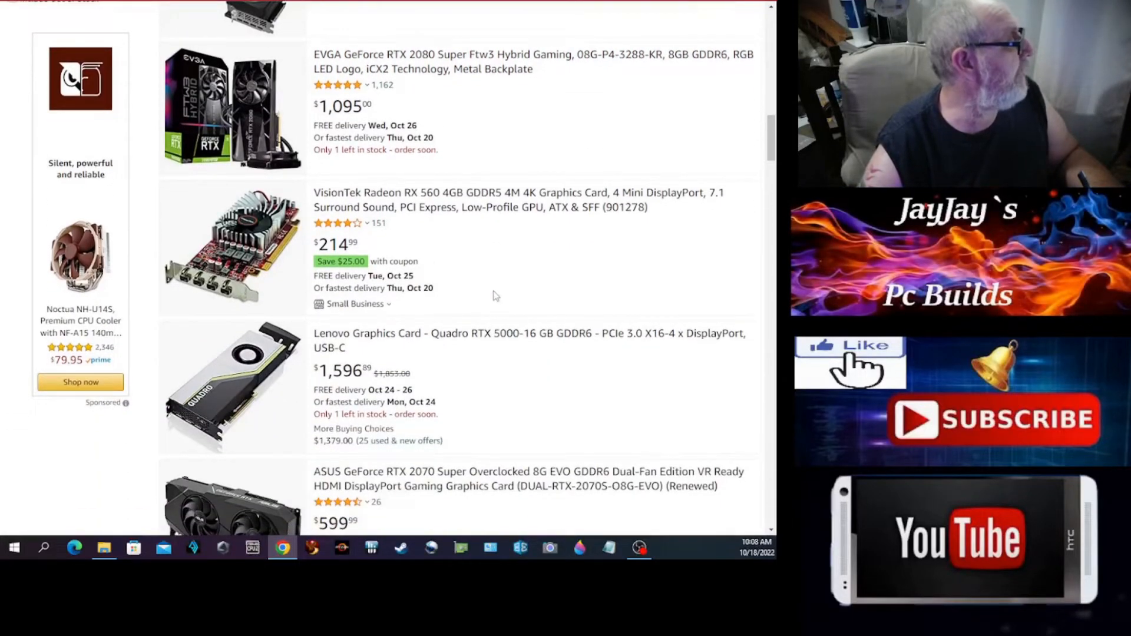
{"action": "mouse_move", "coordinate": [433, 206]}
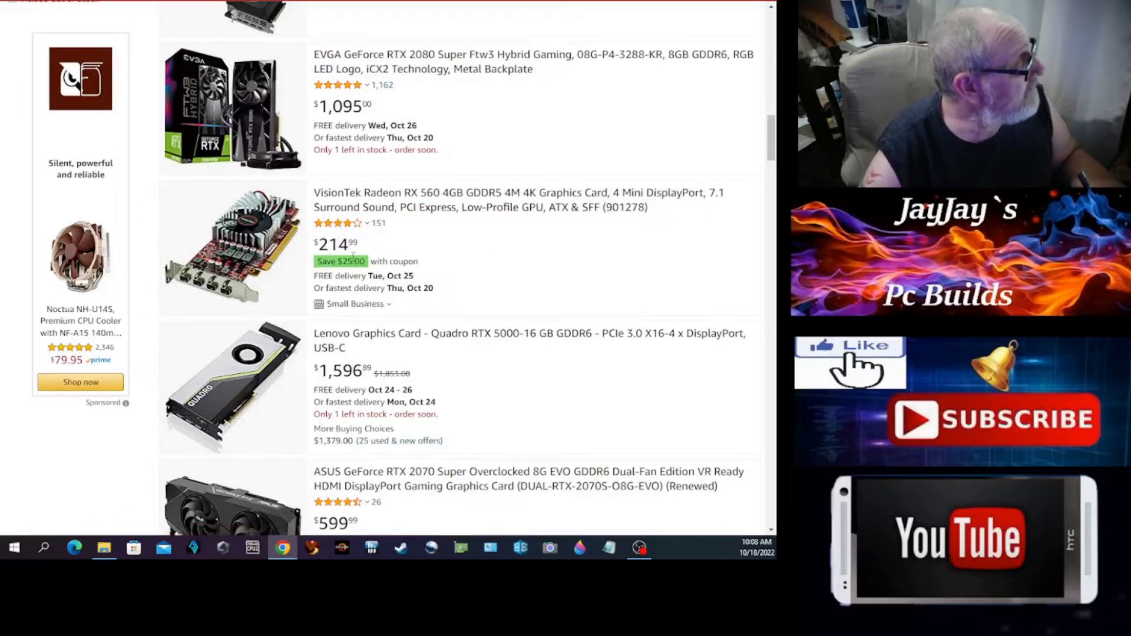
{"action": "scroll", "scroll_direction": "down", "scroll_amount": 3}
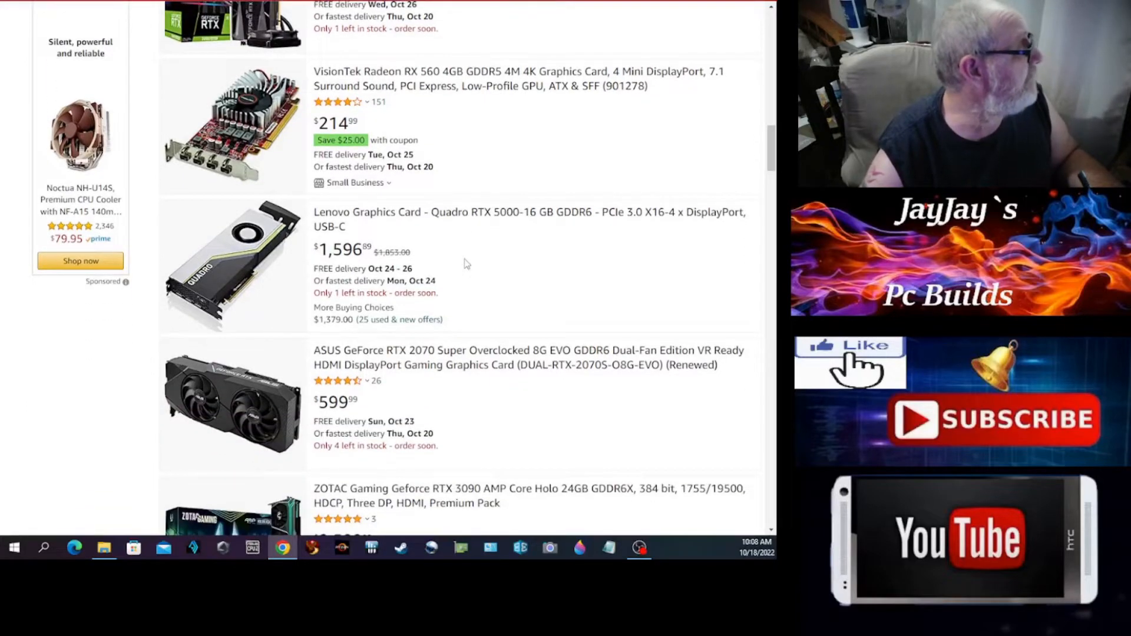
{"action": "scroll", "scroll_direction": "down", "scroll_amount": 3}
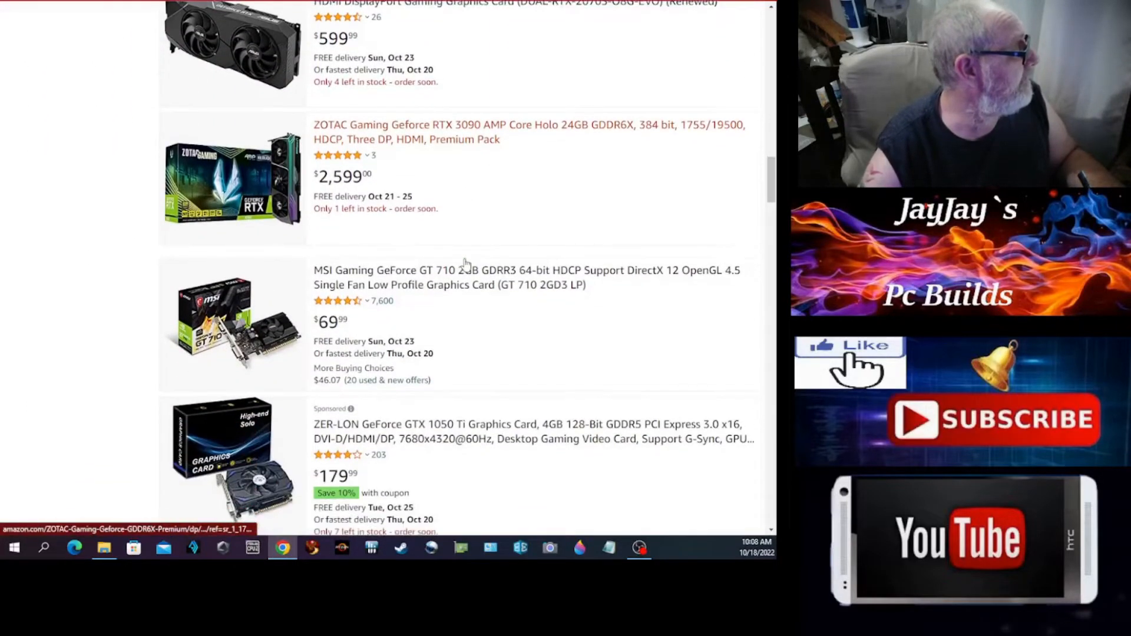
{"action": "scroll", "scroll_direction": "down", "scroll_amount": 3}
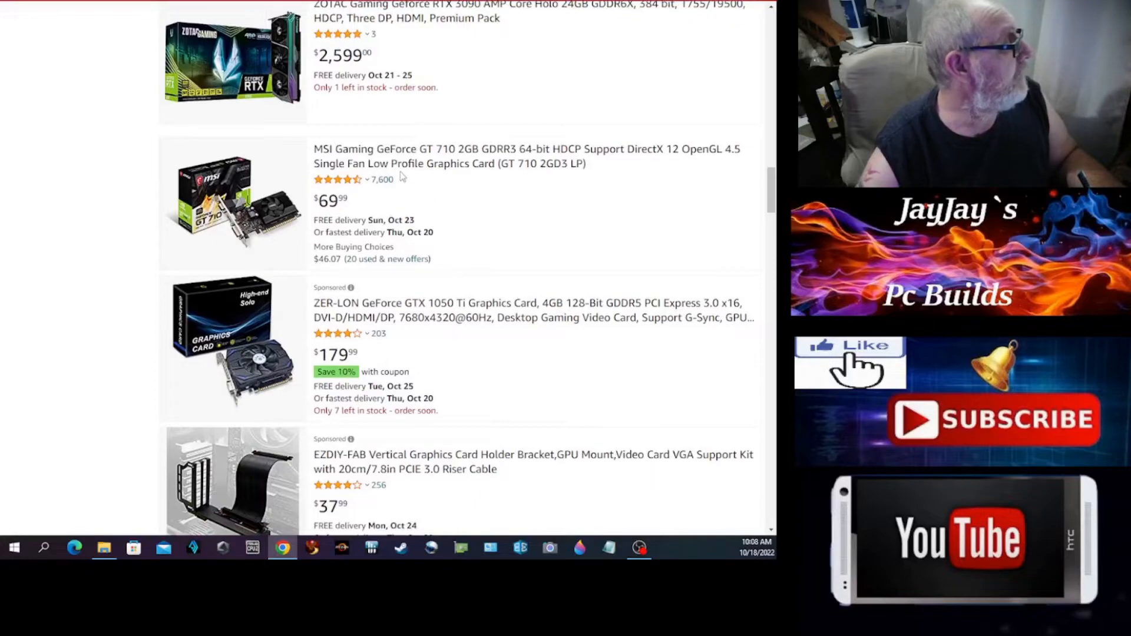
{"action": "mouse_move", "coordinate": [462, 155]}
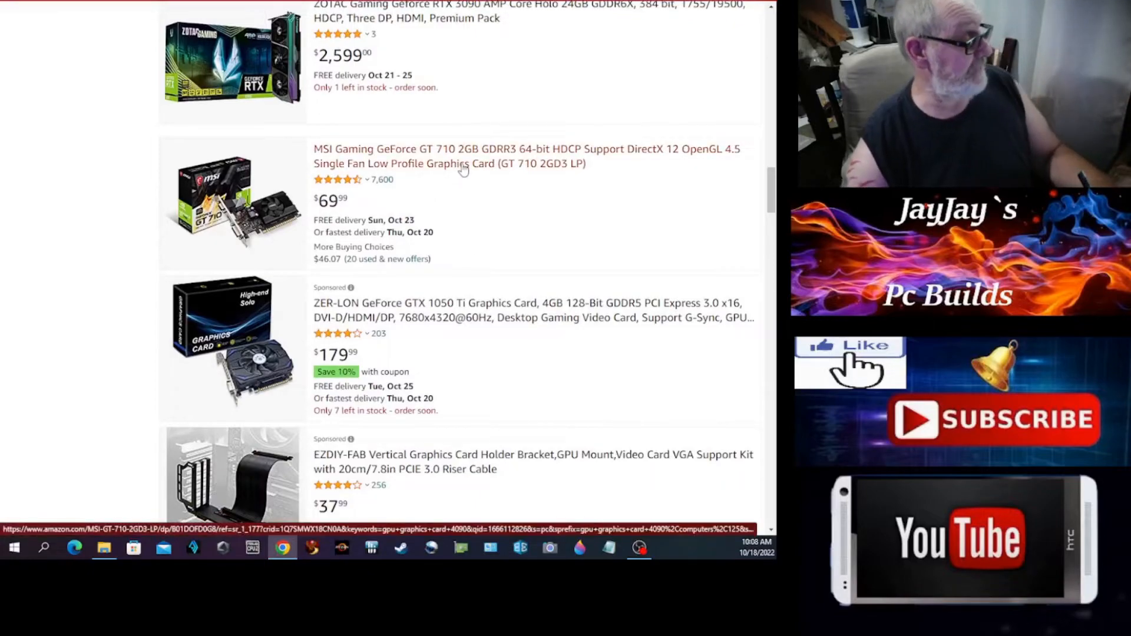
{"action": "mouse_move", "coordinate": [373, 202]}
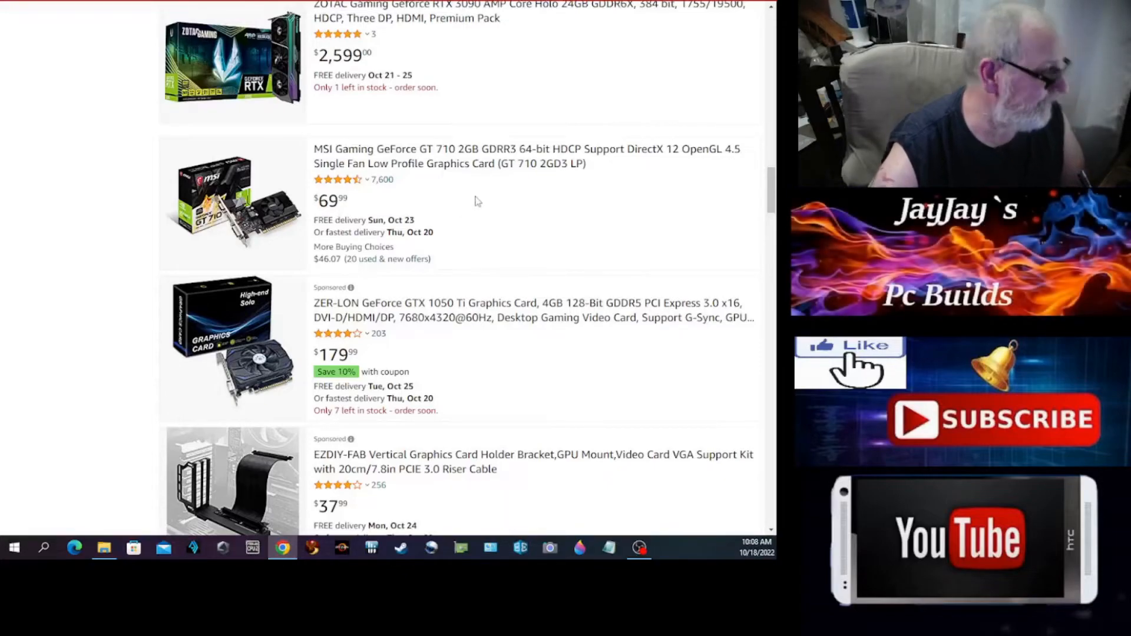
{"action": "mouse_move", "coordinate": [404, 212]}
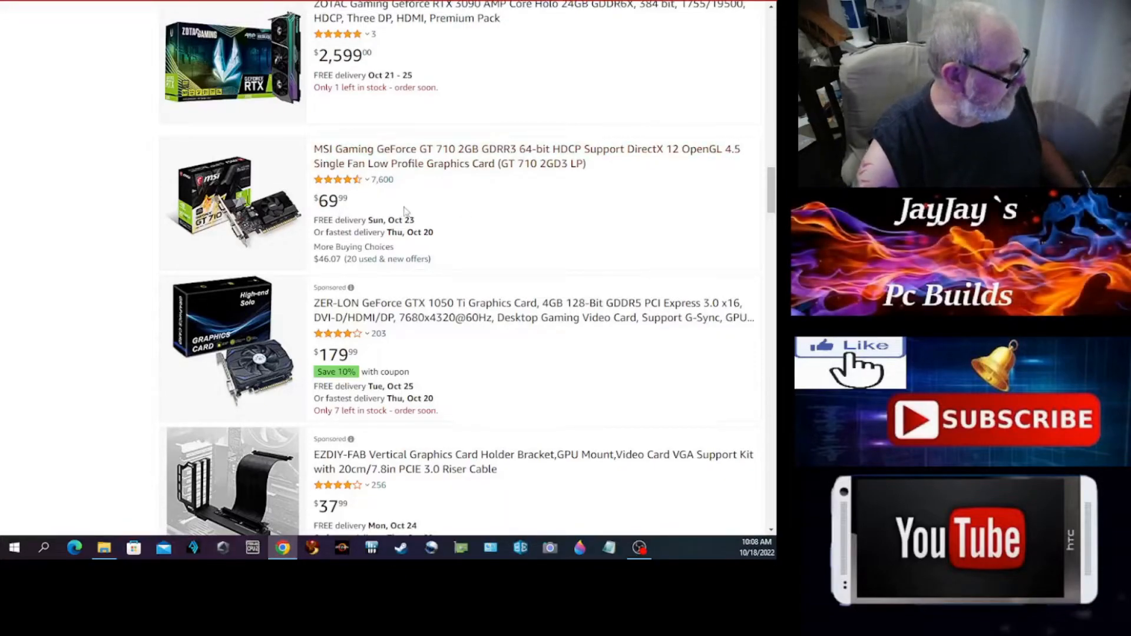
{"action": "scroll", "scroll_direction": "down", "scroll_amount": 3}
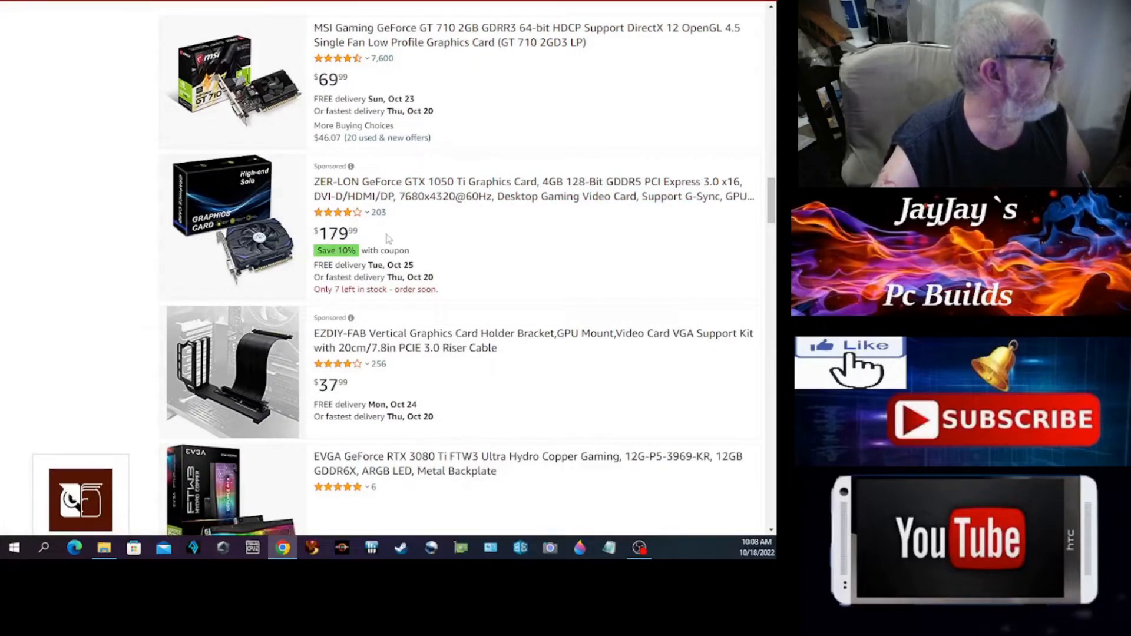
{"action": "scroll", "scroll_direction": "down", "scroll_amount": 3}
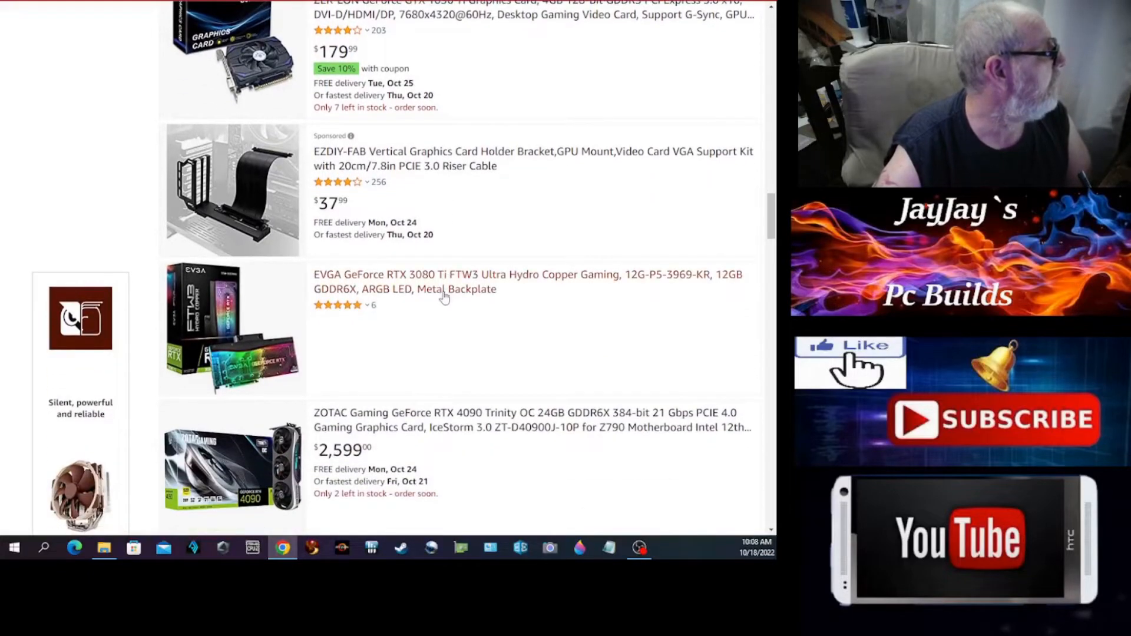
{"action": "scroll", "scroll_direction": "down", "scroll_amount": 3}
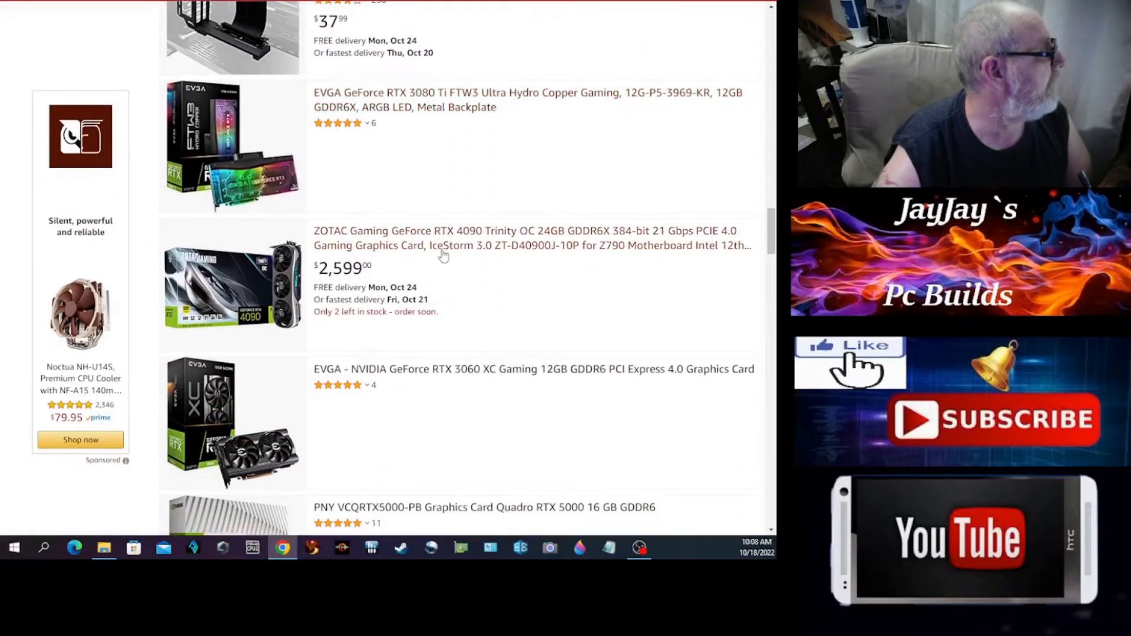
{"action": "scroll", "scroll_direction": "down", "scroll_amount": 3}
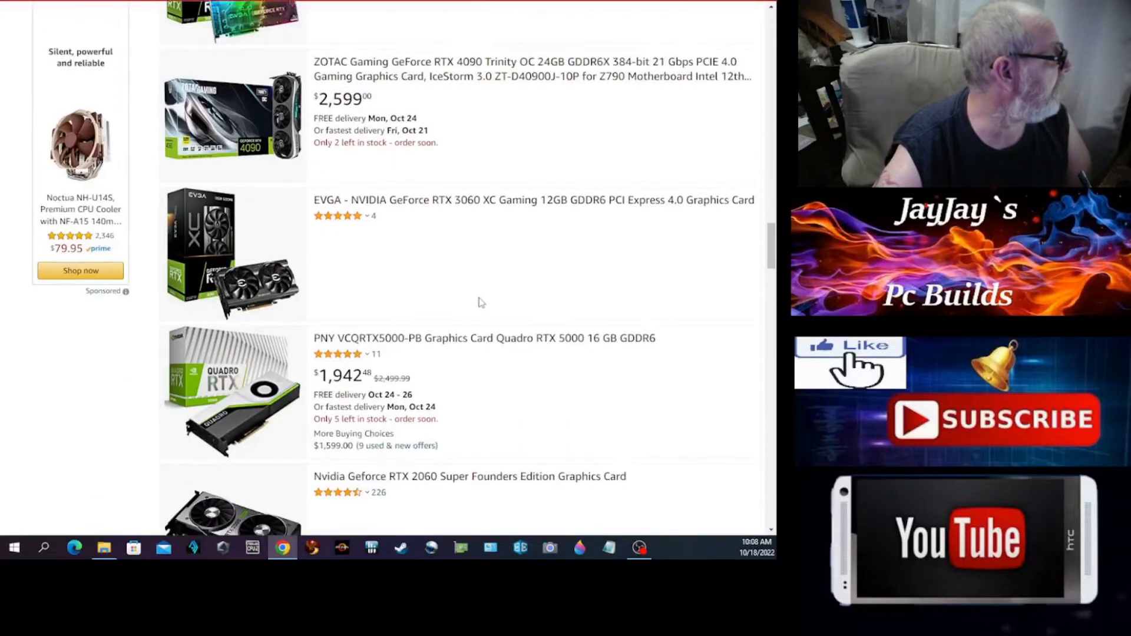
{"action": "scroll", "scroll_direction": "down", "scroll_amount": 3}
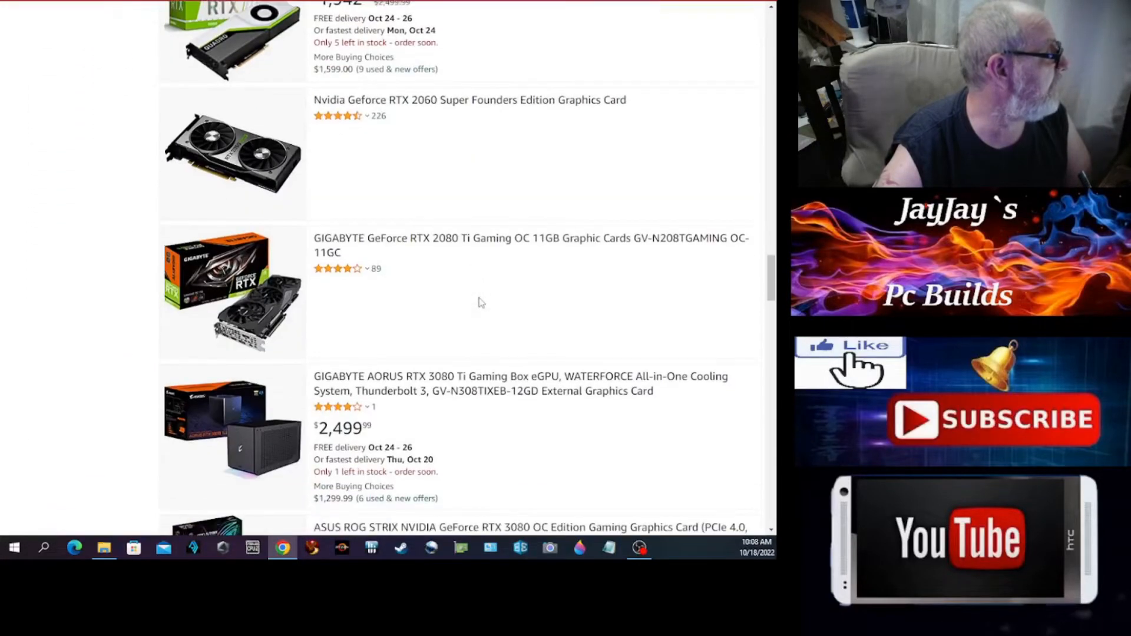
{"action": "scroll", "scroll_direction": "down", "scroll_amount": 3}
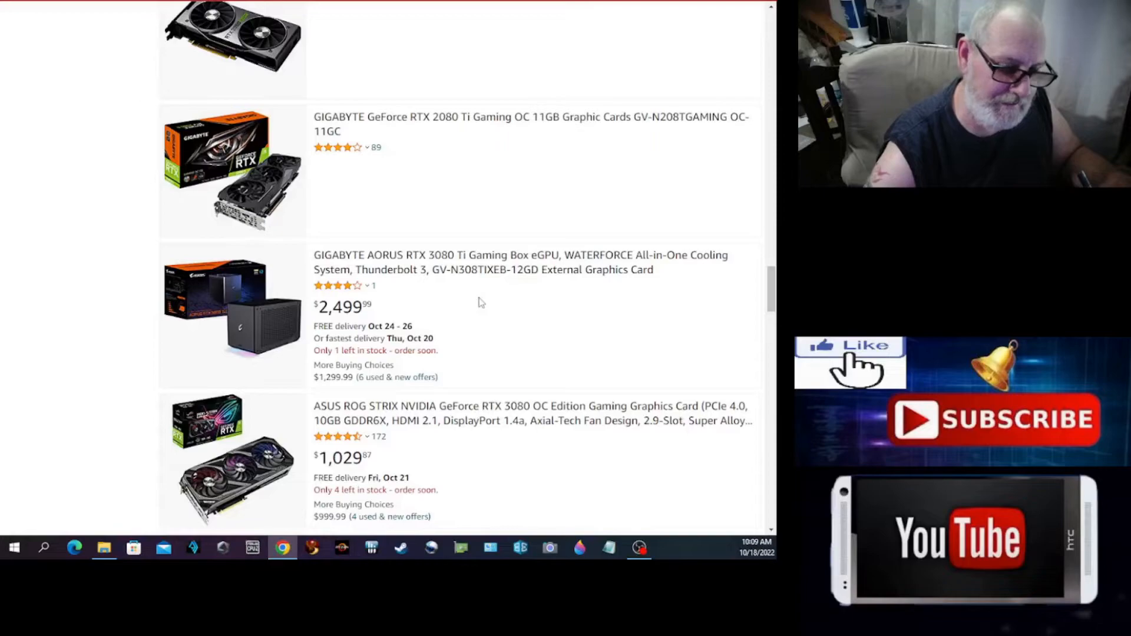
{"action": "scroll", "scroll_direction": "down", "scroll_amount": 3}
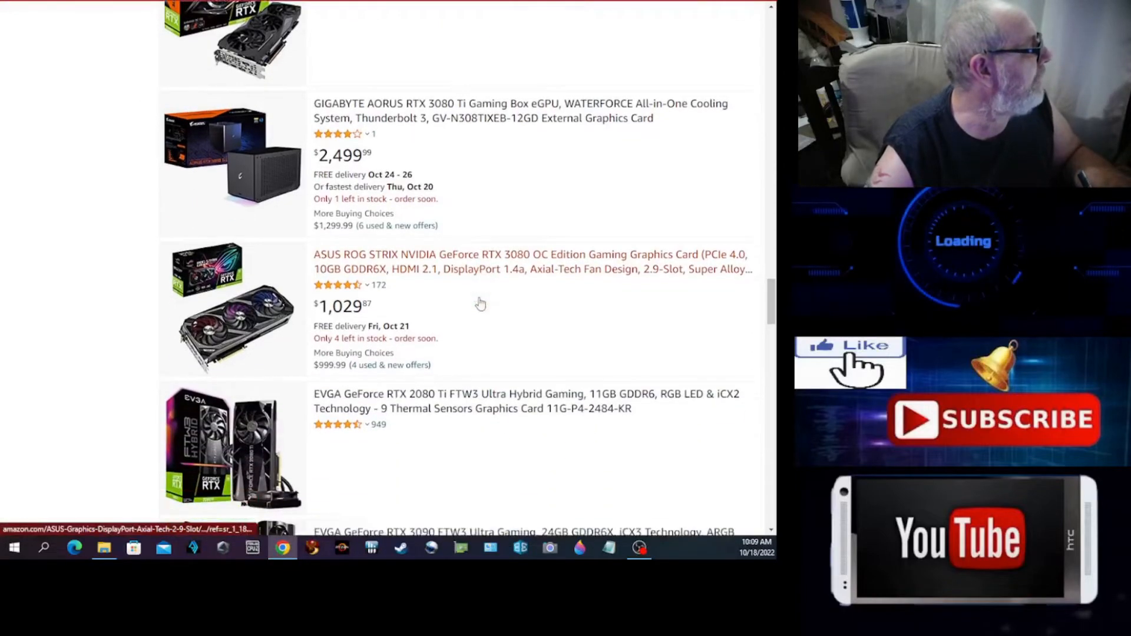
{"action": "scroll", "scroll_direction": "down", "scroll_amount": 3}
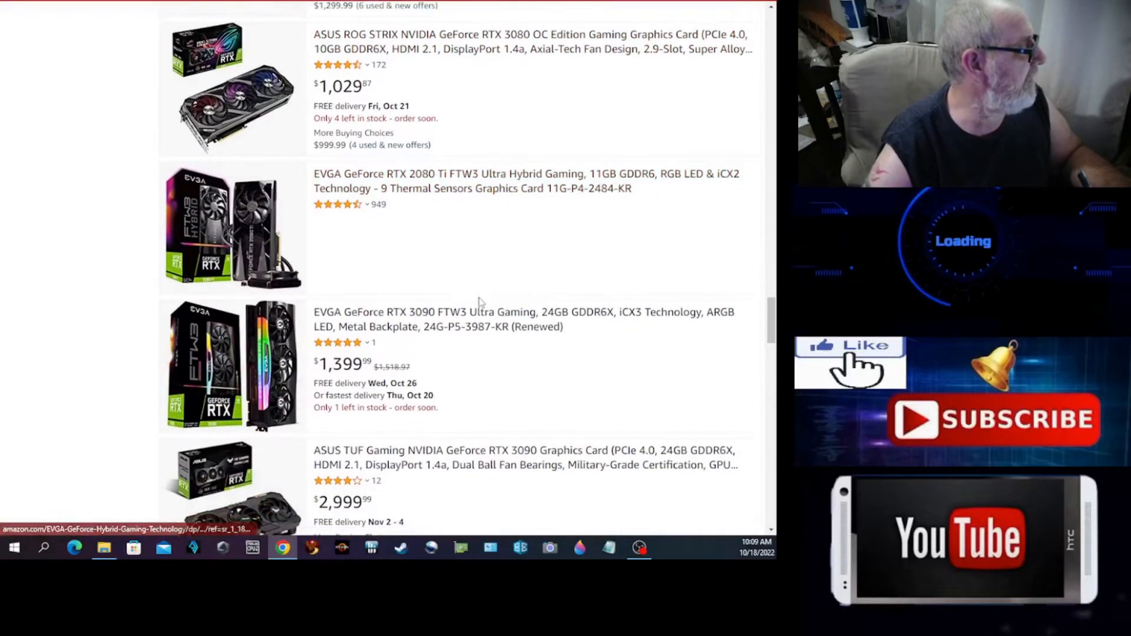
{"action": "scroll", "scroll_direction": "down", "scroll_amount": 3}
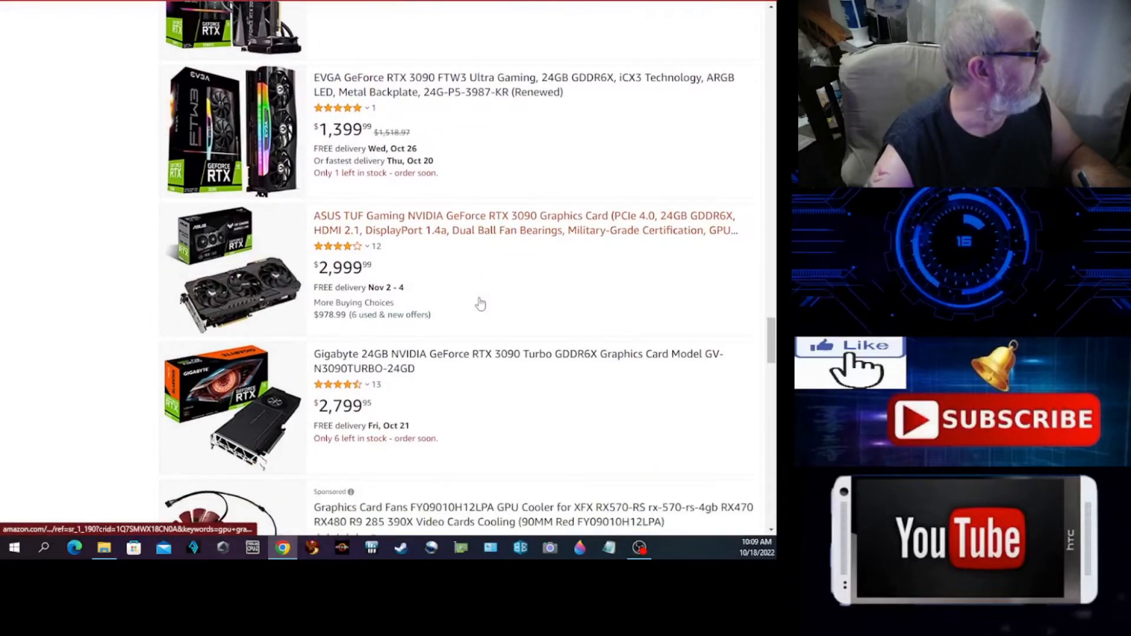
{"action": "scroll", "scroll_direction": "down", "scroll_amount": 3}
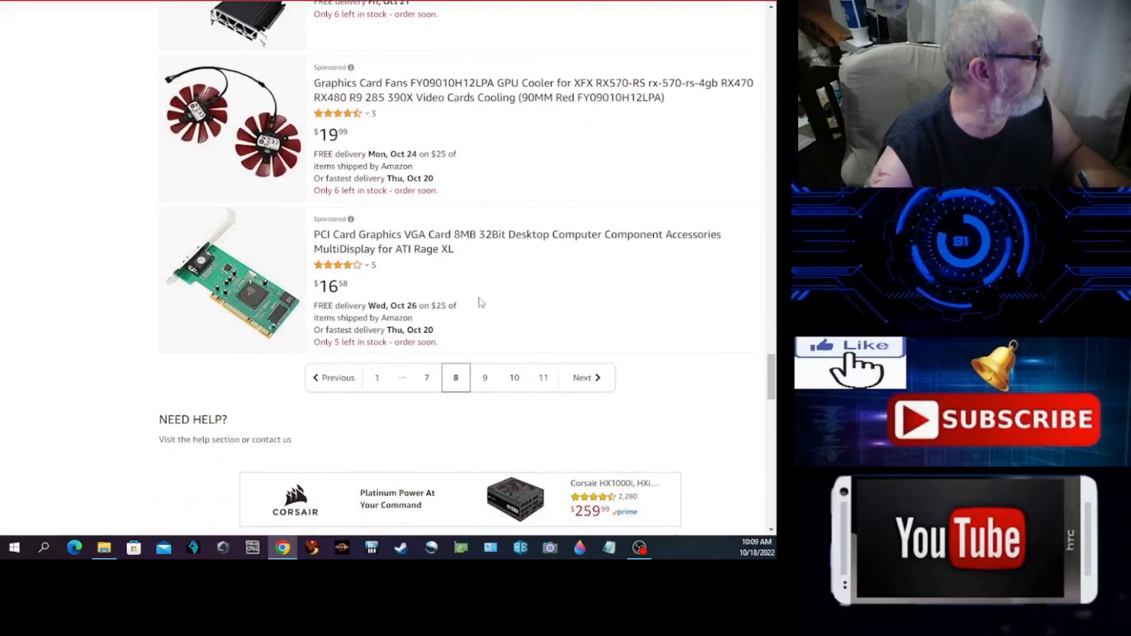
{"action": "mouse_move", "coordinate": [485, 377]}
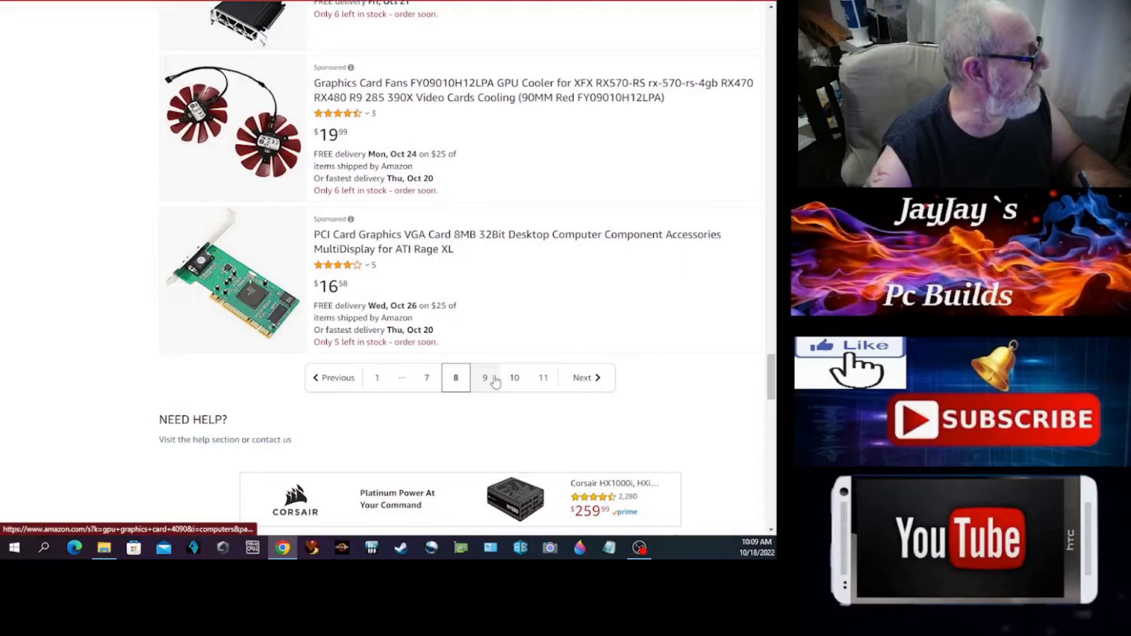
{"action": "left_click", "coordinate": [484, 377]}
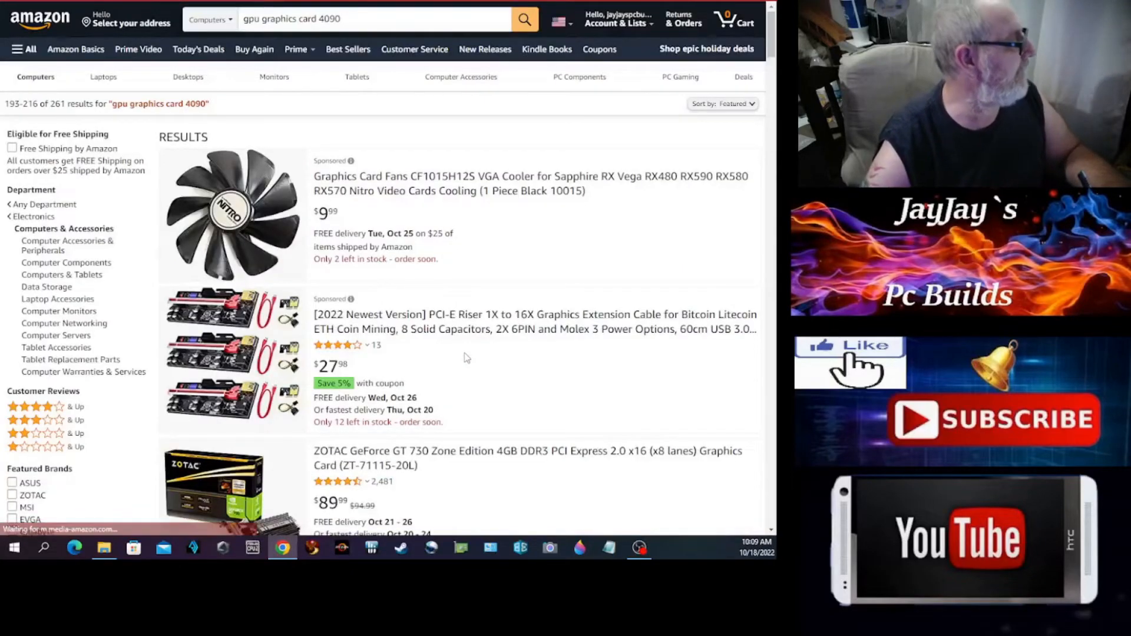
{"action": "scroll", "scroll_direction": "down", "scroll_amount": 3}
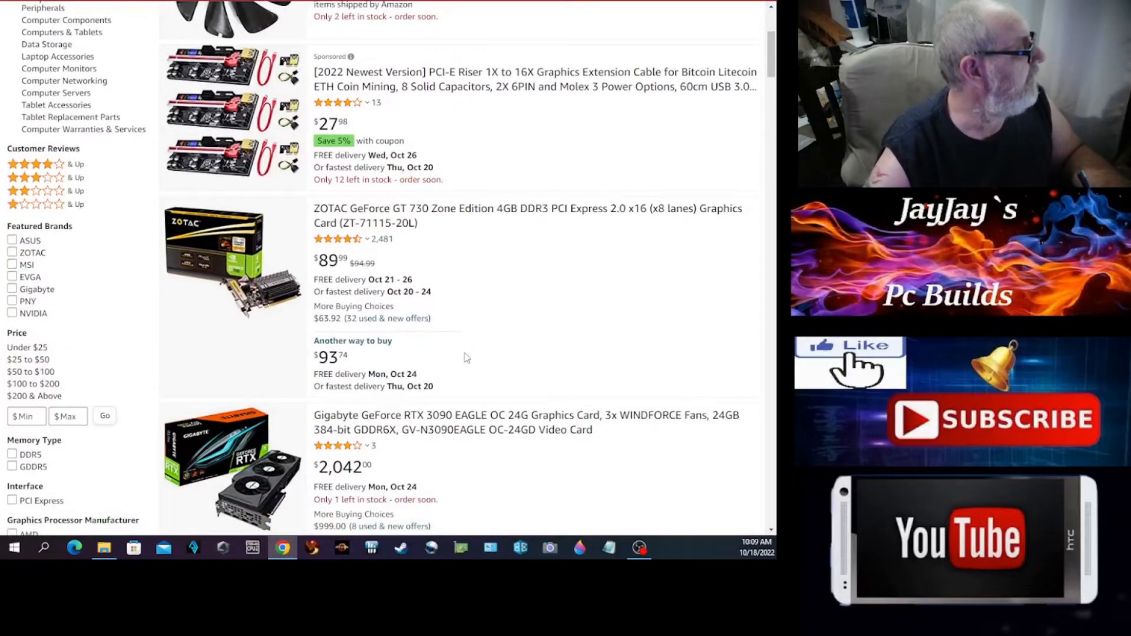
{"action": "mouse_move", "coordinate": [595, 226]}
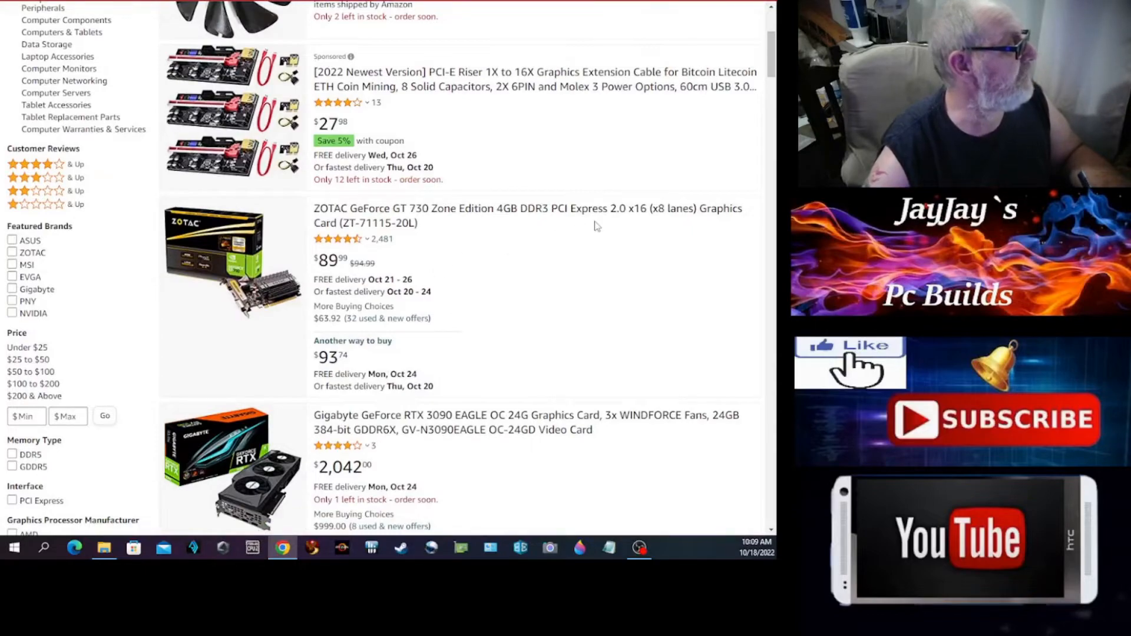
{"action": "mouse_move", "coordinate": [617, 224]}
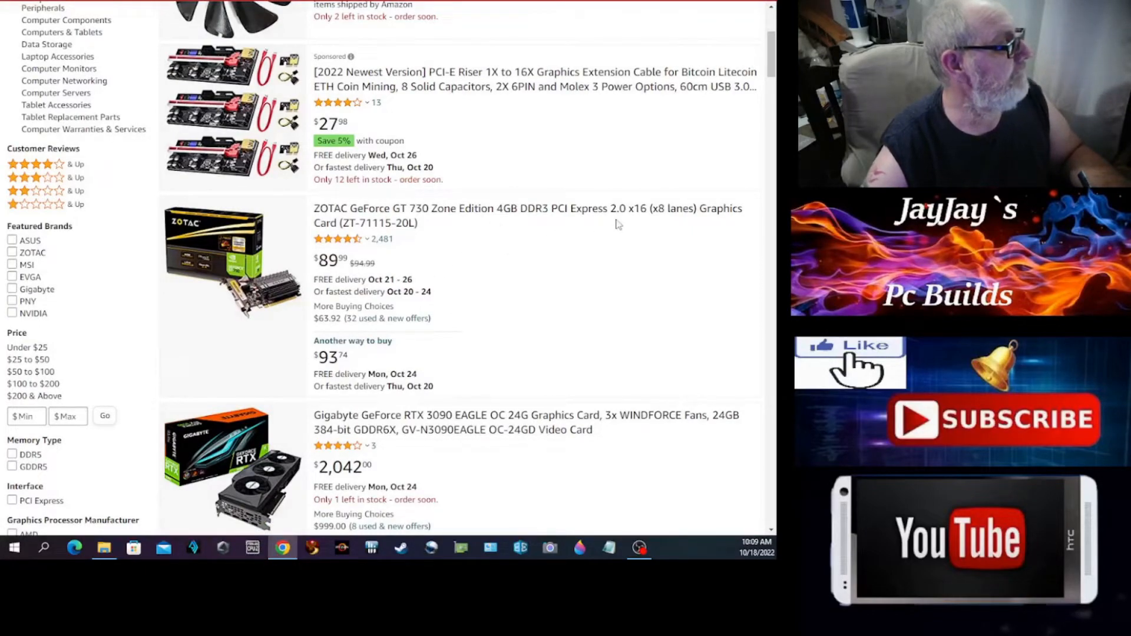
{"action": "mouse_move", "coordinate": [617, 224]}
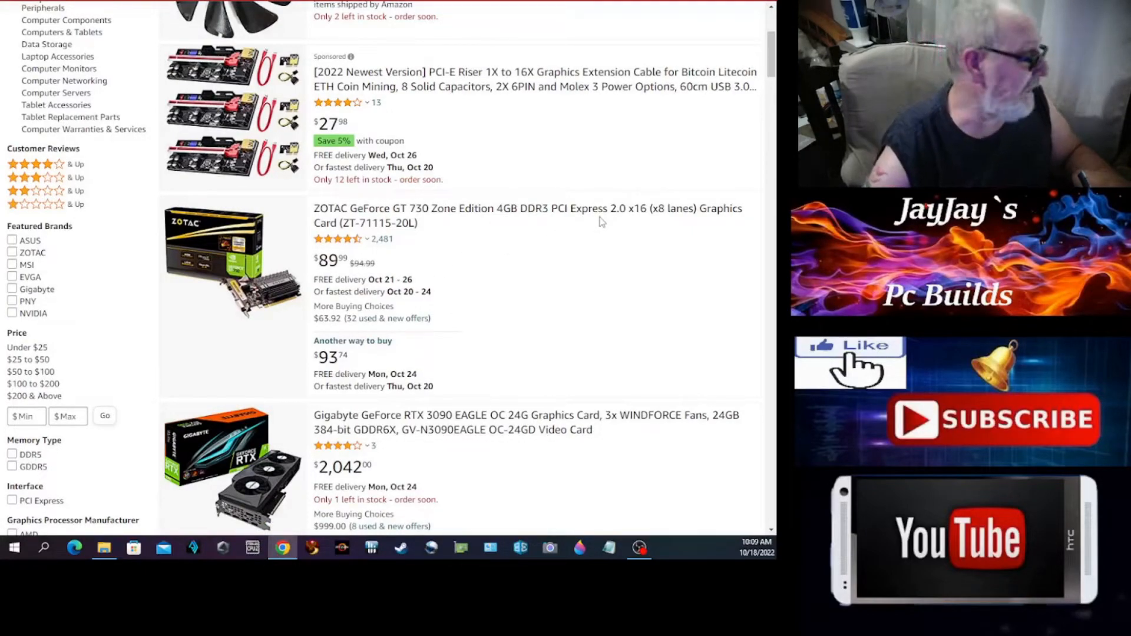
{"action": "mouse_move", "coordinate": [502, 228]}
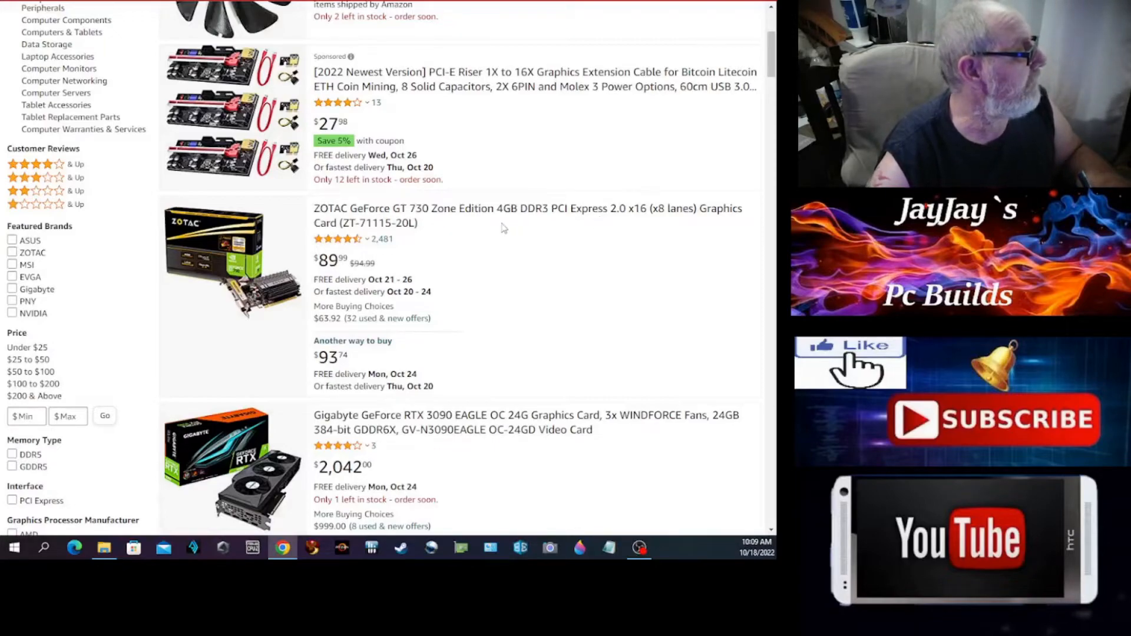
{"action": "mouse_move", "coordinate": [357, 276]}
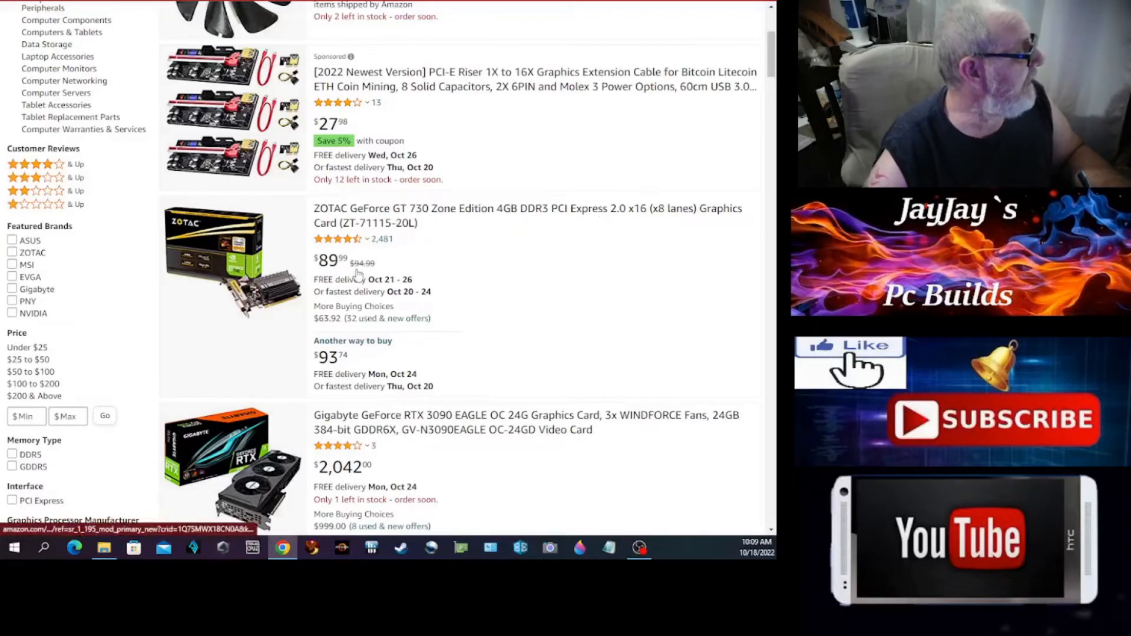
{"action": "mouse_move", "coordinate": [595, 231]}
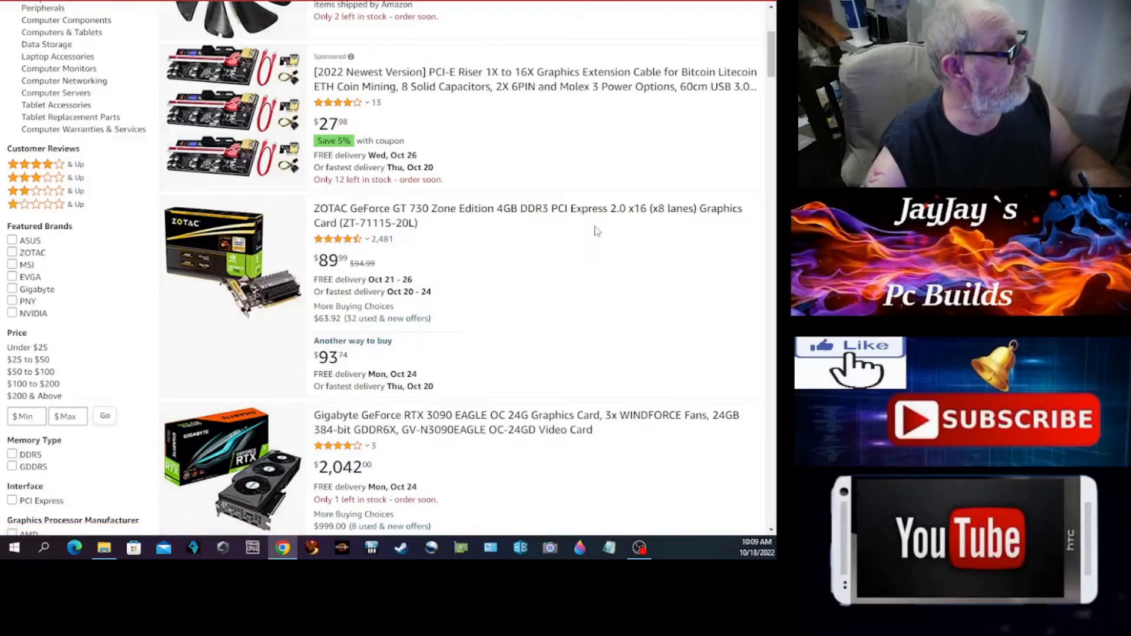
{"action": "mouse_move", "coordinate": [665, 222]}
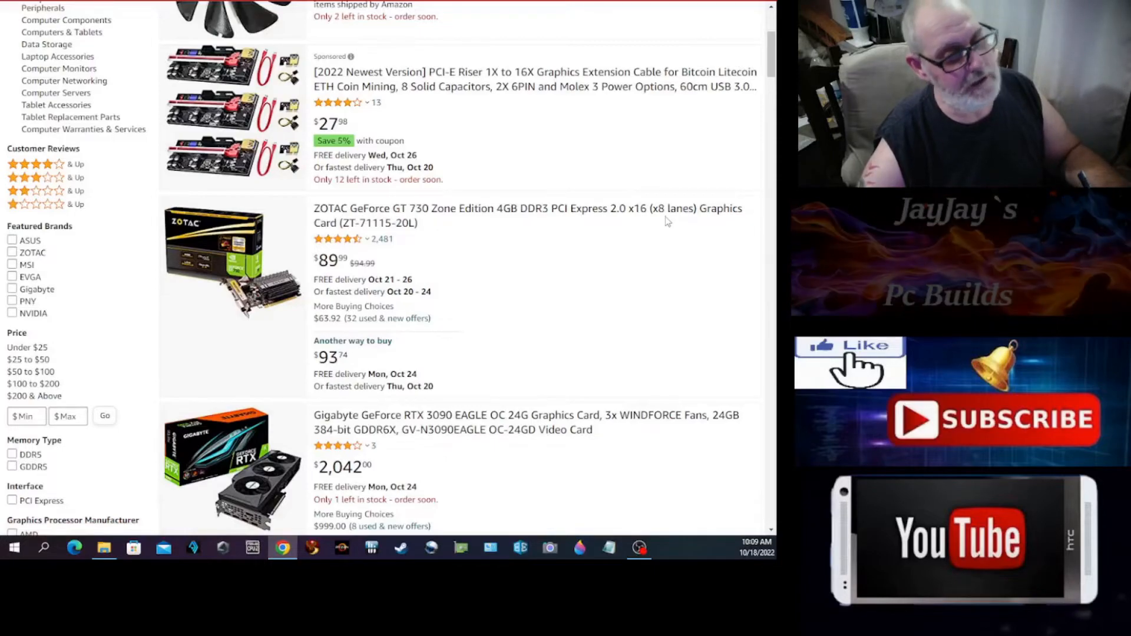
{"action": "mouse_move", "coordinate": [280, 324]}
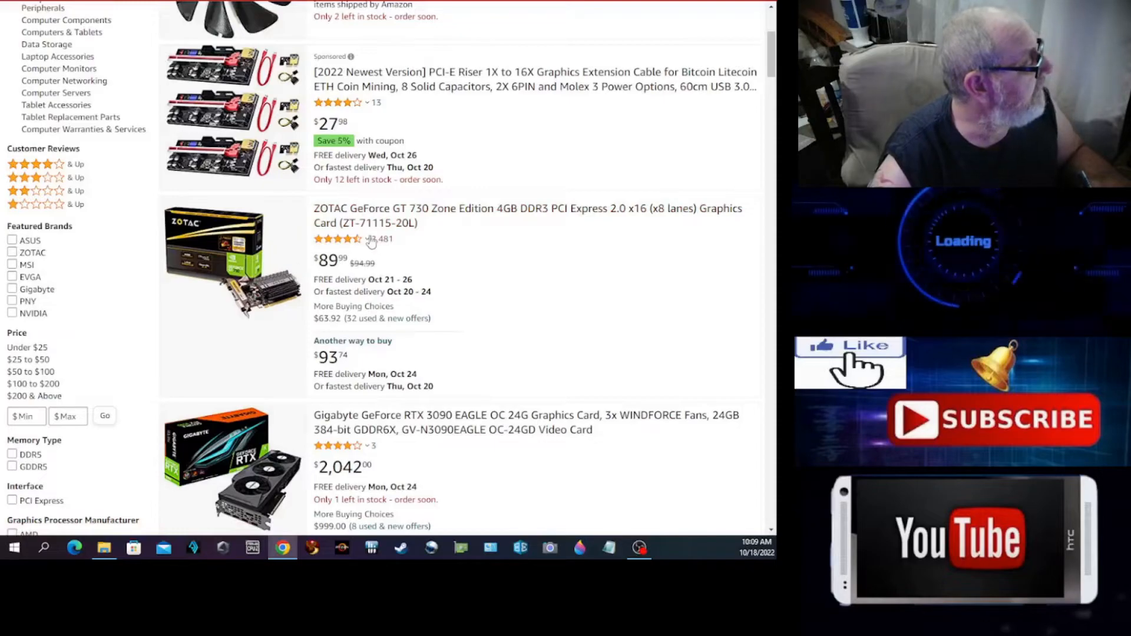
{"action": "mouse_move", "coordinate": [544, 296]}
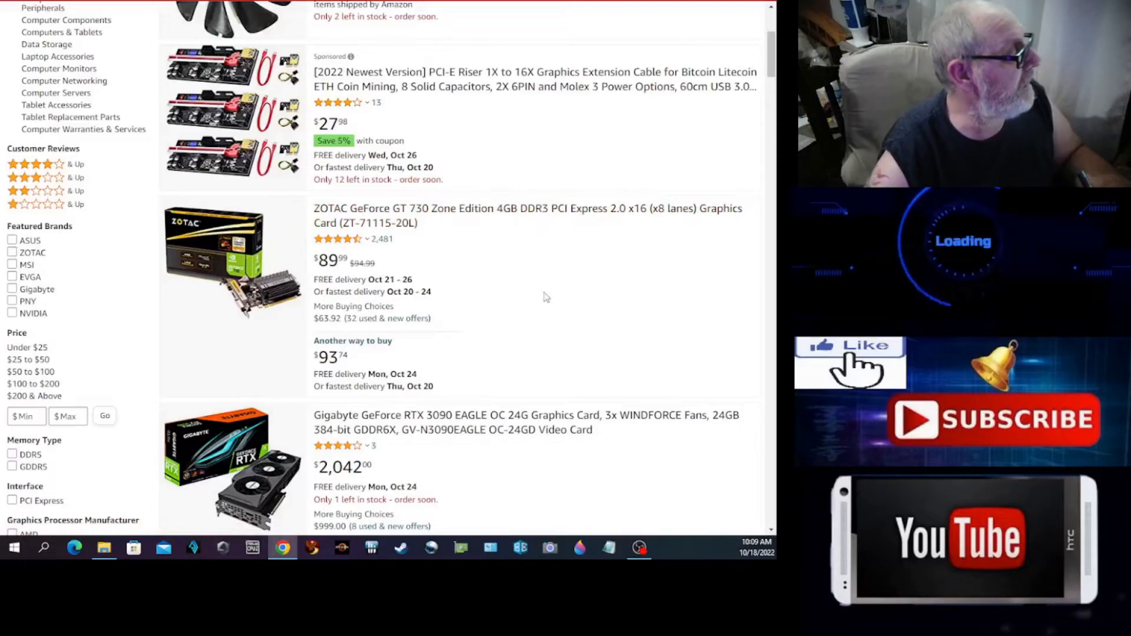
{"action": "scroll", "scroll_direction": "down", "scroll_amount": 3}
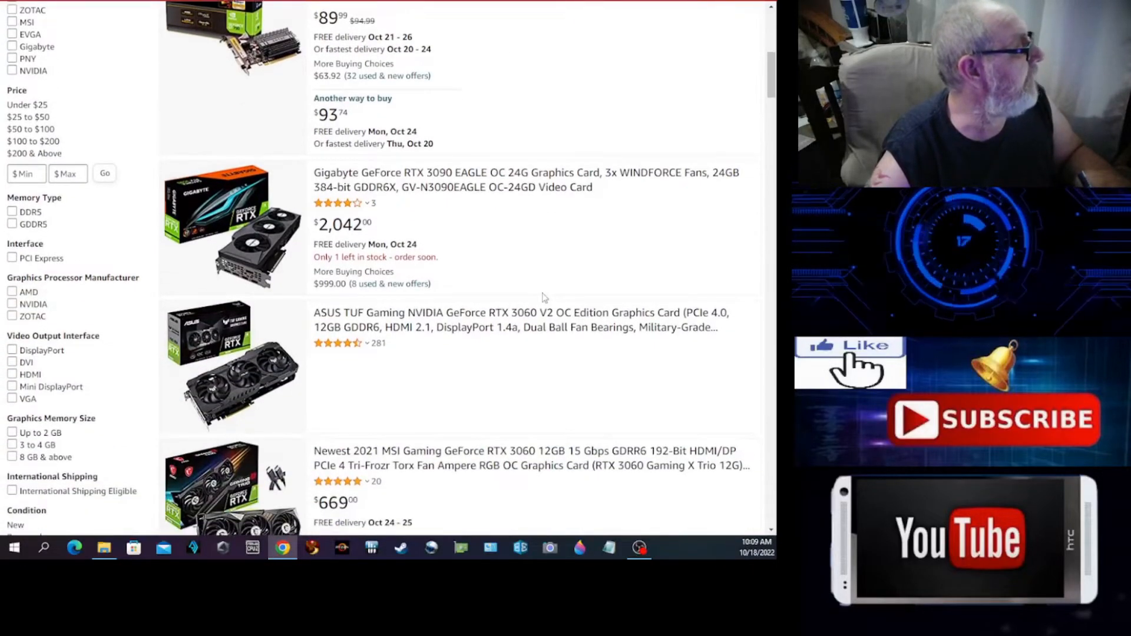
{"action": "mouse_move", "coordinate": [543, 298]}
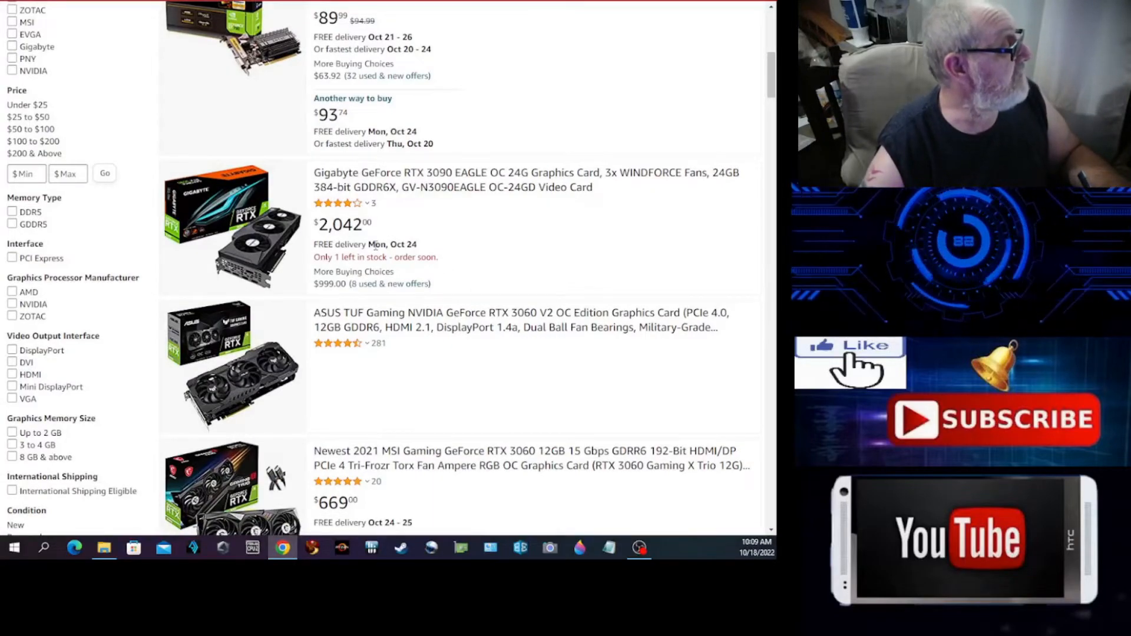
{"action": "scroll", "scroll_direction": "down", "scroll_amount": 3}
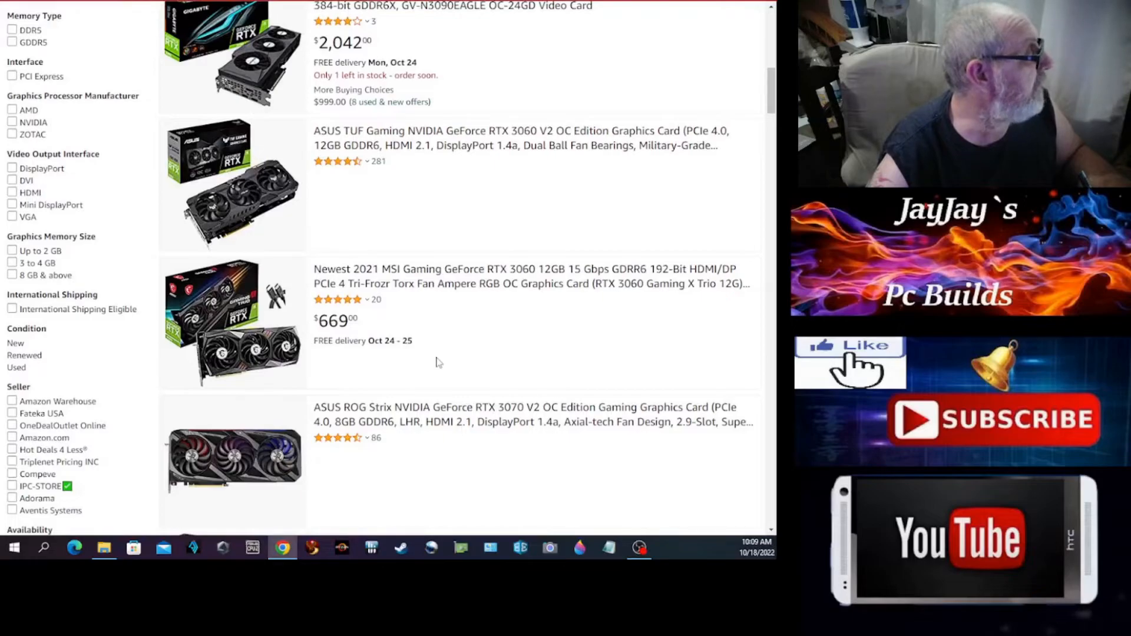
{"action": "mouse_move", "coordinate": [469, 338]}
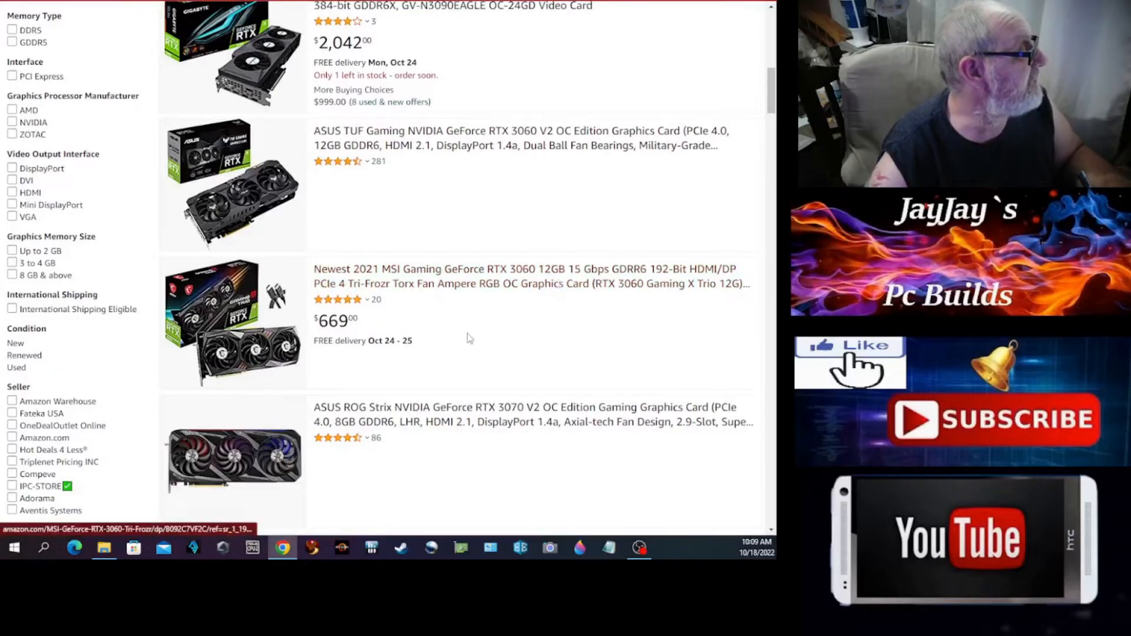
{"action": "mouse_move", "coordinate": [424, 341]}
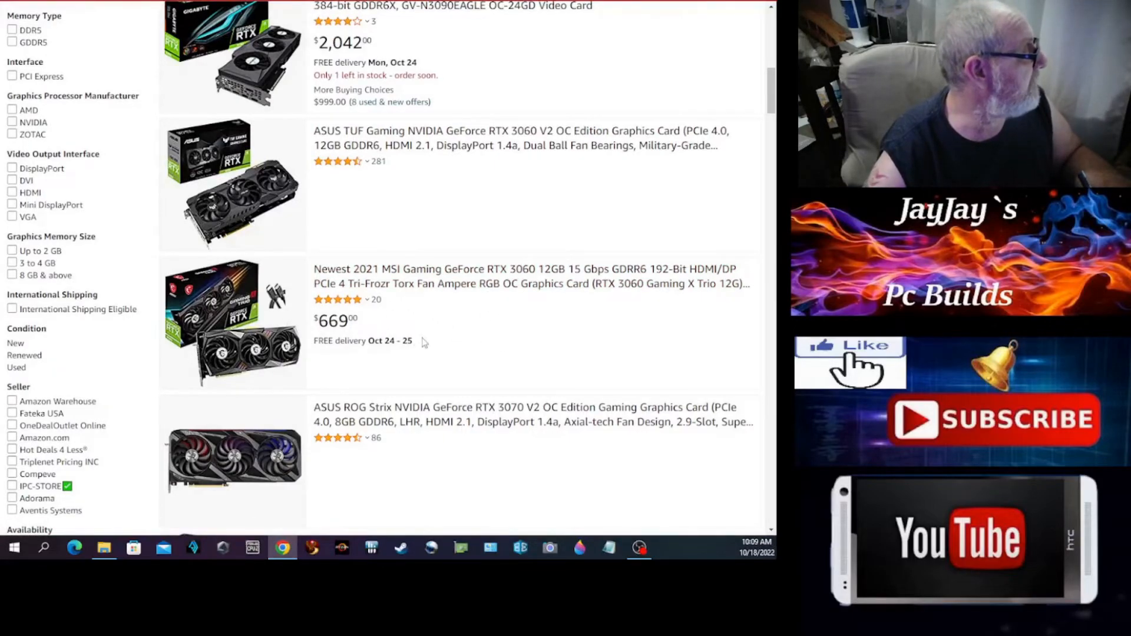
{"action": "scroll", "scroll_direction": "up", "scroll_amount": 3}
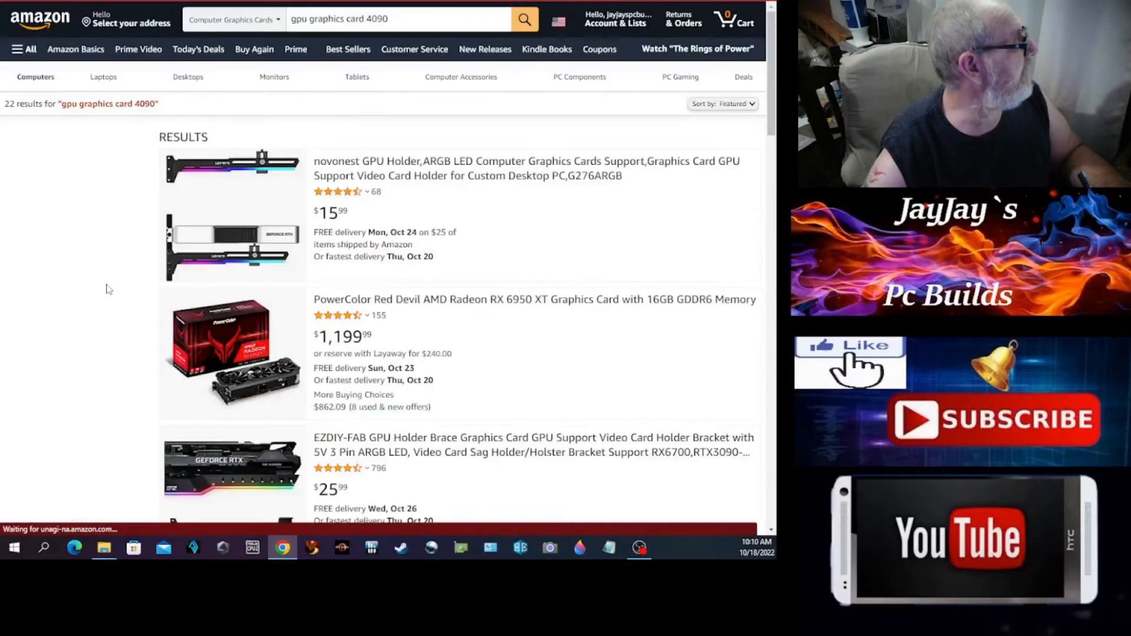
- Compare AMD card prices past the XFX RX 6900 XT and PowerColor RX 6700 XT to an OEM RX 5500
{"action": "scroll", "scroll_direction": "down", "scroll_amount": 3}
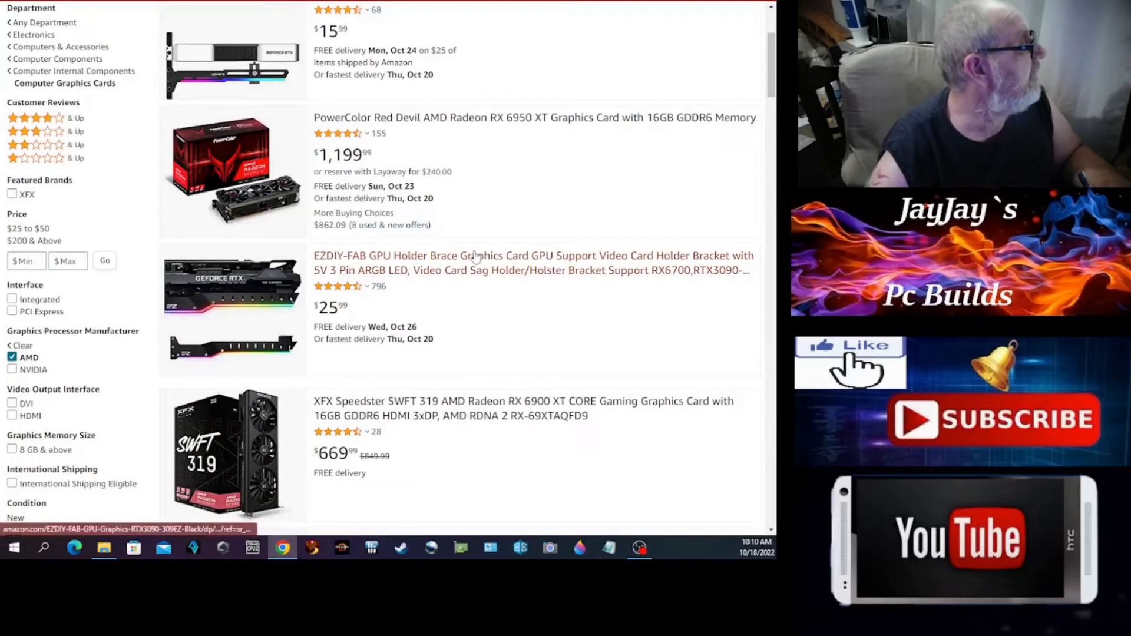
{"action": "mouse_move", "coordinate": [488, 138]}
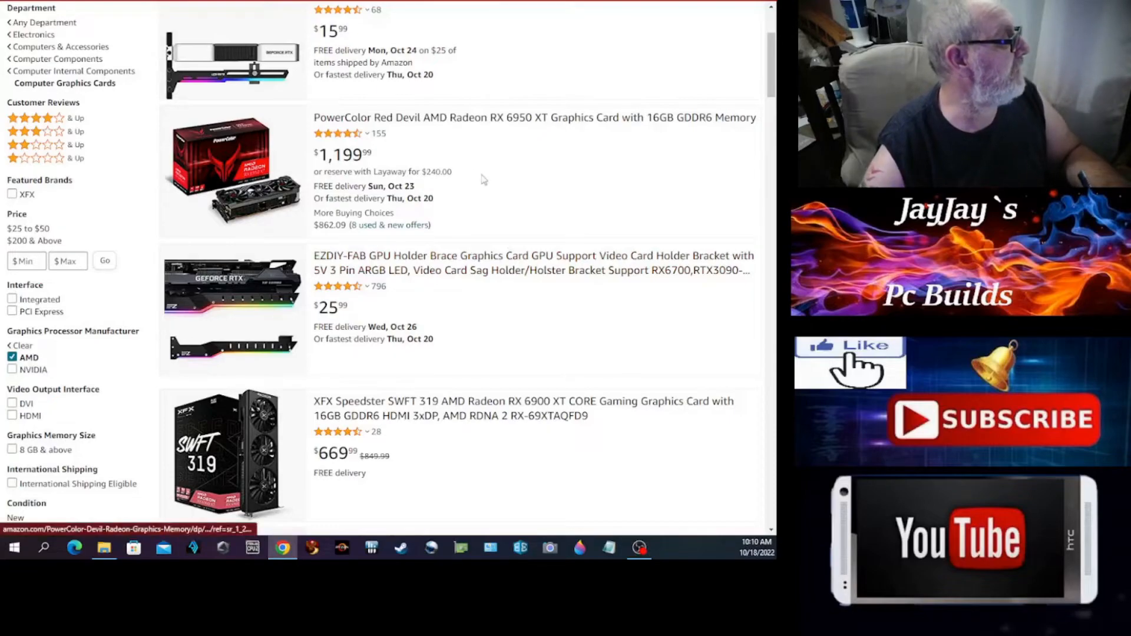
{"action": "scroll", "scroll_direction": "down", "scroll_amount": 3}
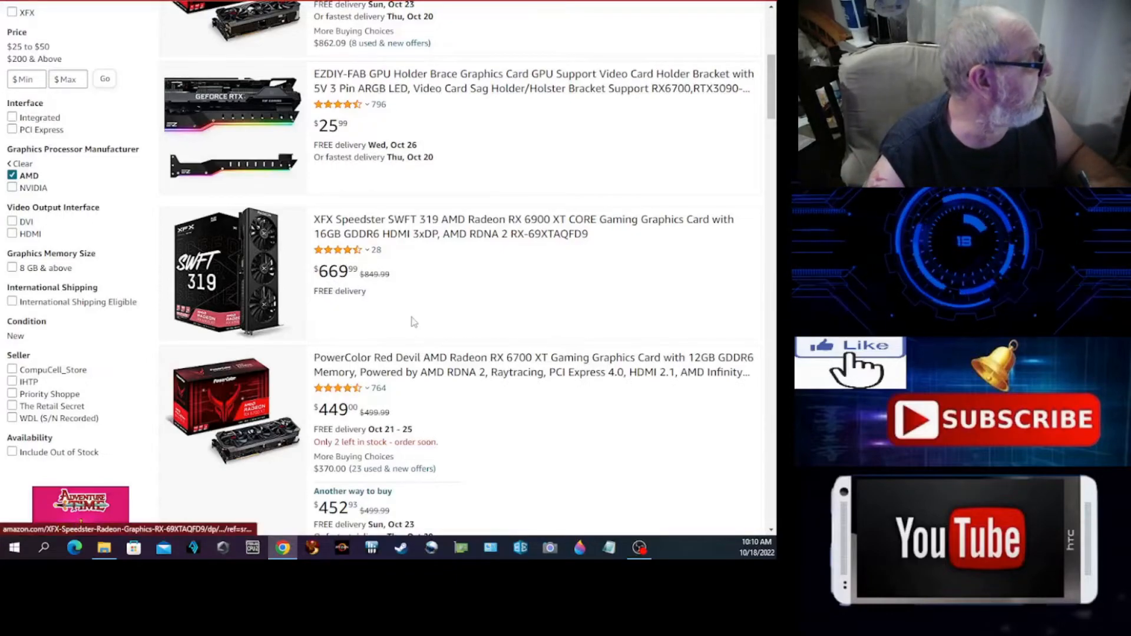
{"action": "scroll", "scroll_direction": "down", "scroll_amount": 3}
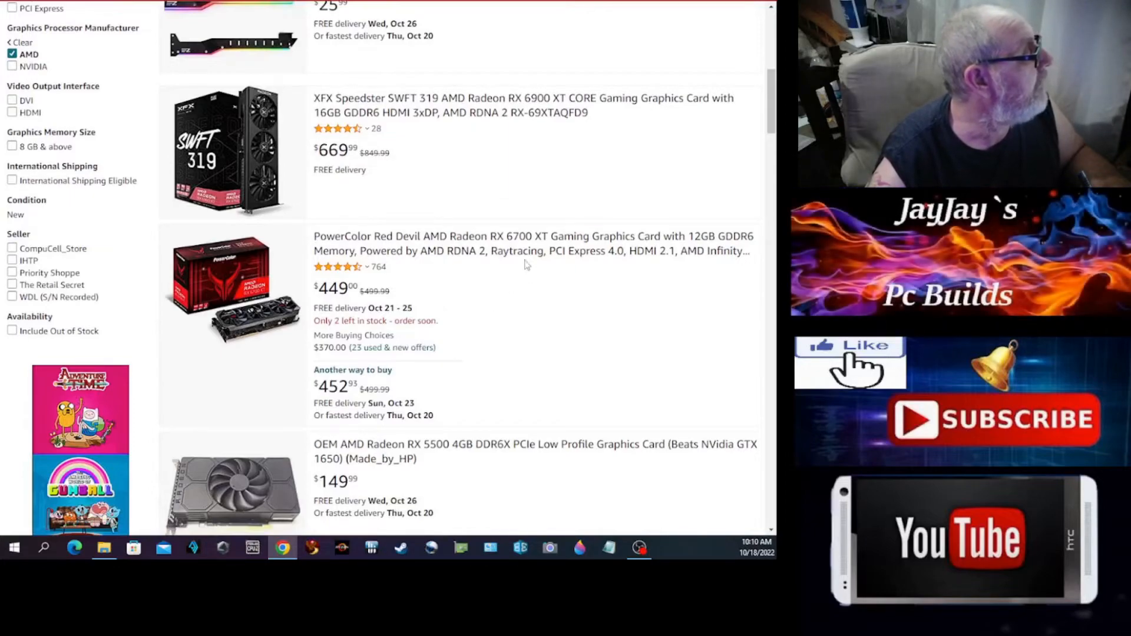
{"action": "mouse_move", "coordinate": [532, 251]}
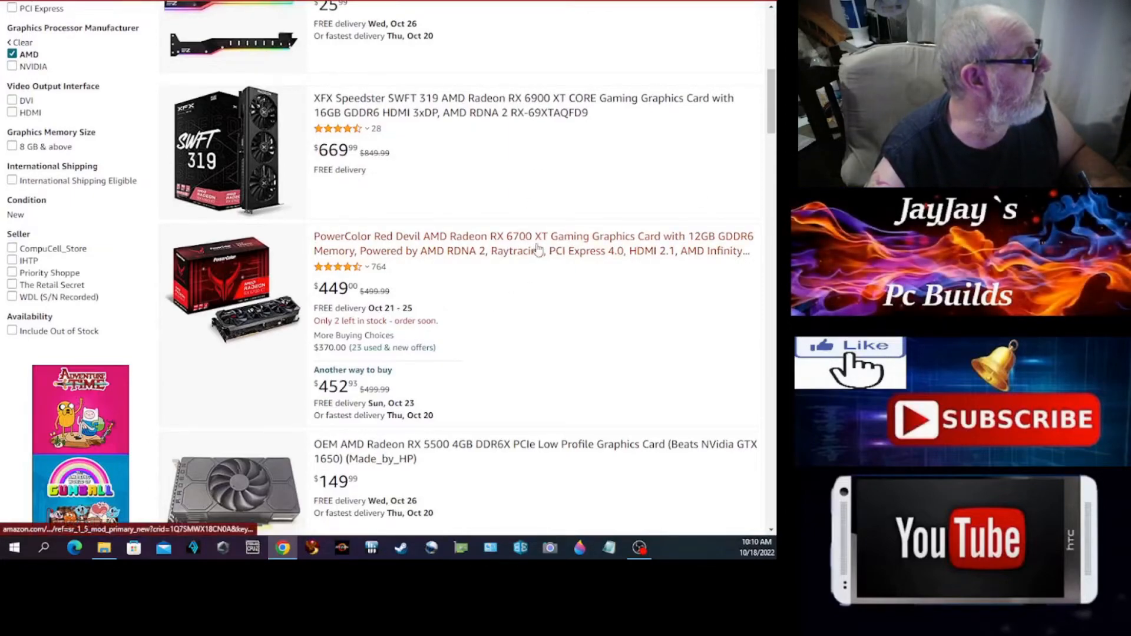
{"action": "mouse_move", "coordinate": [674, 245]}
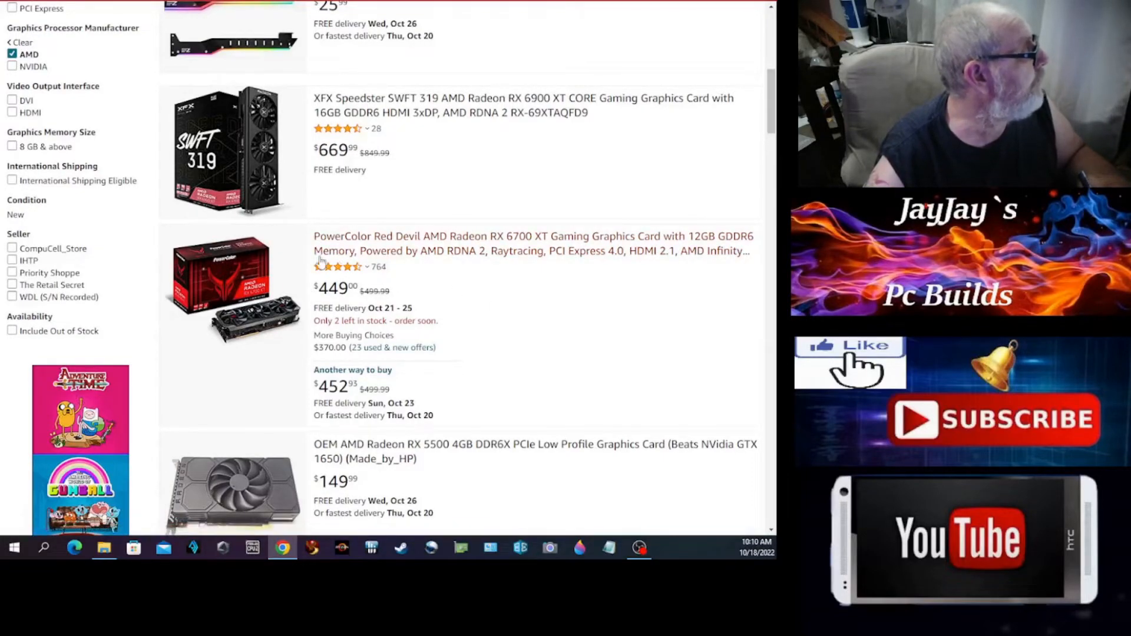
{"action": "mouse_move", "coordinate": [364, 301]}
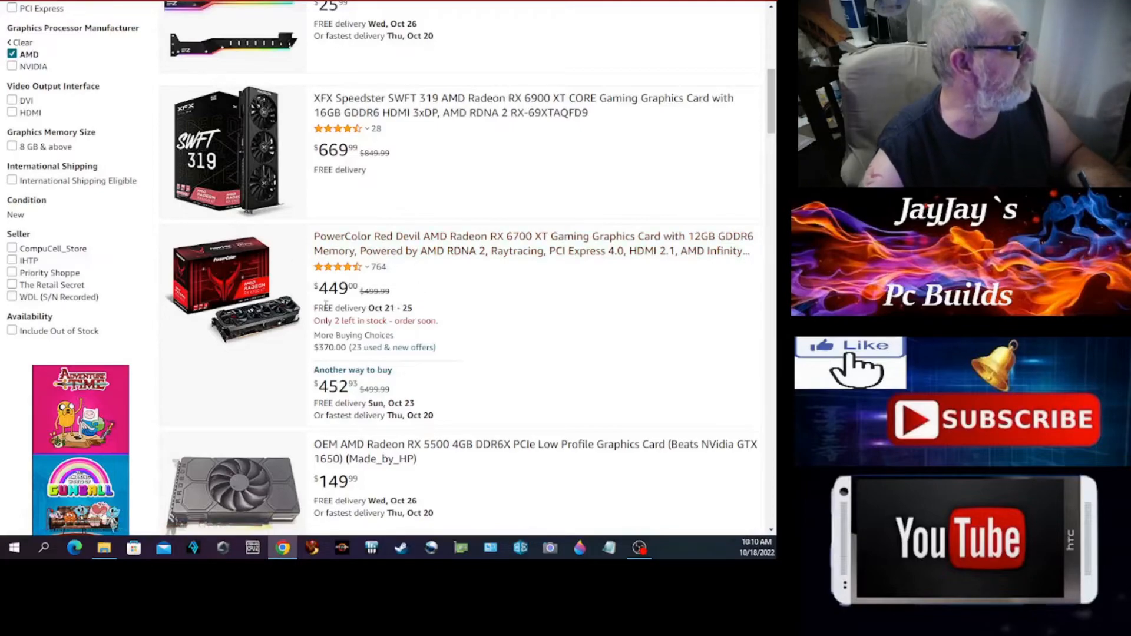
{"action": "mouse_move", "coordinate": [452, 318]}
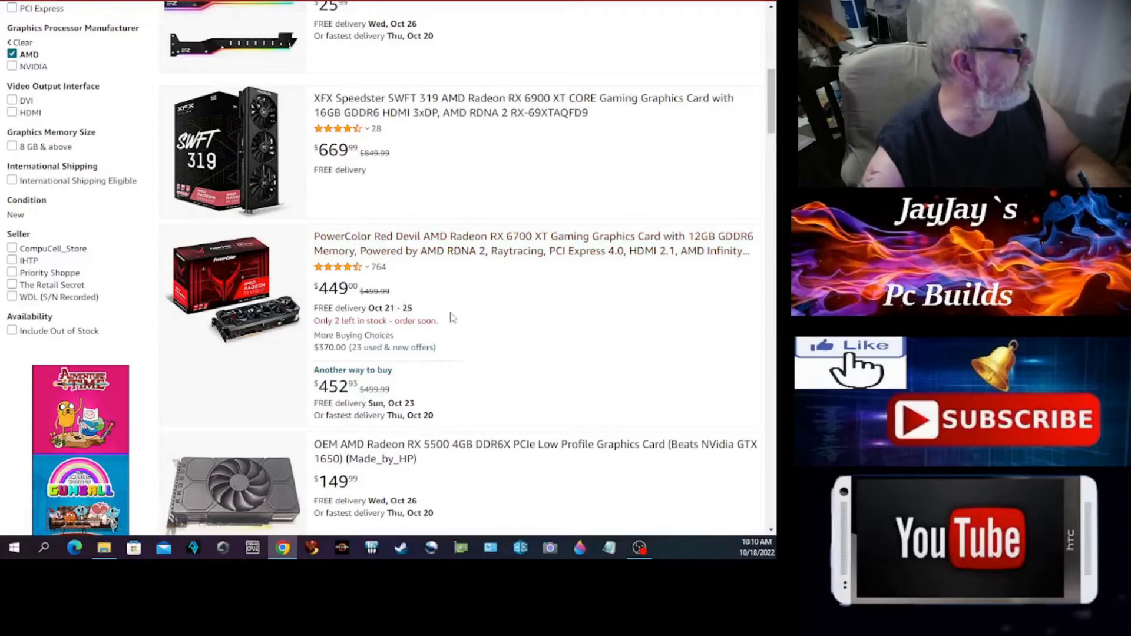
{"action": "scroll", "scroll_direction": "down", "scroll_amount": 3}
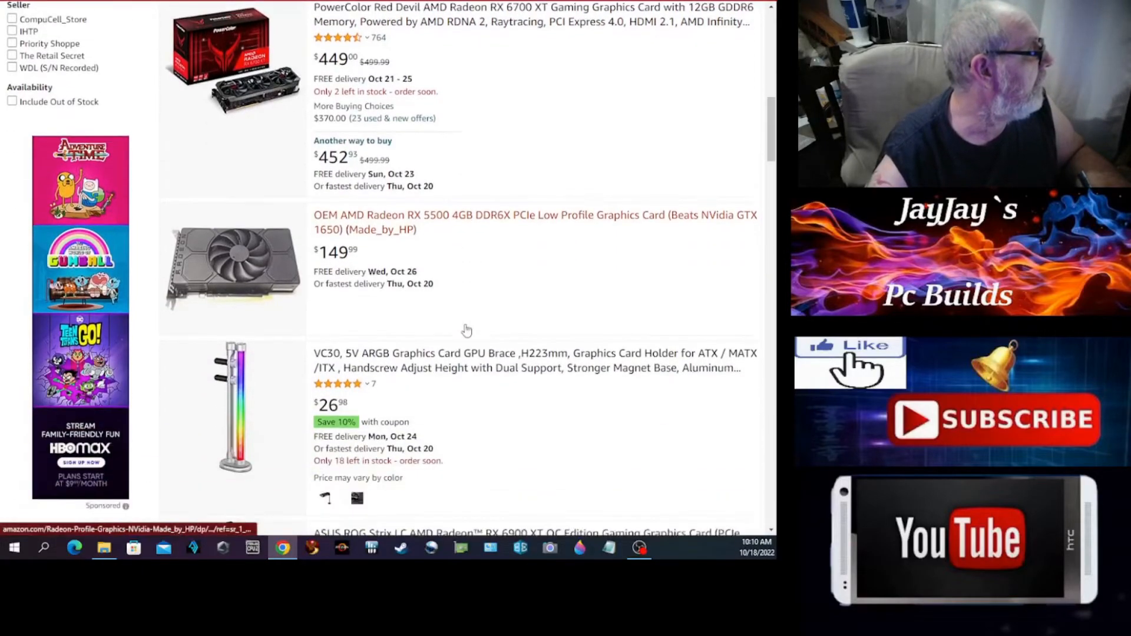
{"action": "scroll", "scroll_direction": "down", "scroll_amount": 3}
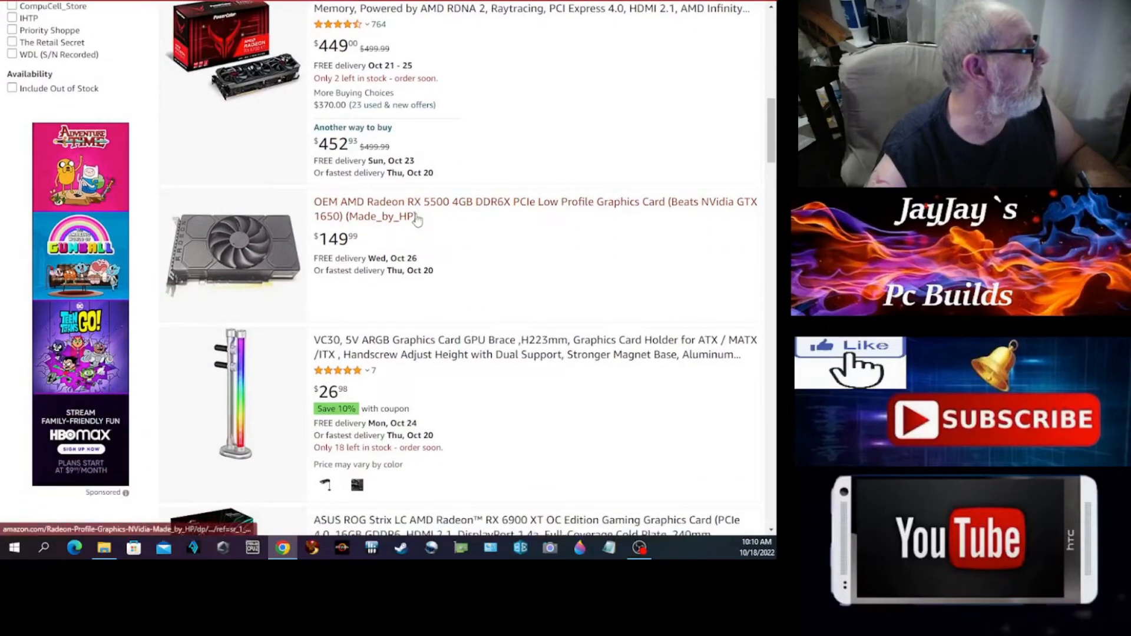
{"action": "mouse_move", "coordinate": [460, 218]}
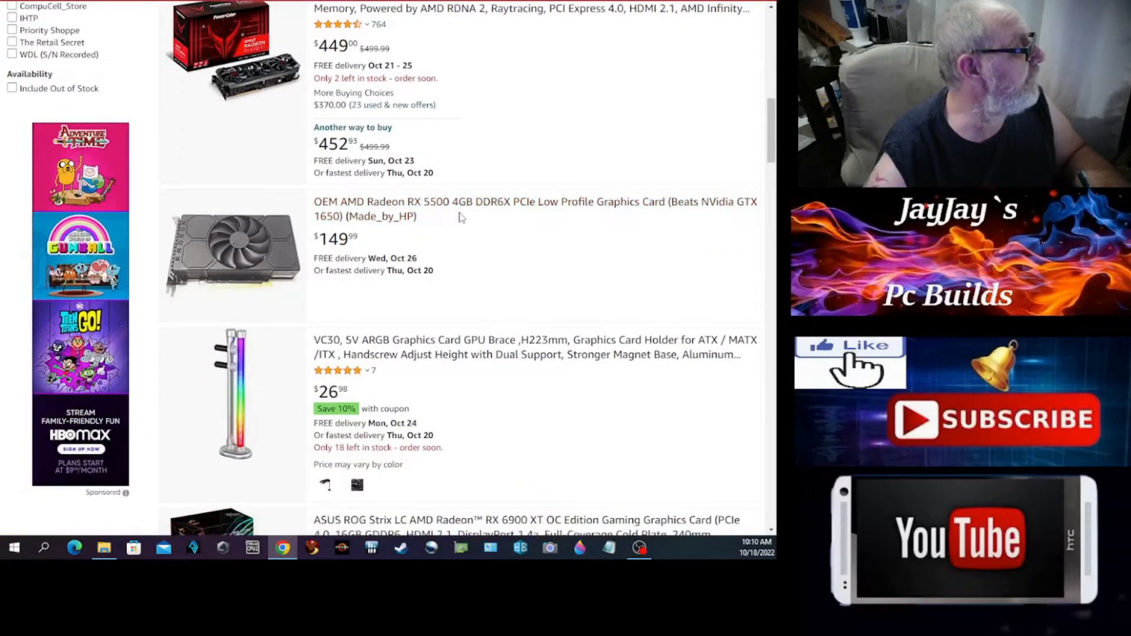
{"action": "mouse_move", "coordinate": [340, 249]}
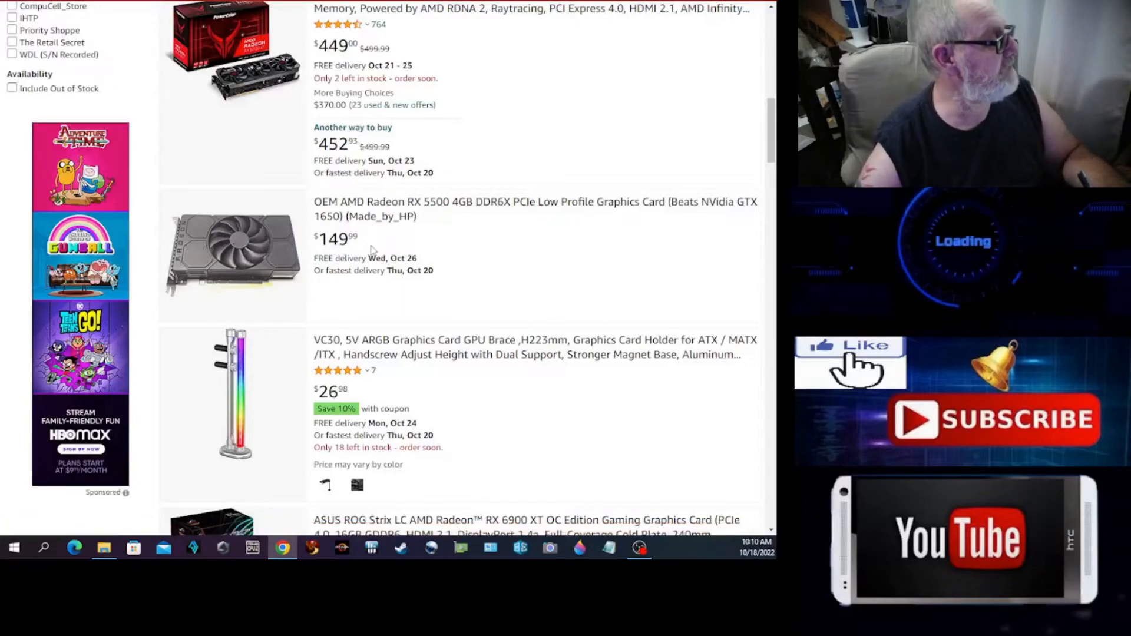
{"action": "mouse_move", "coordinate": [396, 238]}
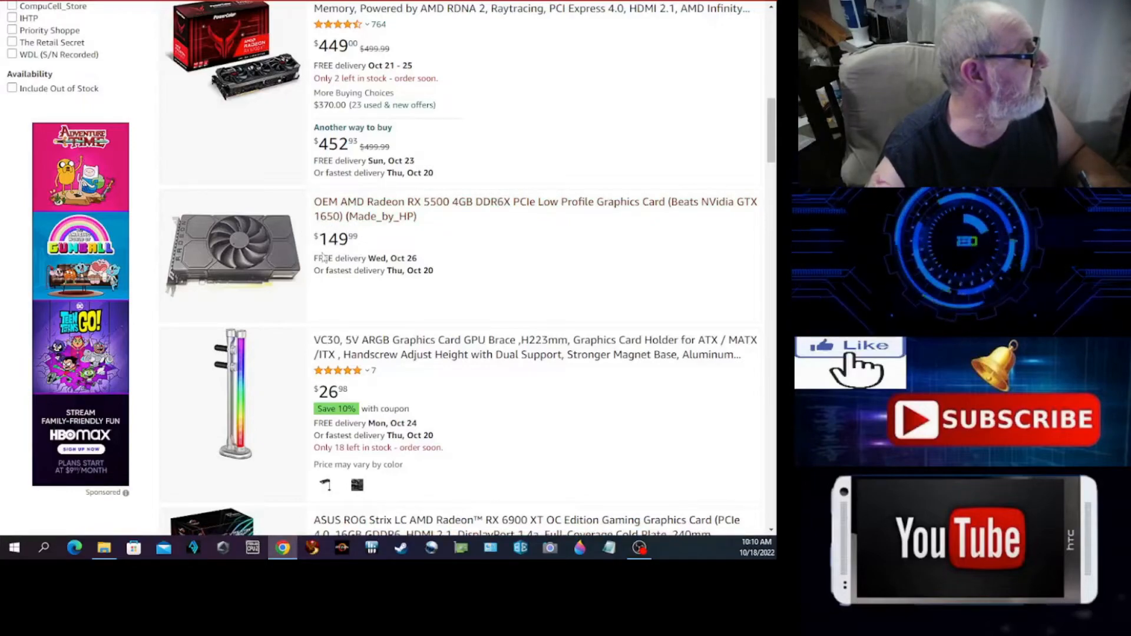
{"action": "mouse_move", "coordinate": [465, 241]}
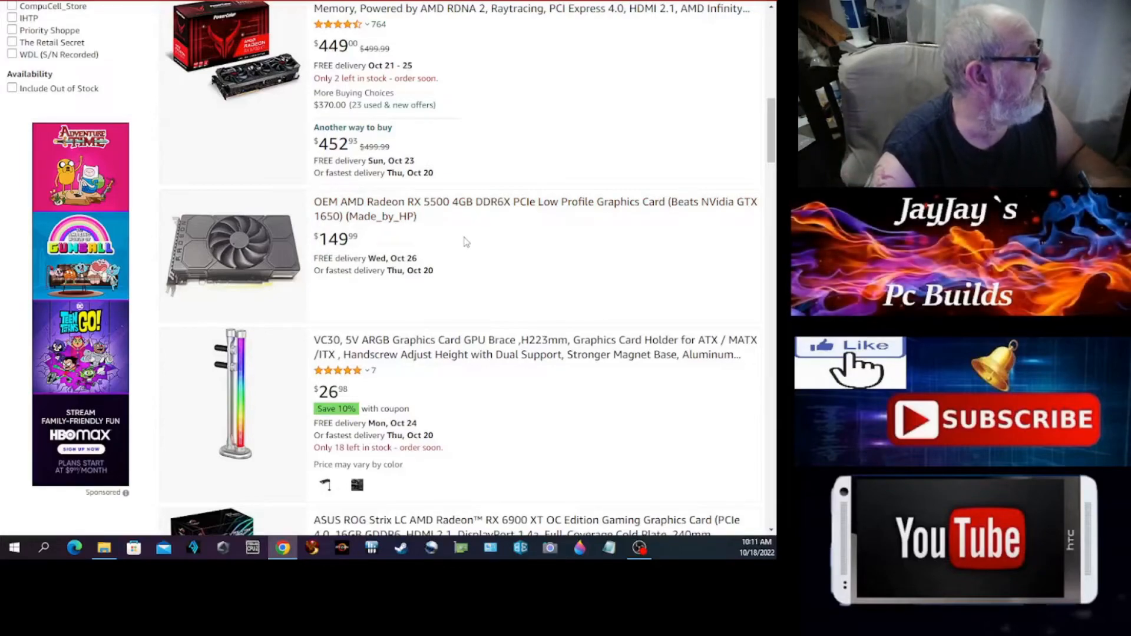
- Scroll past the RX 560 and RX 550 cards to a Sapphire RX 580 and XFX RX 6700 XT
{"action": "scroll", "scroll_direction": "down", "scroll_amount": 3}
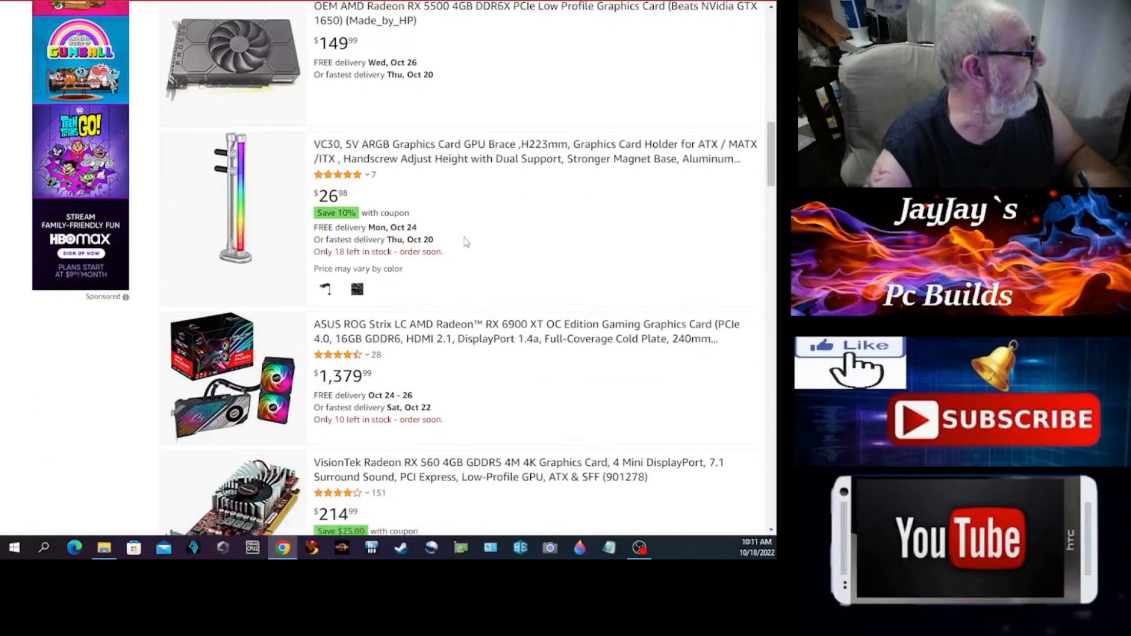
{"action": "scroll", "scroll_direction": "down", "scroll_amount": 3}
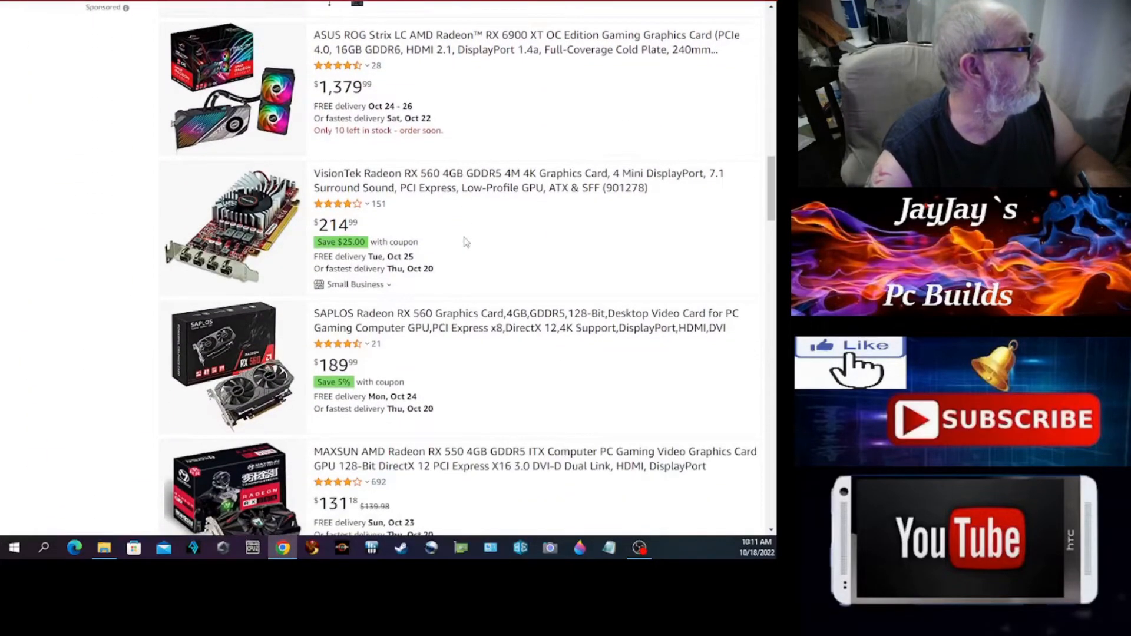
{"action": "mouse_move", "coordinate": [447, 180]}
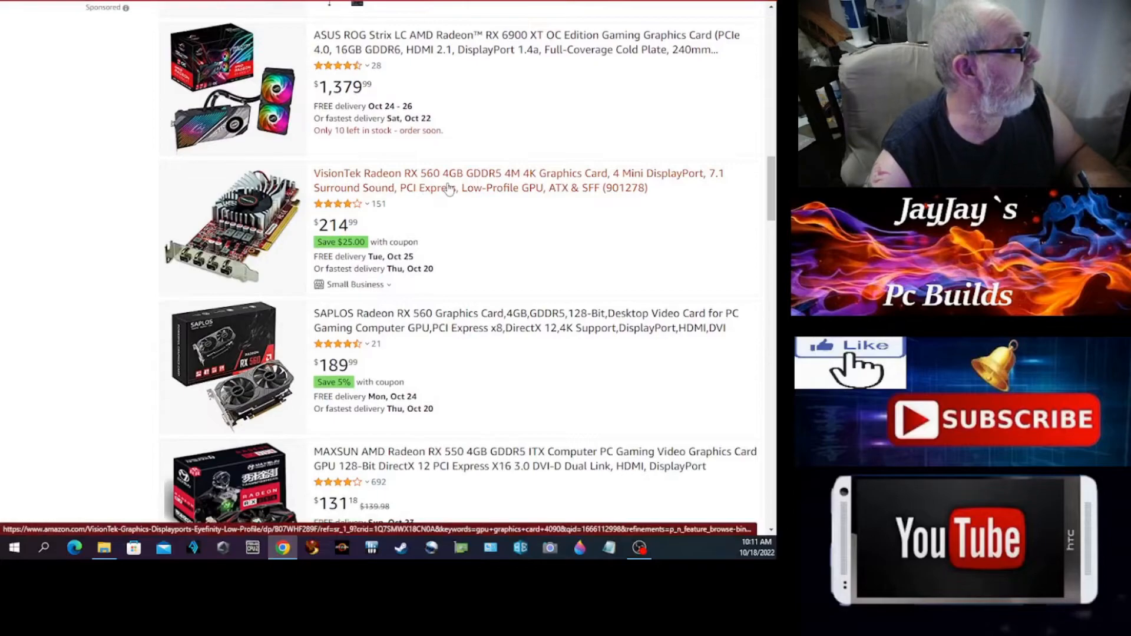
{"action": "mouse_move", "coordinate": [435, 222]}
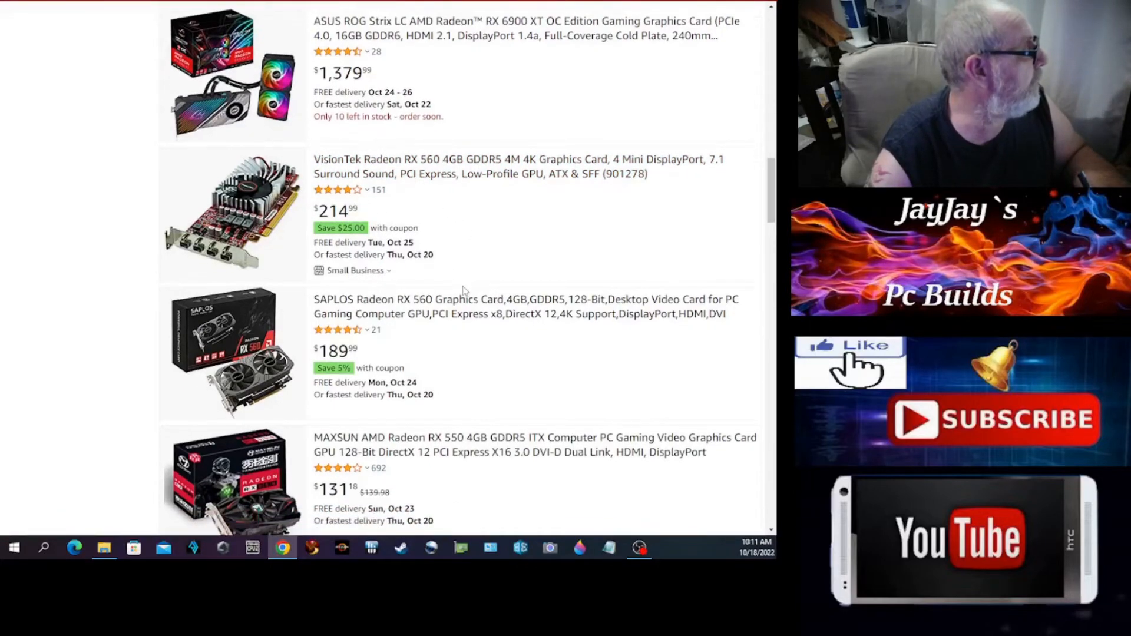
{"action": "scroll", "scroll_direction": "down", "scroll_amount": 3}
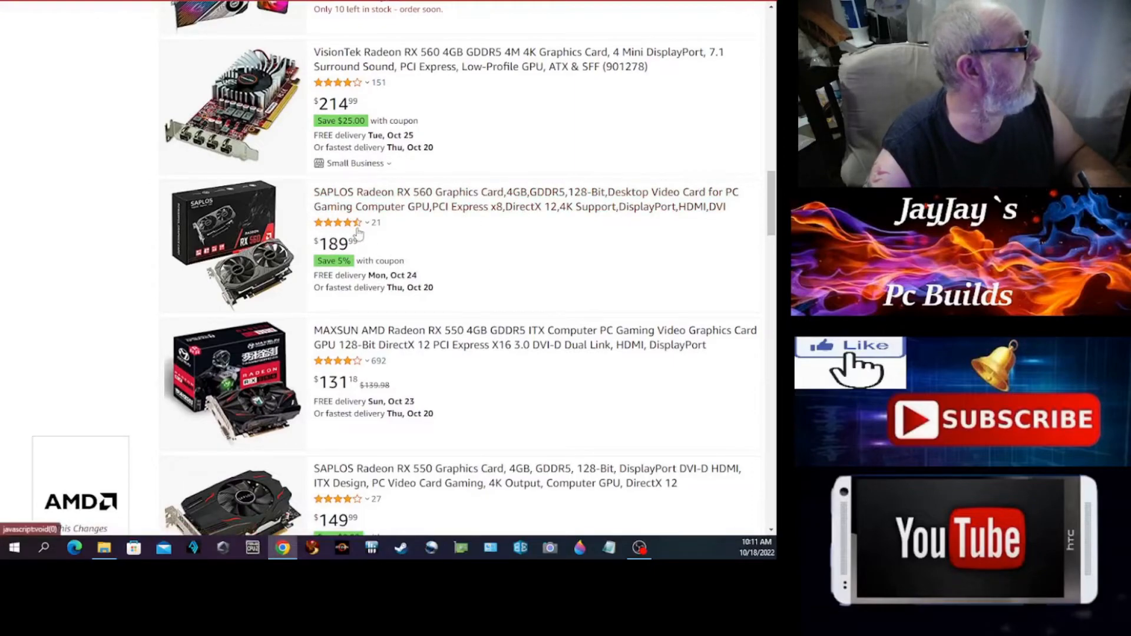
{"action": "scroll", "scroll_direction": "down", "scroll_amount": 3}
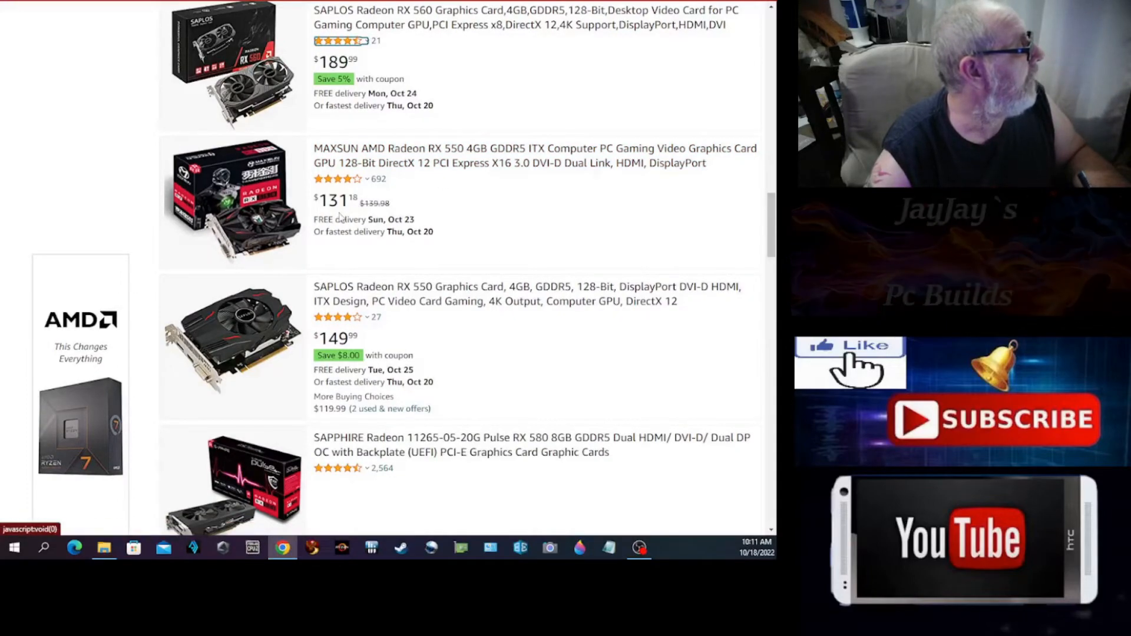
{"action": "scroll", "scroll_direction": "up", "scroll_amount": 3}
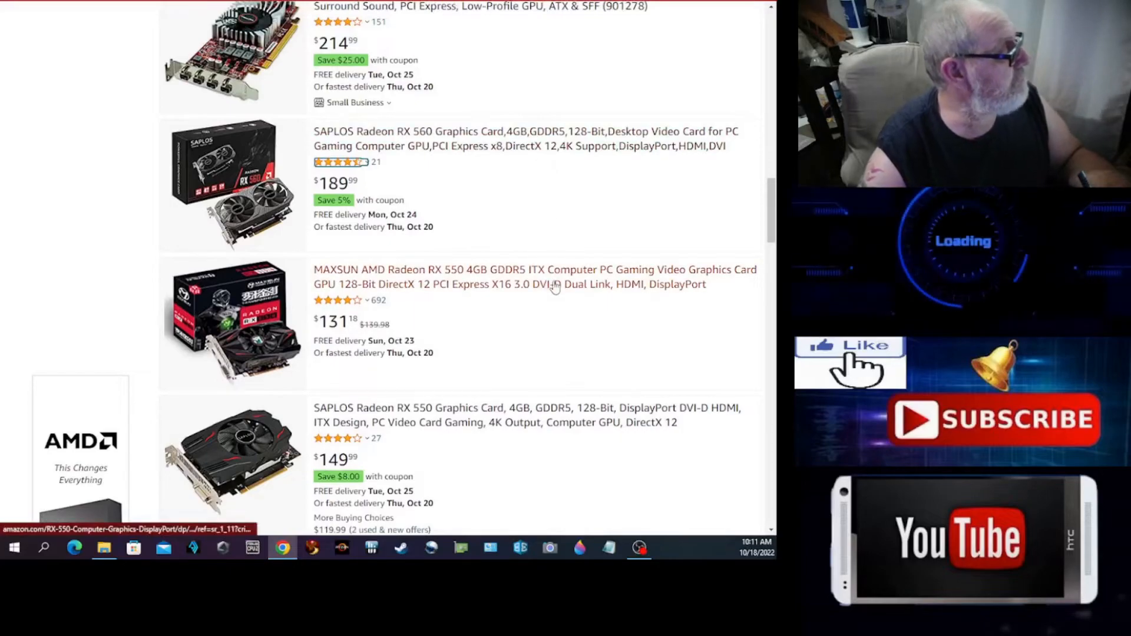
{"action": "mouse_move", "coordinate": [433, 354]}
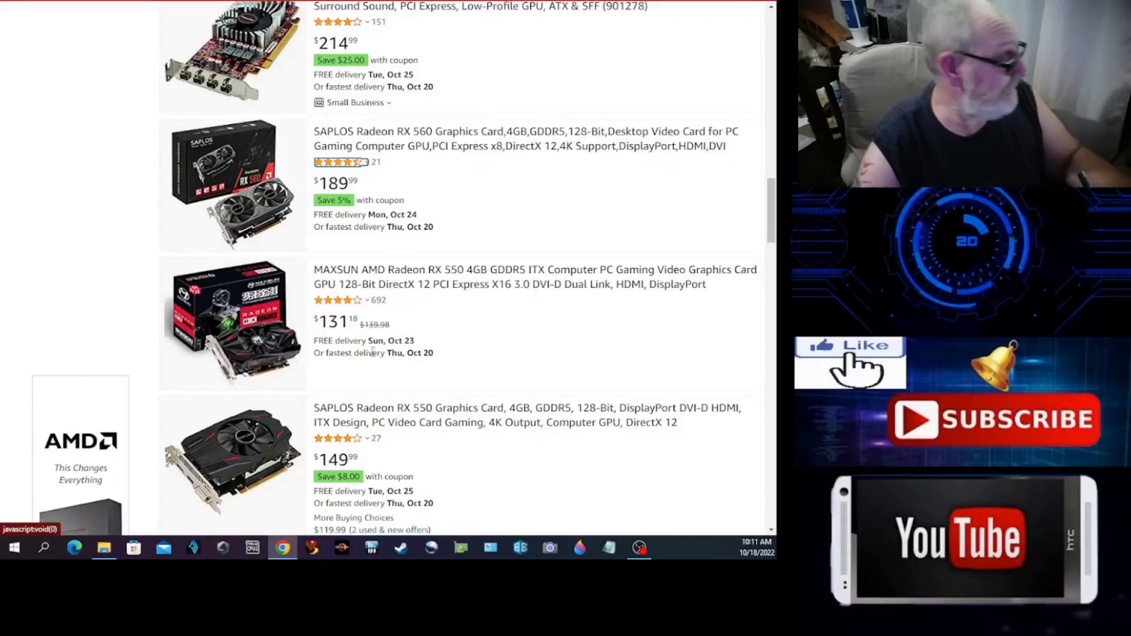
{"action": "scroll", "scroll_direction": "down", "scroll_amount": 3}
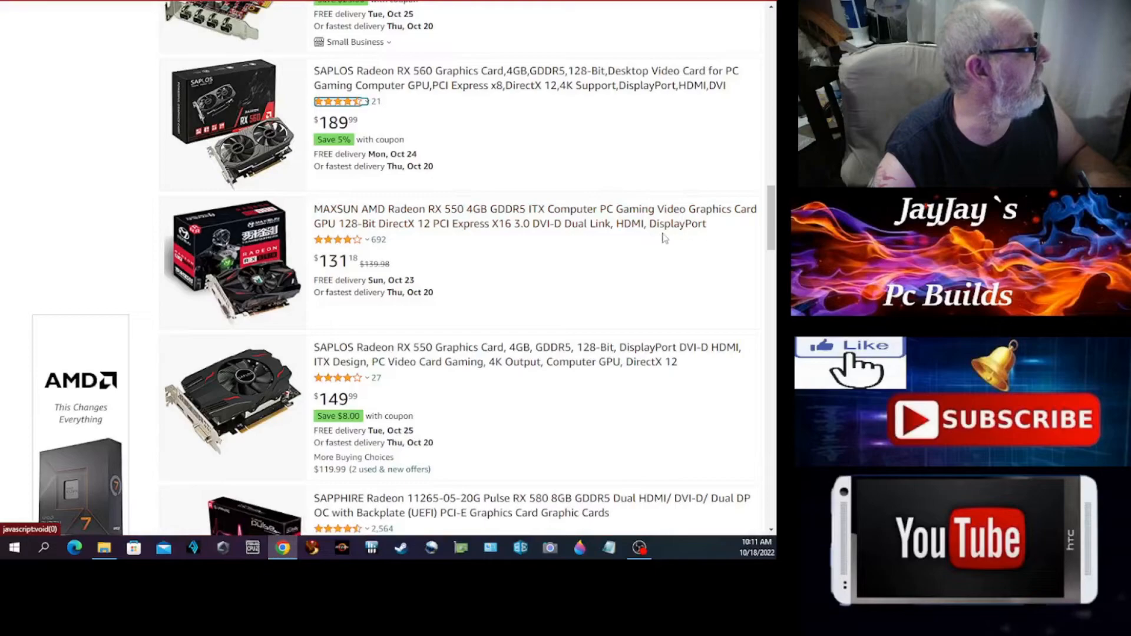
{"action": "mouse_move", "coordinate": [162, 285]}
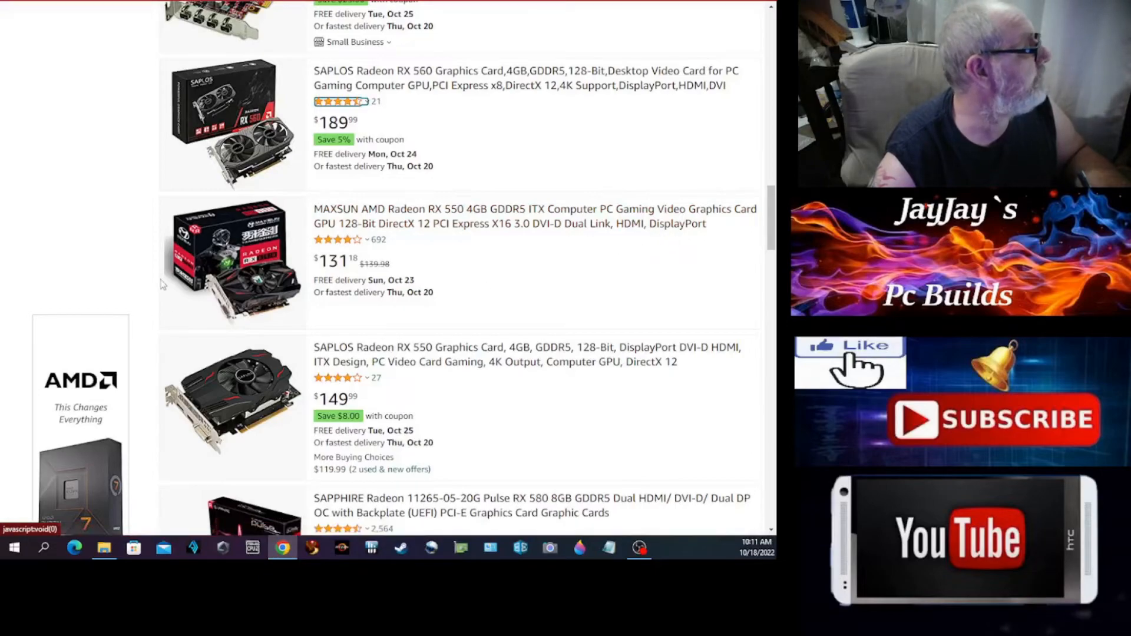
{"action": "mouse_move", "coordinate": [263, 289]}
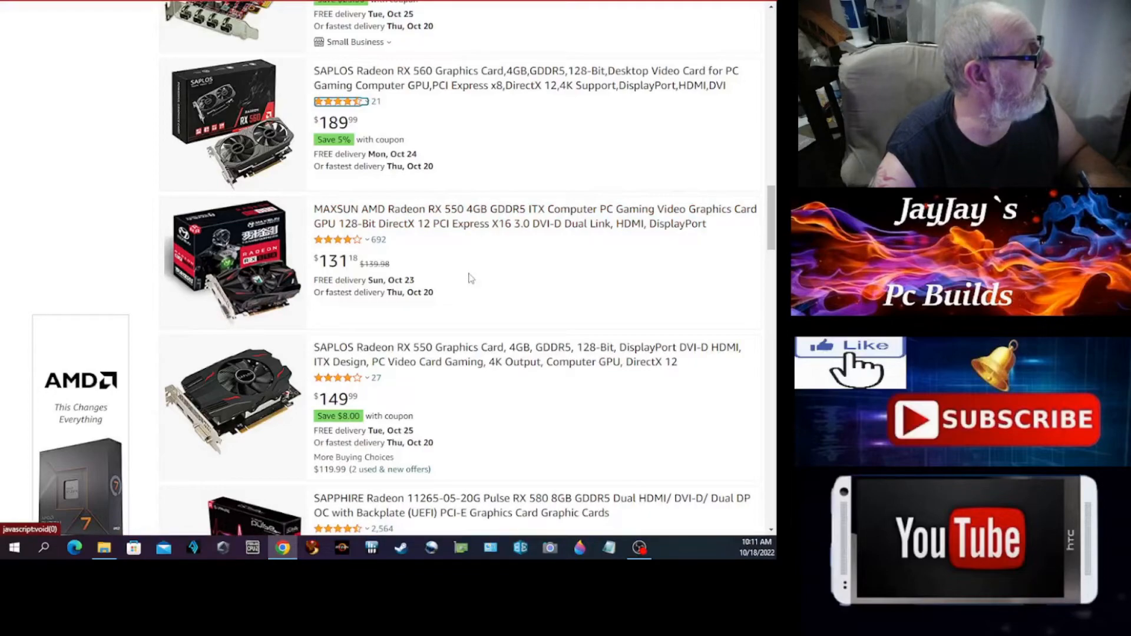
{"action": "scroll", "scroll_direction": "down", "scroll_amount": 3}
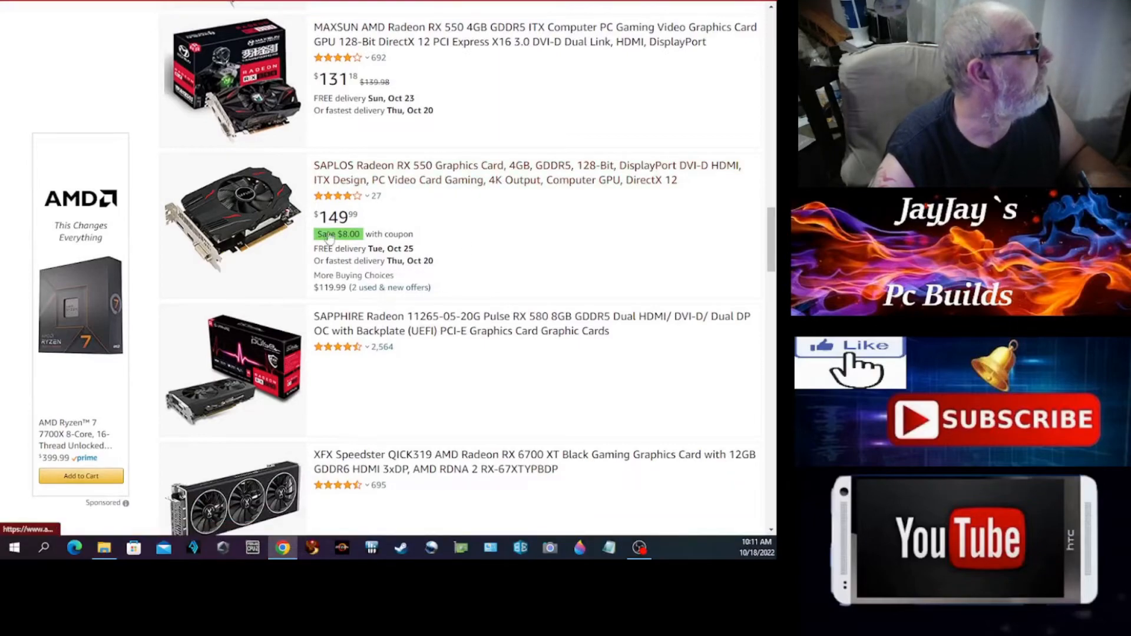
{"action": "mouse_move", "coordinate": [407, 174]}
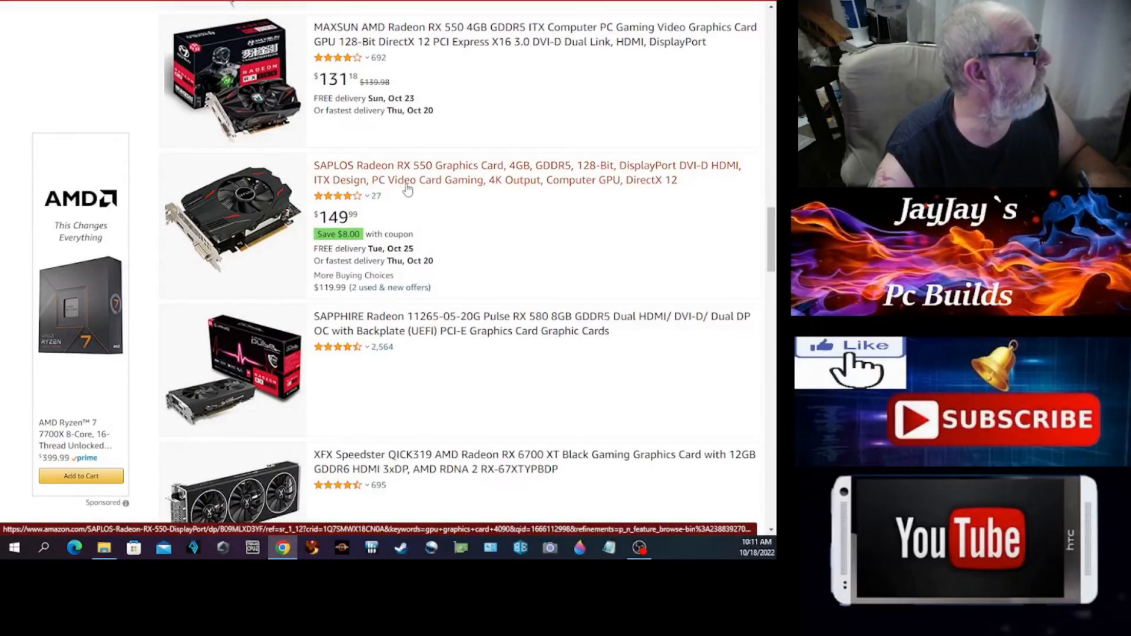
- Scroll on to the VisionTek and Diamond Radeon HD 5450, XFX RX 6900 XT and PowerColor RX 6950 XT
{"action": "scroll", "scroll_direction": "down", "scroll_amount": 3}
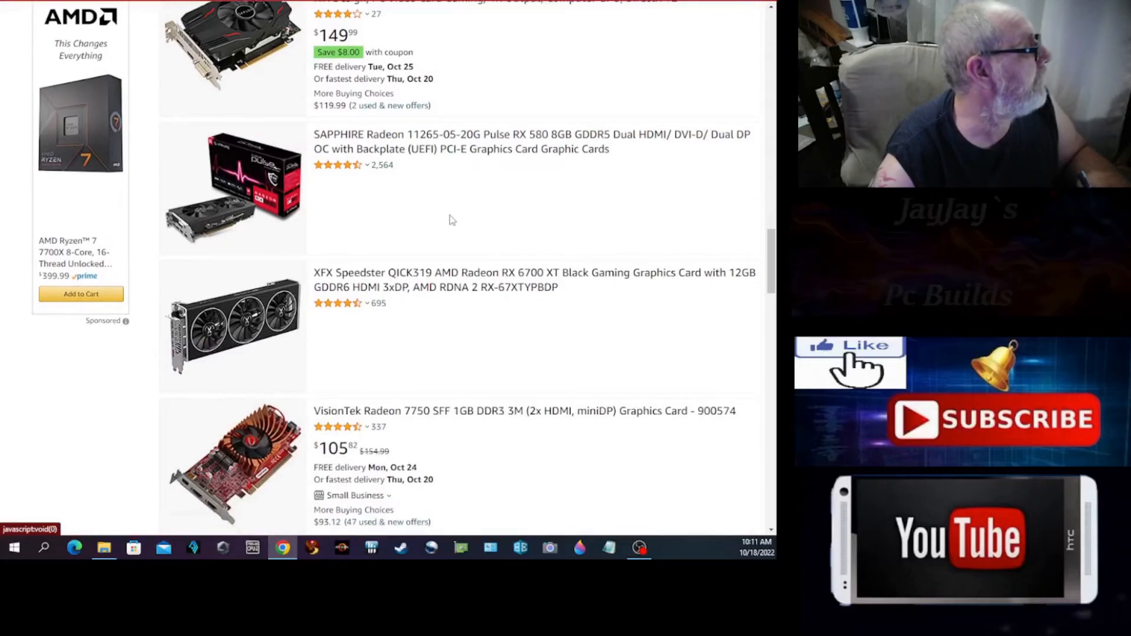
{"action": "scroll", "scroll_direction": "down", "scroll_amount": 3}
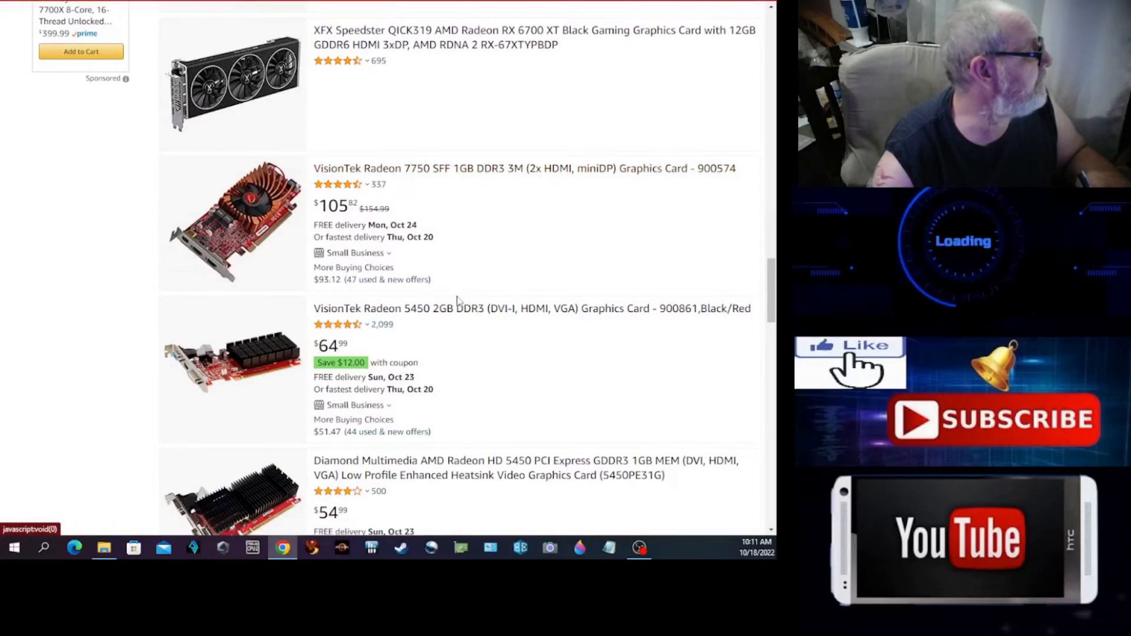
{"action": "scroll", "scroll_direction": "down", "scroll_amount": 3}
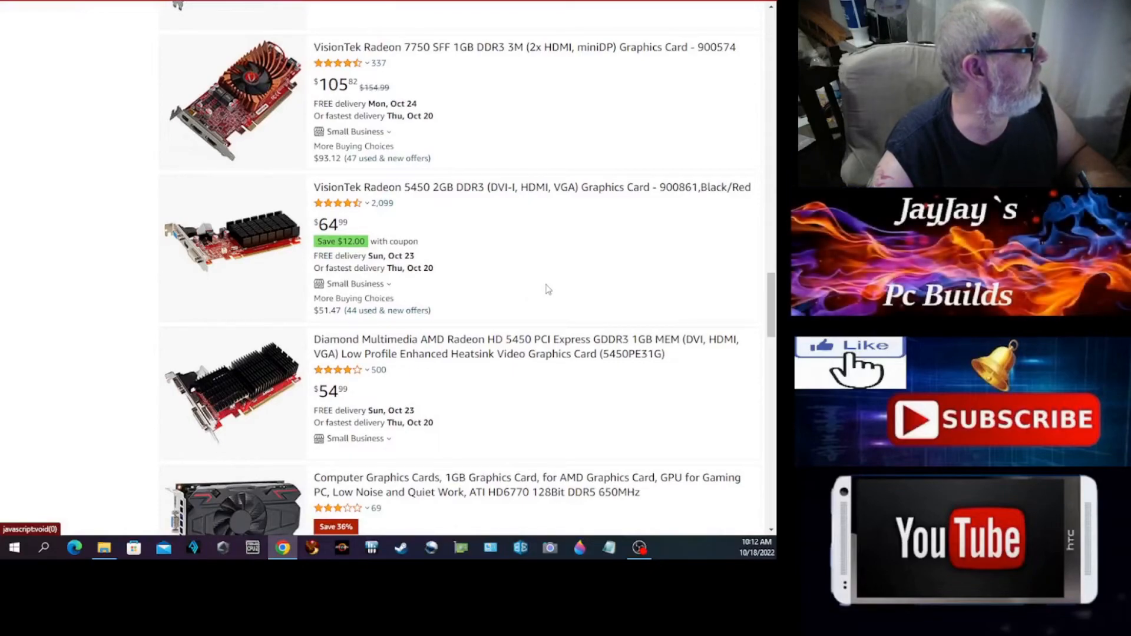
{"action": "scroll", "scroll_direction": "down", "scroll_amount": 3}
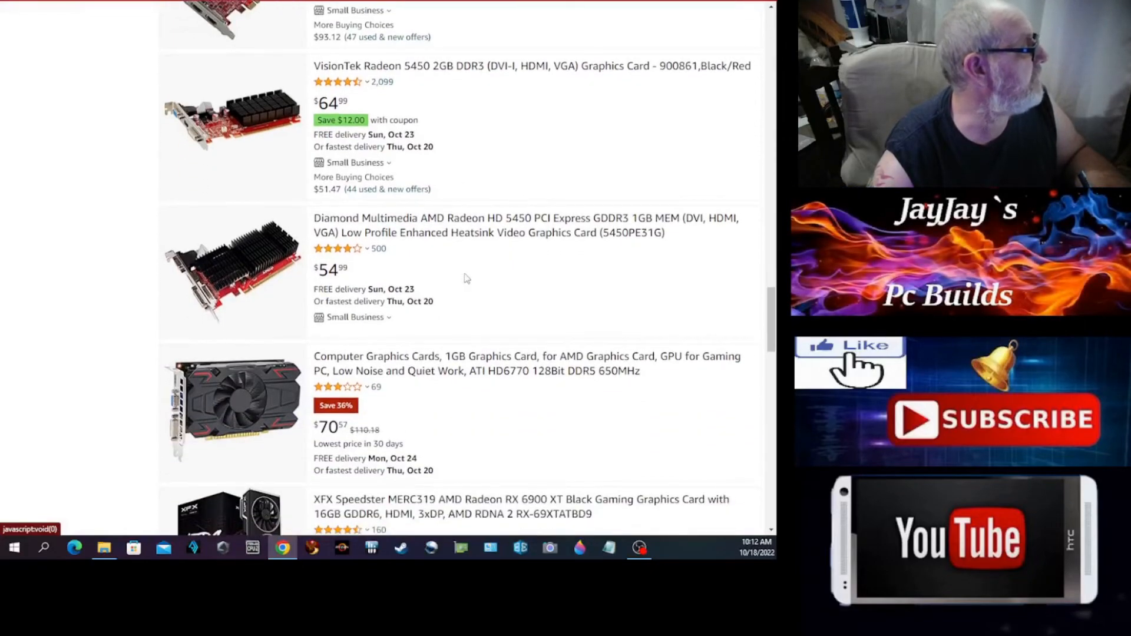
{"action": "mouse_move", "coordinate": [555, 232]}
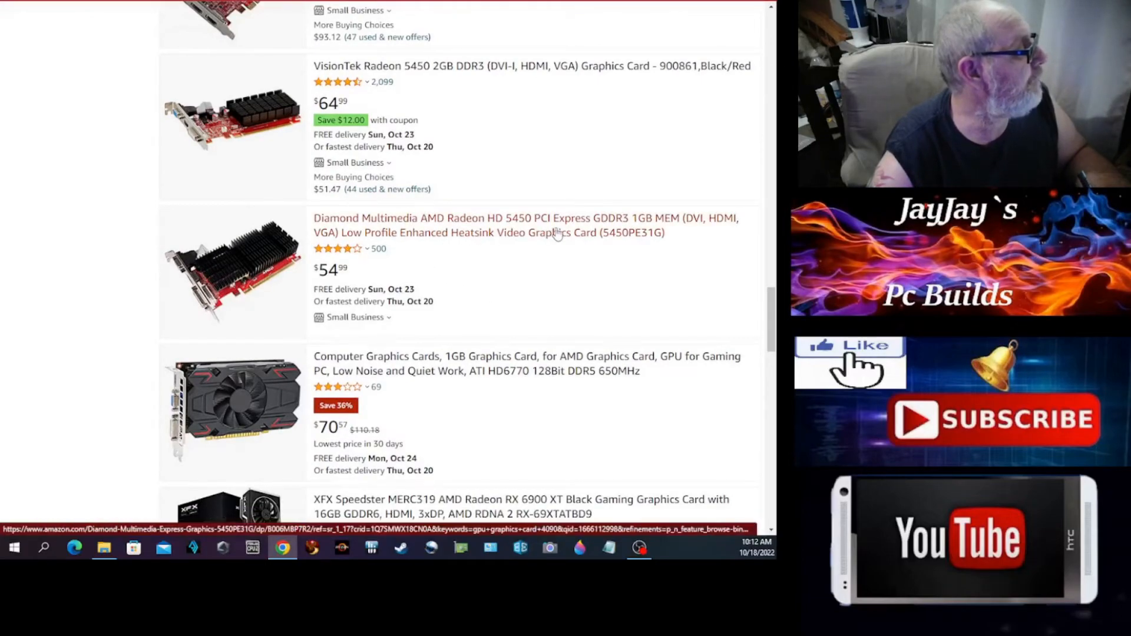
{"action": "mouse_move", "coordinate": [370, 261]}
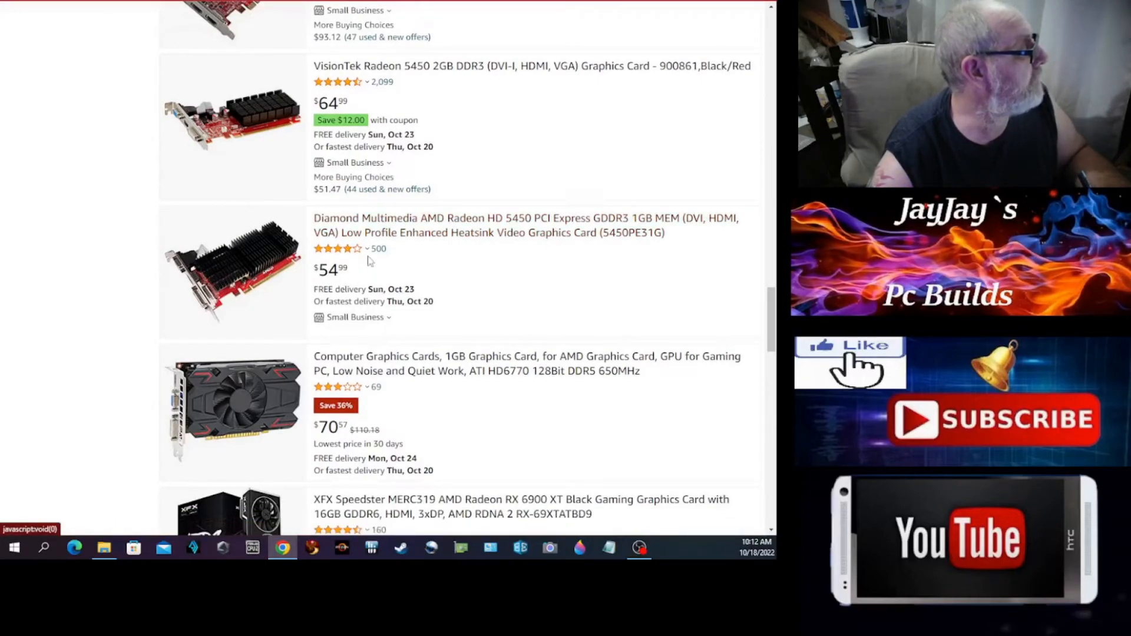
{"action": "mouse_move", "coordinate": [446, 275]}
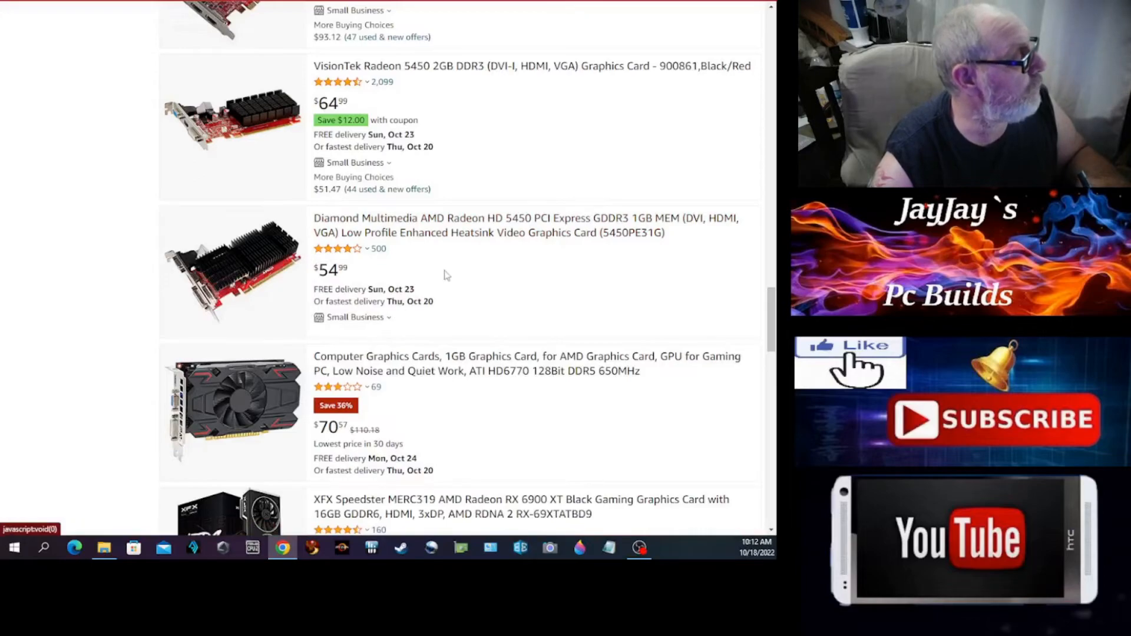
{"action": "scroll", "scroll_direction": "down", "scroll_amount": 3}
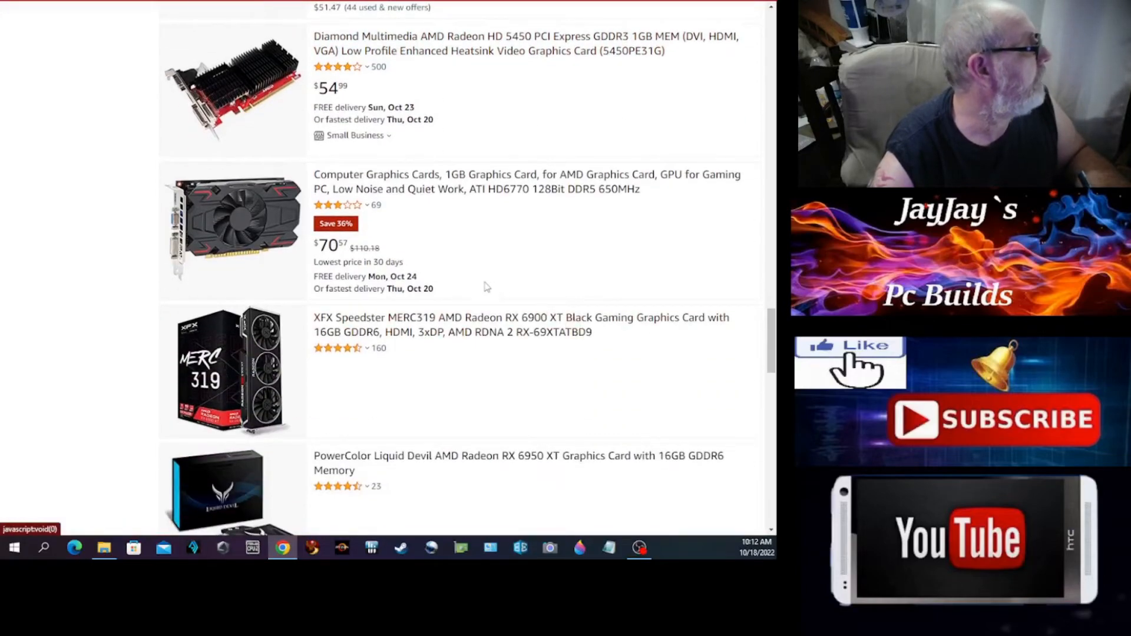
{"action": "mouse_move", "coordinate": [447, 192]}
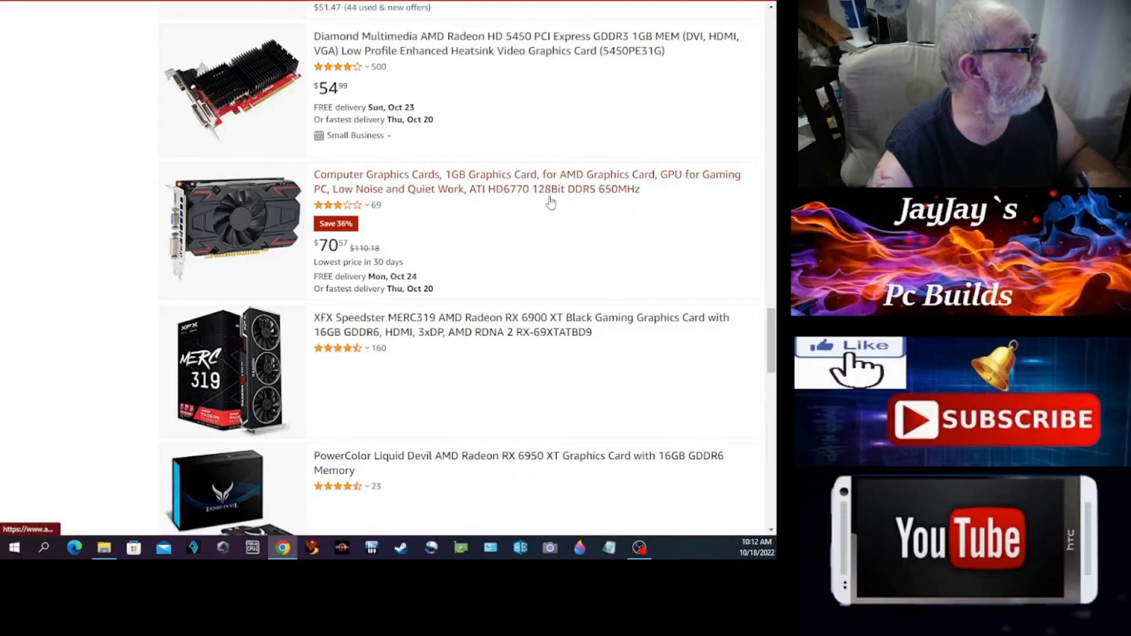
{"action": "mouse_move", "coordinate": [491, 215]}
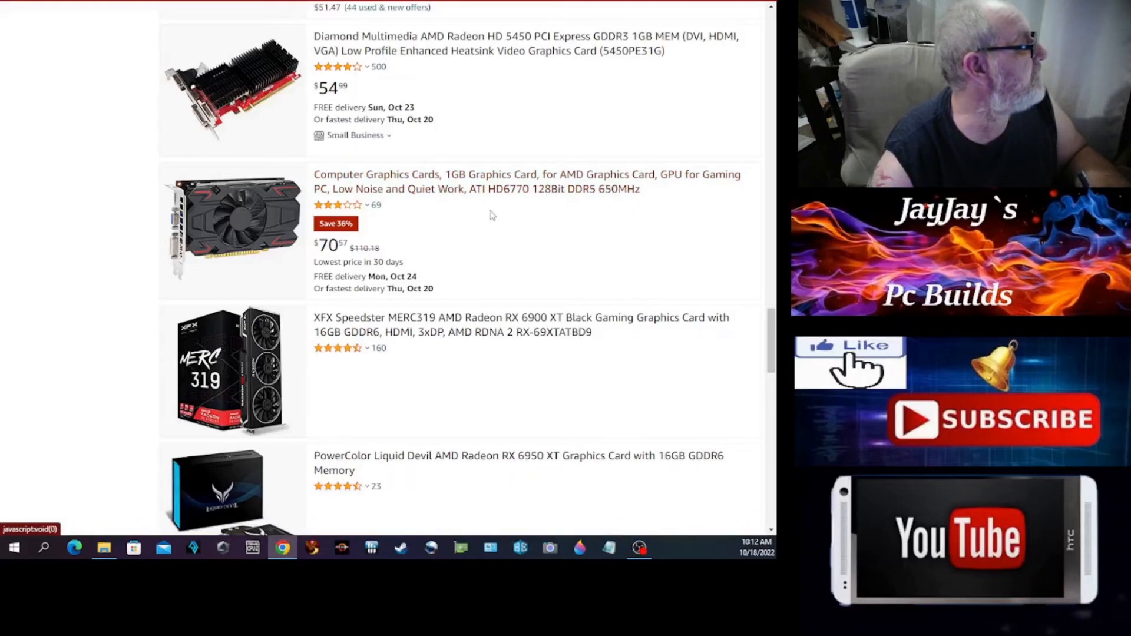
{"action": "mouse_move", "coordinate": [521, 224]}
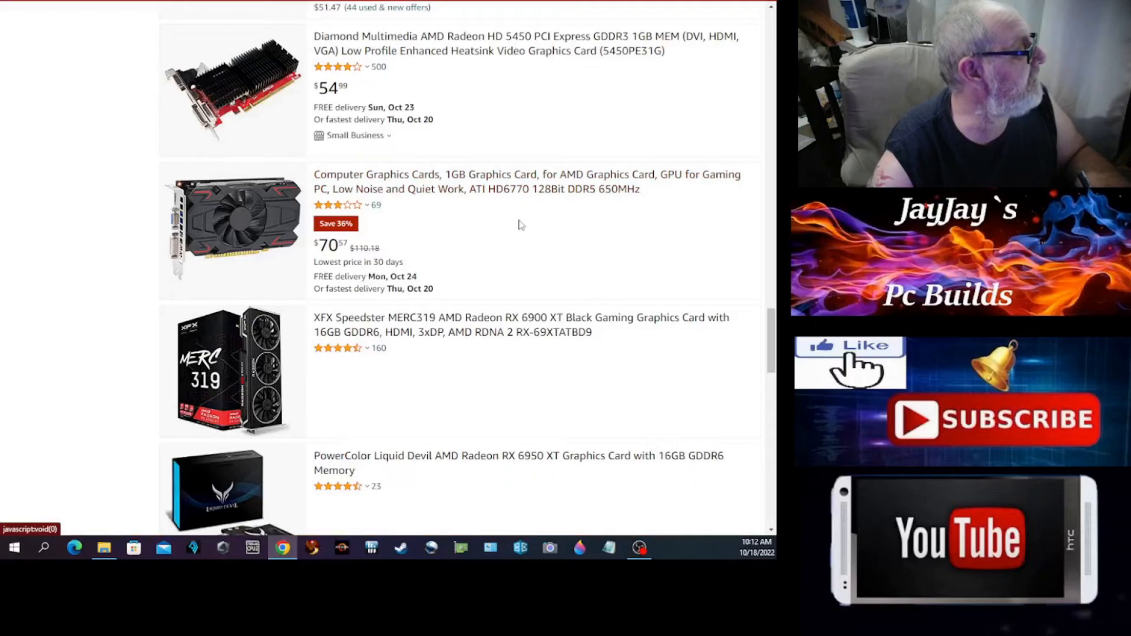
{"action": "mouse_move", "coordinate": [330, 261]}
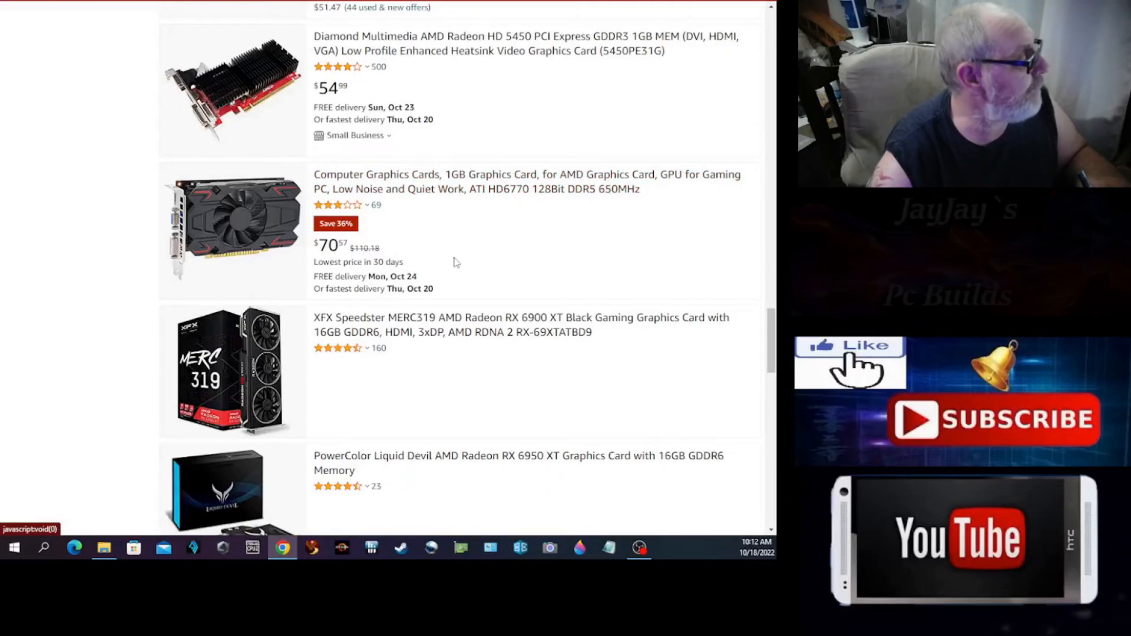
- Scroll past the Gigabyte and MSI RX 5700 cards to the end, then back toward the top
{"action": "scroll", "scroll_direction": "down", "scroll_amount": 3}
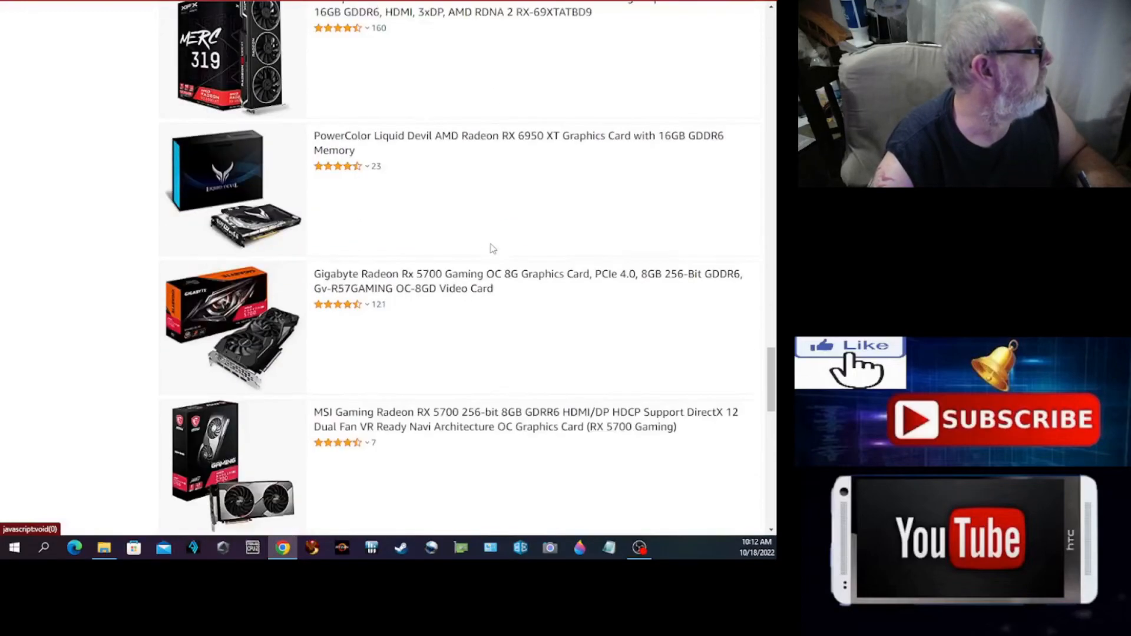
{"action": "scroll", "scroll_direction": "down", "scroll_amount": 3}
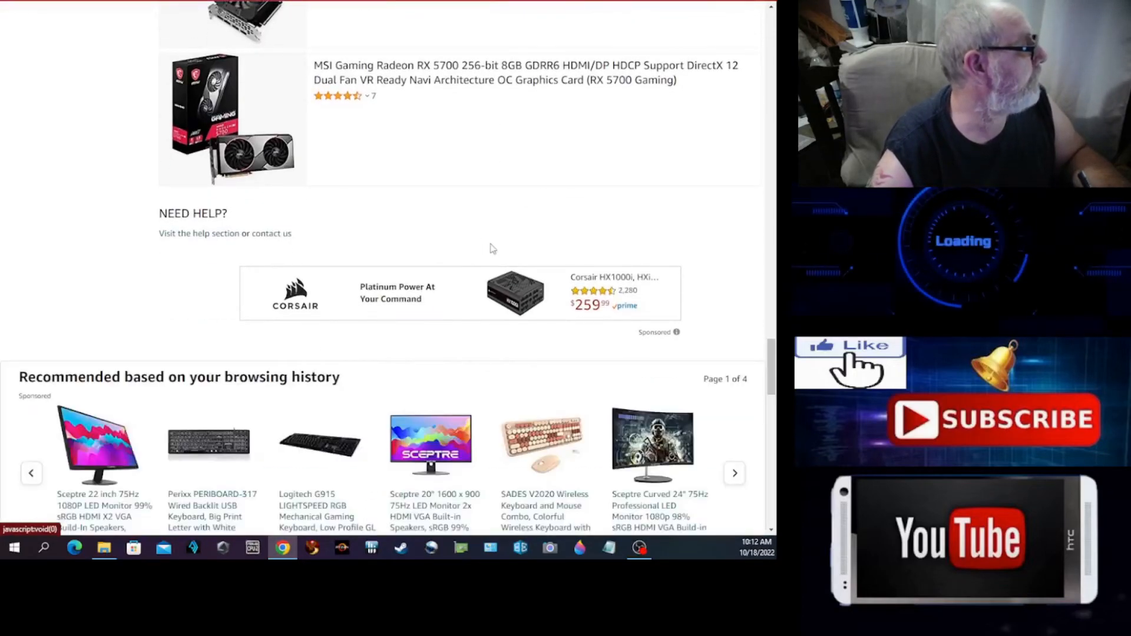
{"action": "scroll", "scroll_direction": "up", "scroll_amount": 3}
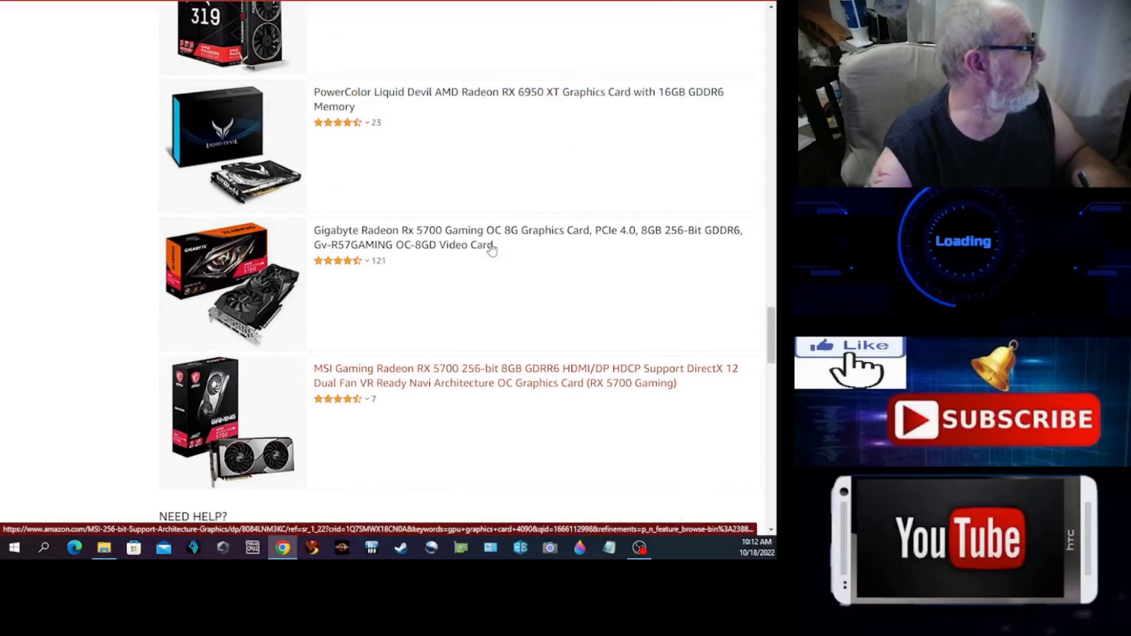
{"action": "scroll", "scroll_direction": "up", "scroll_amount": 3}
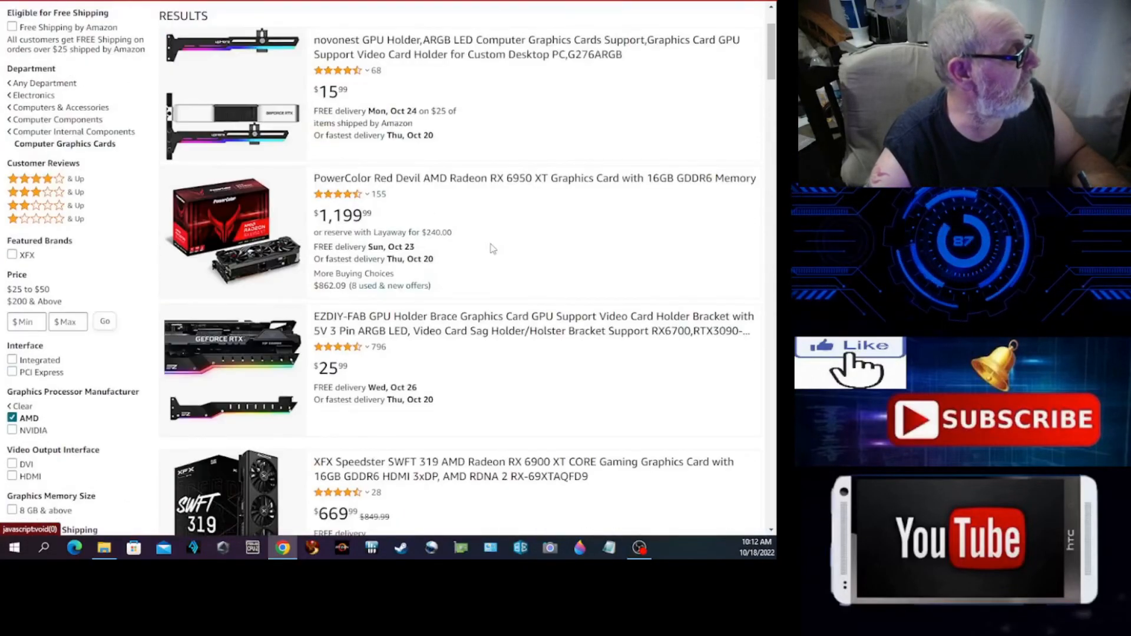
- Put the cursor in the empty search box on DuckDuckGo's start page
{"action": "scroll", "scroll_direction": "up", "scroll_amount": 3}
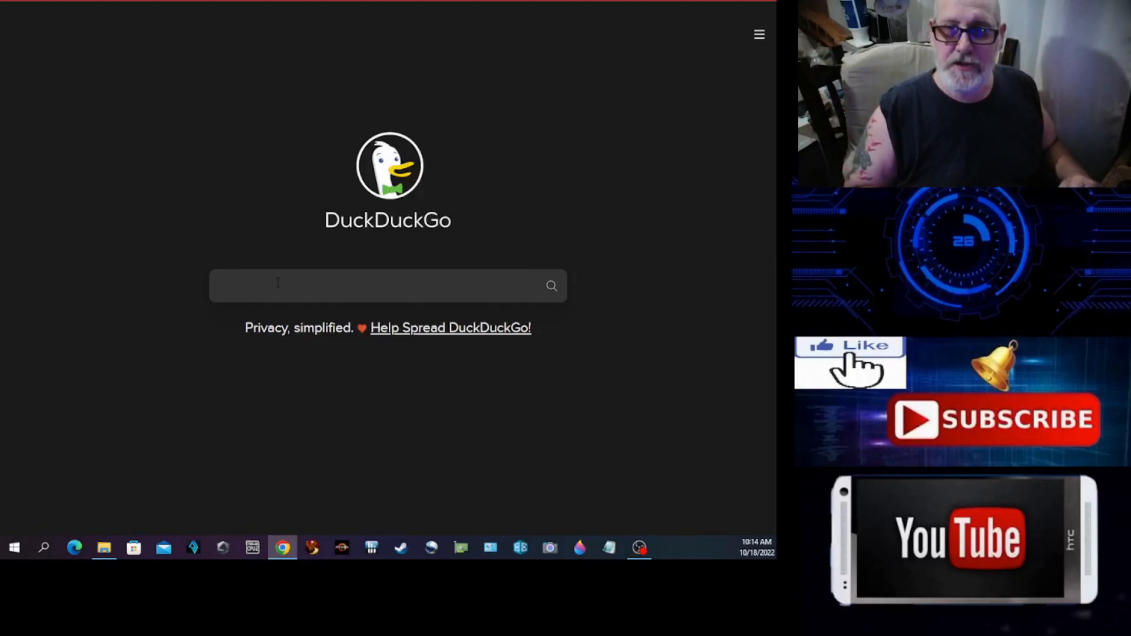
{"action": "left_click", "coordinate": [387, 286]}
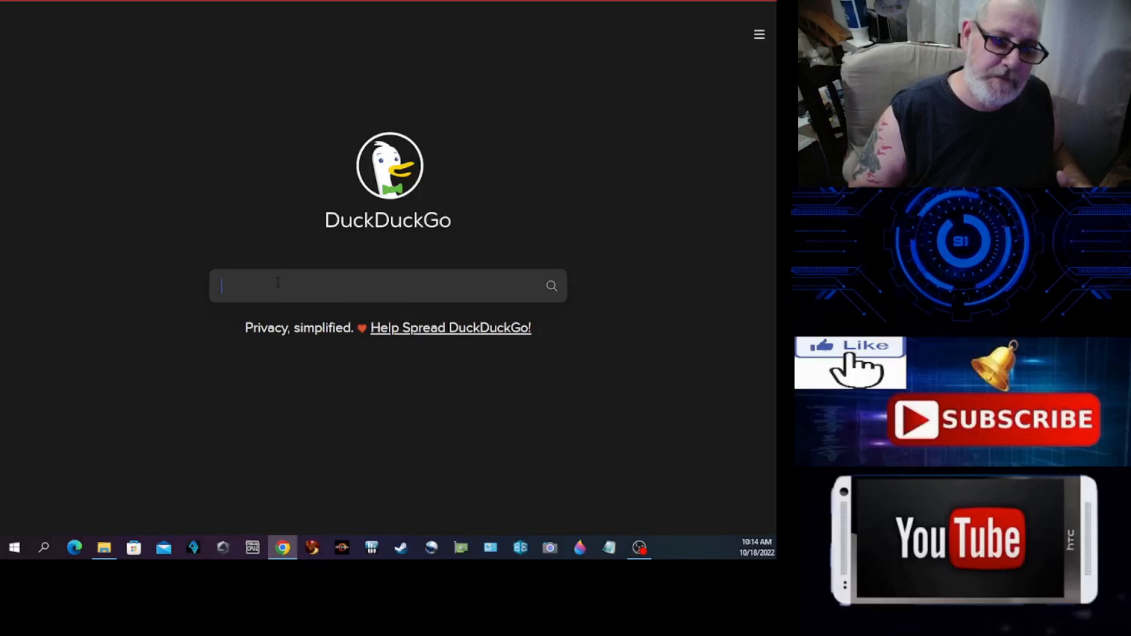